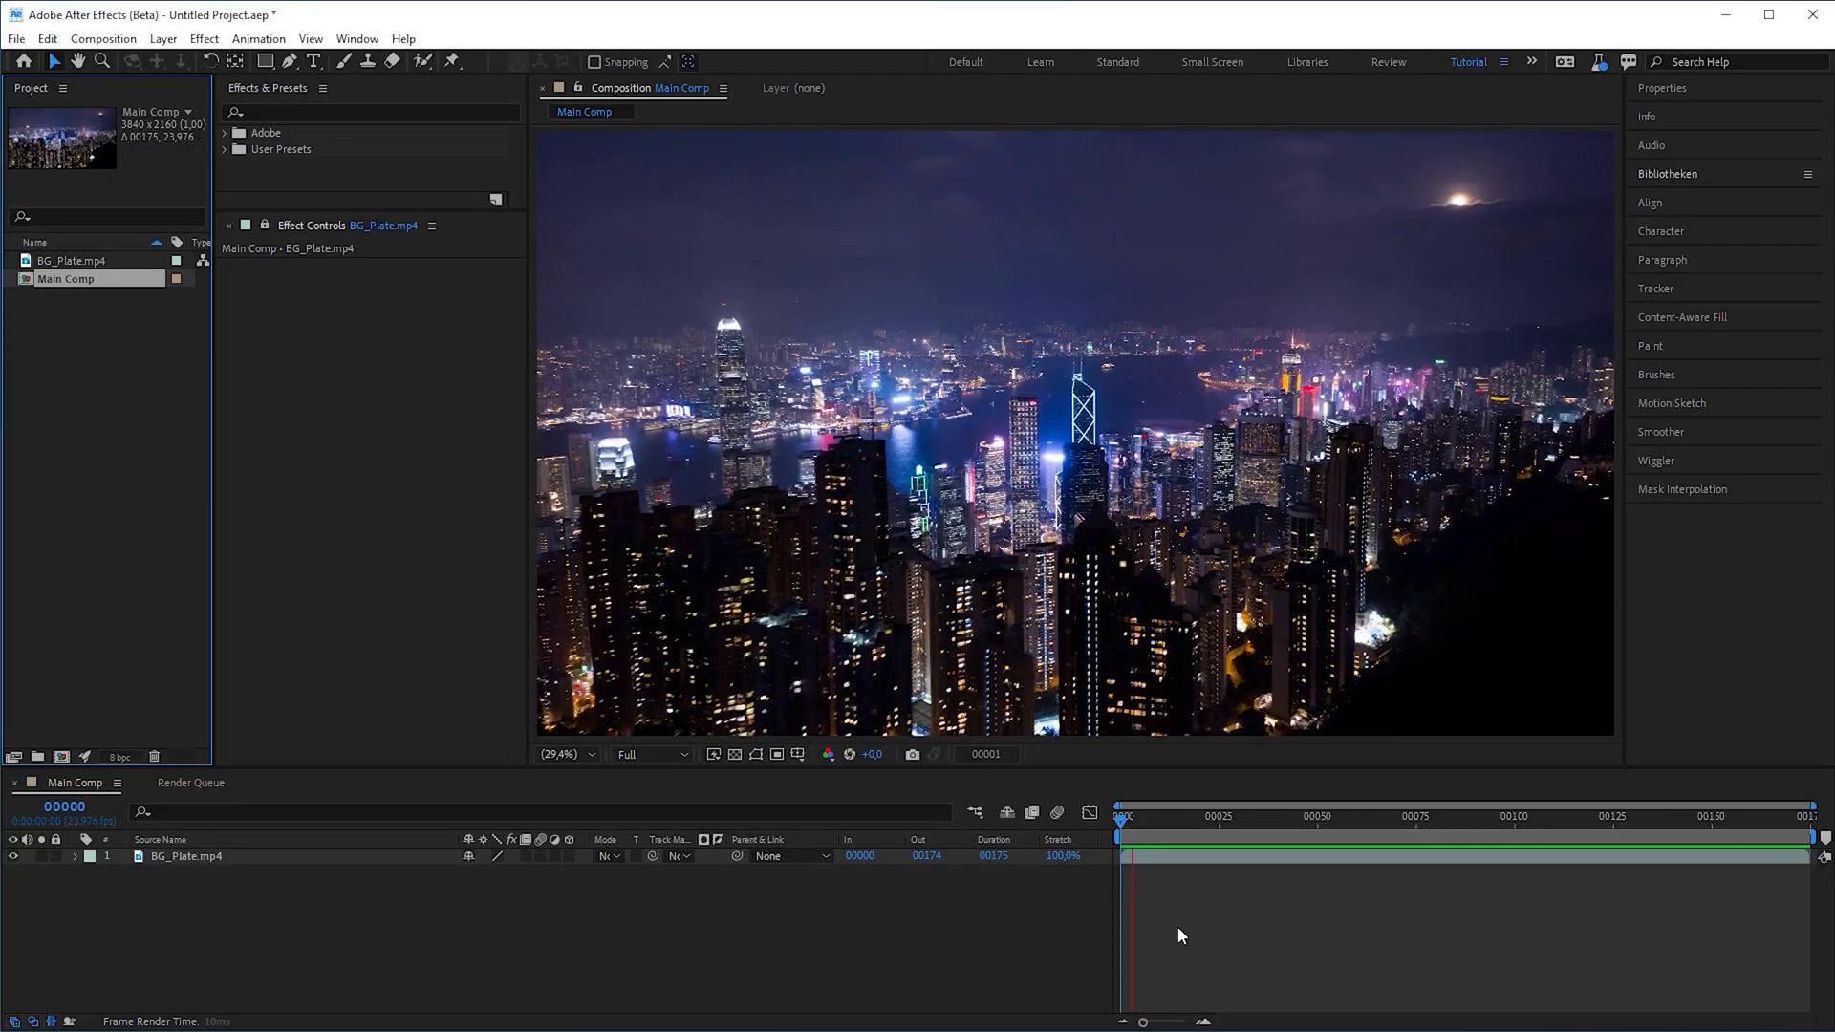
Scrub the Main Comp timeline to preview the BG_Plate.mp4 night-city footage from several frames
{"action": "left_click", "coordinate": [1320, 816]}
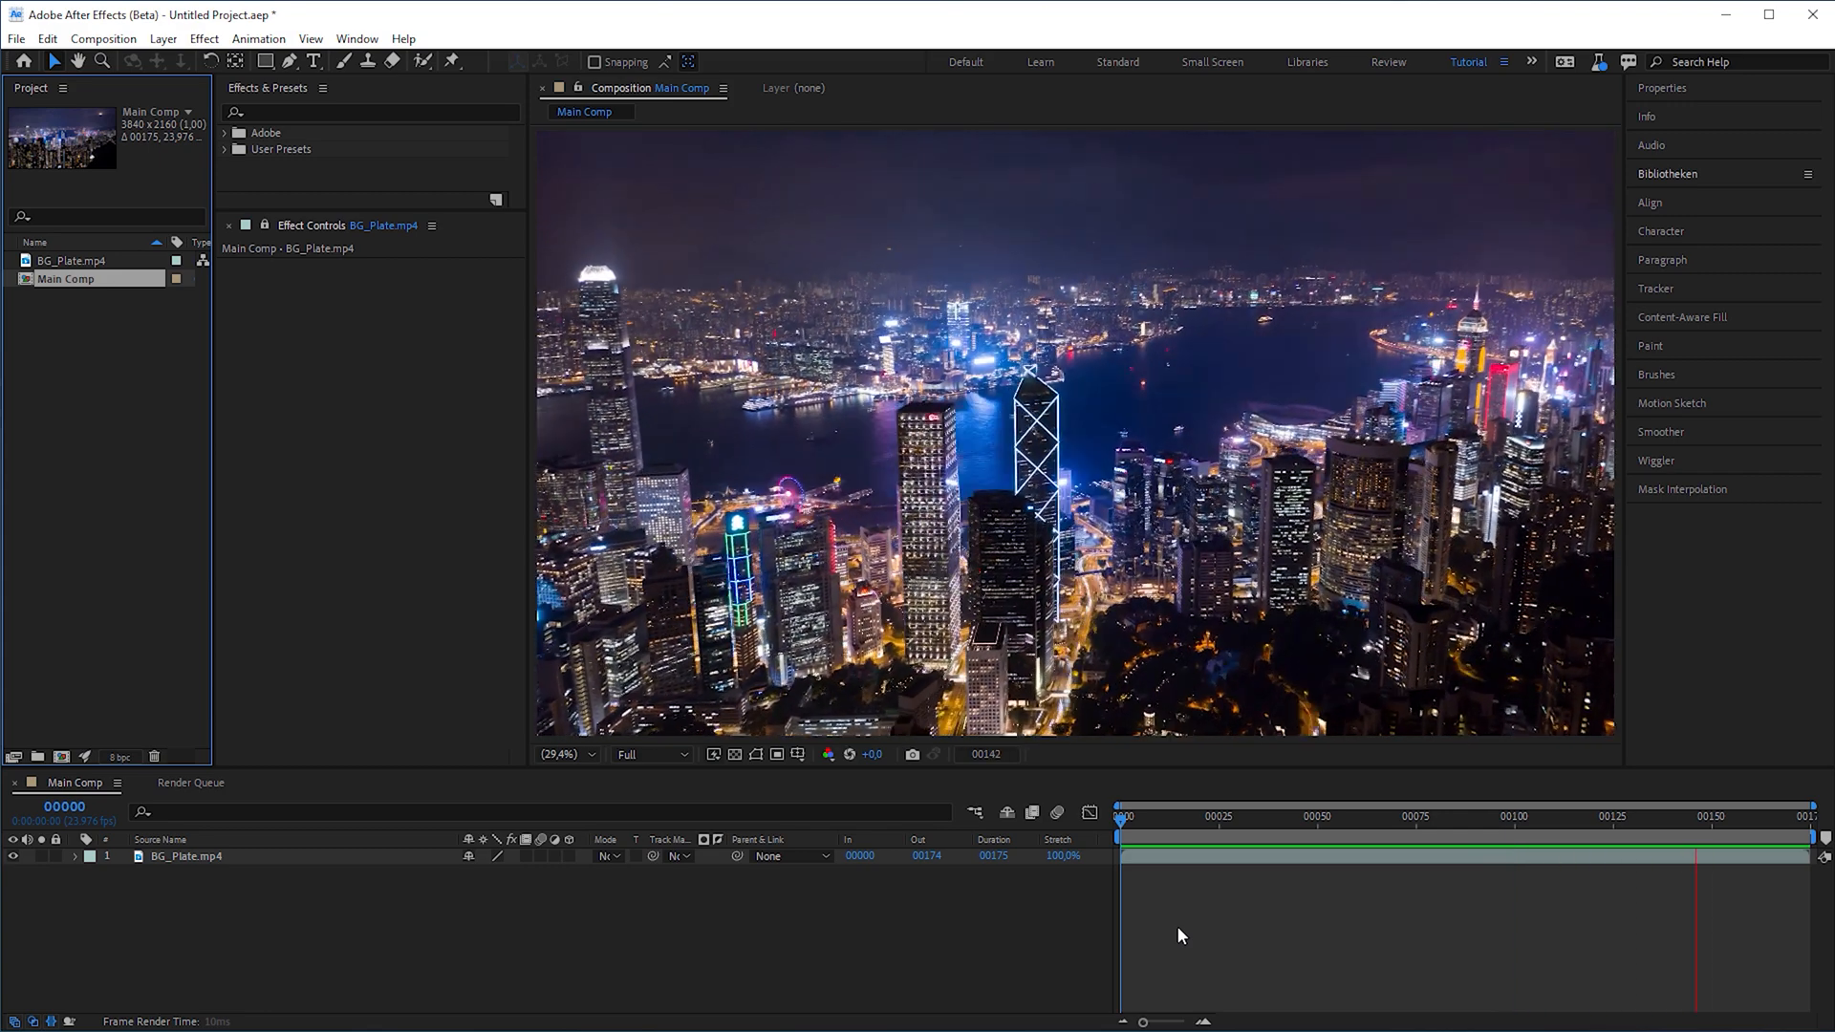
{"action": "left_click", "coordinate": [1200, 856]}
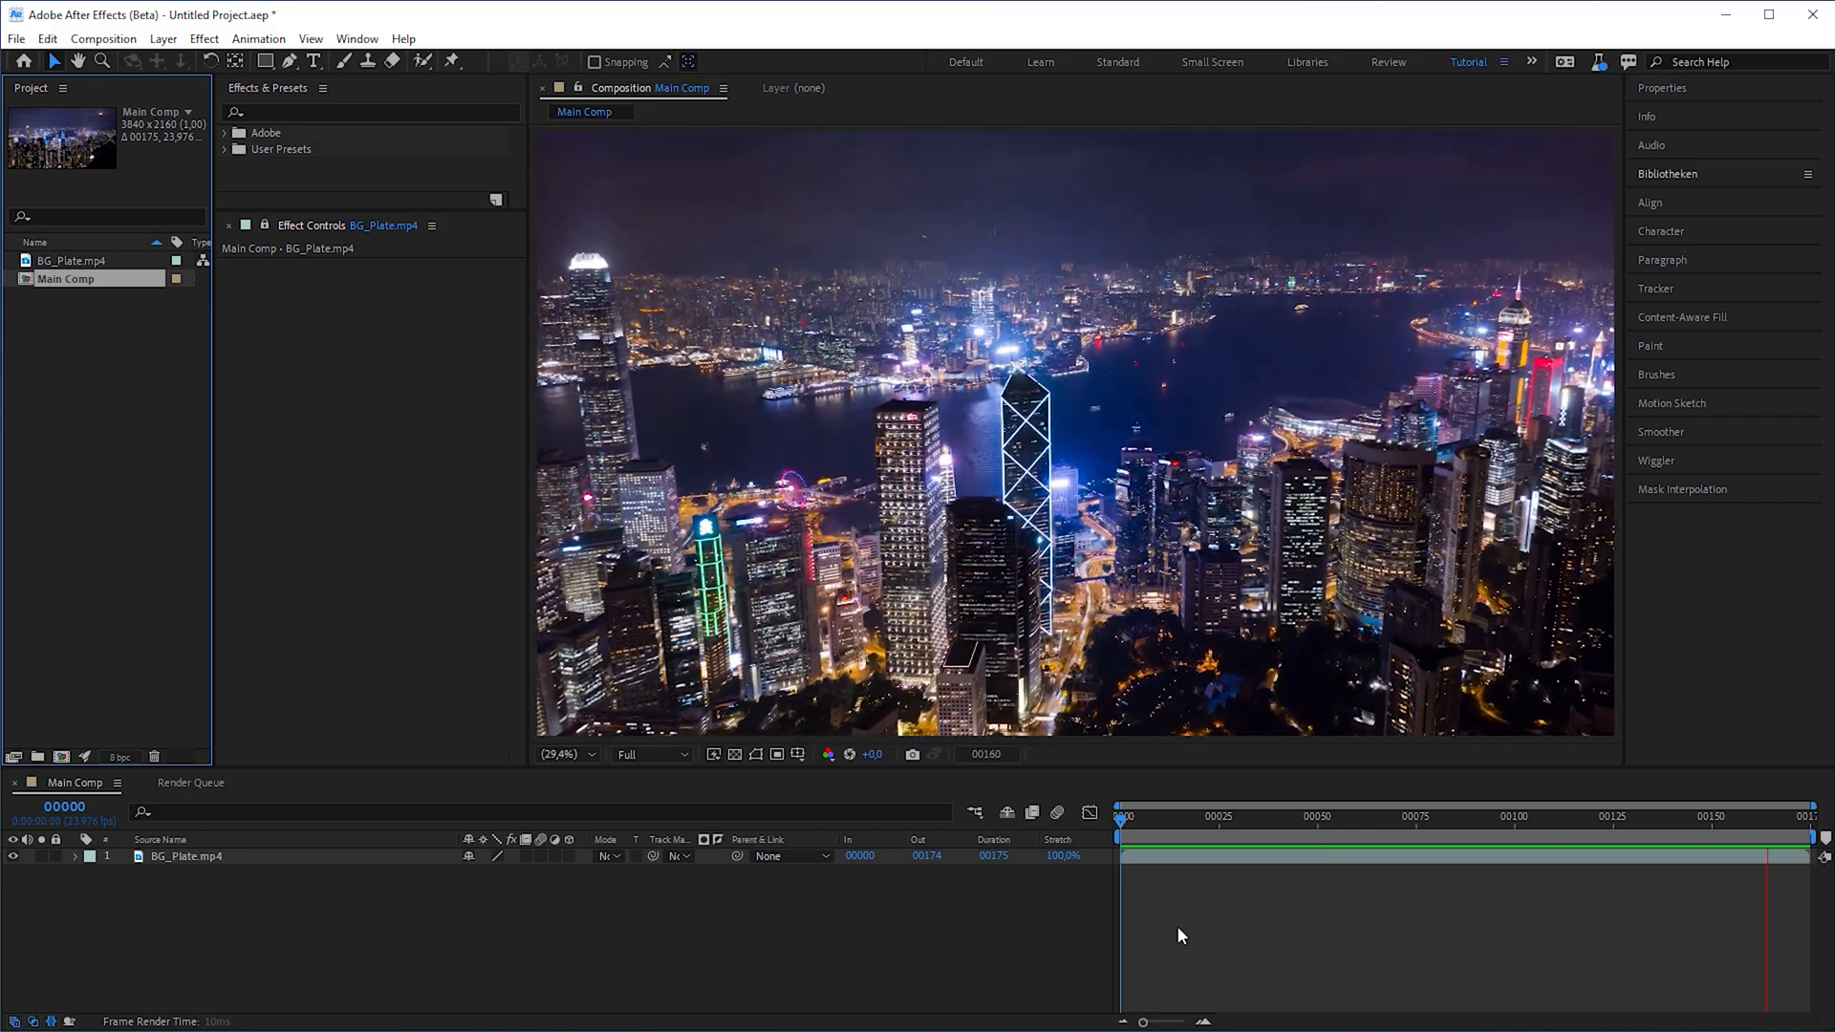
{"action": "left_click", "coordinate": [1156, 817]}
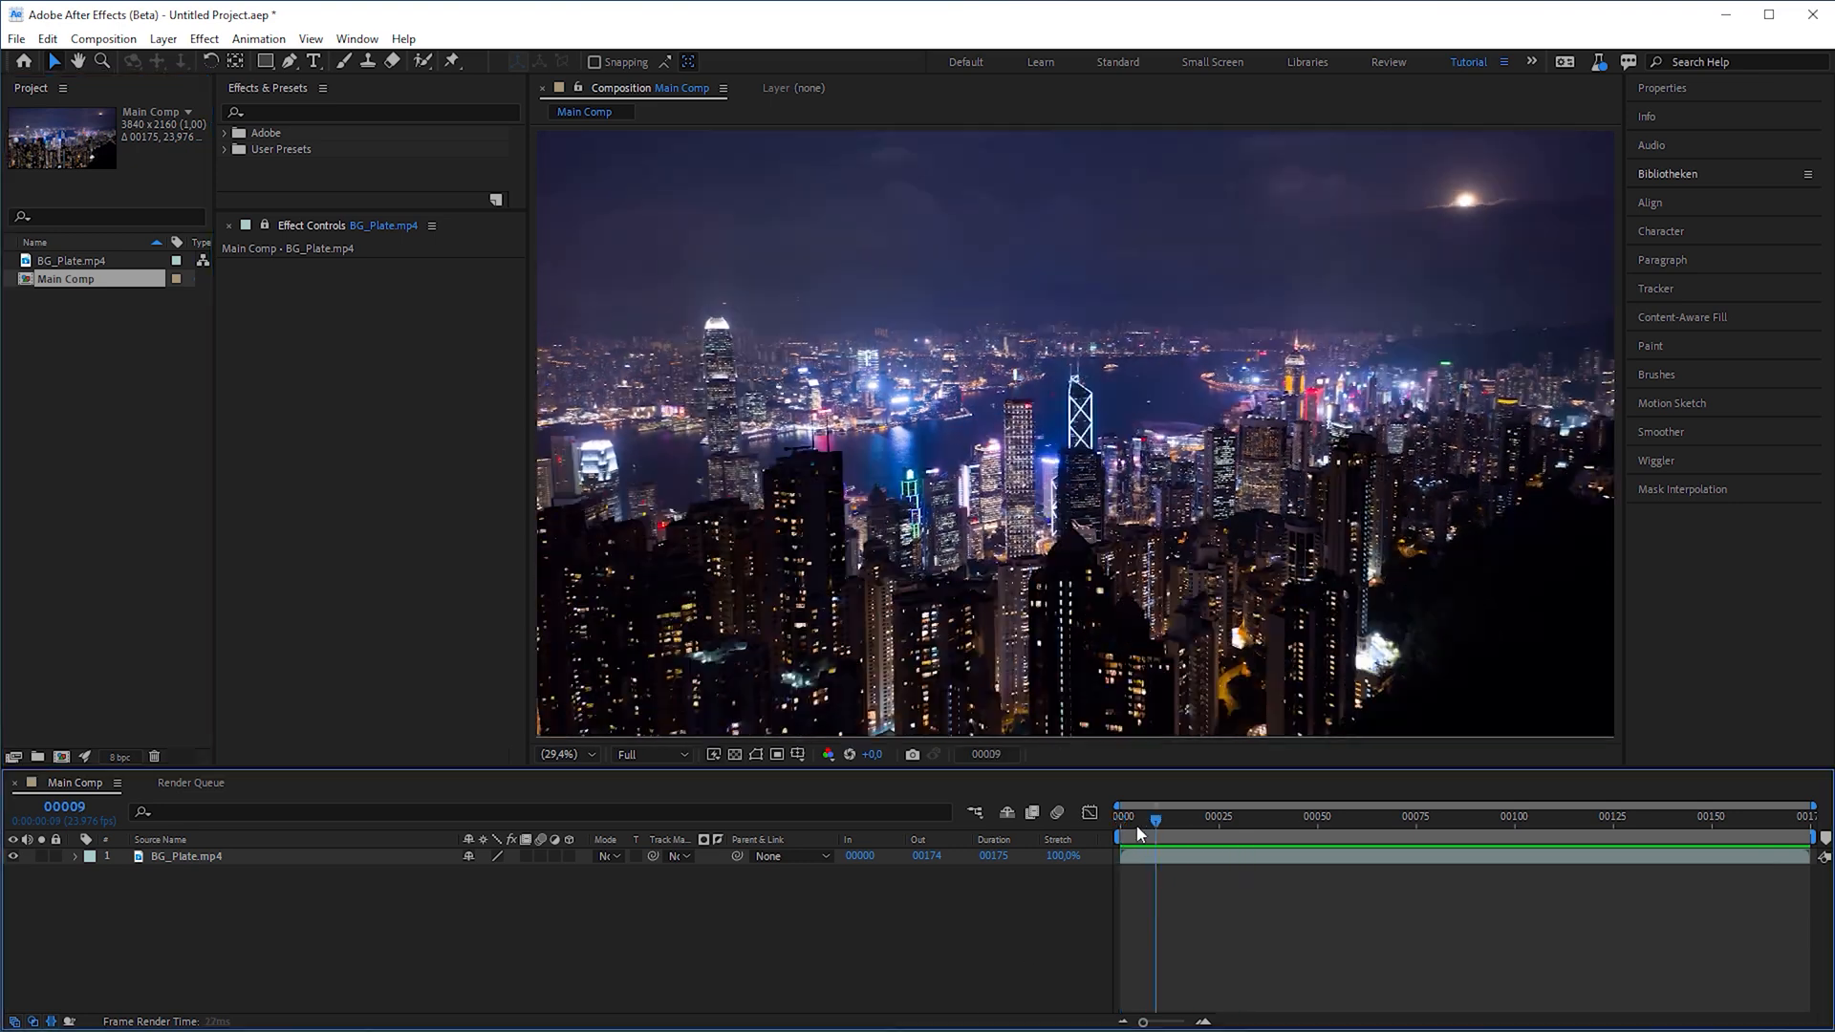
{"action": "left_click", "coordinate": [1676, 317]}
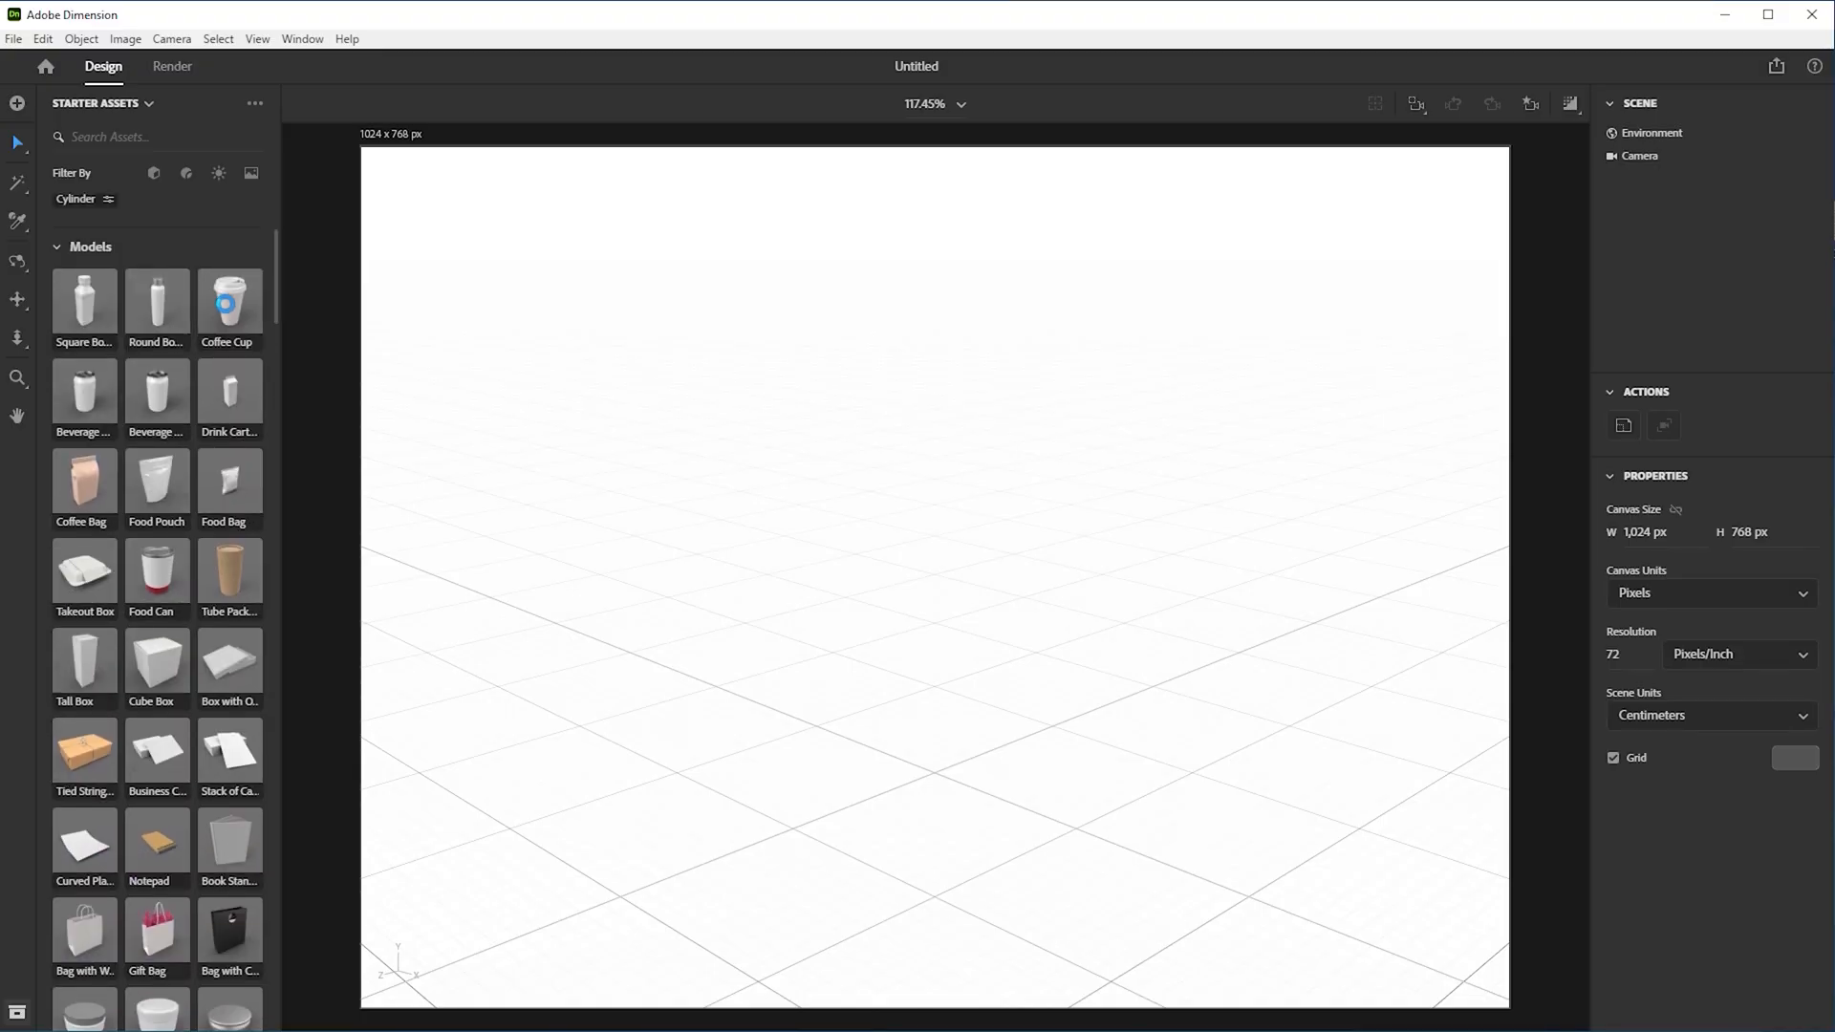
Add the Coffee Cup starter asset and lower its Cup Material opacity to 75%
{"action": "double_click", "coordinate": [229, 298]}
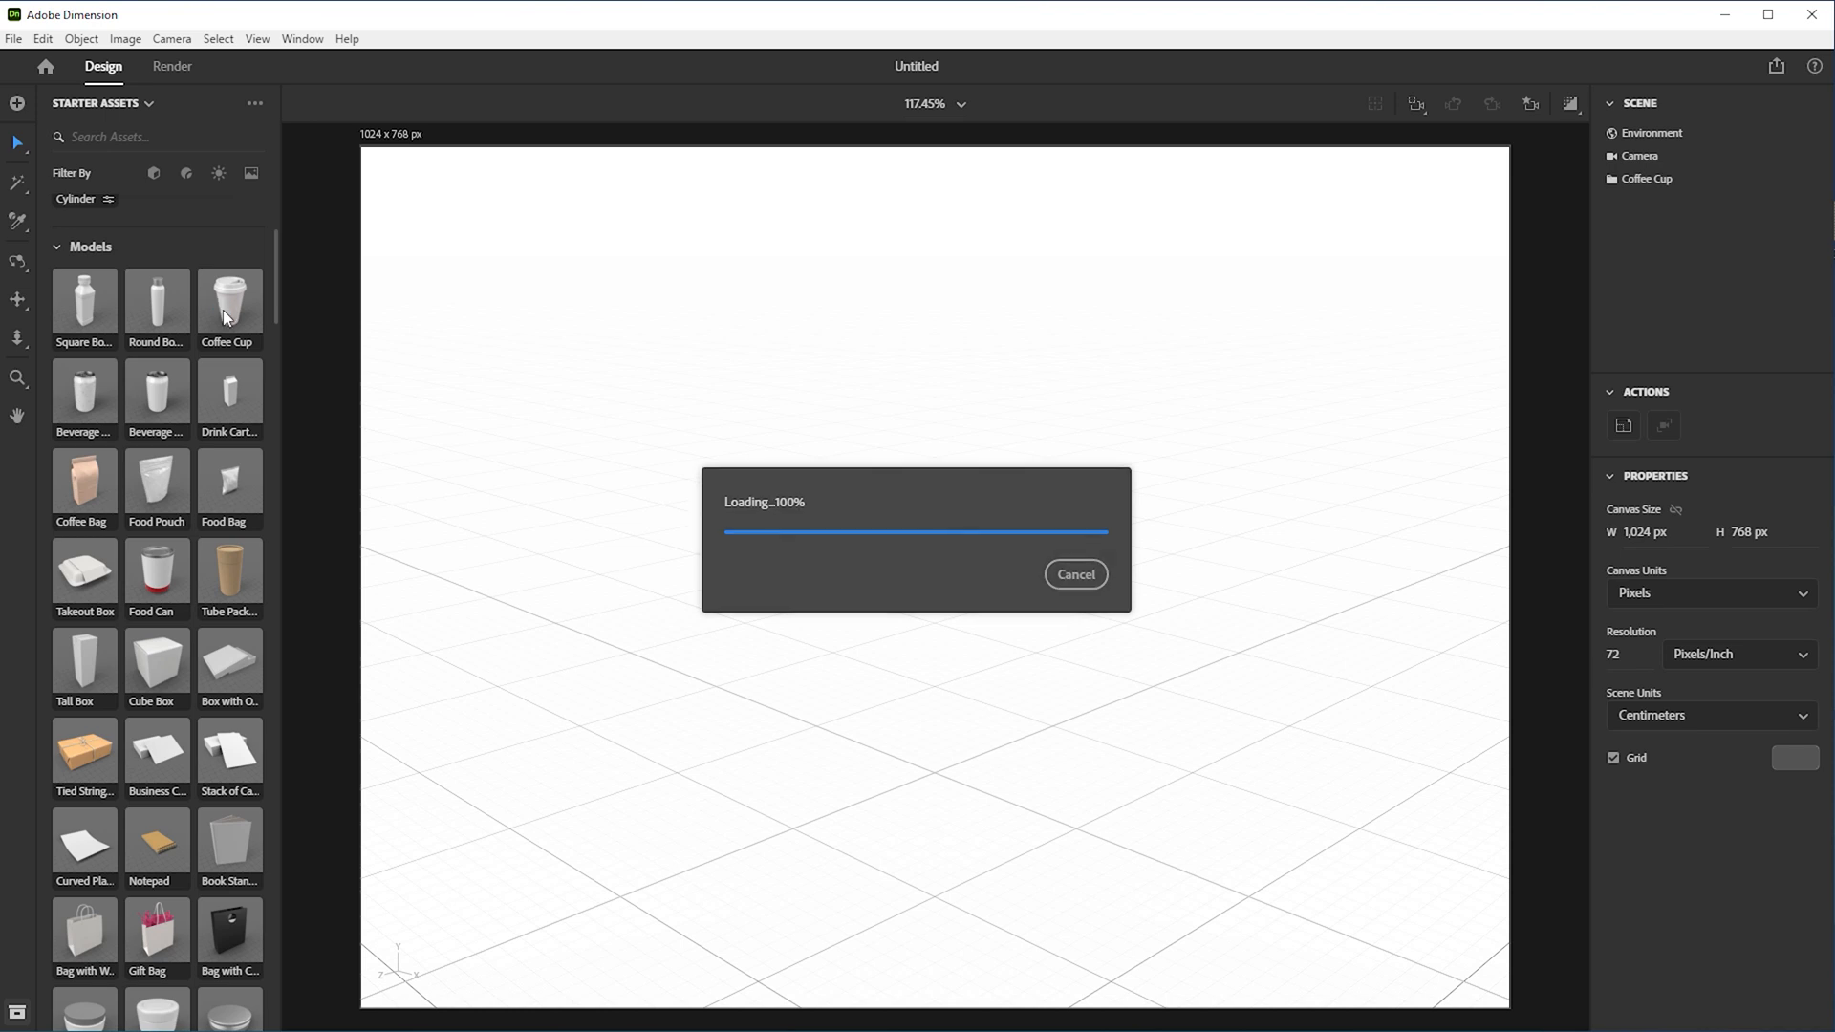
{"action": "double_click", "coordinate": [229, 296]}
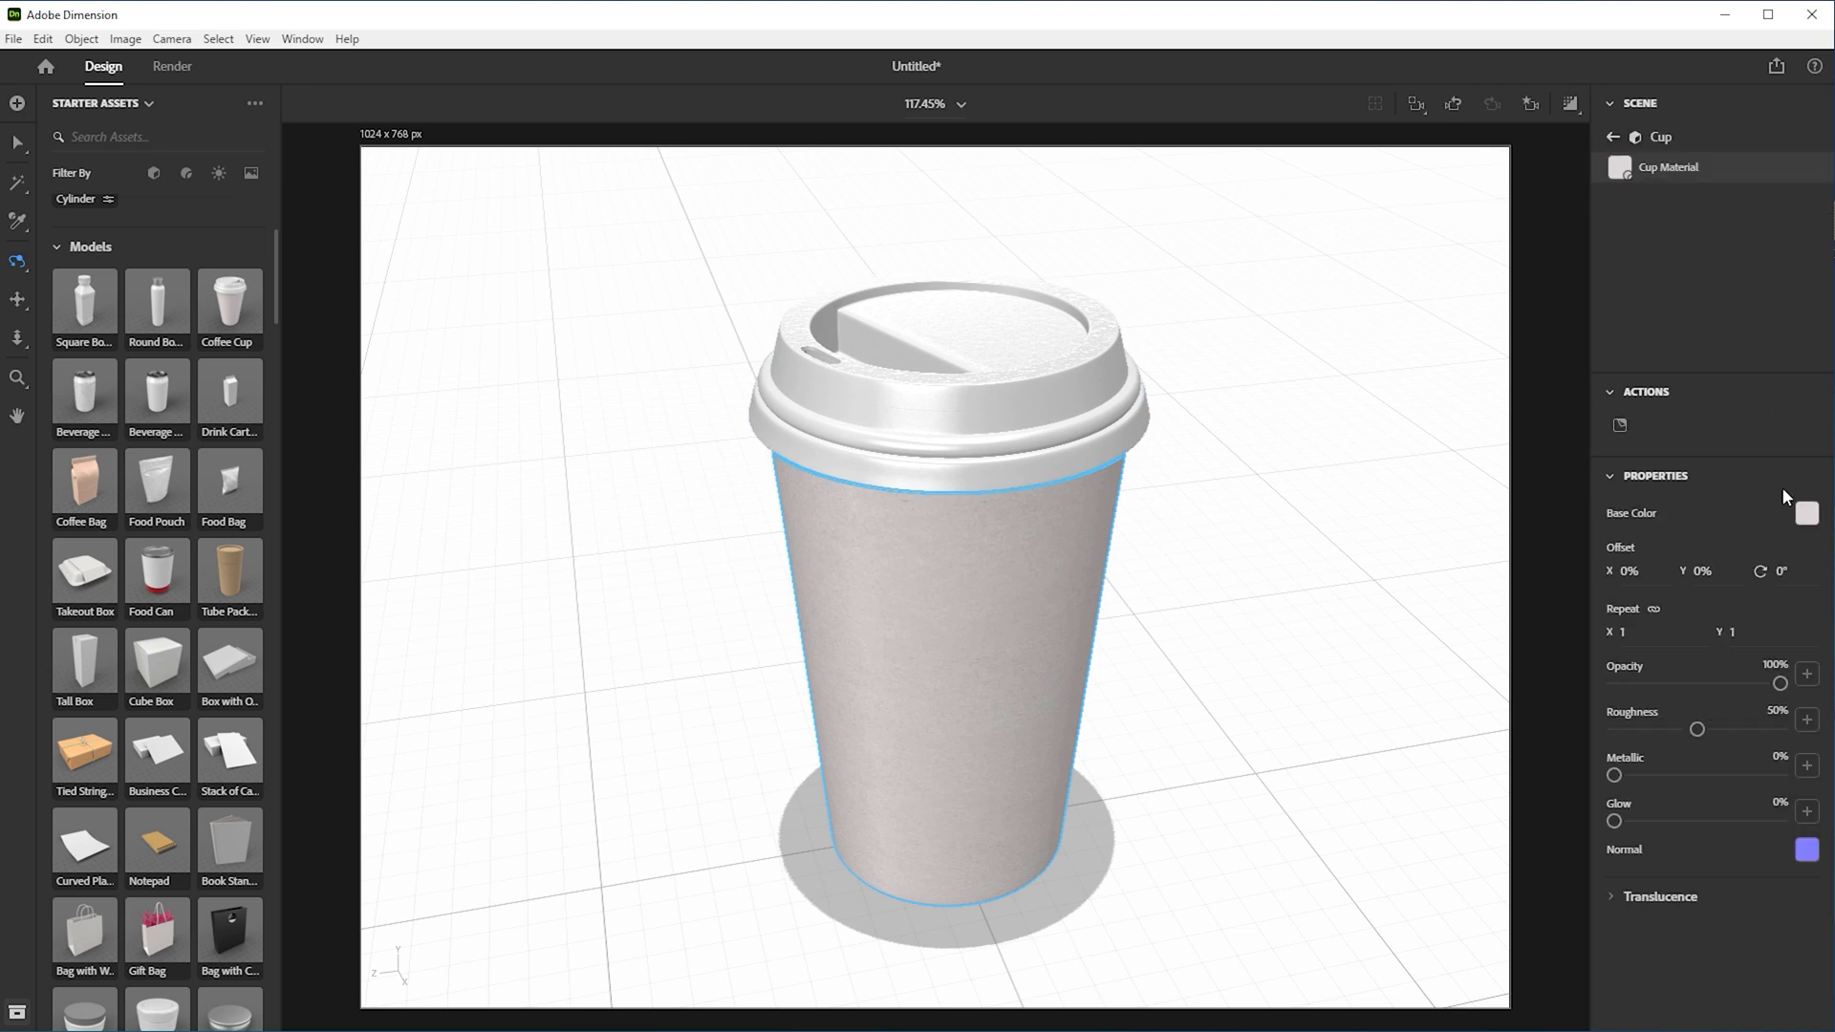
{"action": "left_click_drag", "start_coordinate": [1805, 682], "coordinate": [1756, 682]}
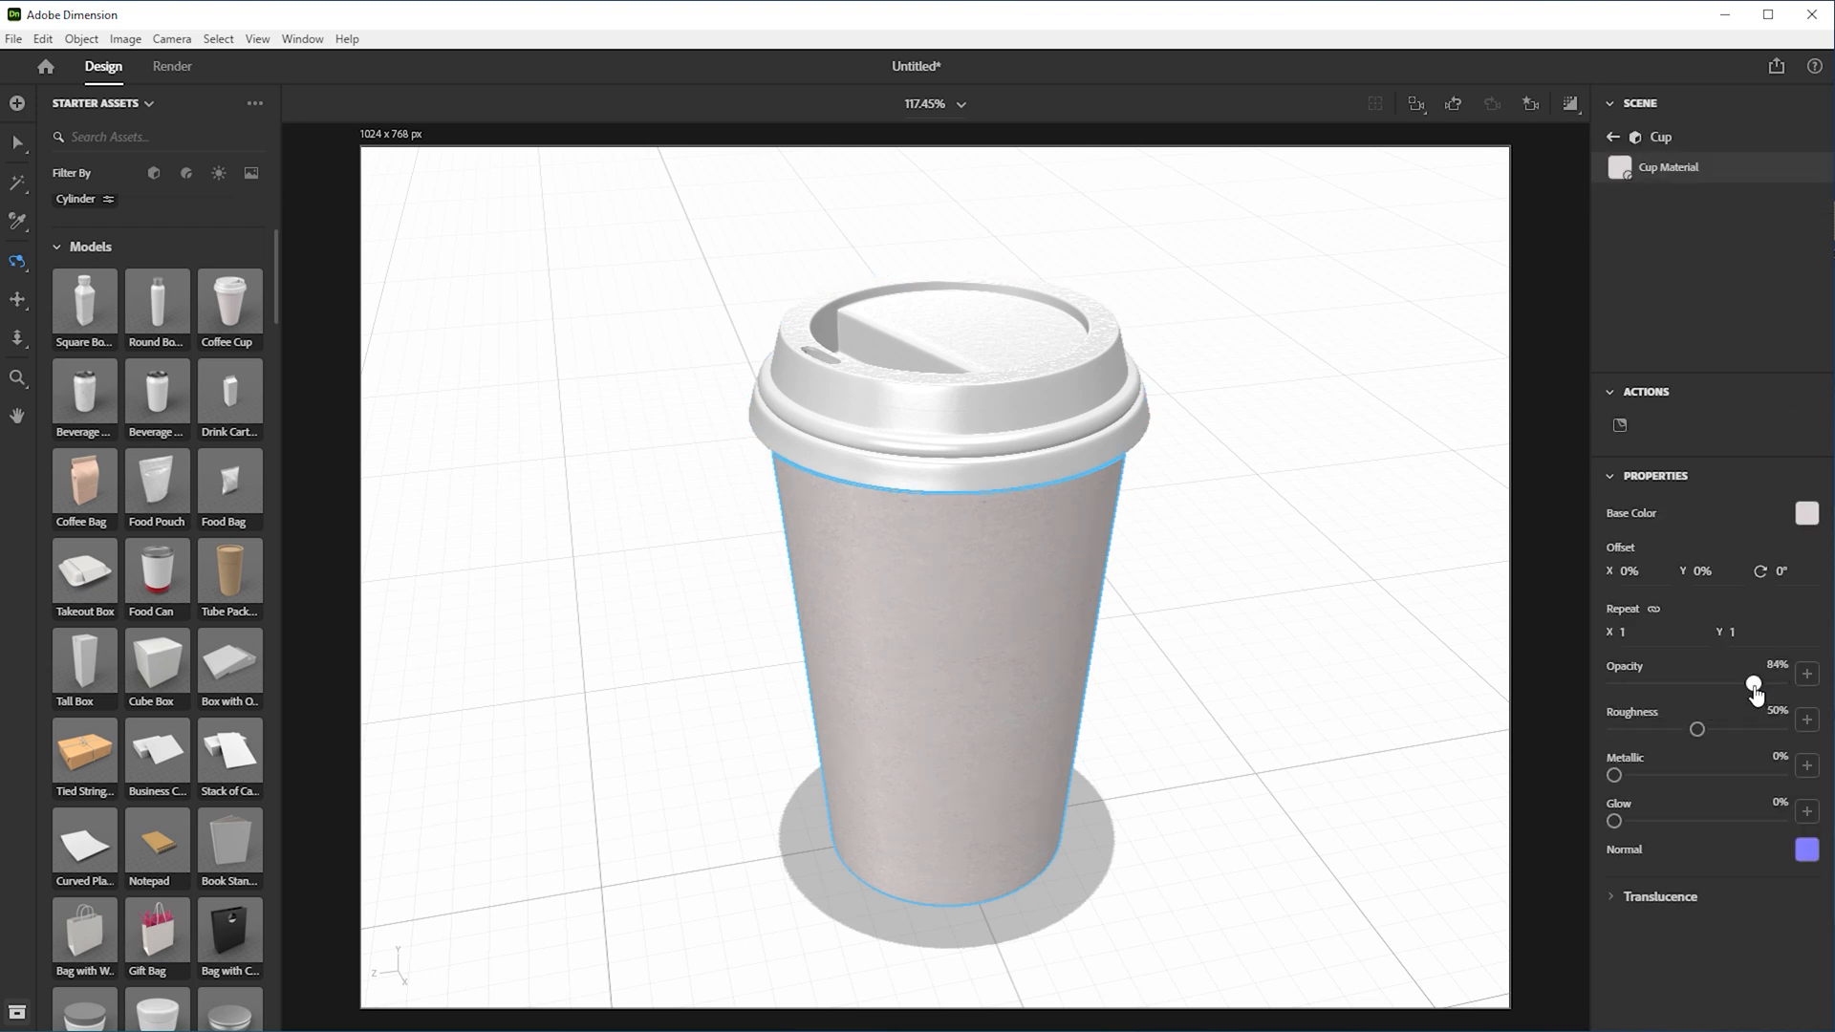
{"action": "left_click_drag", "start_coordinate": [1755, 683], "coordinate": [1742, 684]}
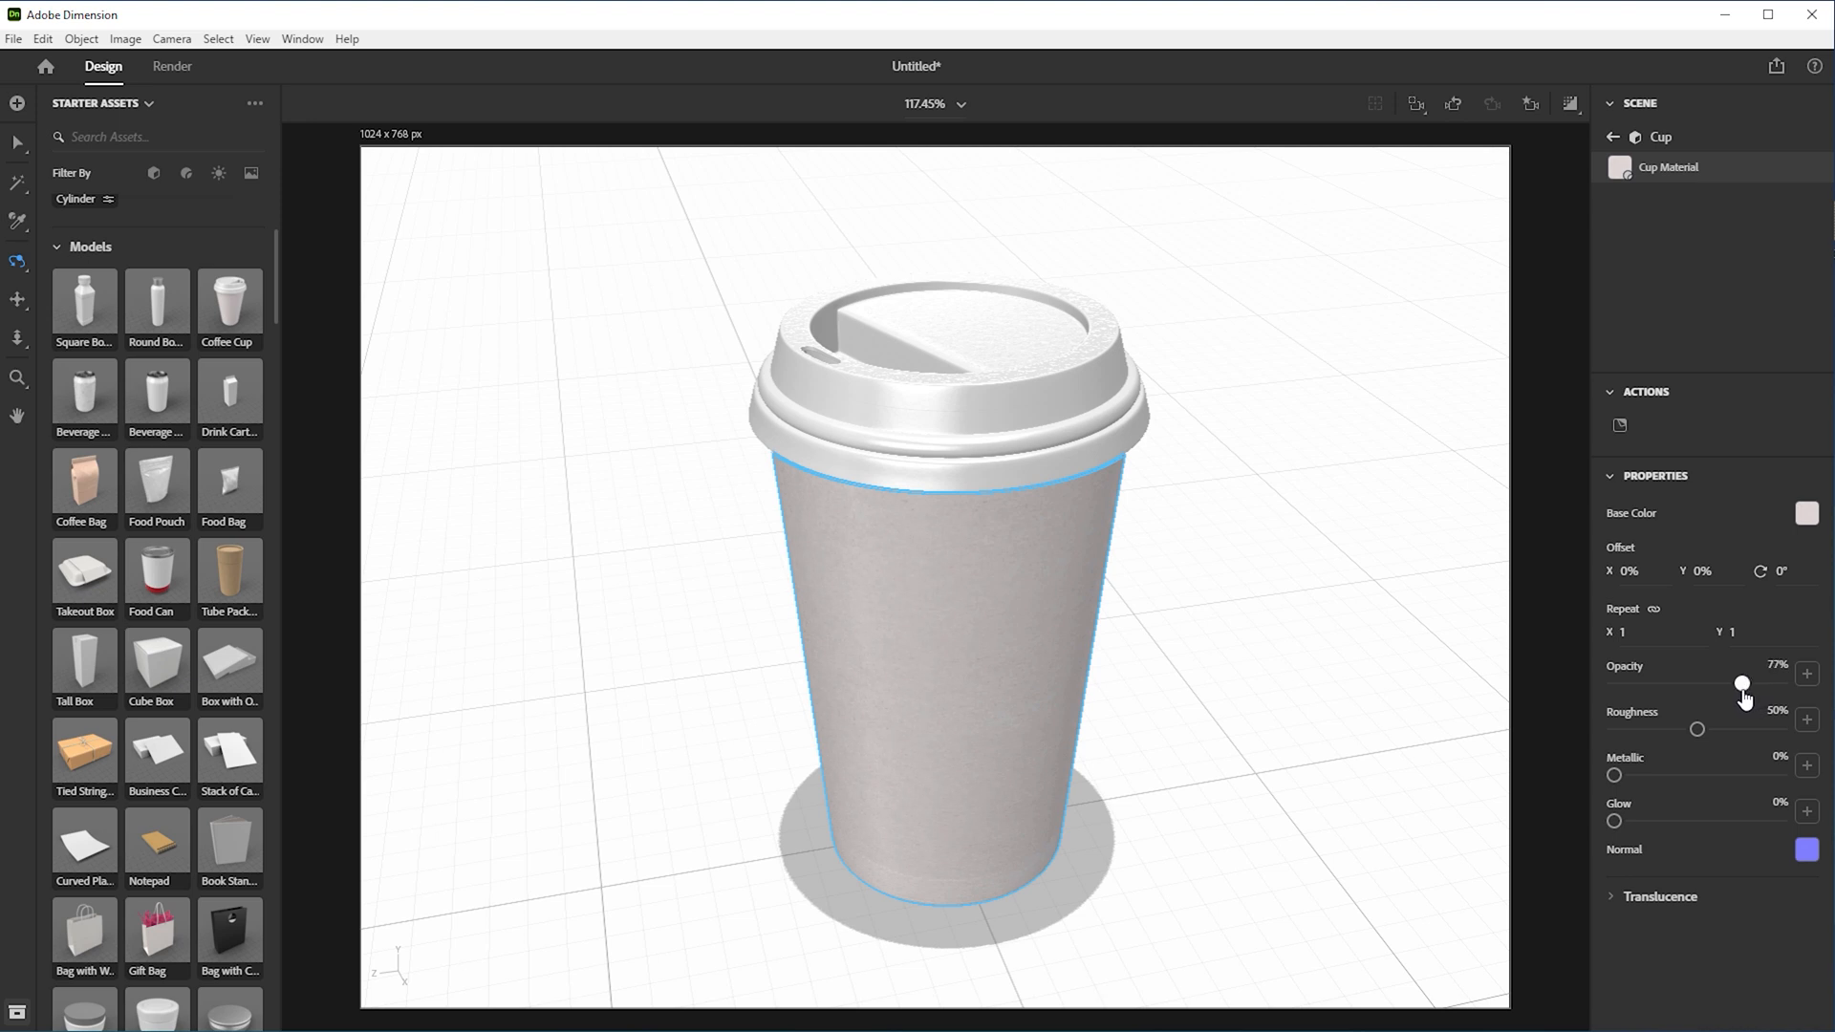
{"action": "left_click_drag", "start_coordinate": [1743, 684], "coordinate": [1740, 684]}
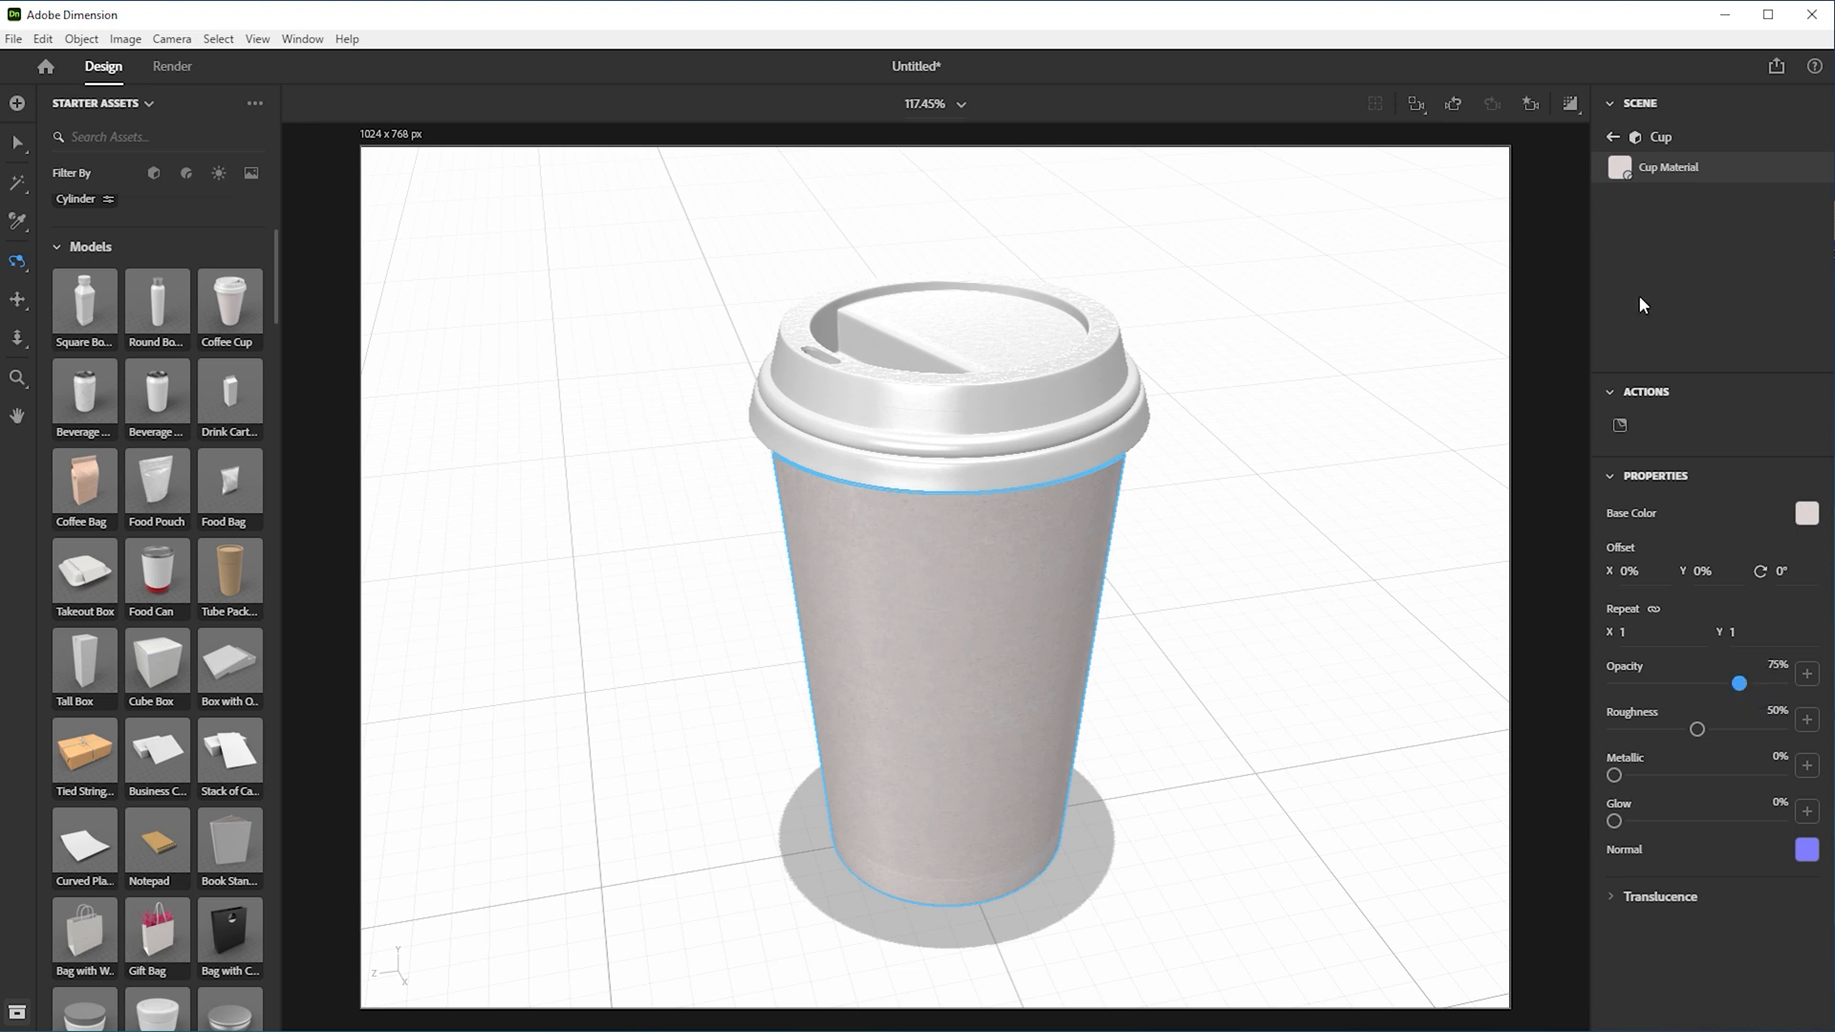
{"action": "left_click", "coordinate": [1644, 224]}
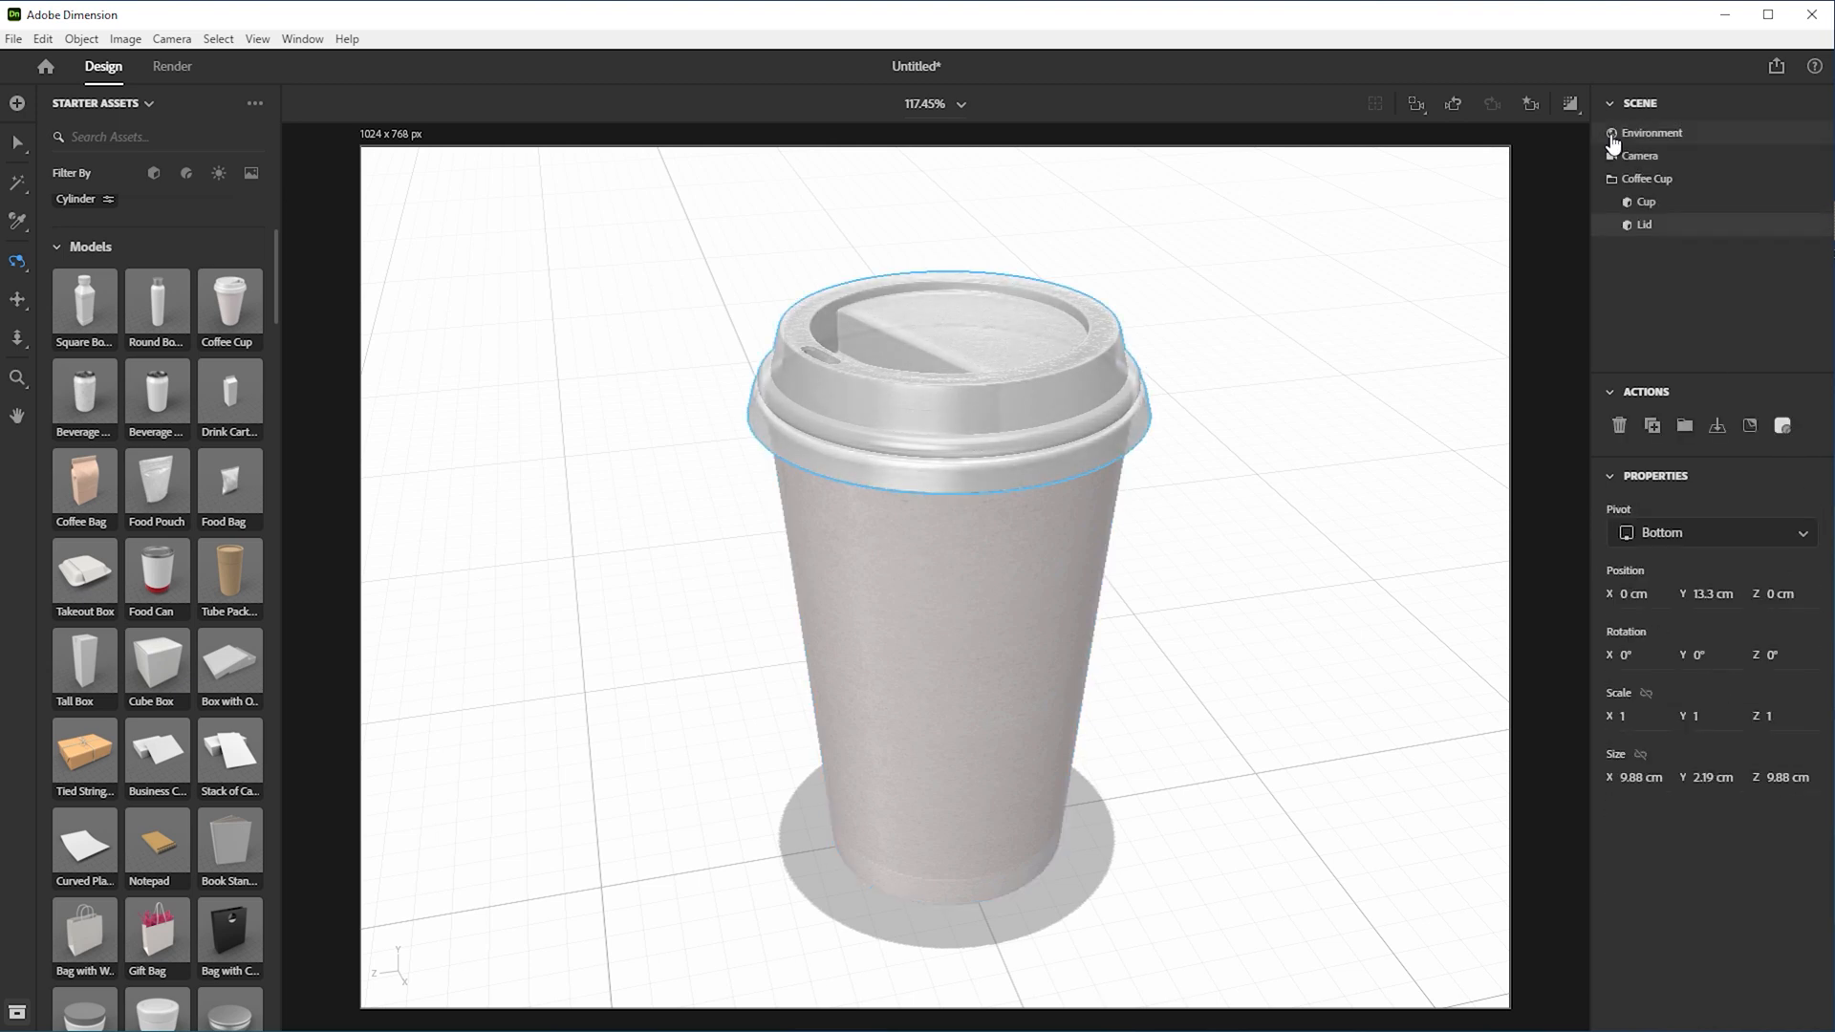
Export the selected cup body in GLB format as 3D_Cup_01.glb
{"action": "left_click", "coordinate": [13, 38]}
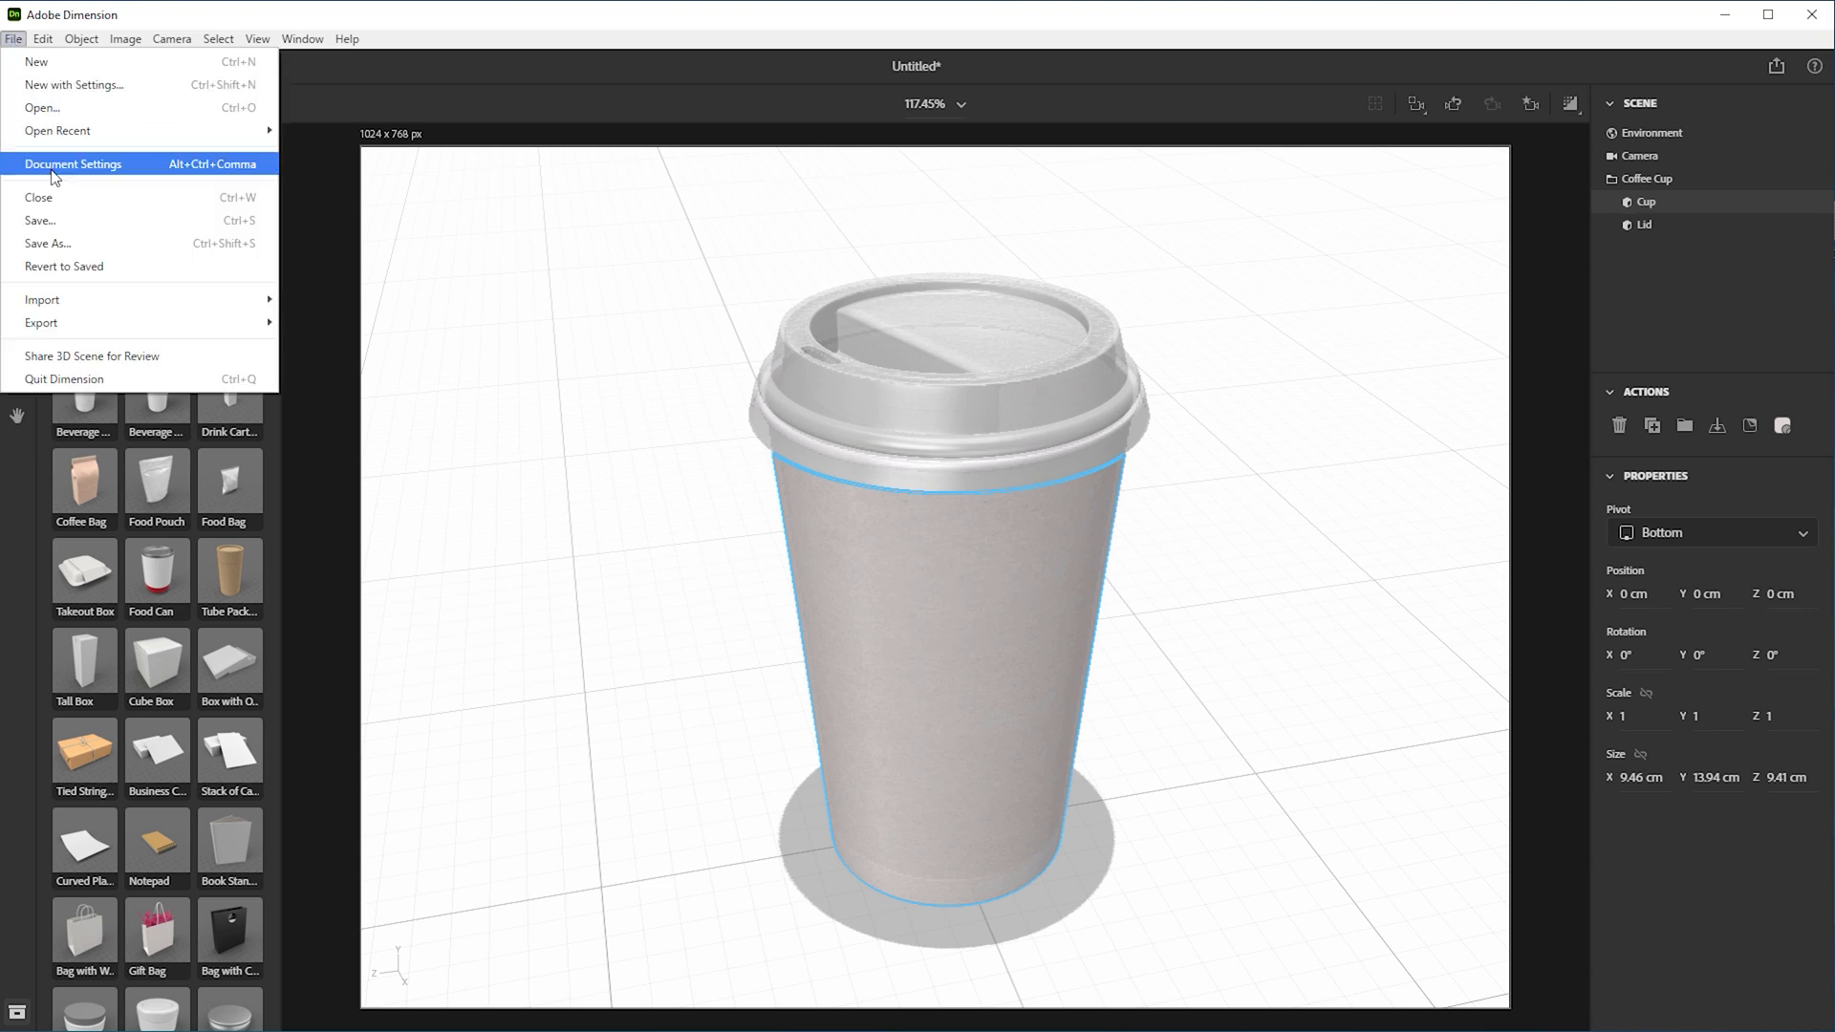
{"action": "mouse_move", "coordinate": [42, 323]}
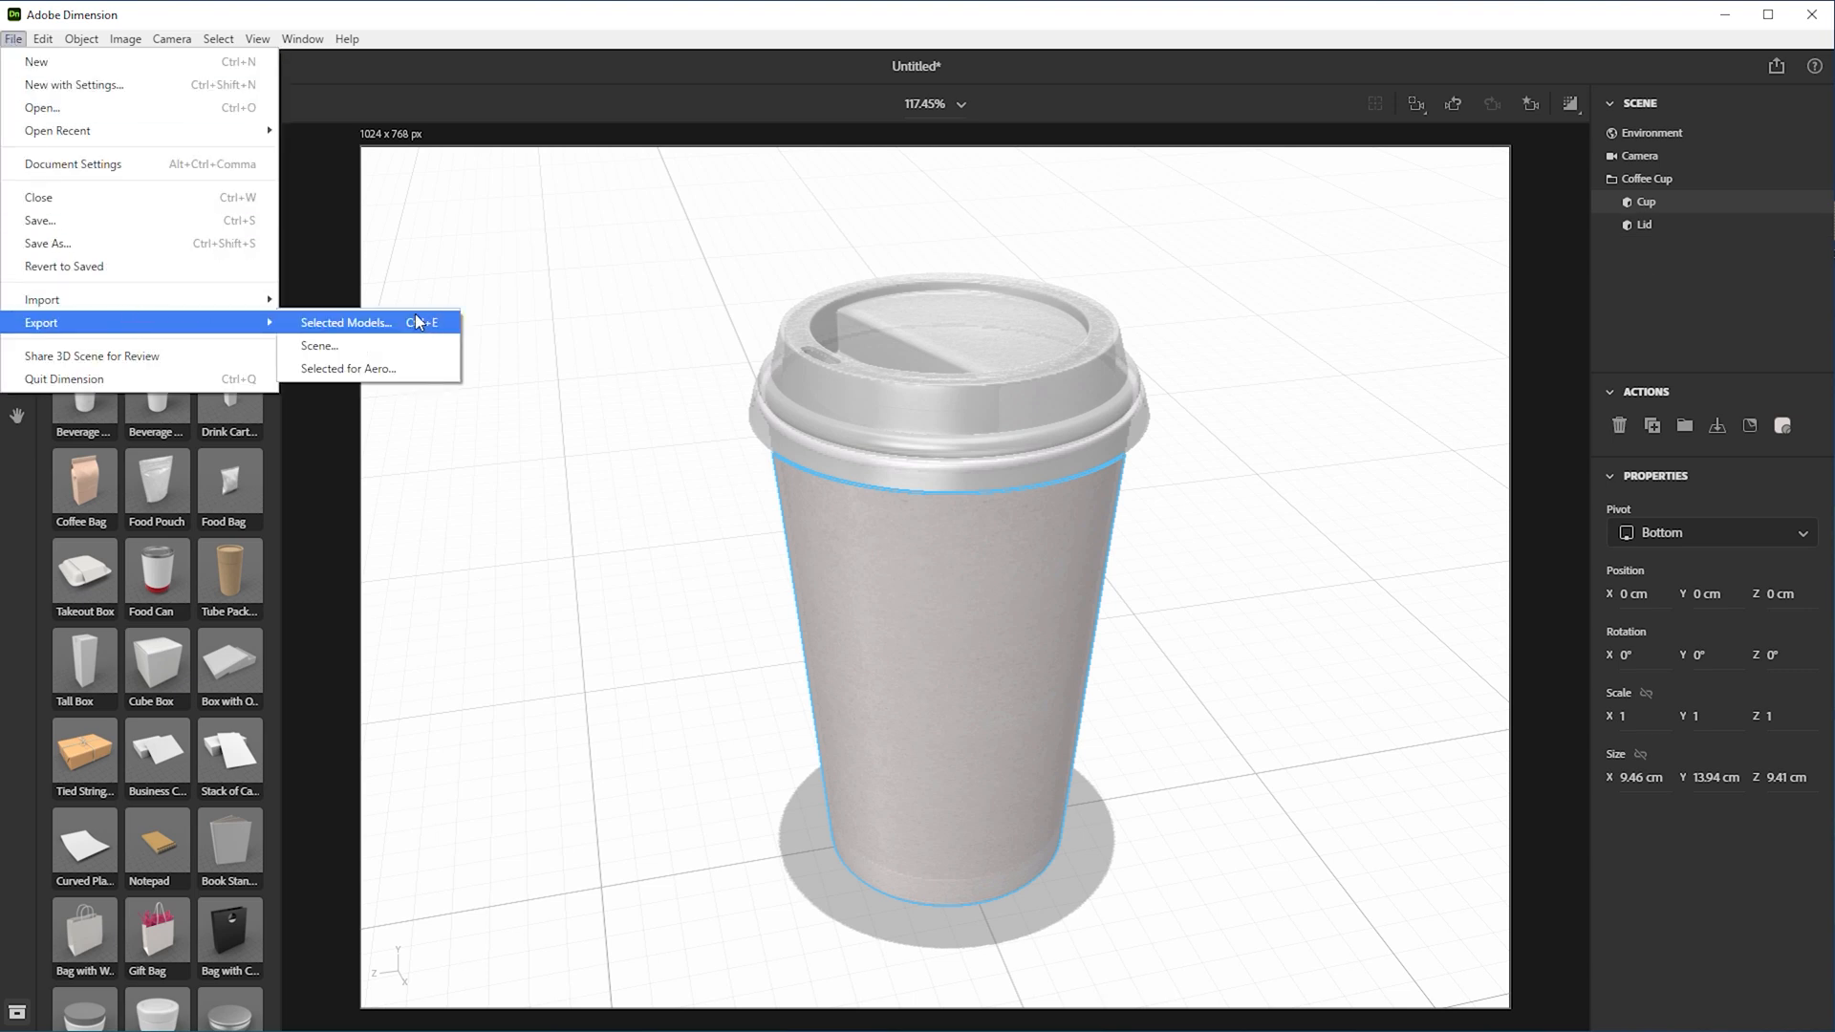
{"action": "left_click", "coordinate": [346, 322]}
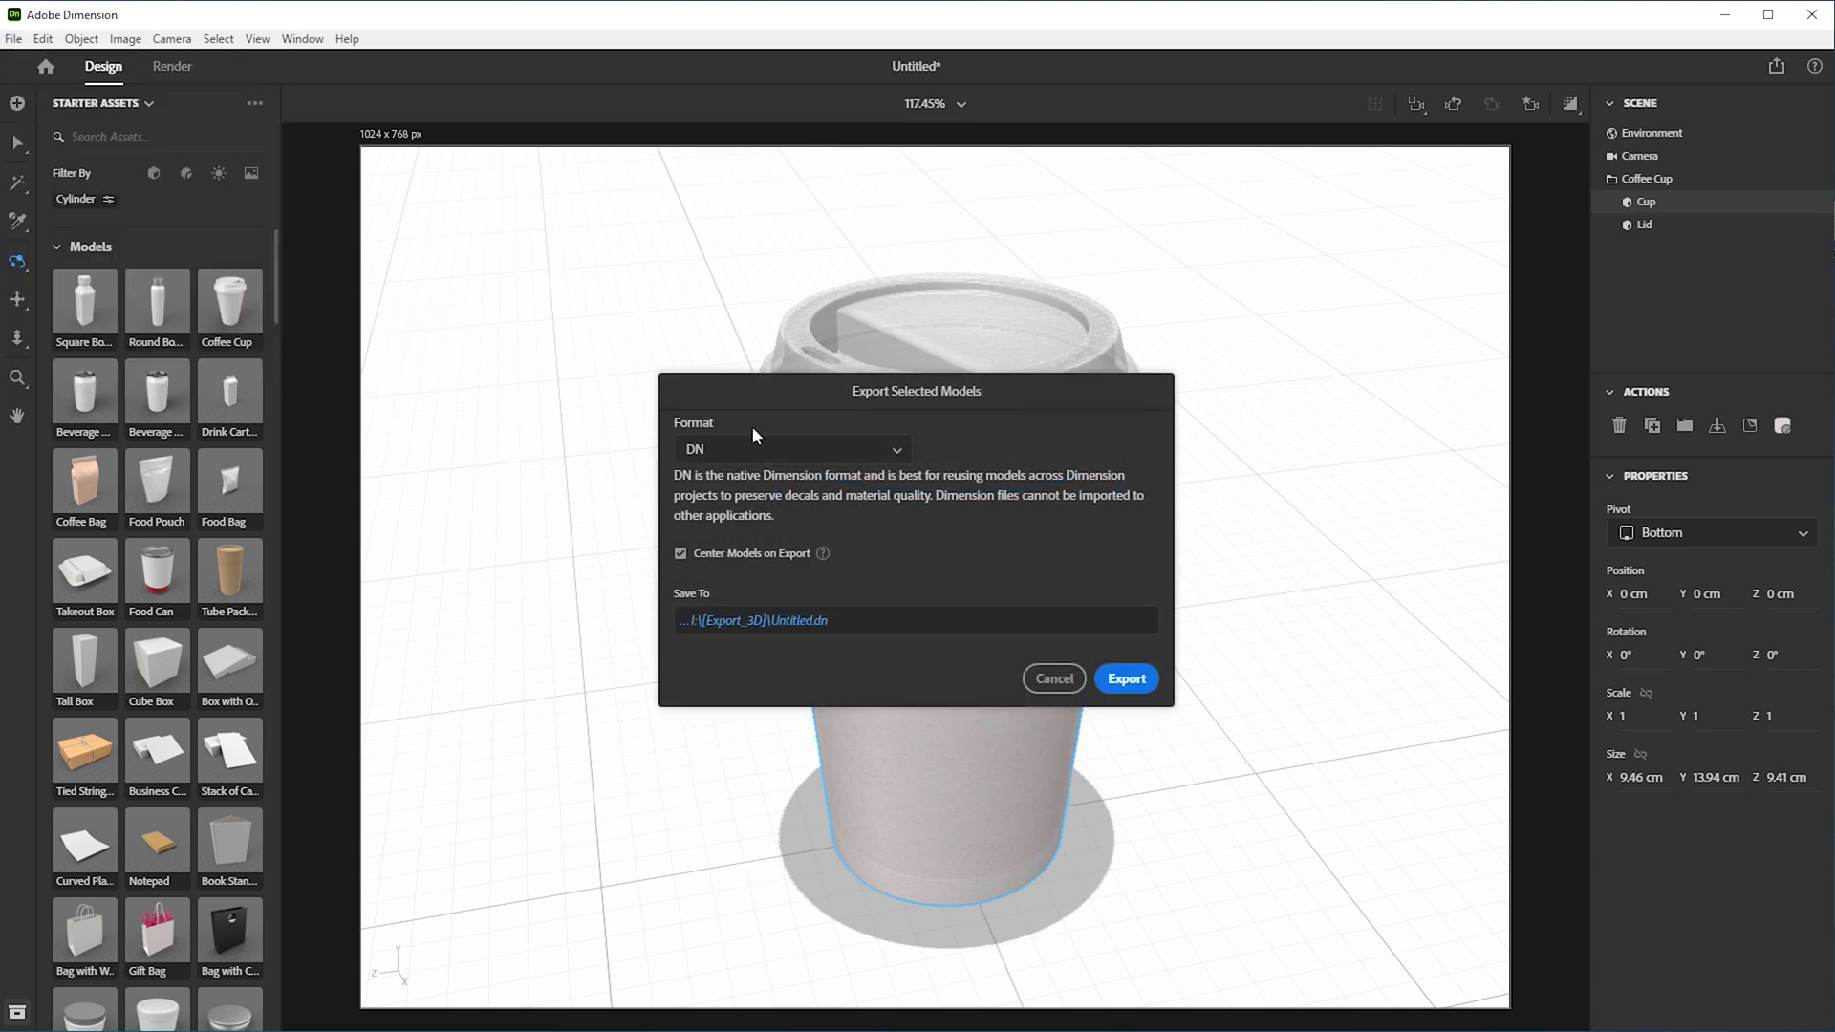
{"action": "left_click", "coordinate": [792, 449]}
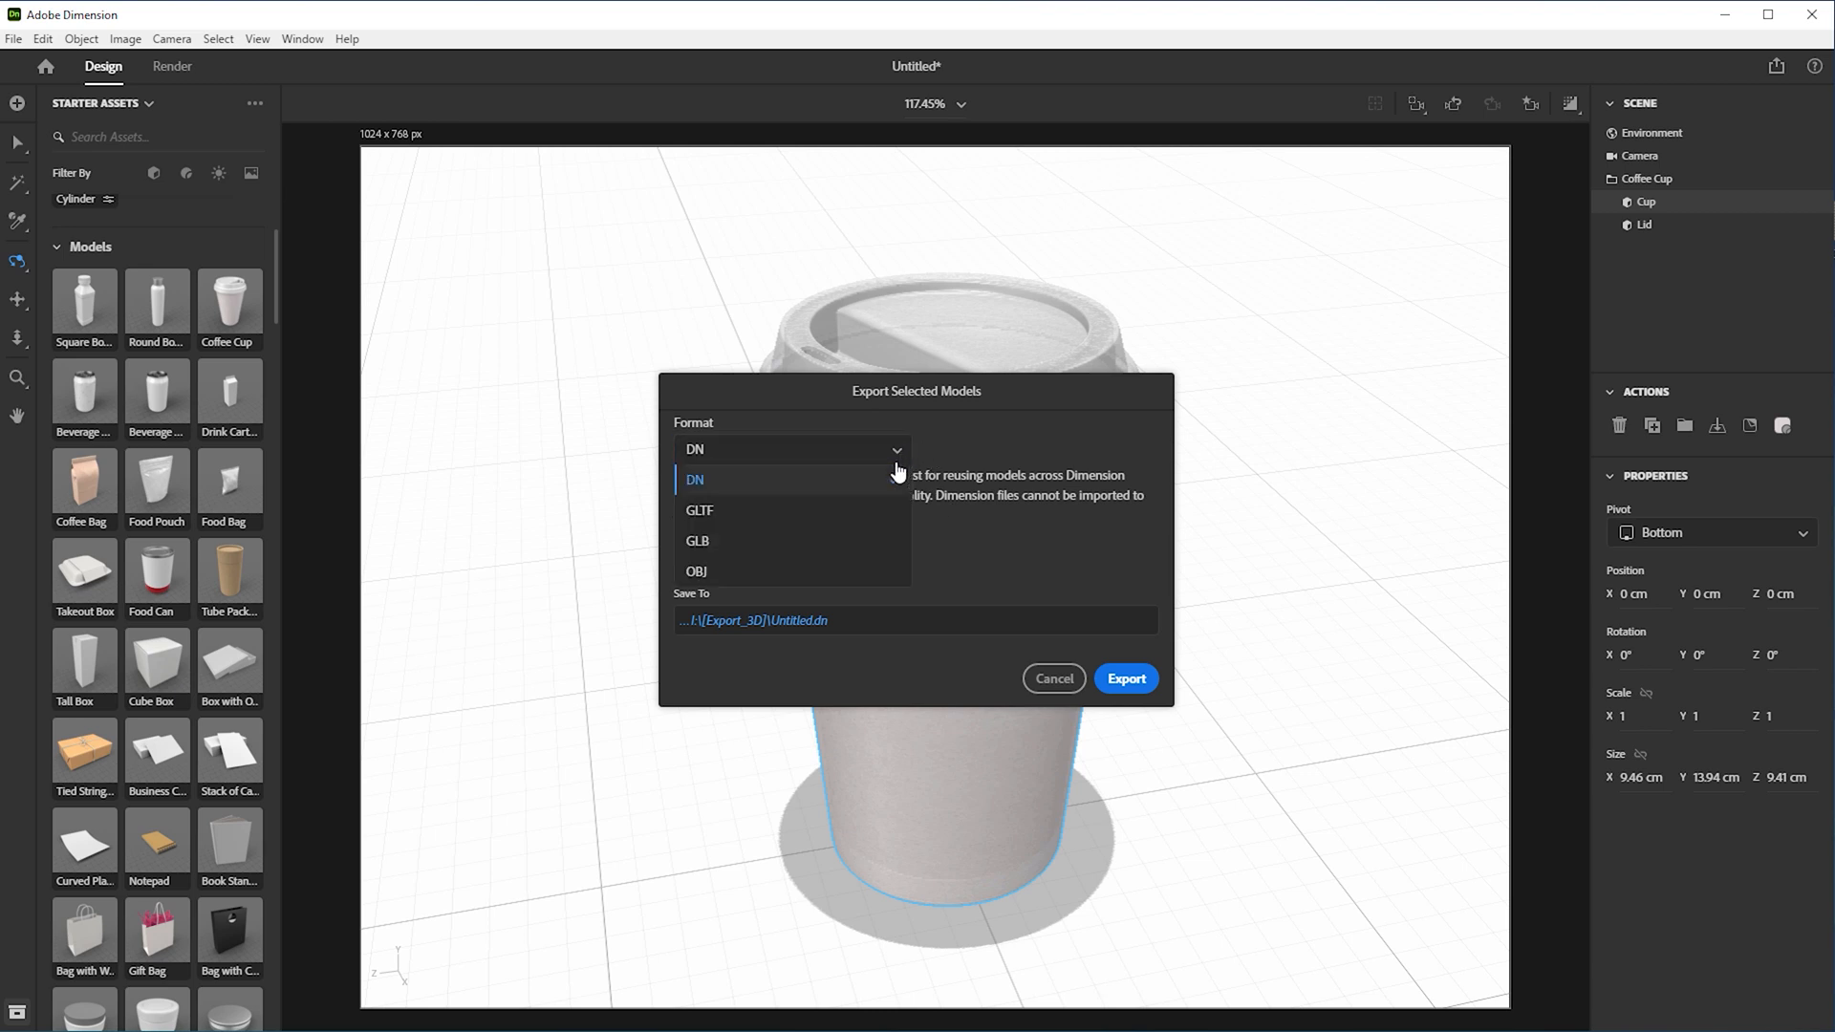
{"action": "left_click", "coordinate": [695, 572]}
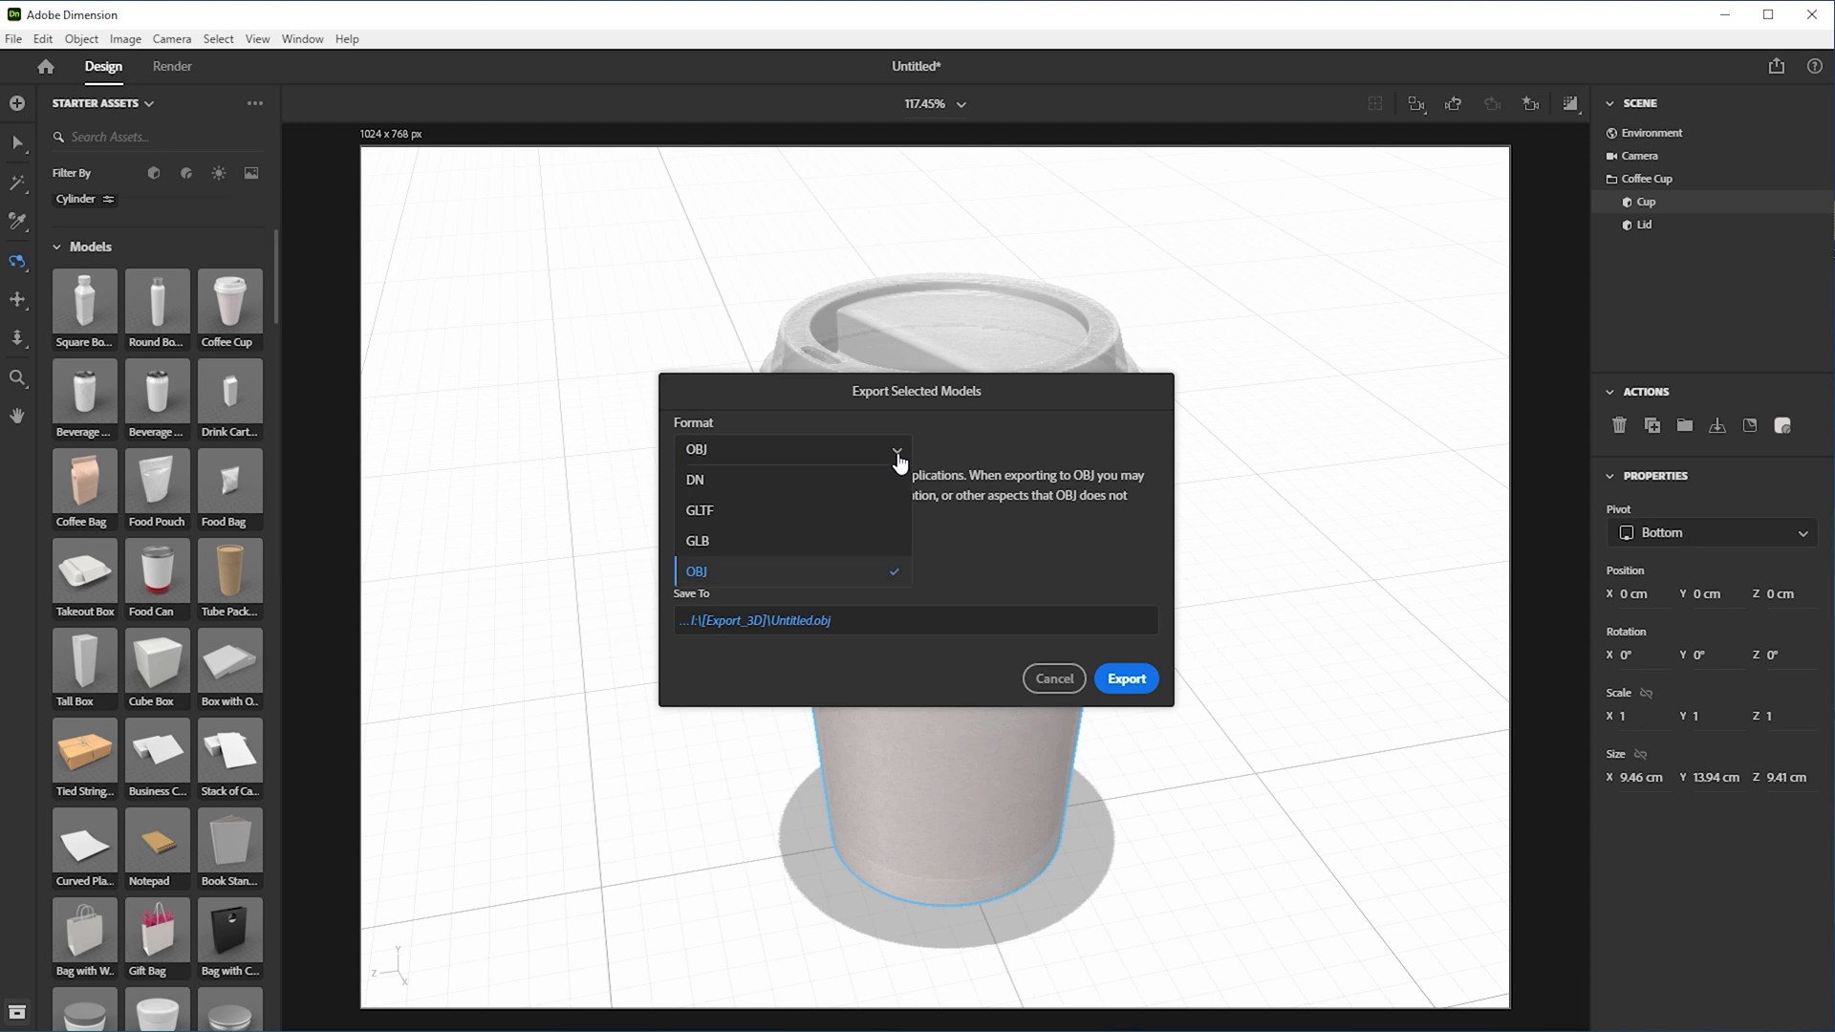
{"action": "left_click", "coordinate": [698, 541]}
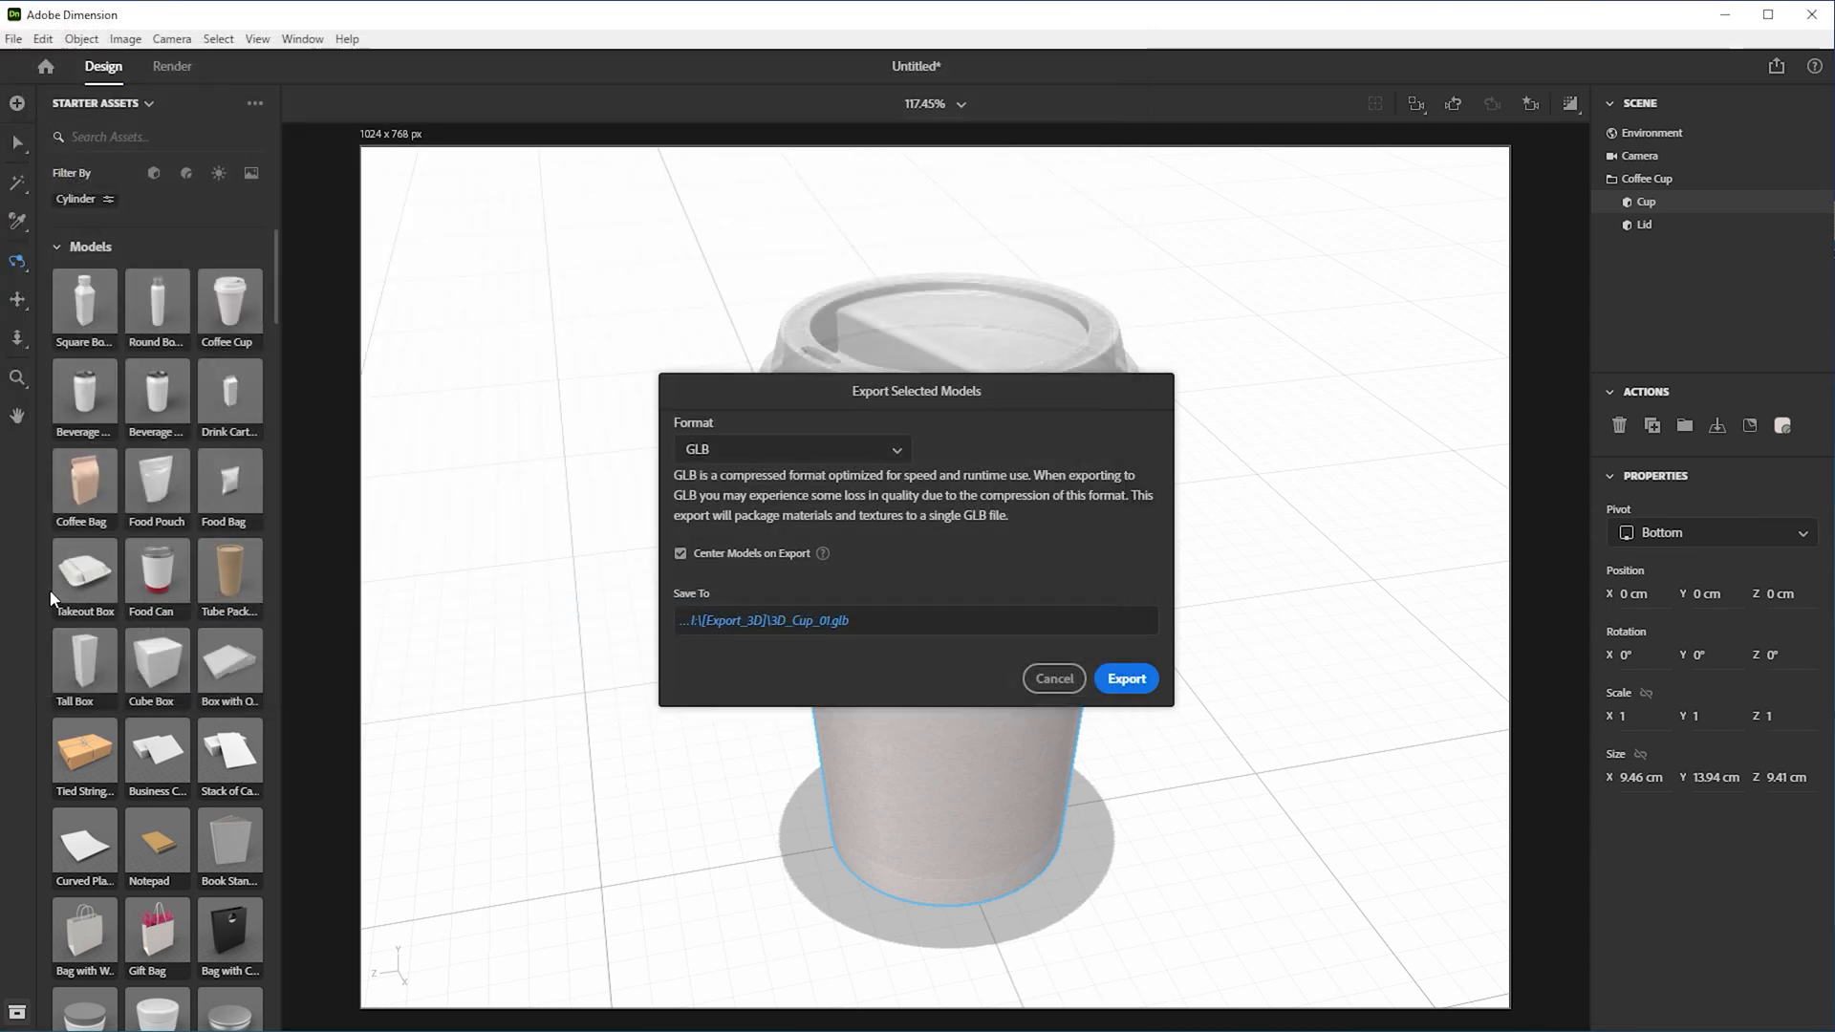
{"action": "left_click", "coordinate": [1125, 679]}
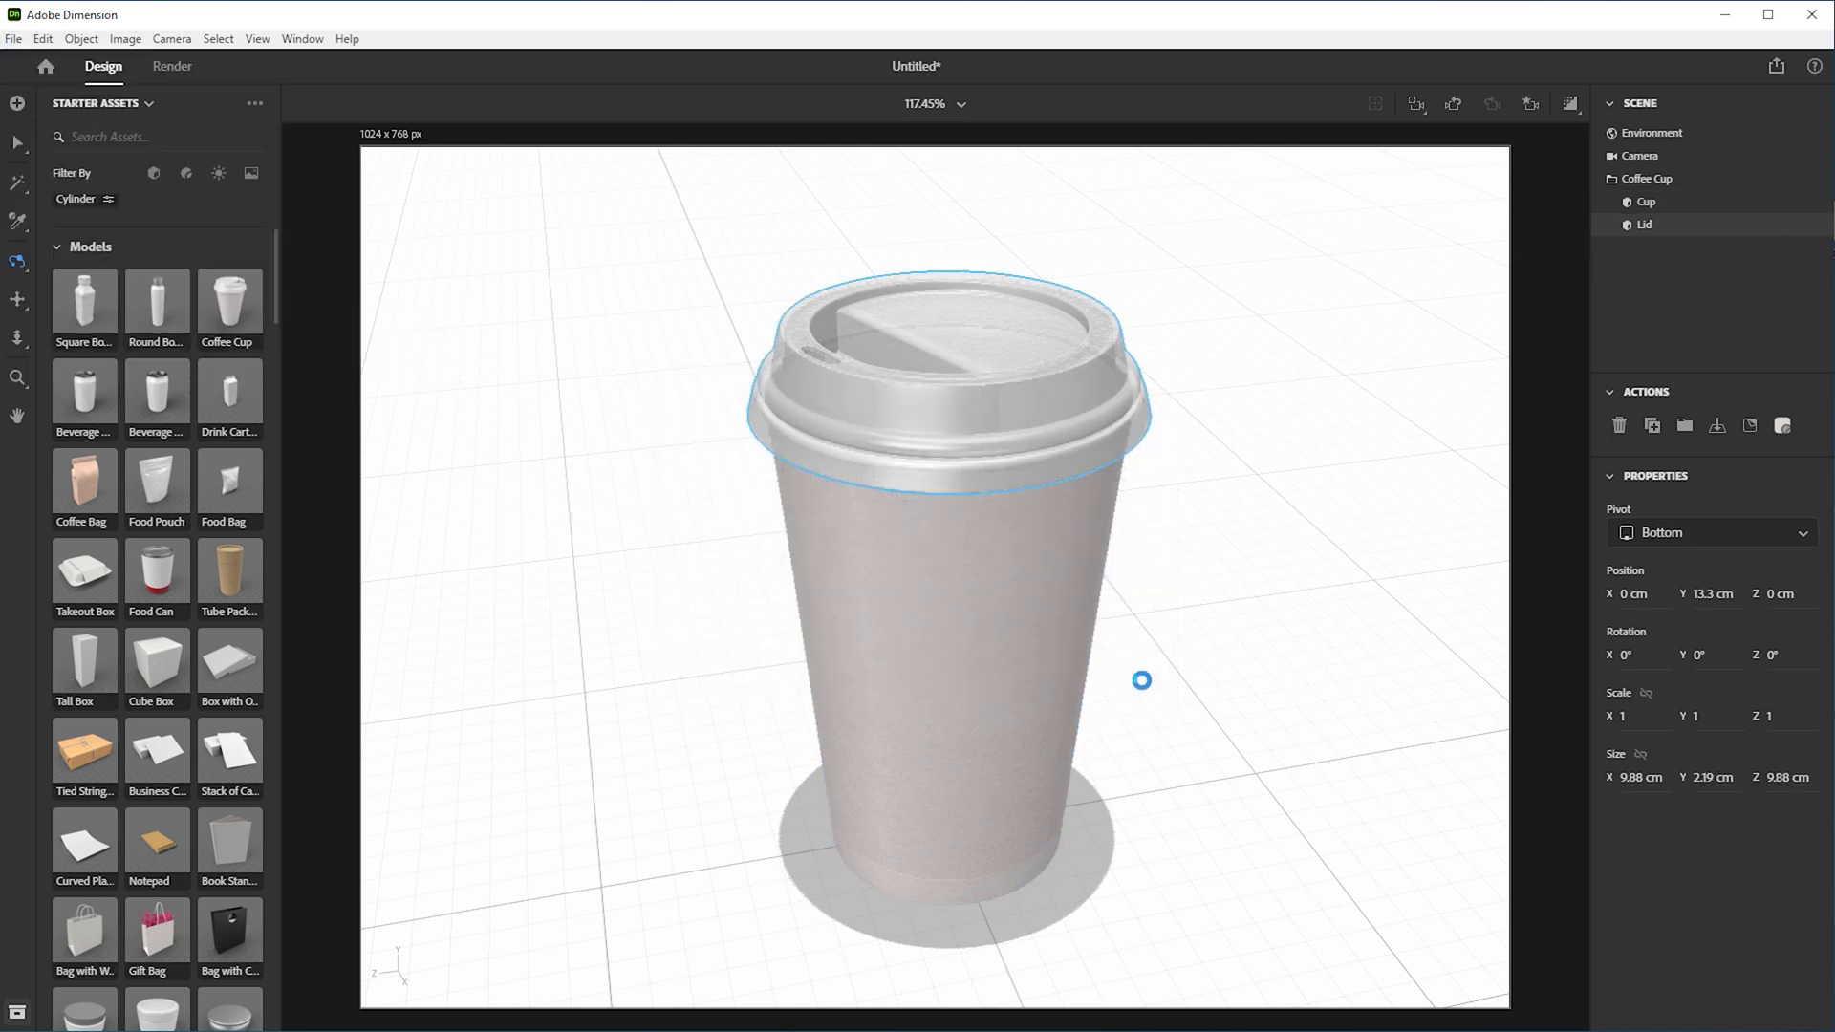
{"action": "left_click", "coordinate": [1790, 179]}
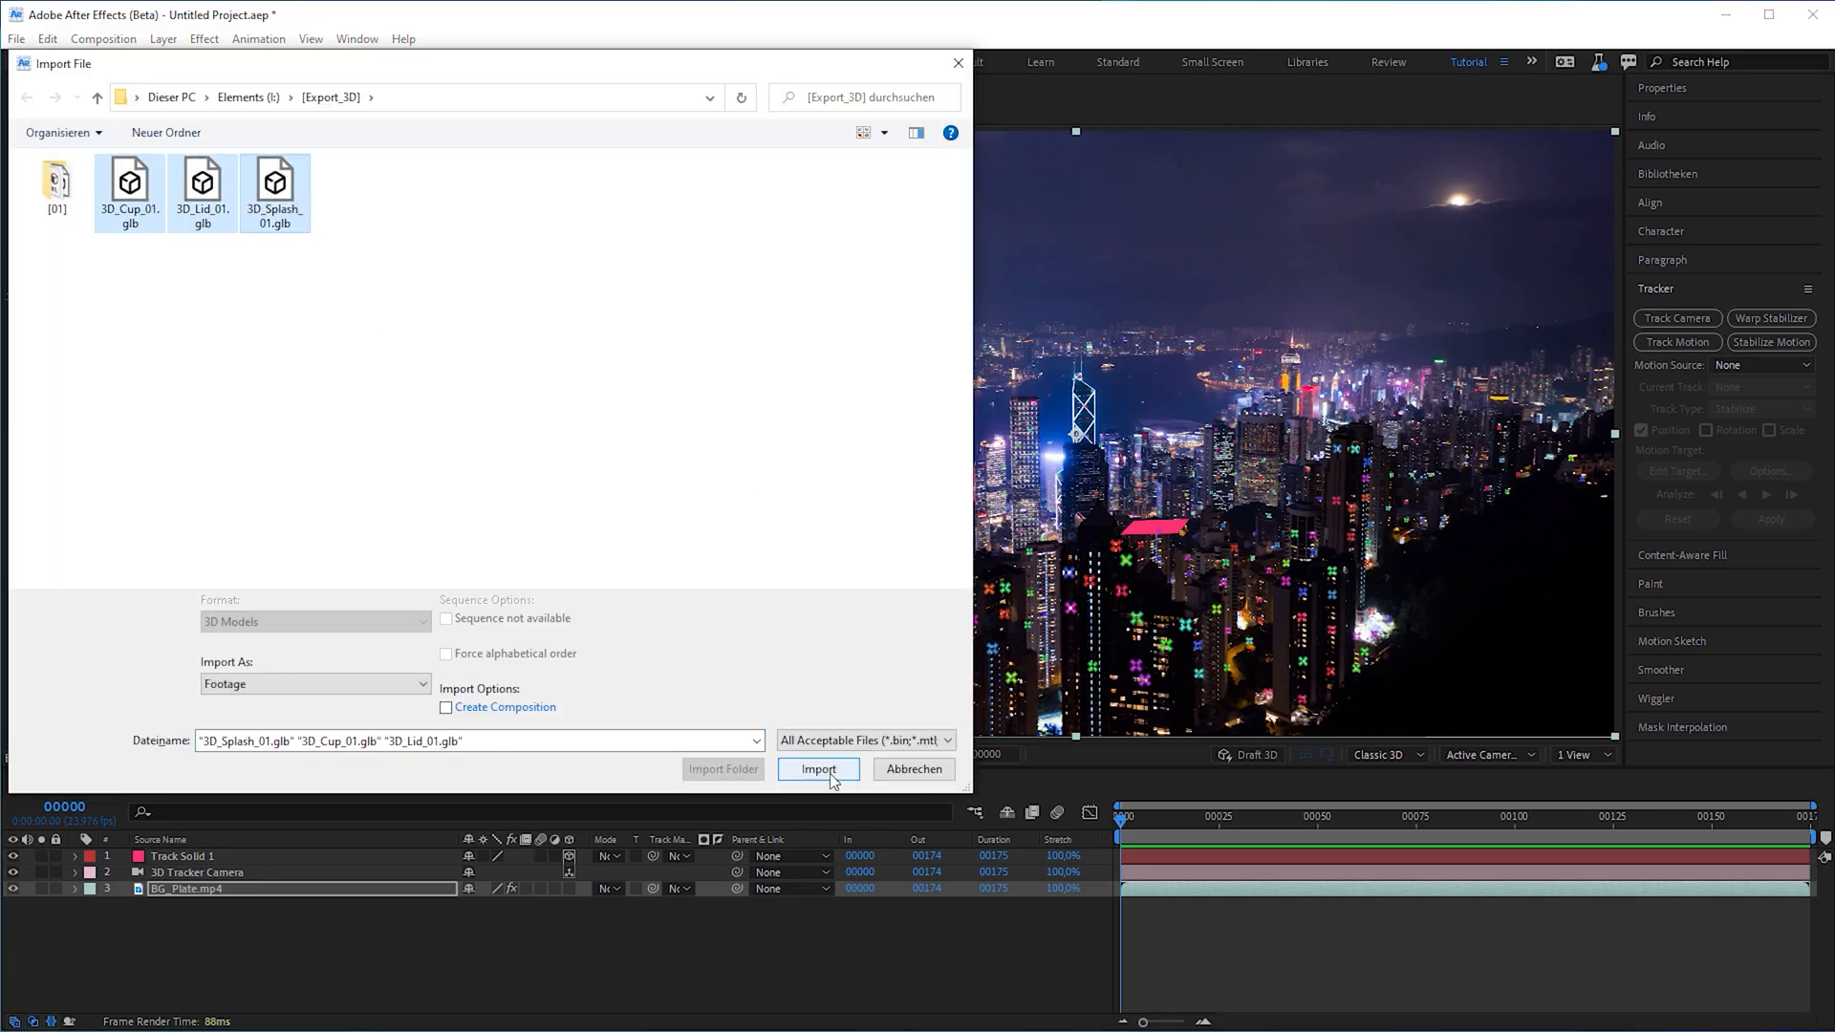
Import the cup, lid and splash GLB files into Main Comp, sizing the splash to comp size
{"action": "left_click", "coordinate": [818, 769]}
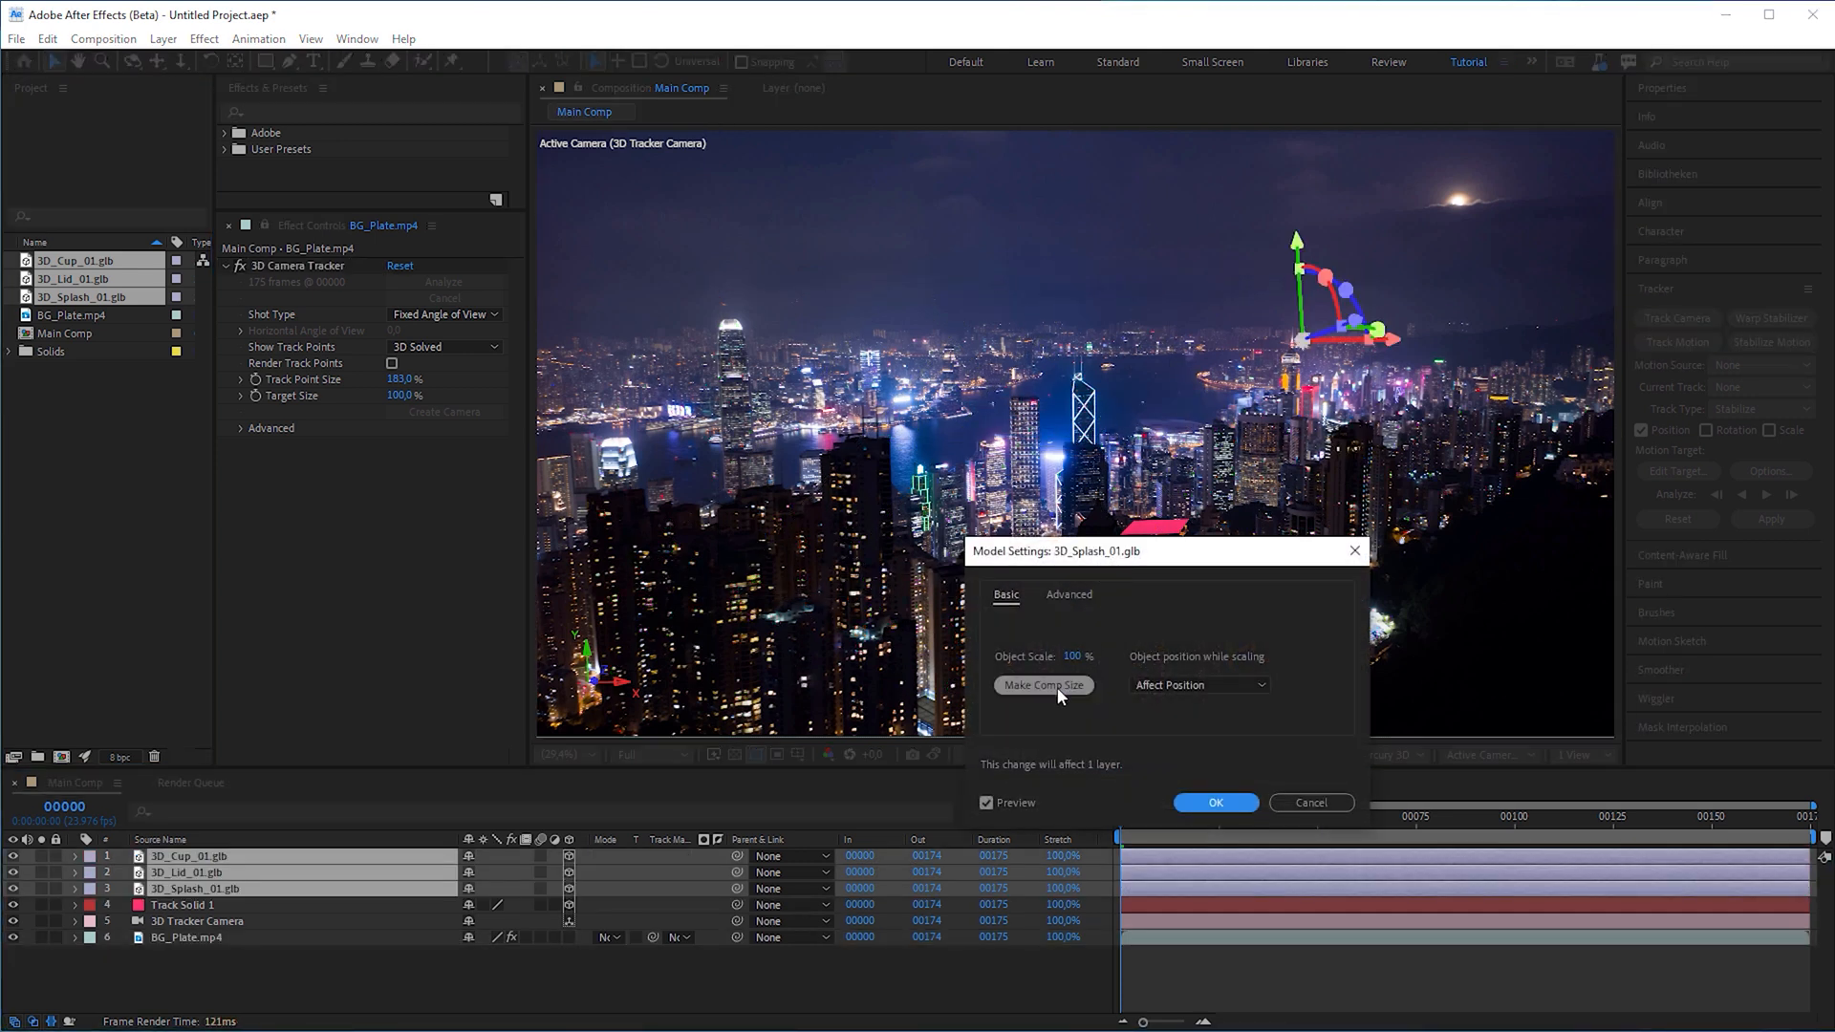
{"action": "left_click", "coordinate": [1042, 684]}
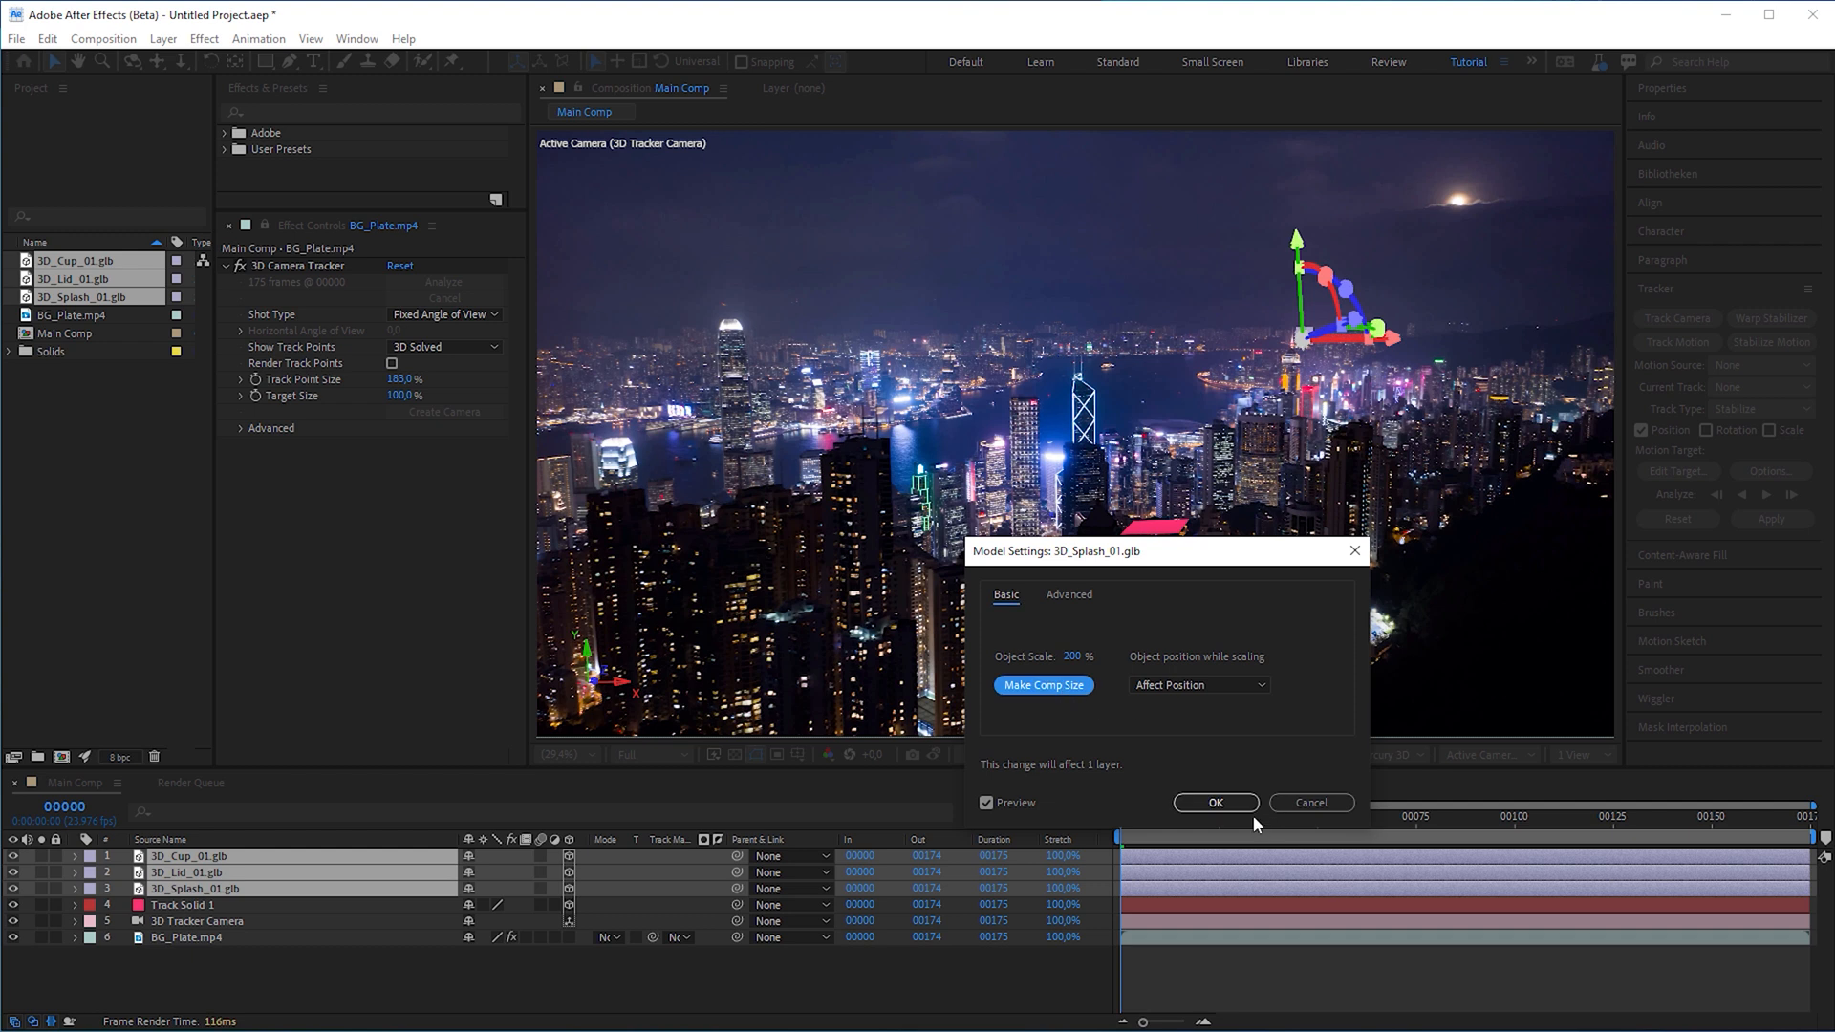
{"action": "left_click", "coordinate": [1215, 803]}
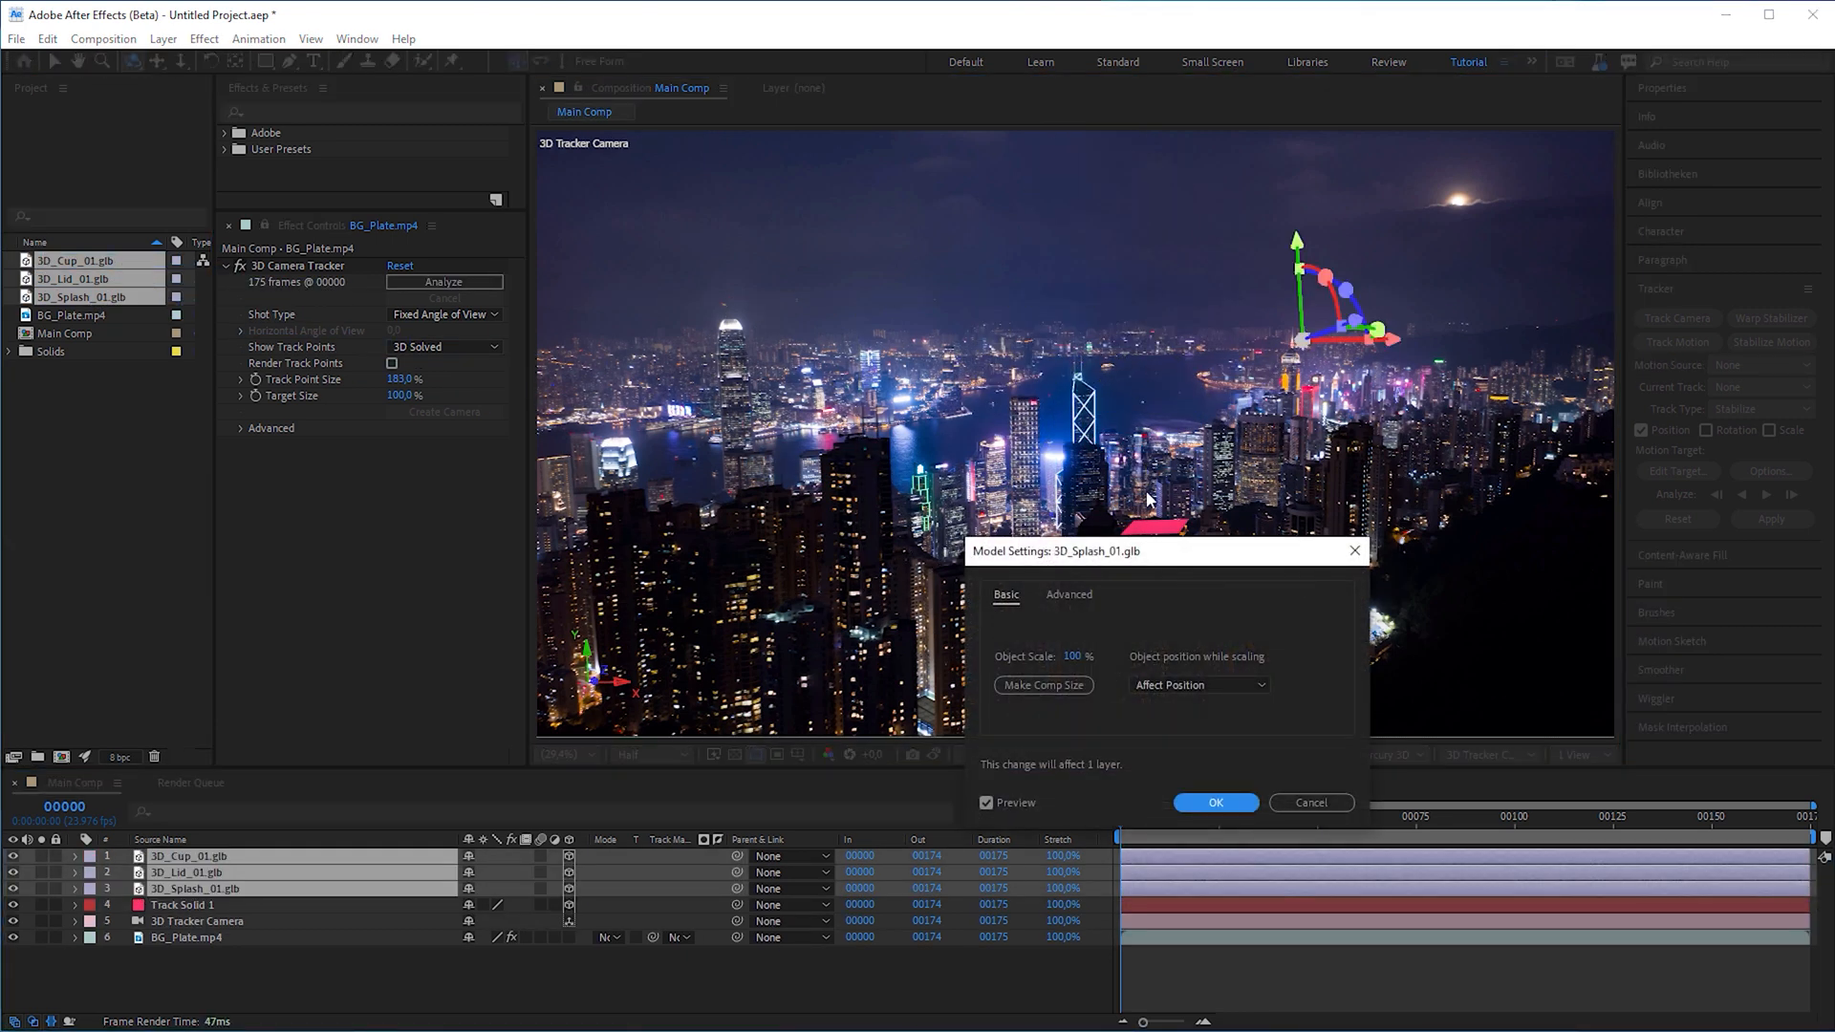
{"action": "left_click", "coordinate": [1215, 803]}
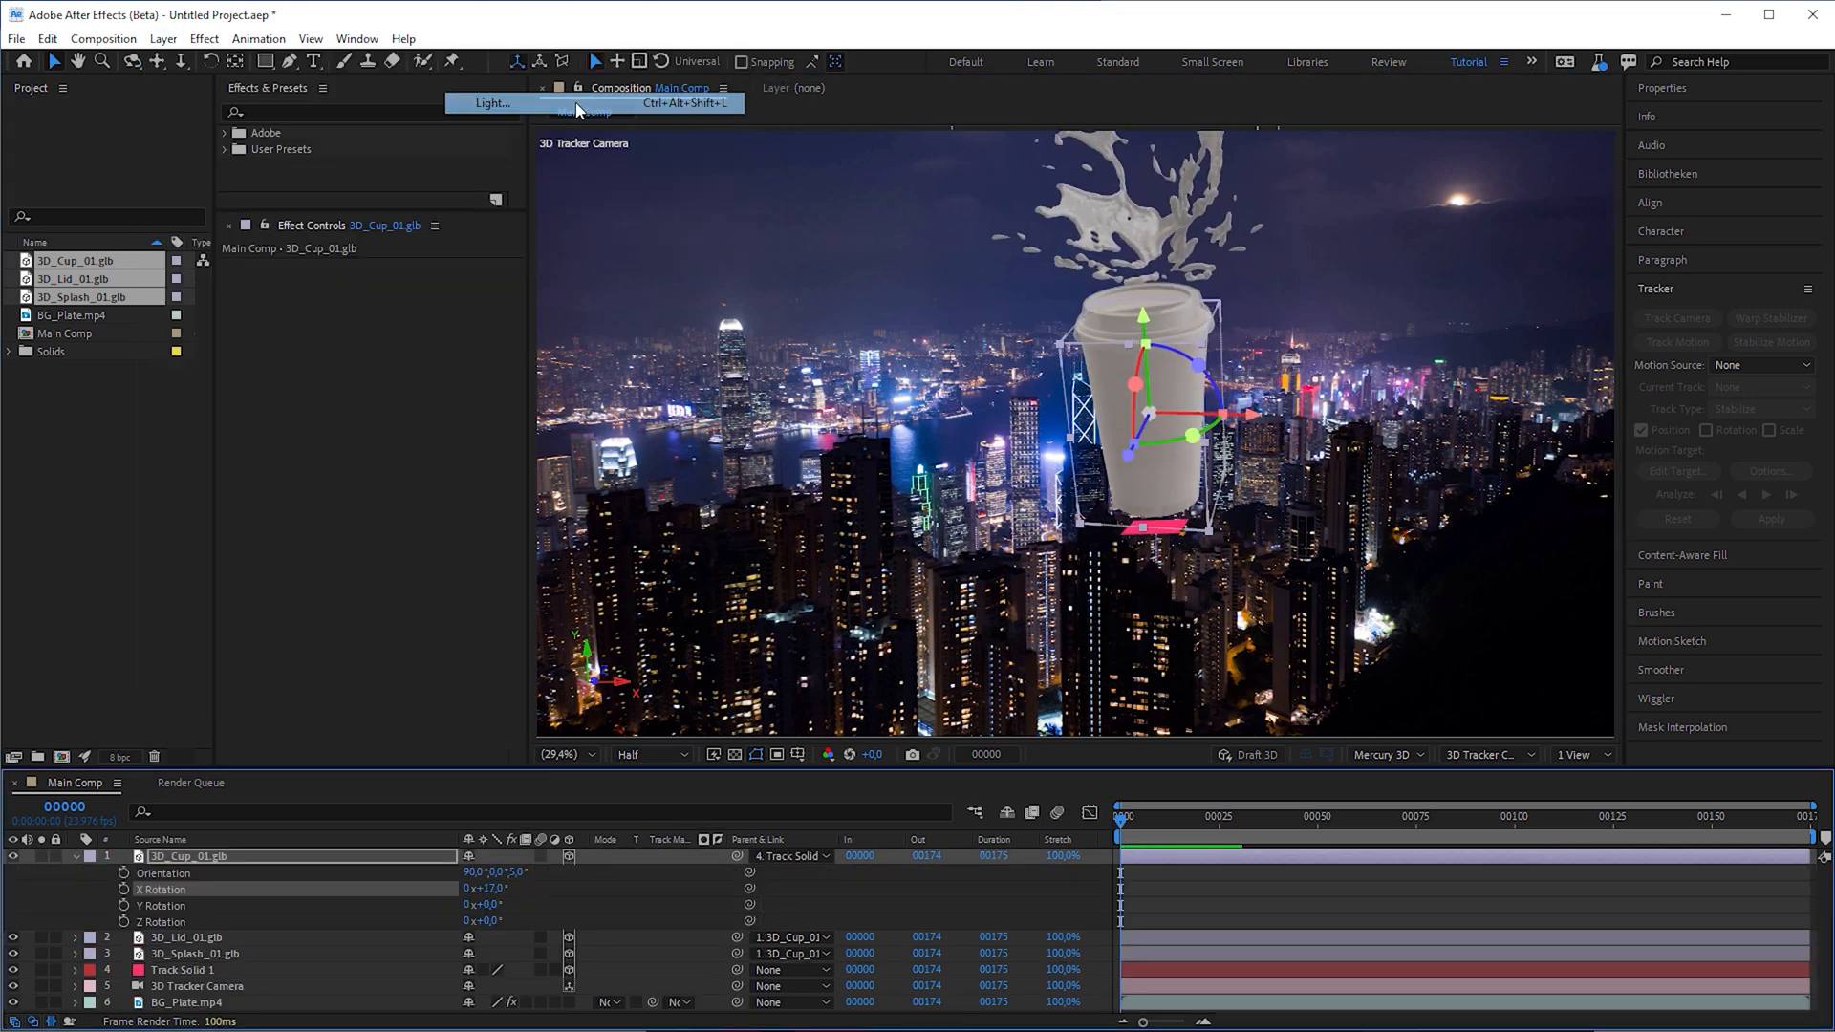
Create a magenta Point Light 2 and position it beside the cup using the 2 Views layout
{"action": "left_click", "coordinate": [489, 103]}
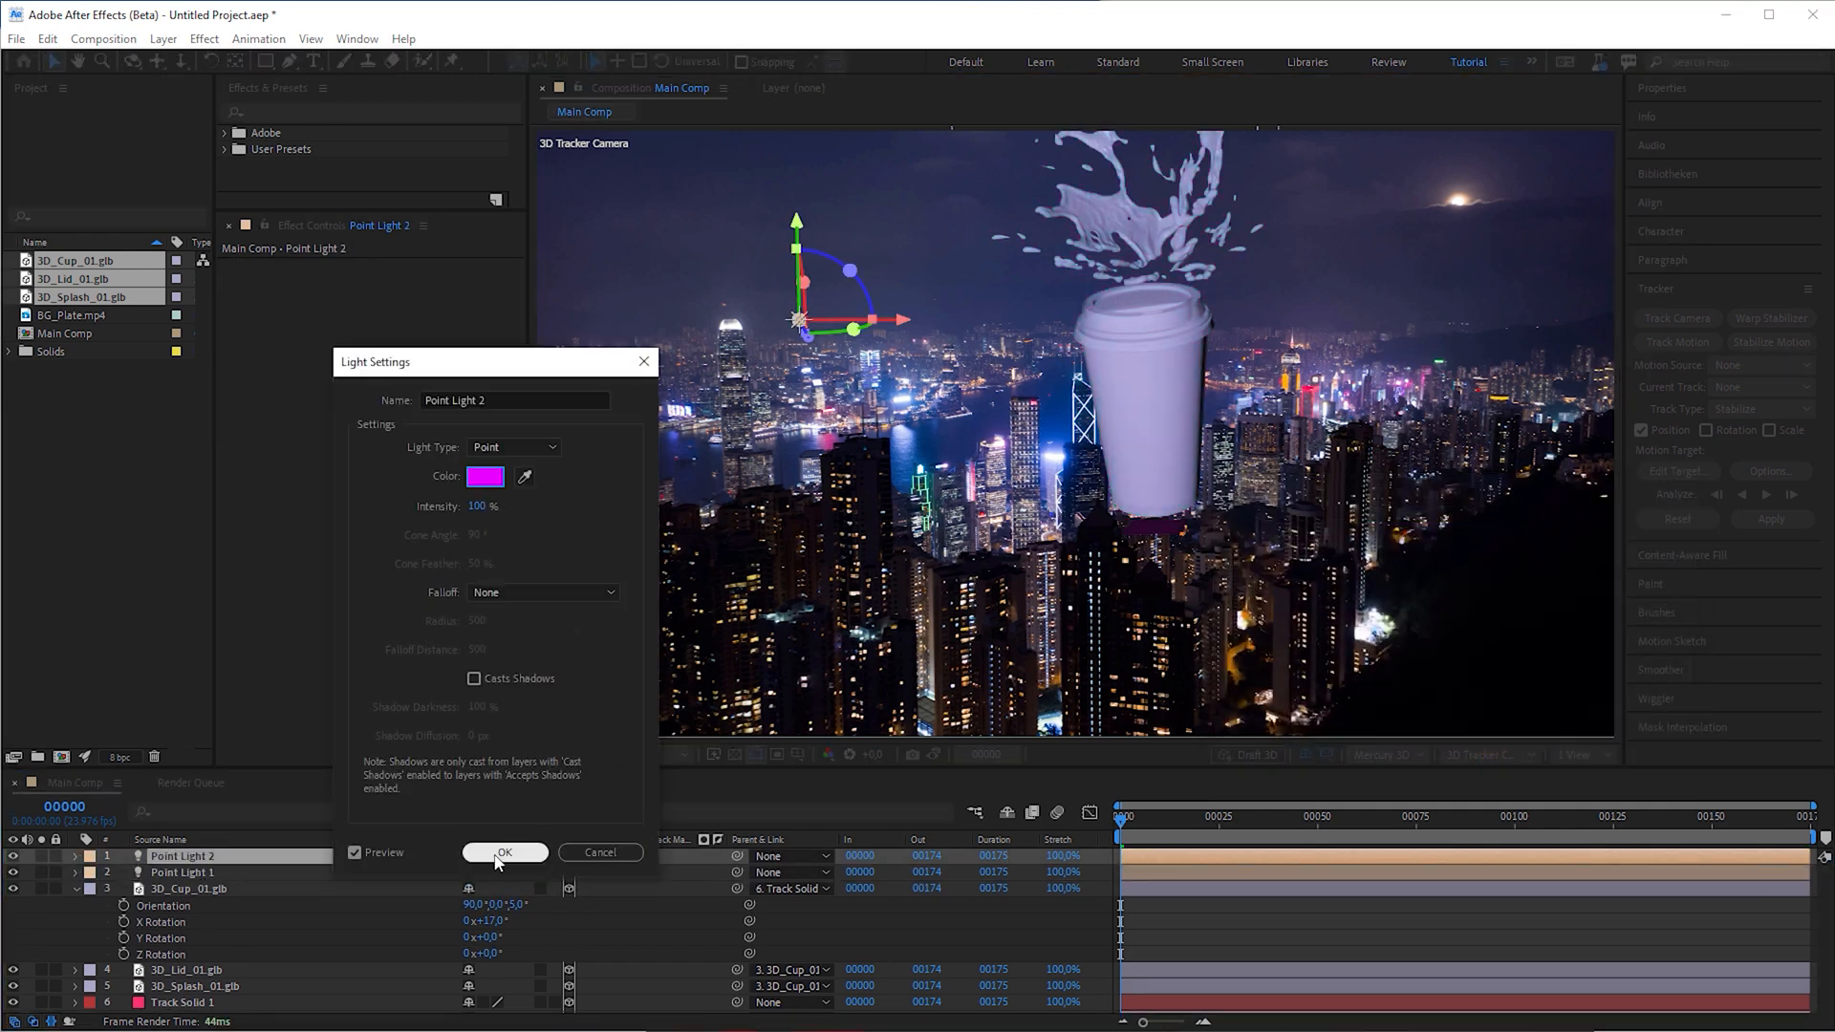
{"action": "left_click", "coordinate": [503, 852]}
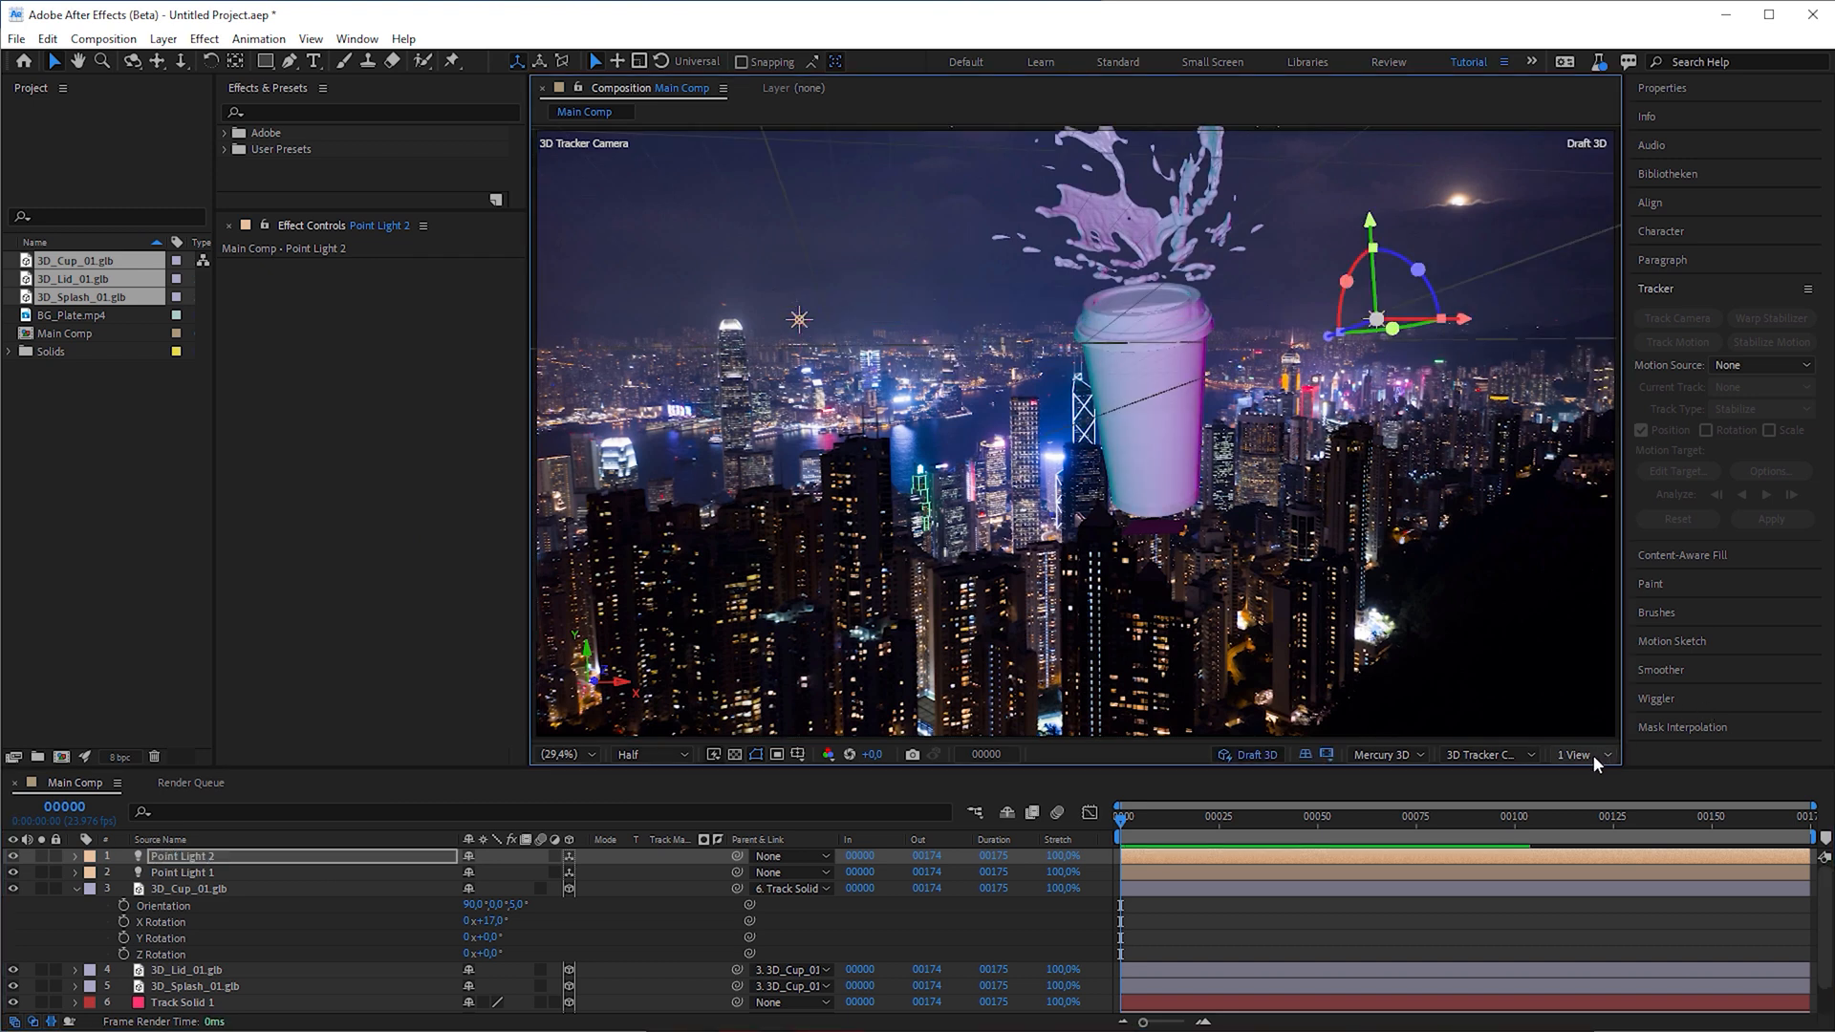
{"action": "left_click", "coordinate": [1578, 754]}
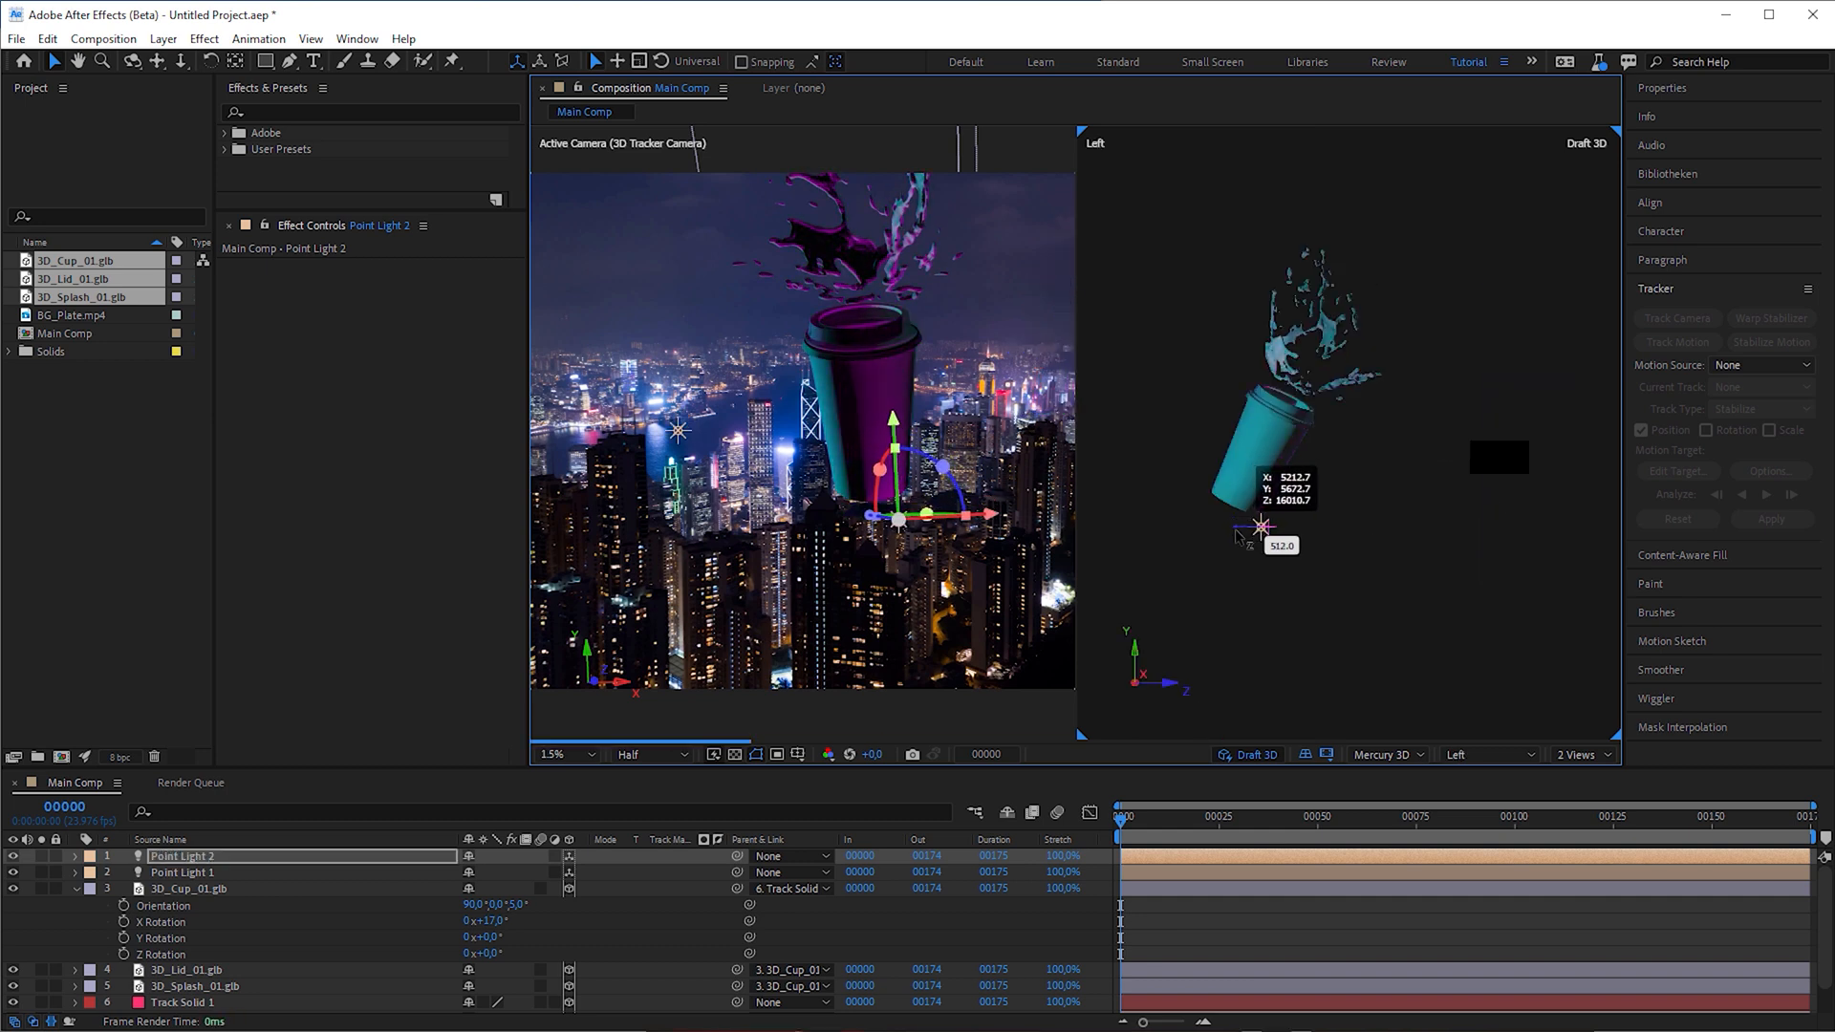
{"action": "left_click", "coordinate": [1209, 815]}
{"action": "type", "text": "c"}
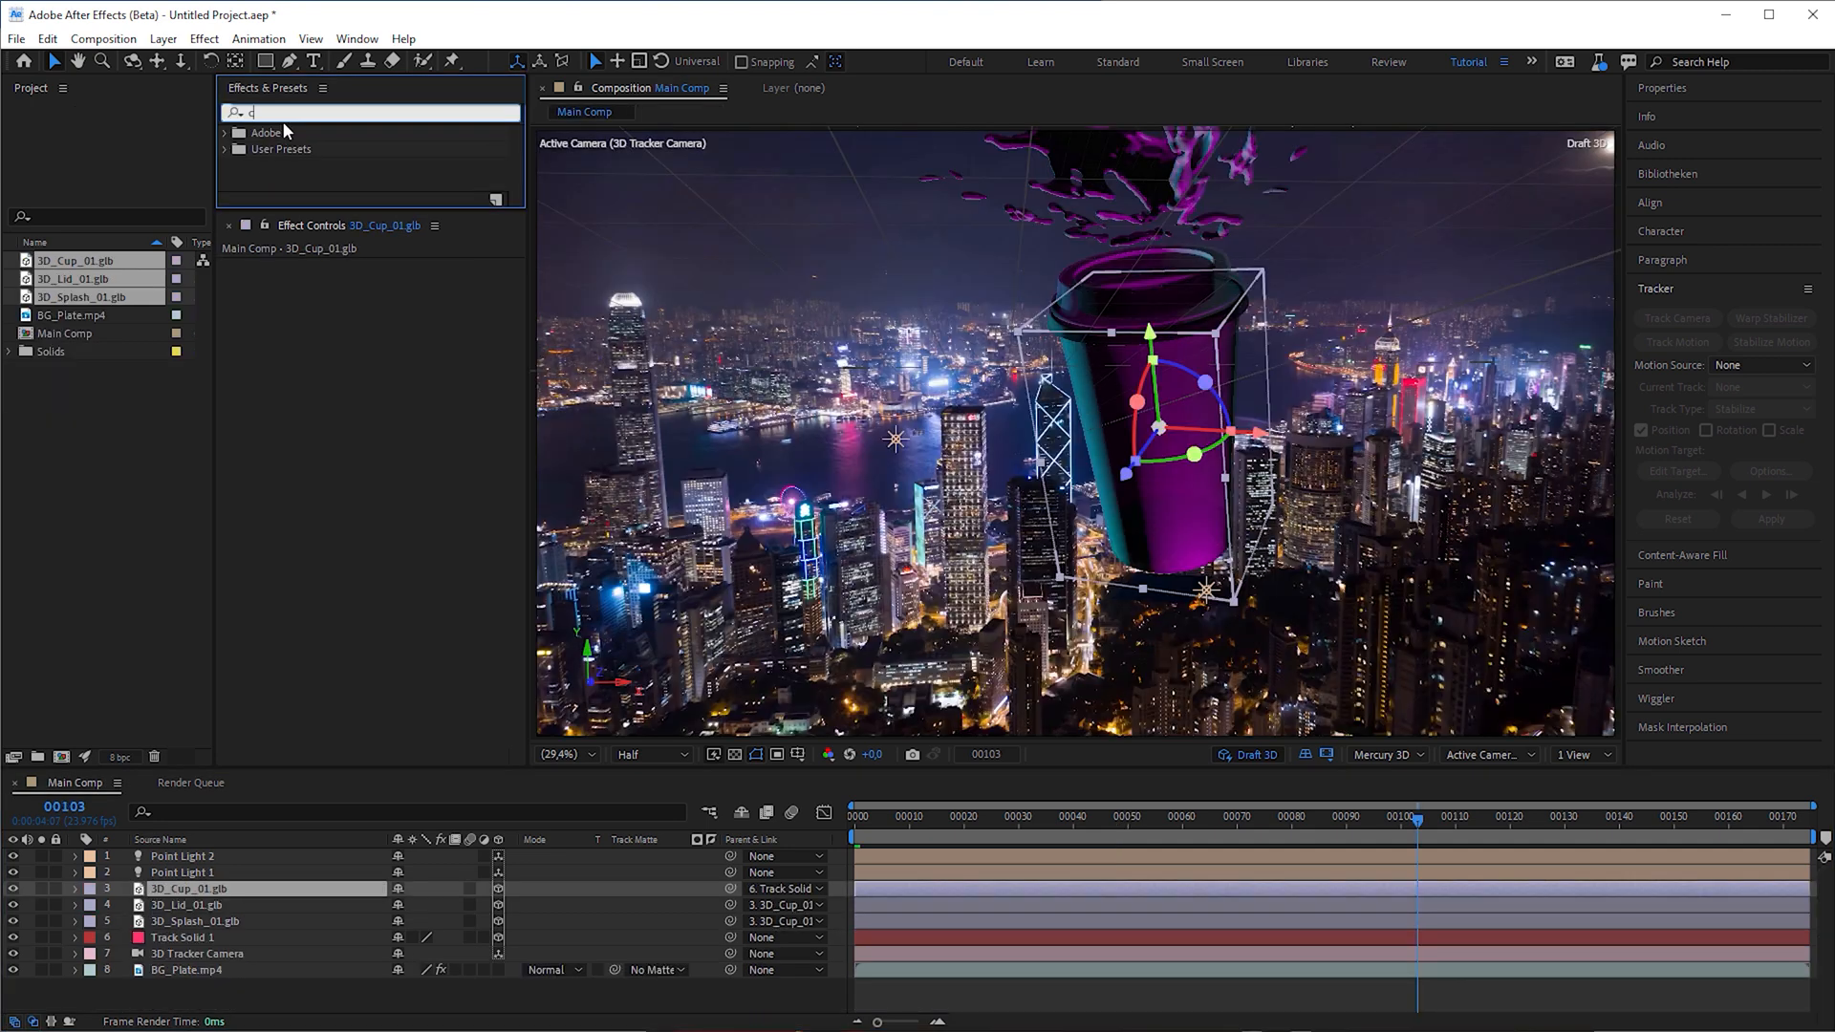
Pre-compose the cup model with its lights and tracker camera into a _3D_Cup composition
{"action": "type", "text": "urve"}
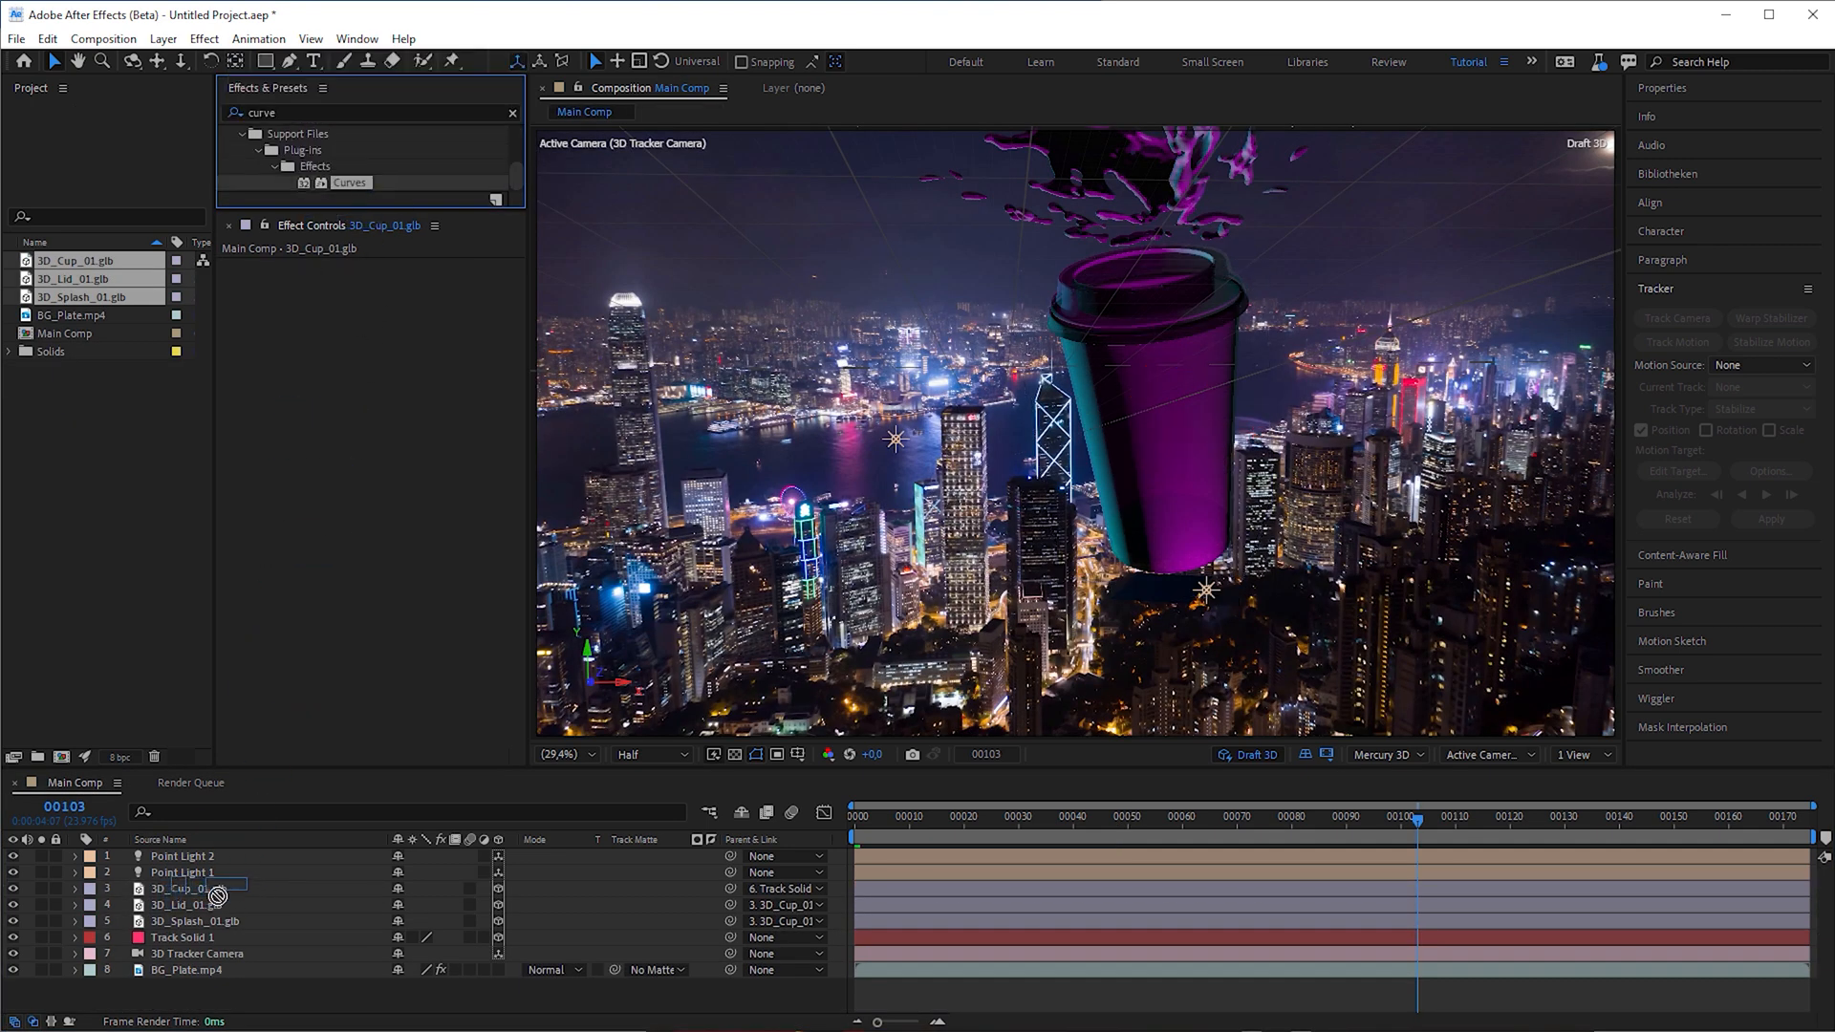
{"action": "left_click", "coordinate": [187, 888]}
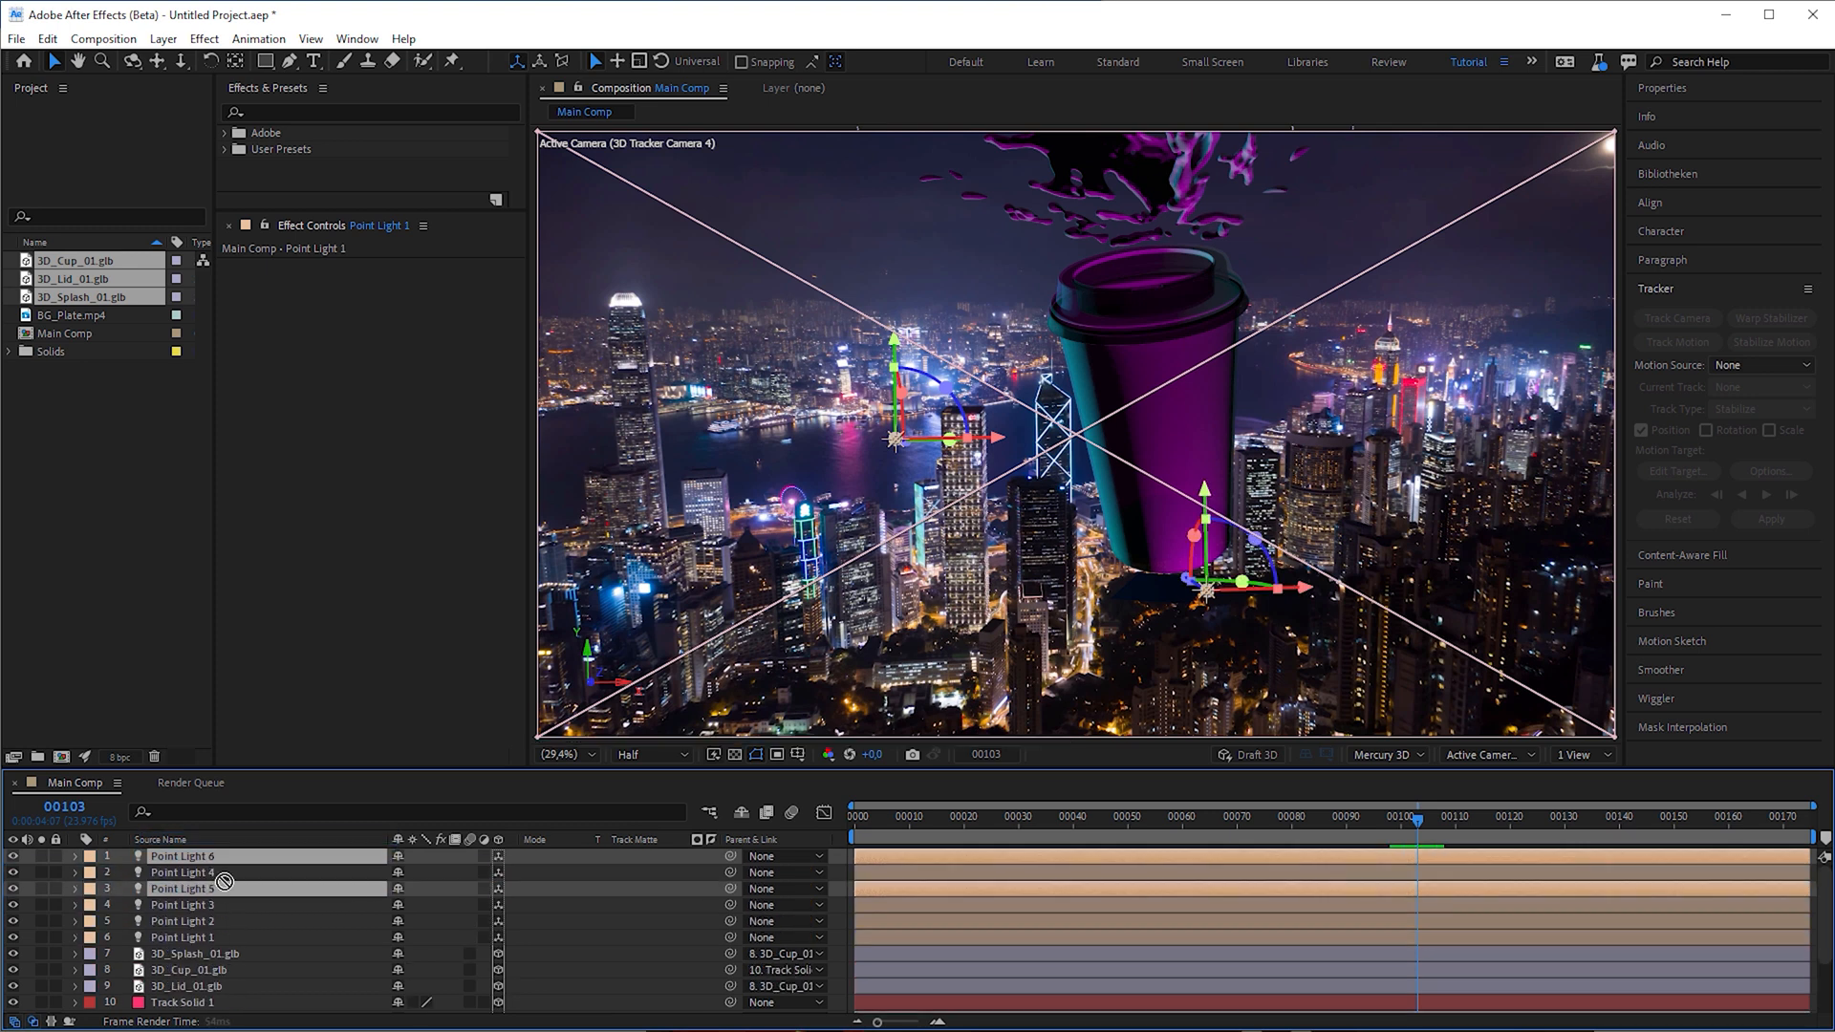
{"action": "scroll", "scroll_direction": "down", "scroll_amount": 3}
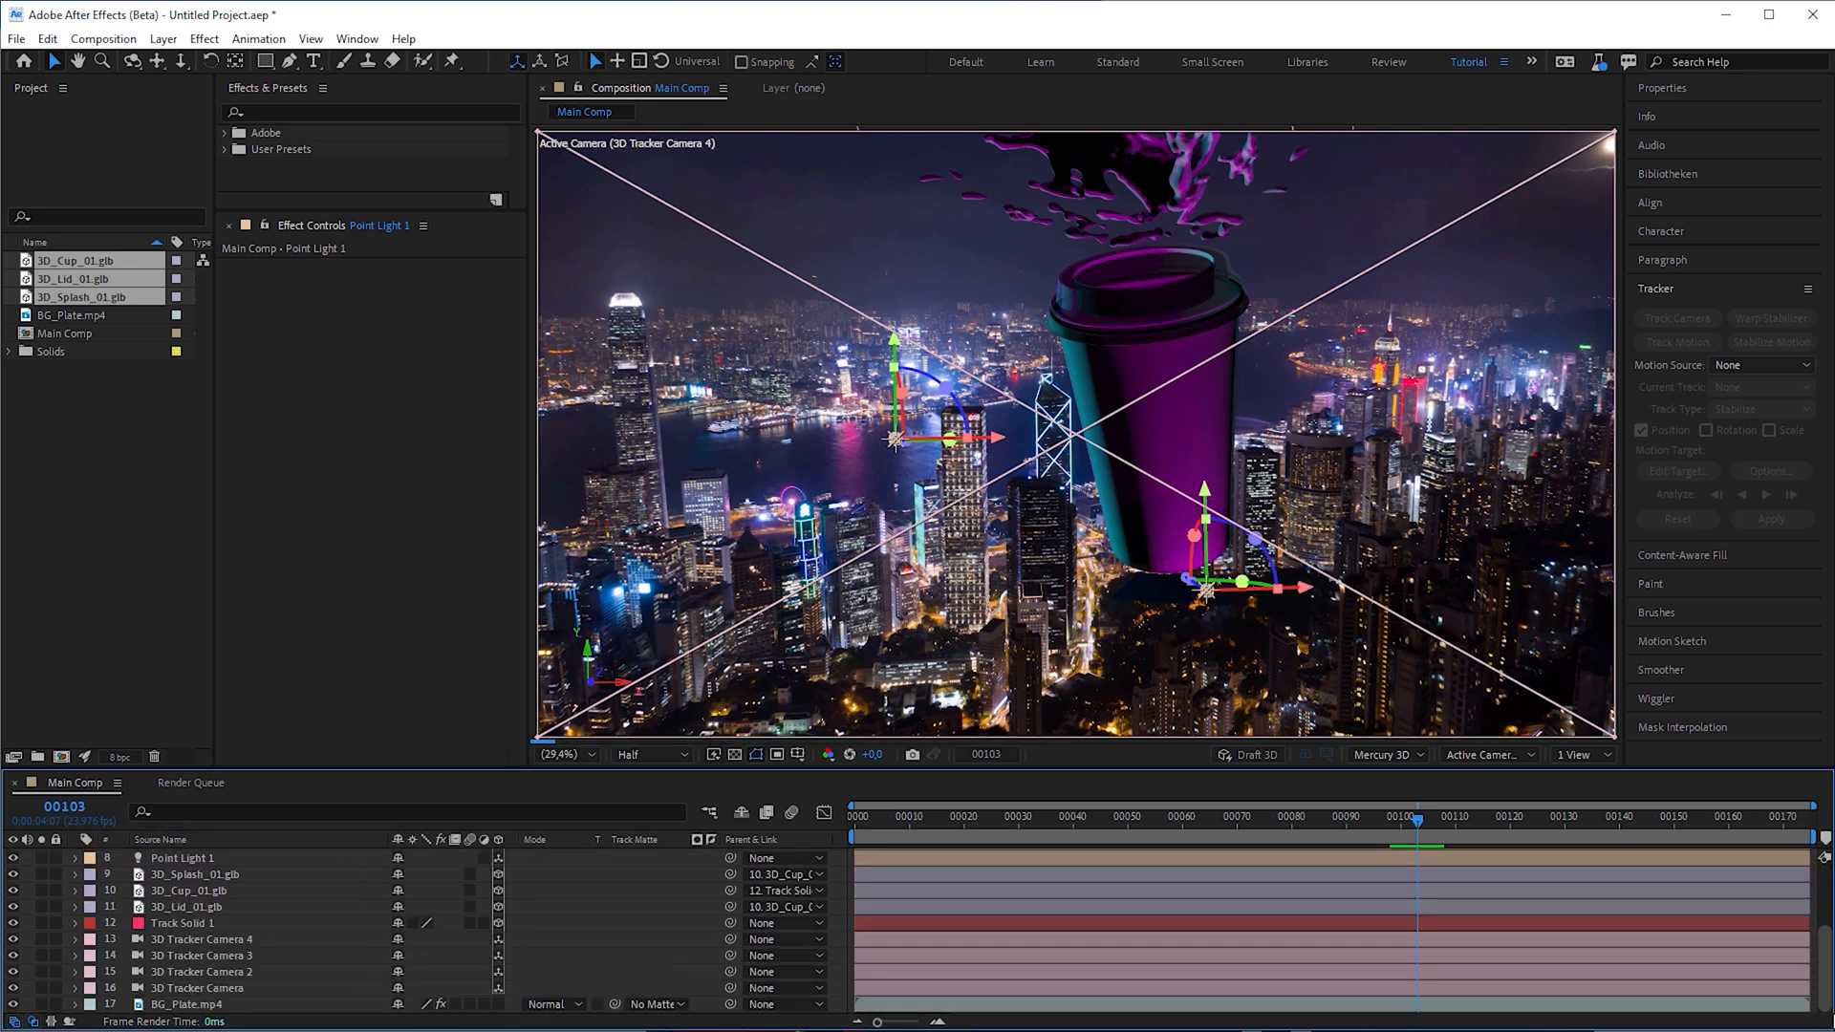
{"action": "left_click", "coordinate": [201, 939]}
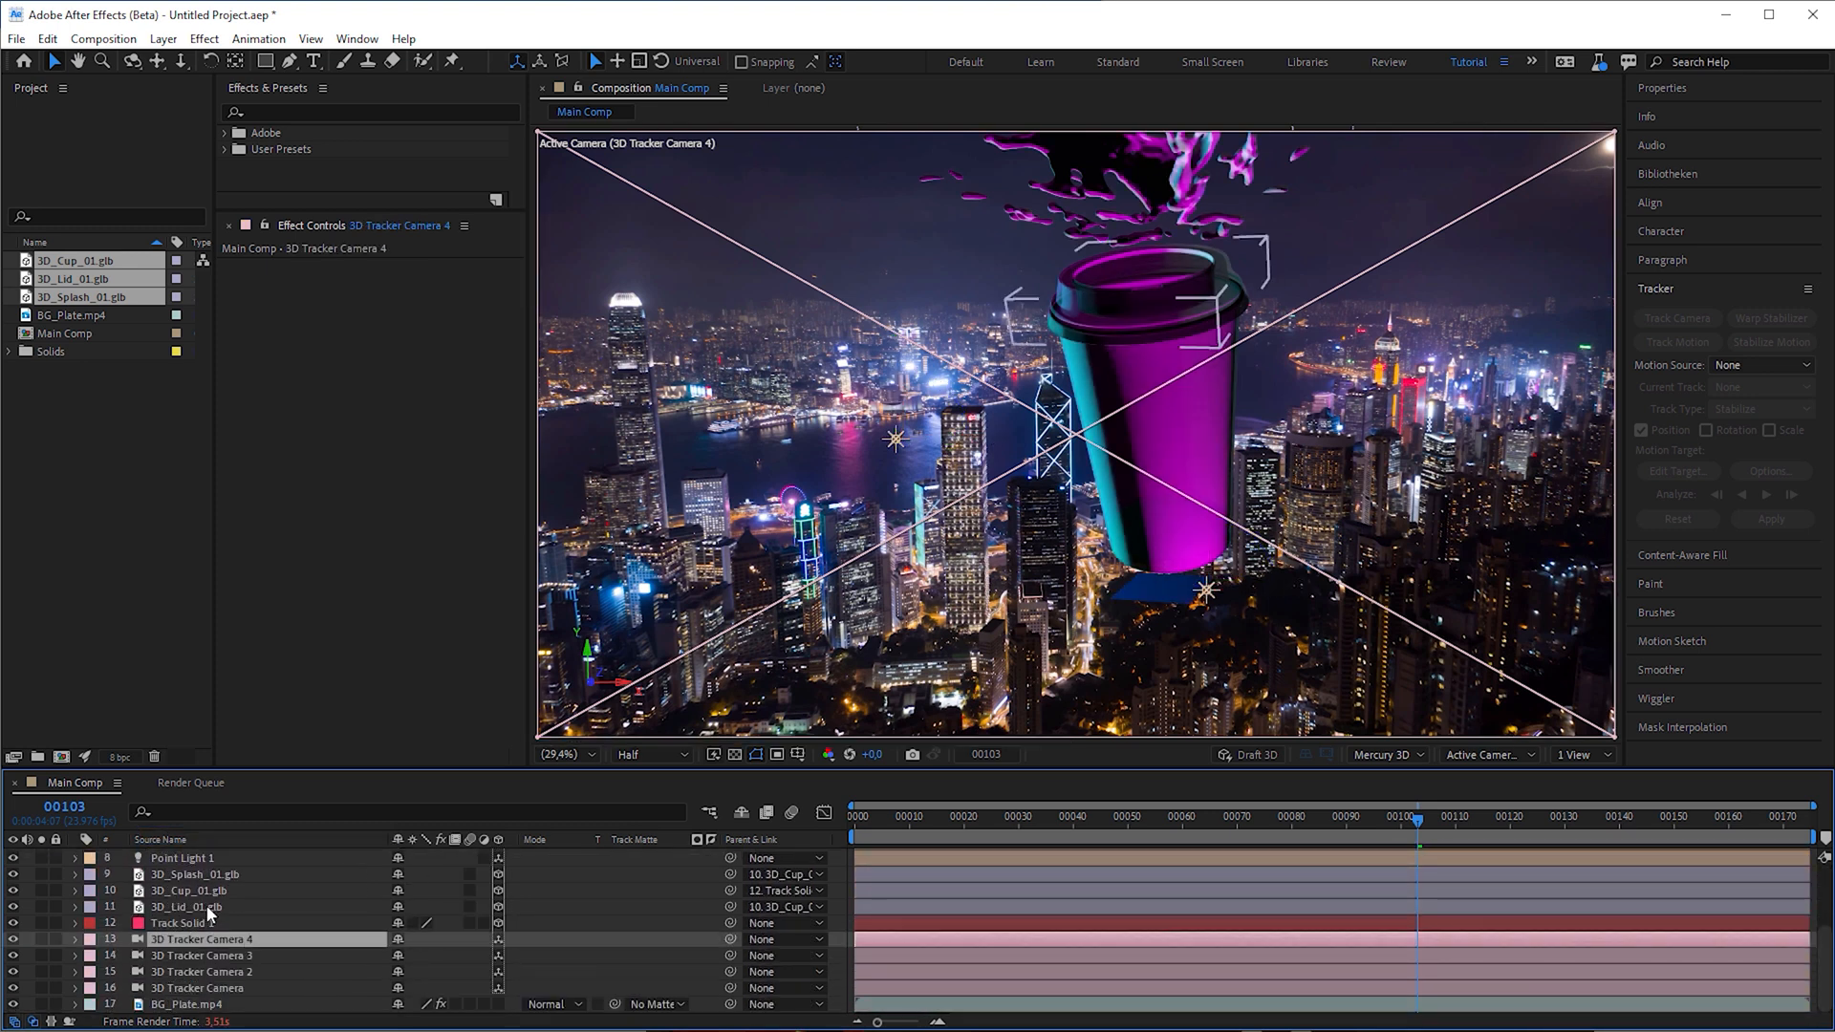
{"action": "right_click", "coordinate": [178, 924]}
{"action": "type", "text": "_3D_"}
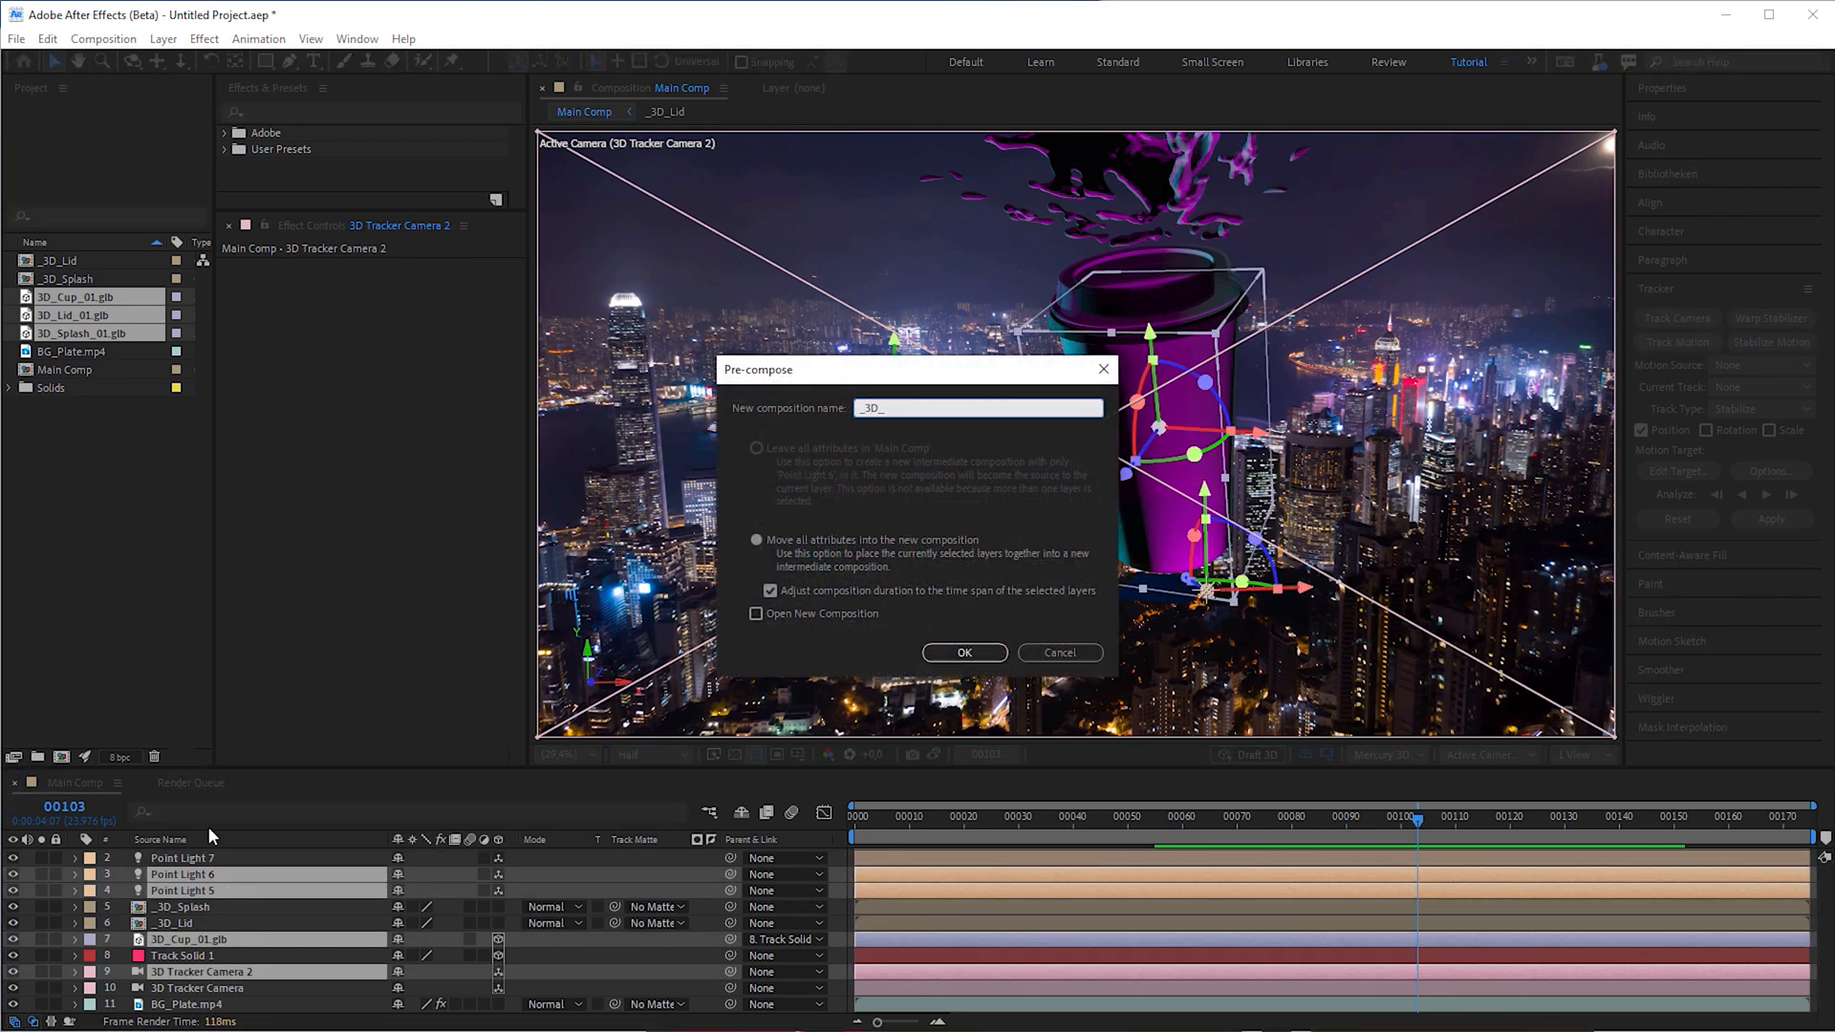
{"action": "left_click", "coordinate": [964, 652]}
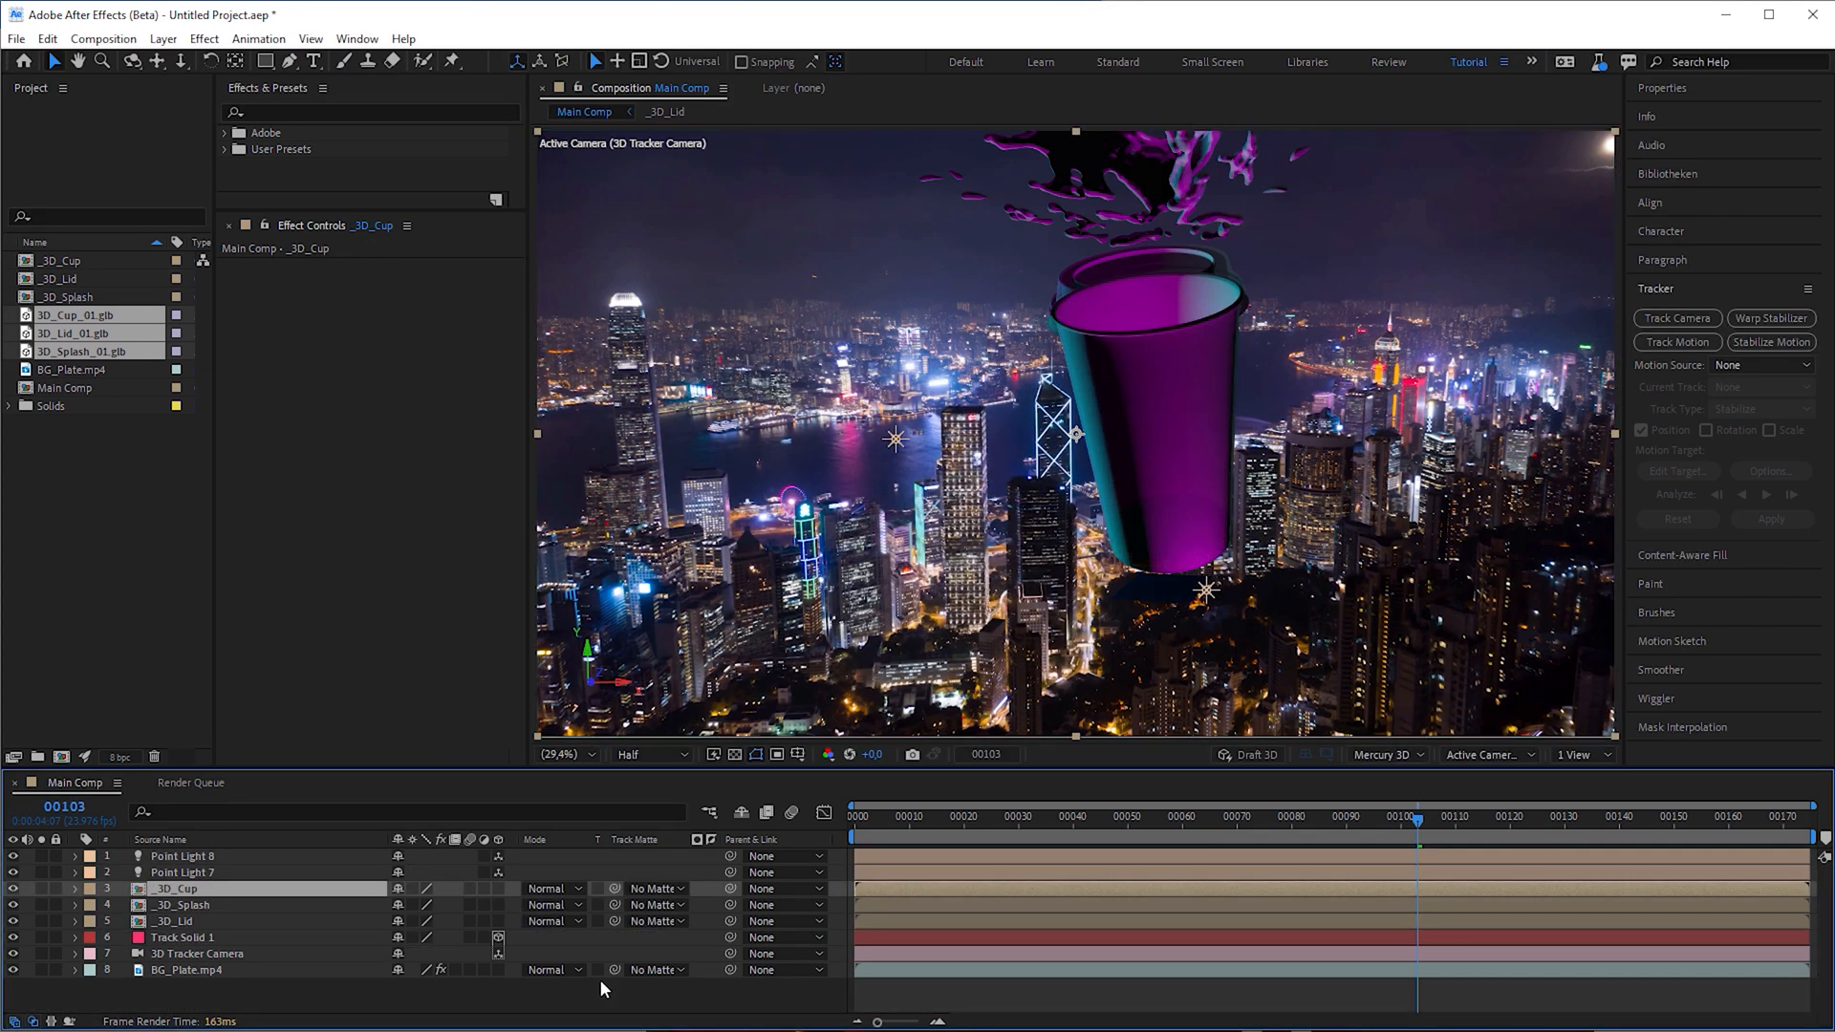
{"action": "mouse_move", "coordinate": [197, 901]}
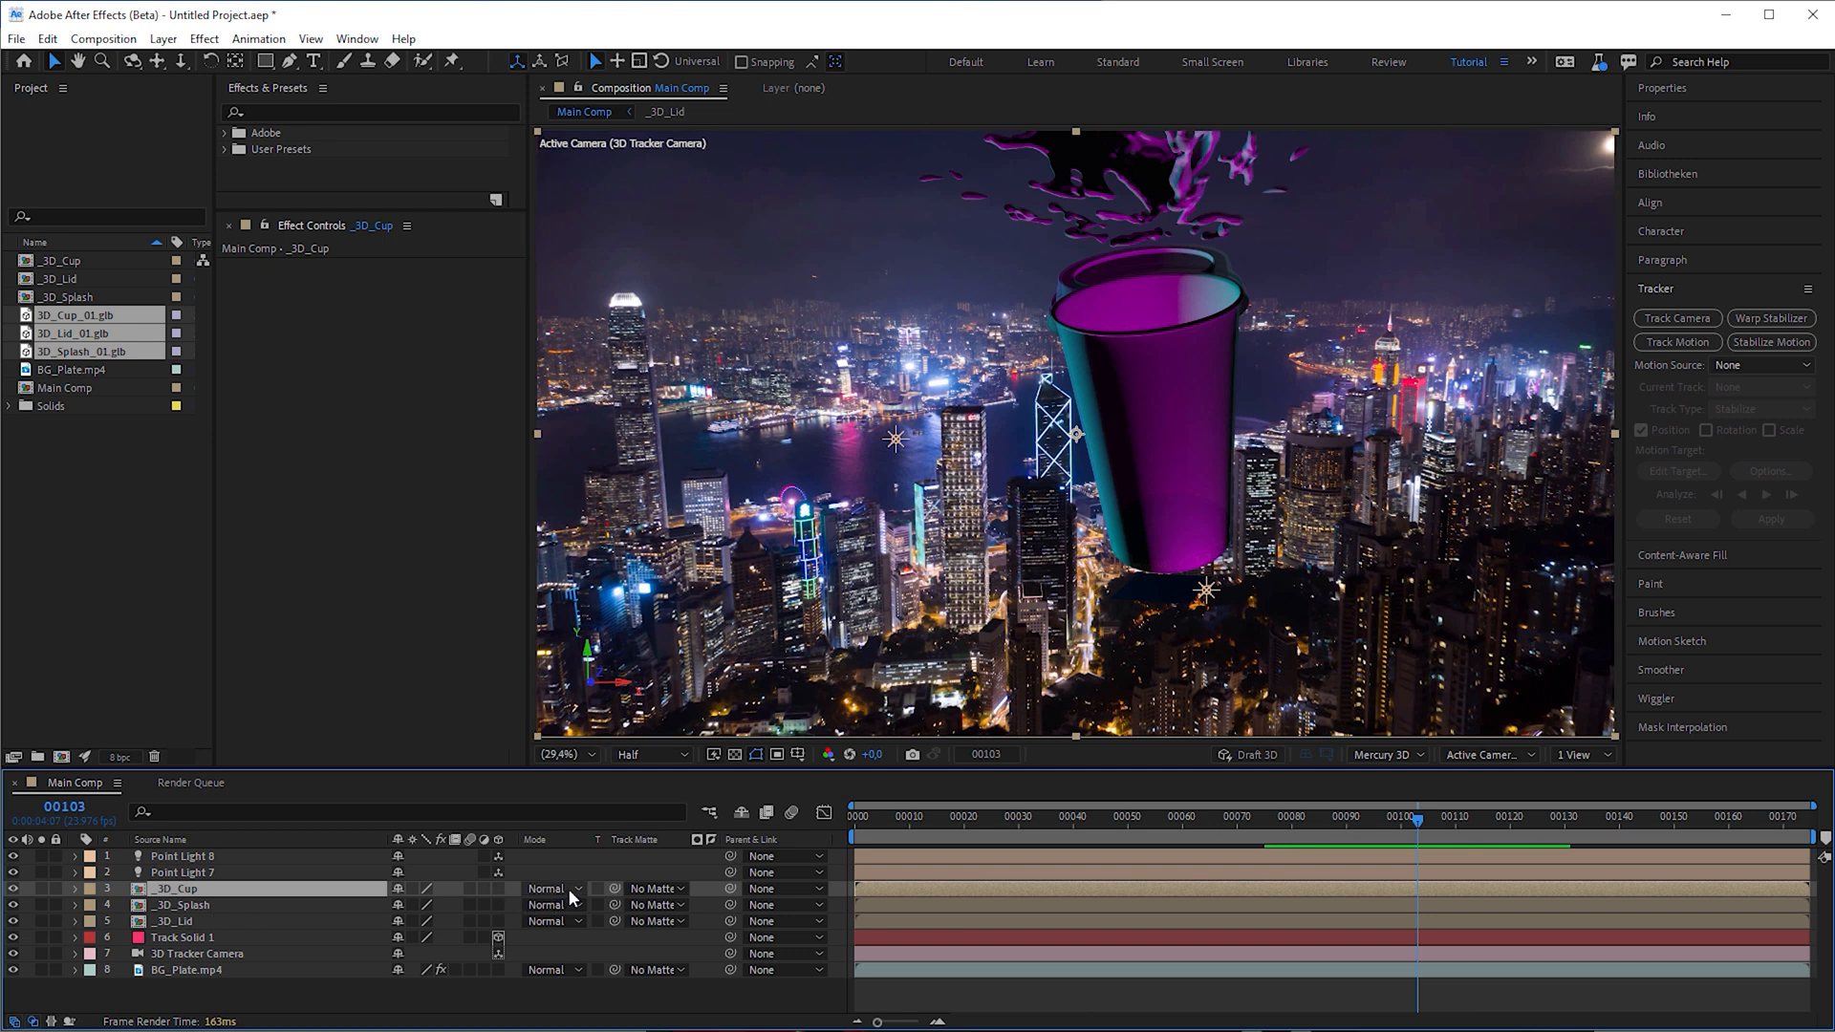
Set the _3D_Cup and _3D_Splash layers' blending mode to Add, then select _3D_Lid
{"action": "left_click", "coordinate": [550, 888]}
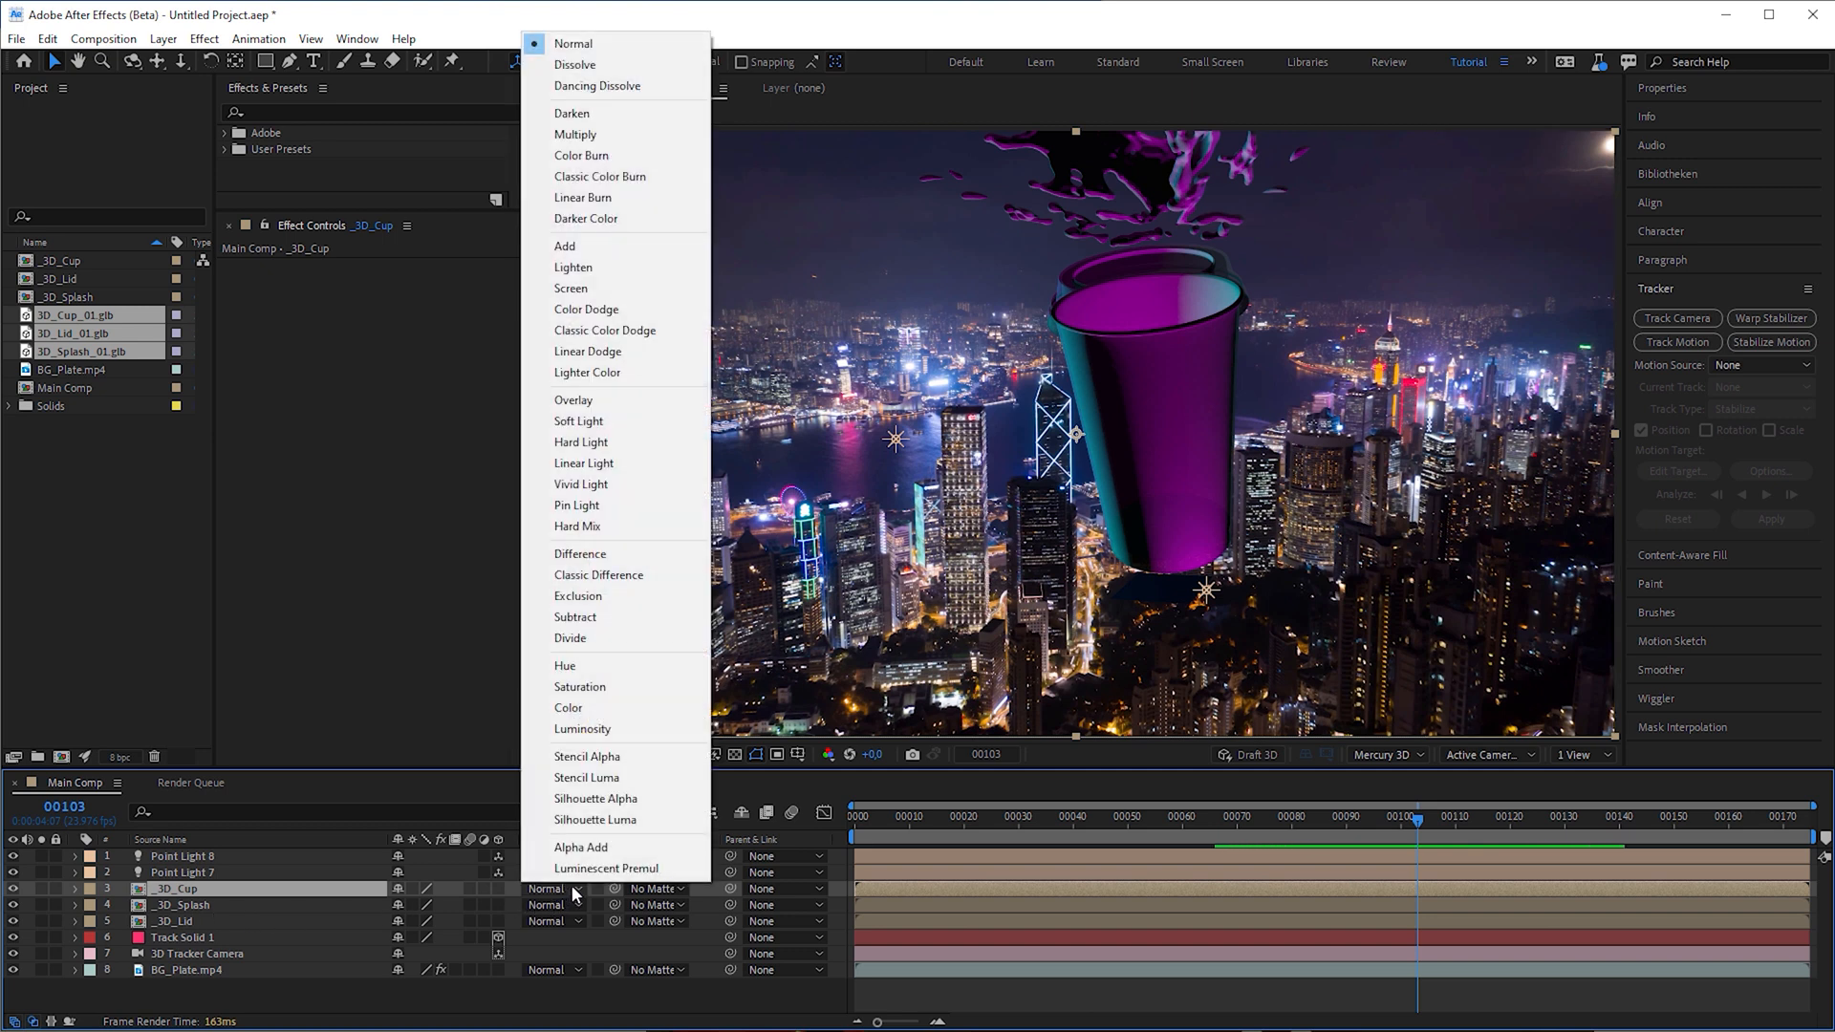
{"action": "mouse_move", "coordinate": [585, 218]}
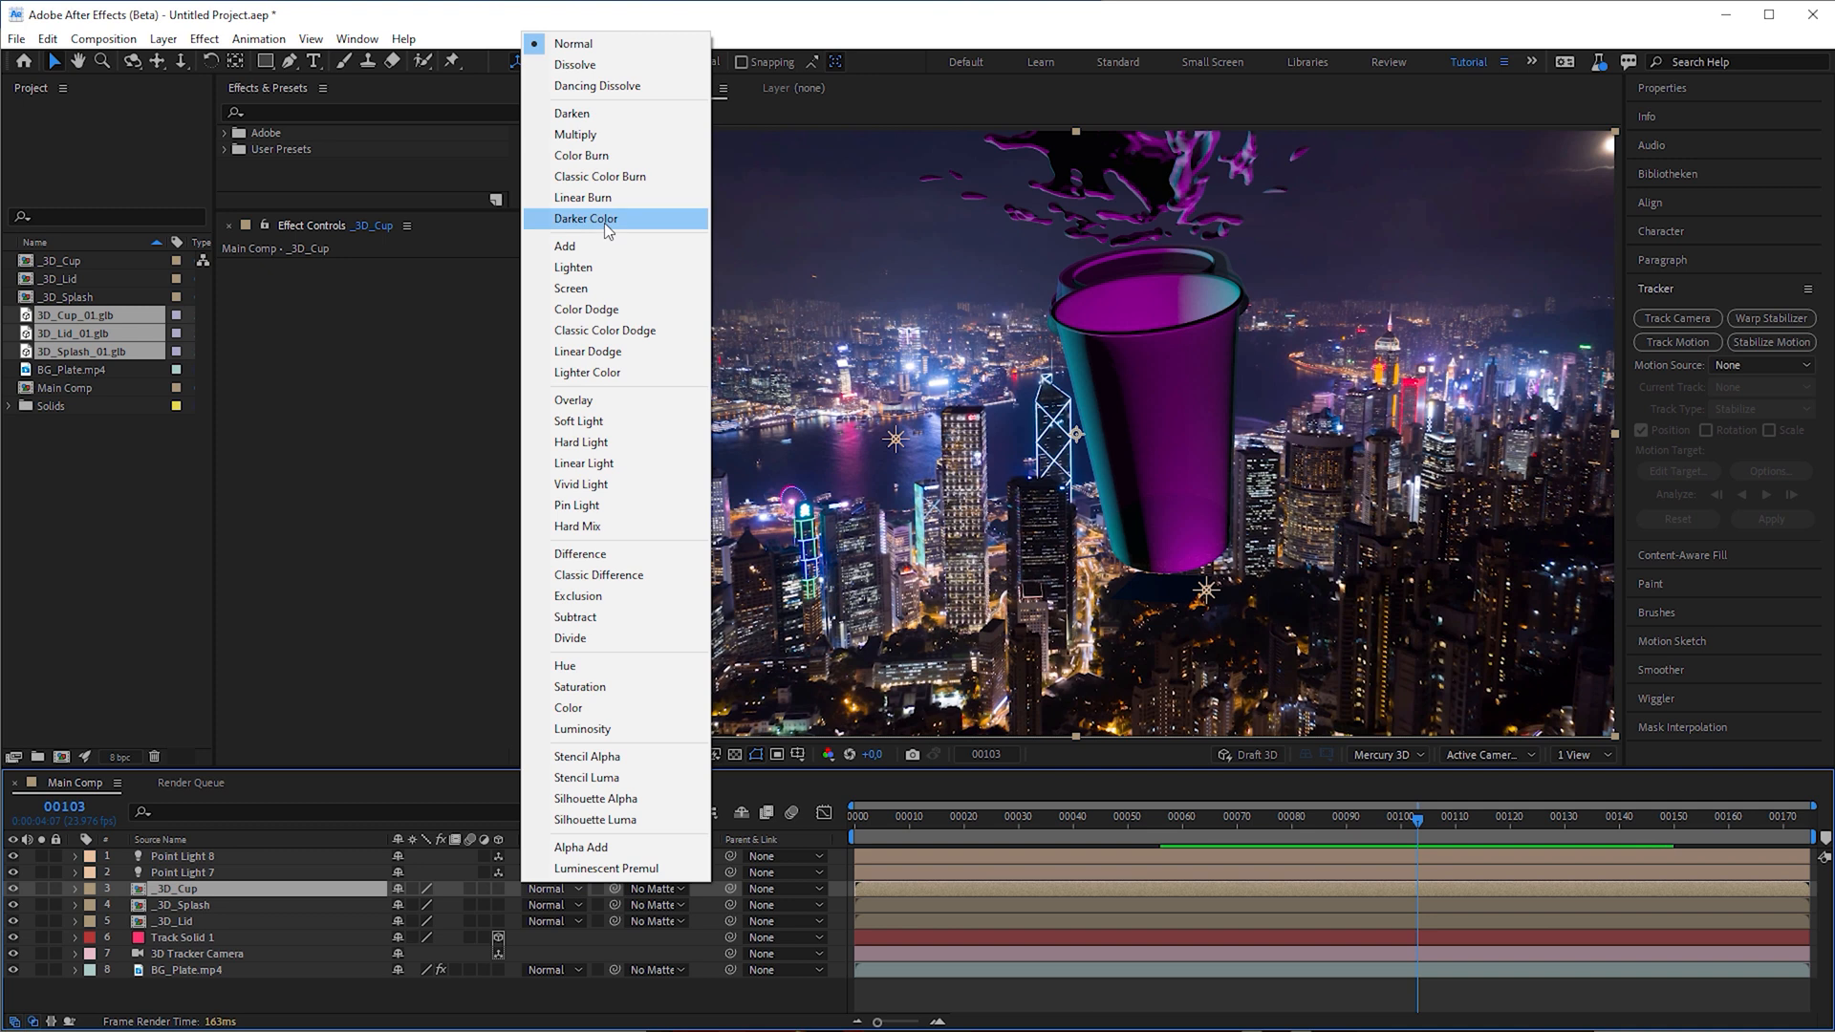
{"action": "left_click", "coordinate": [565, 246]}
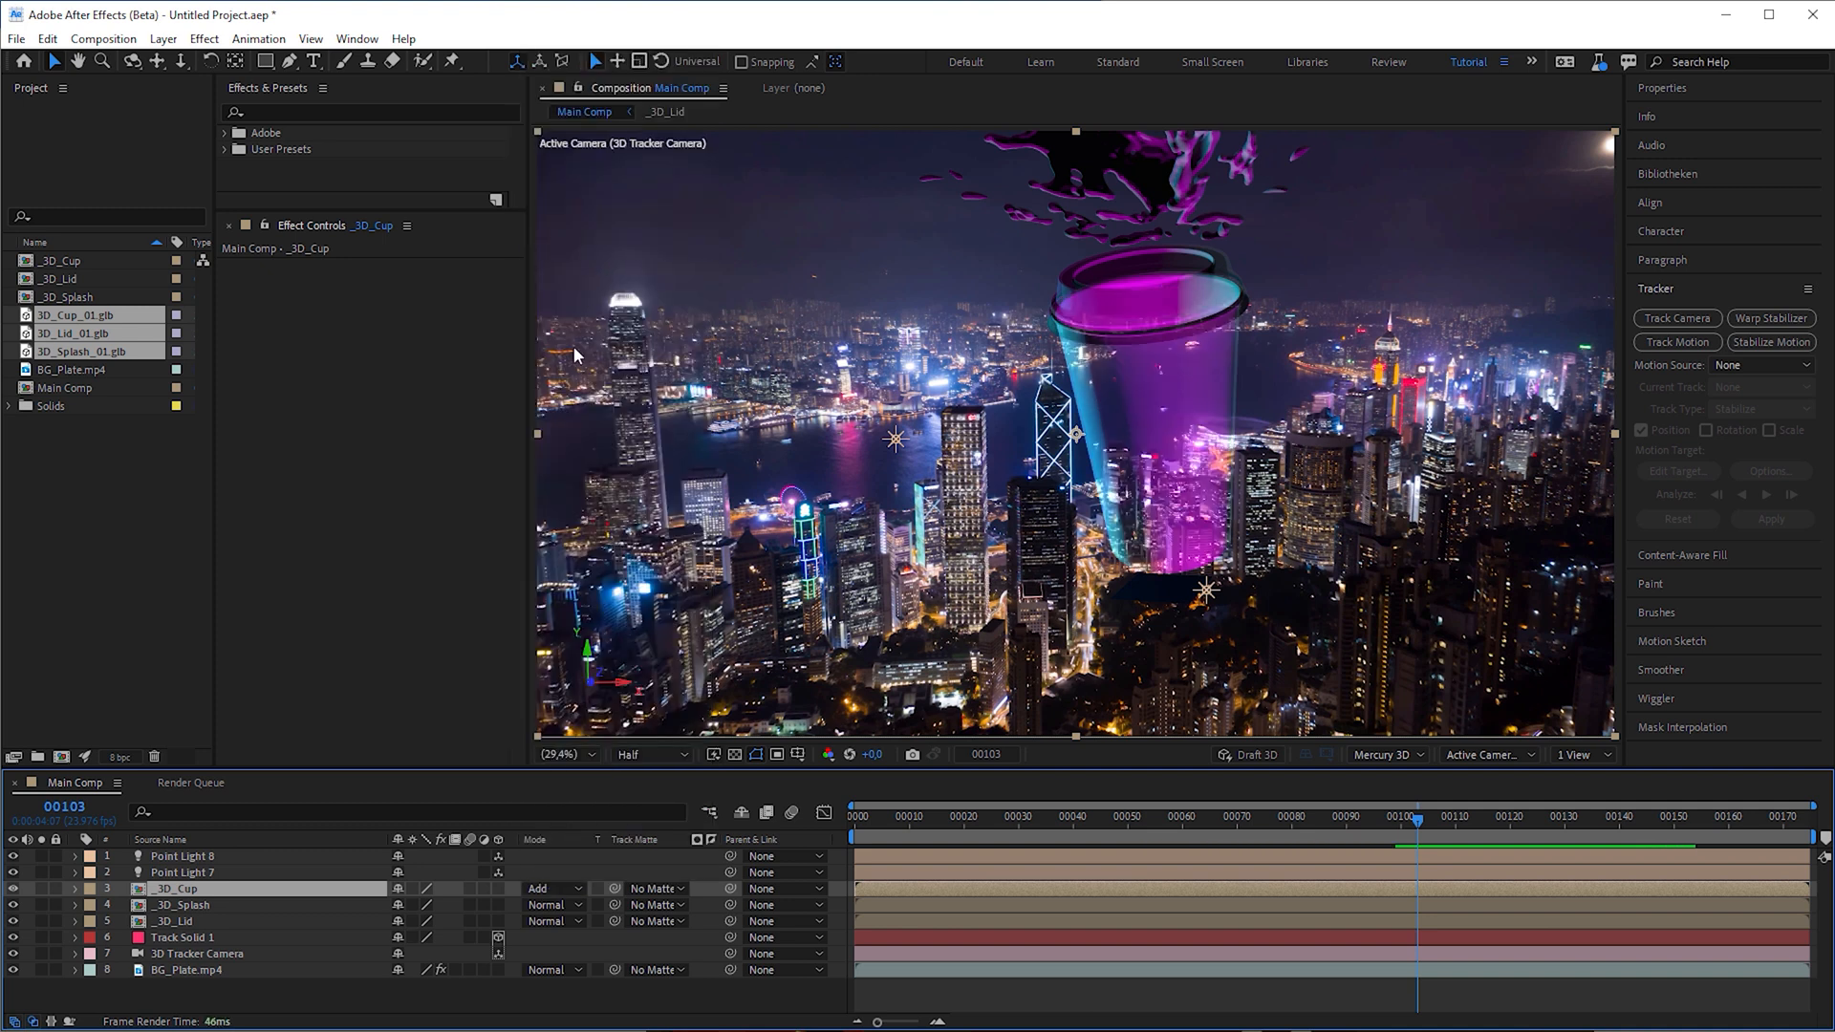
{"action": "left_click", "coordinate": [552, 905]}
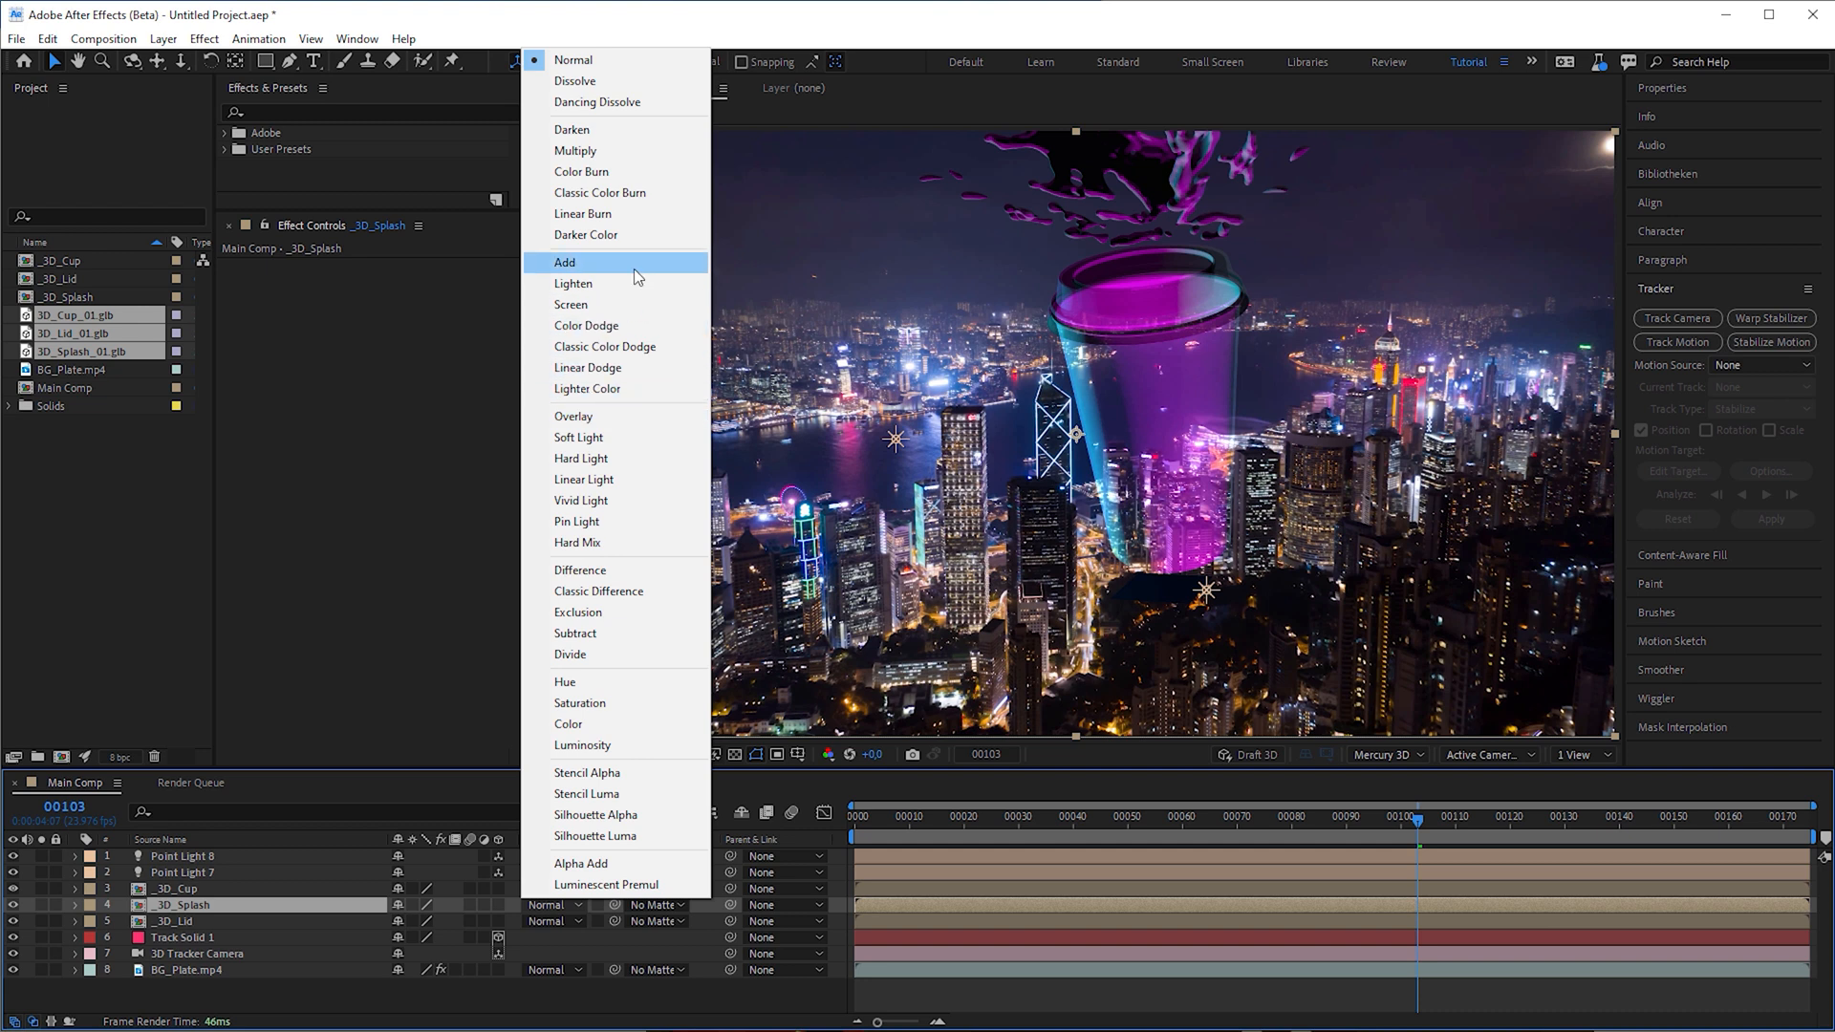
{"action": "left_click", "coordinate": [565, 262]}
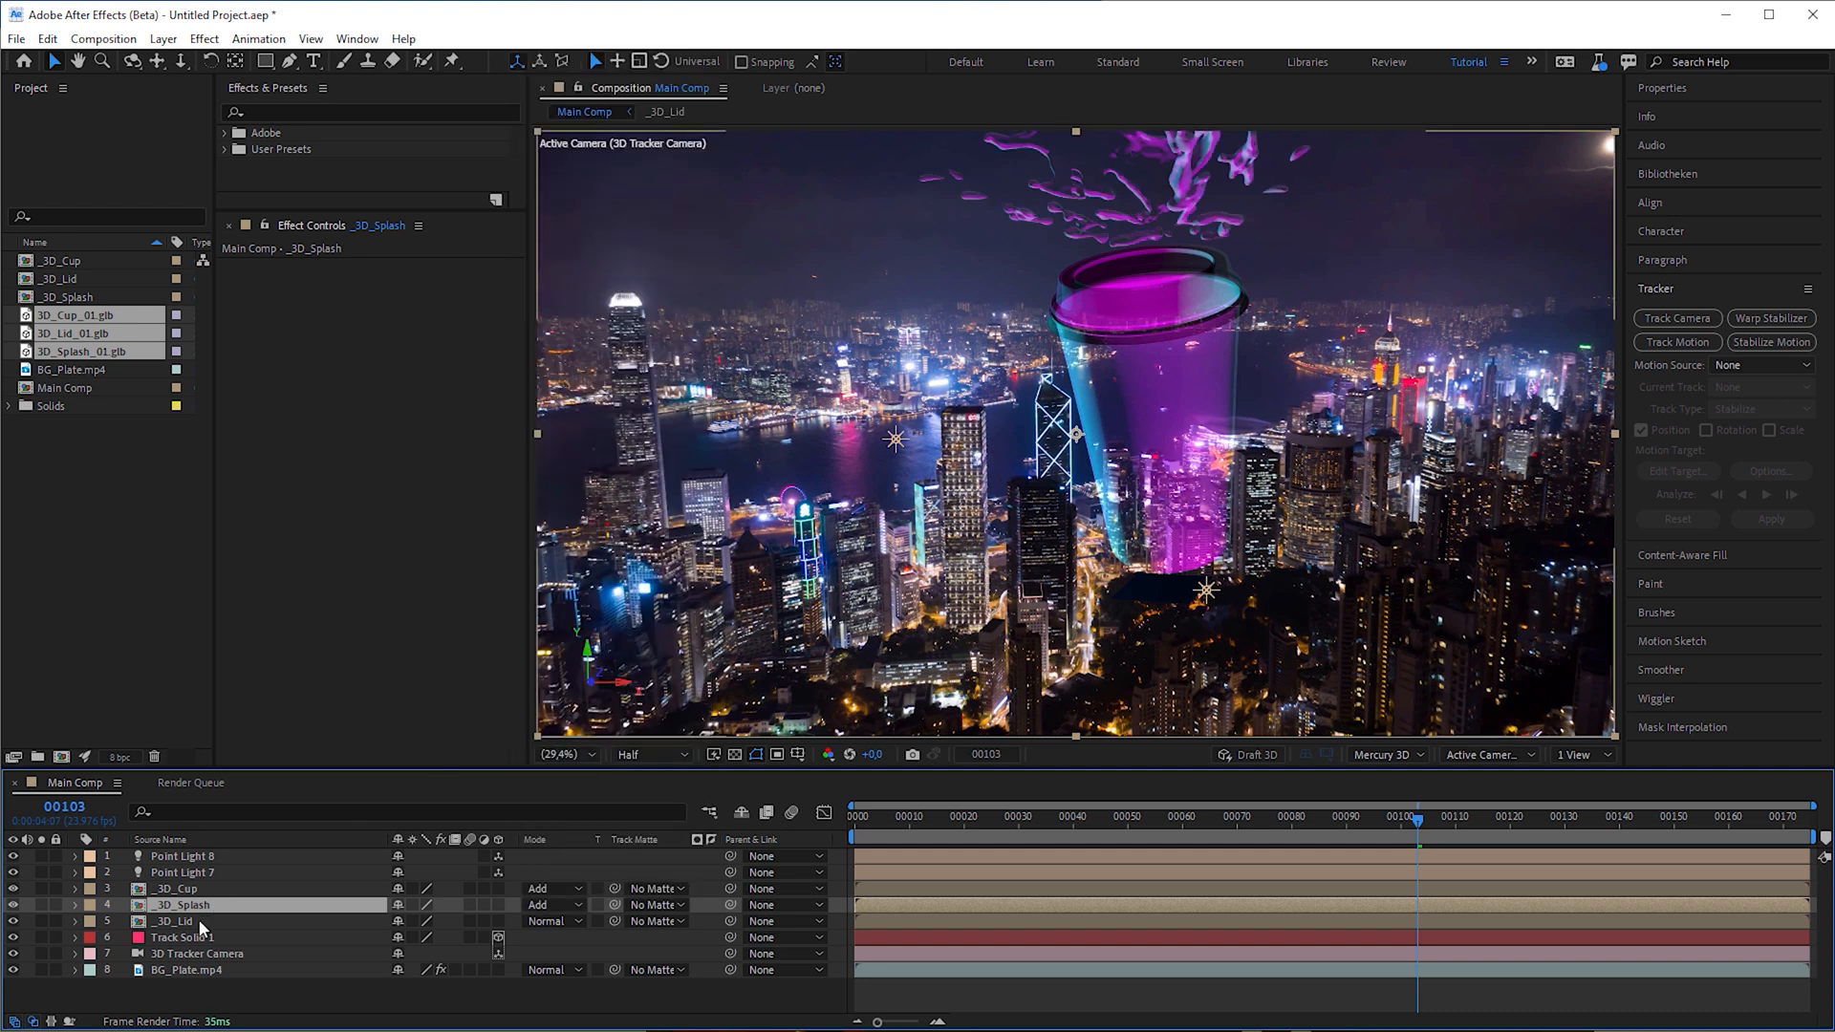
{"action": "left_click", "coordinate": [547, 922]}
{"action": "type", "text": "fill"}
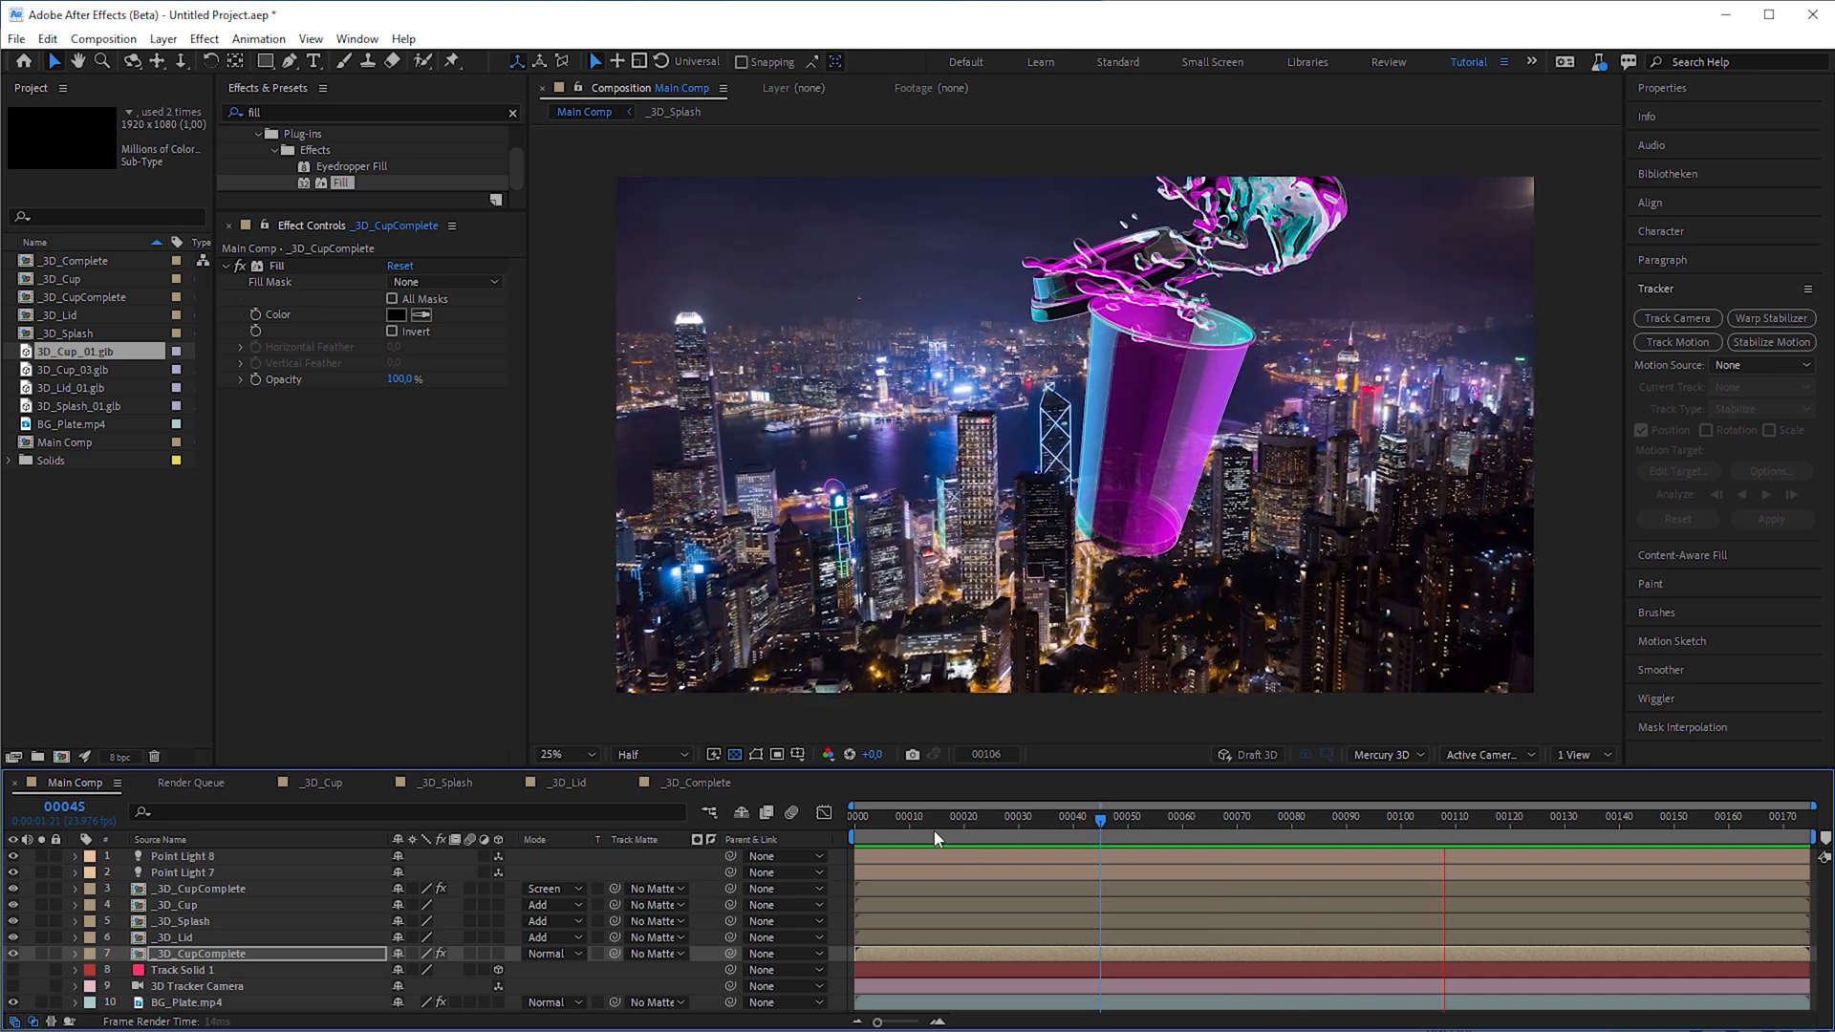
Jump to another frame to check the screened and black-filled _3D_CupComplete layers
{"action": "left_click", "coordinate": [911, 815]}
{"action": "type", "text": "curve"}
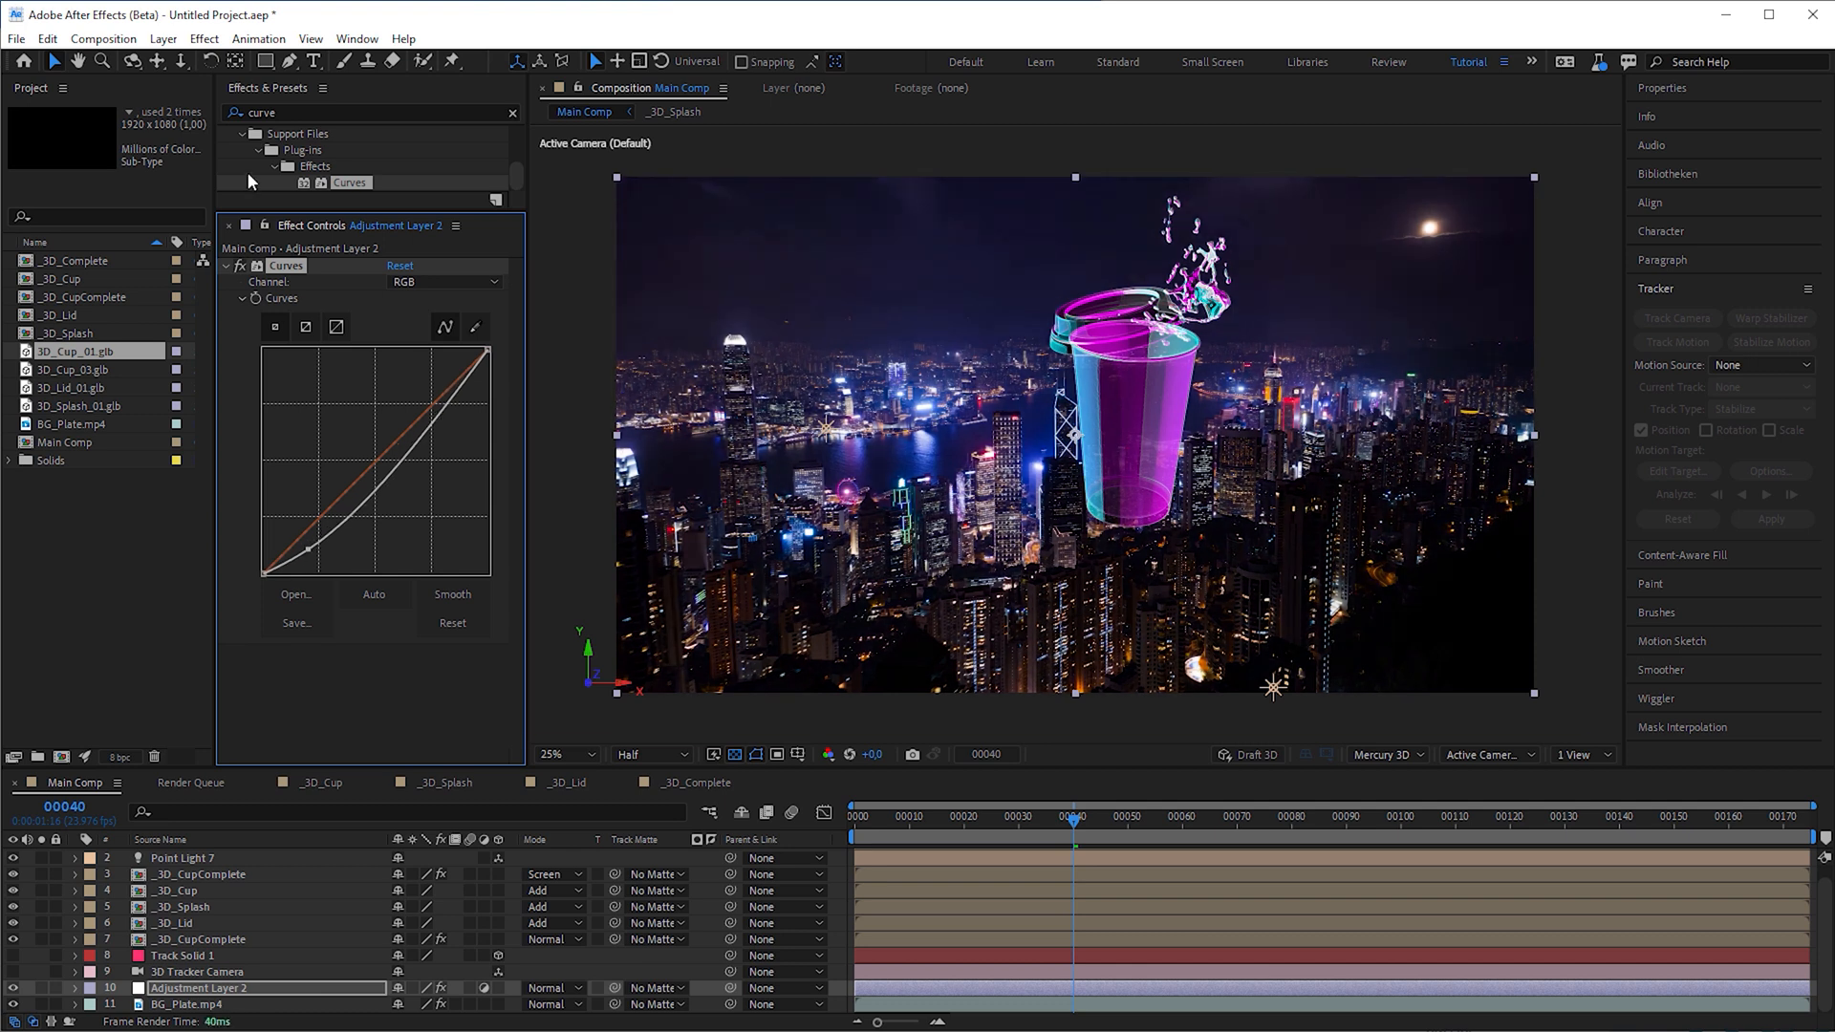
Apply Hue/Saturation to the adjustment layer and shift the Blue and Red hue ranges toward teal
{"action": "type", "text": "hue"}
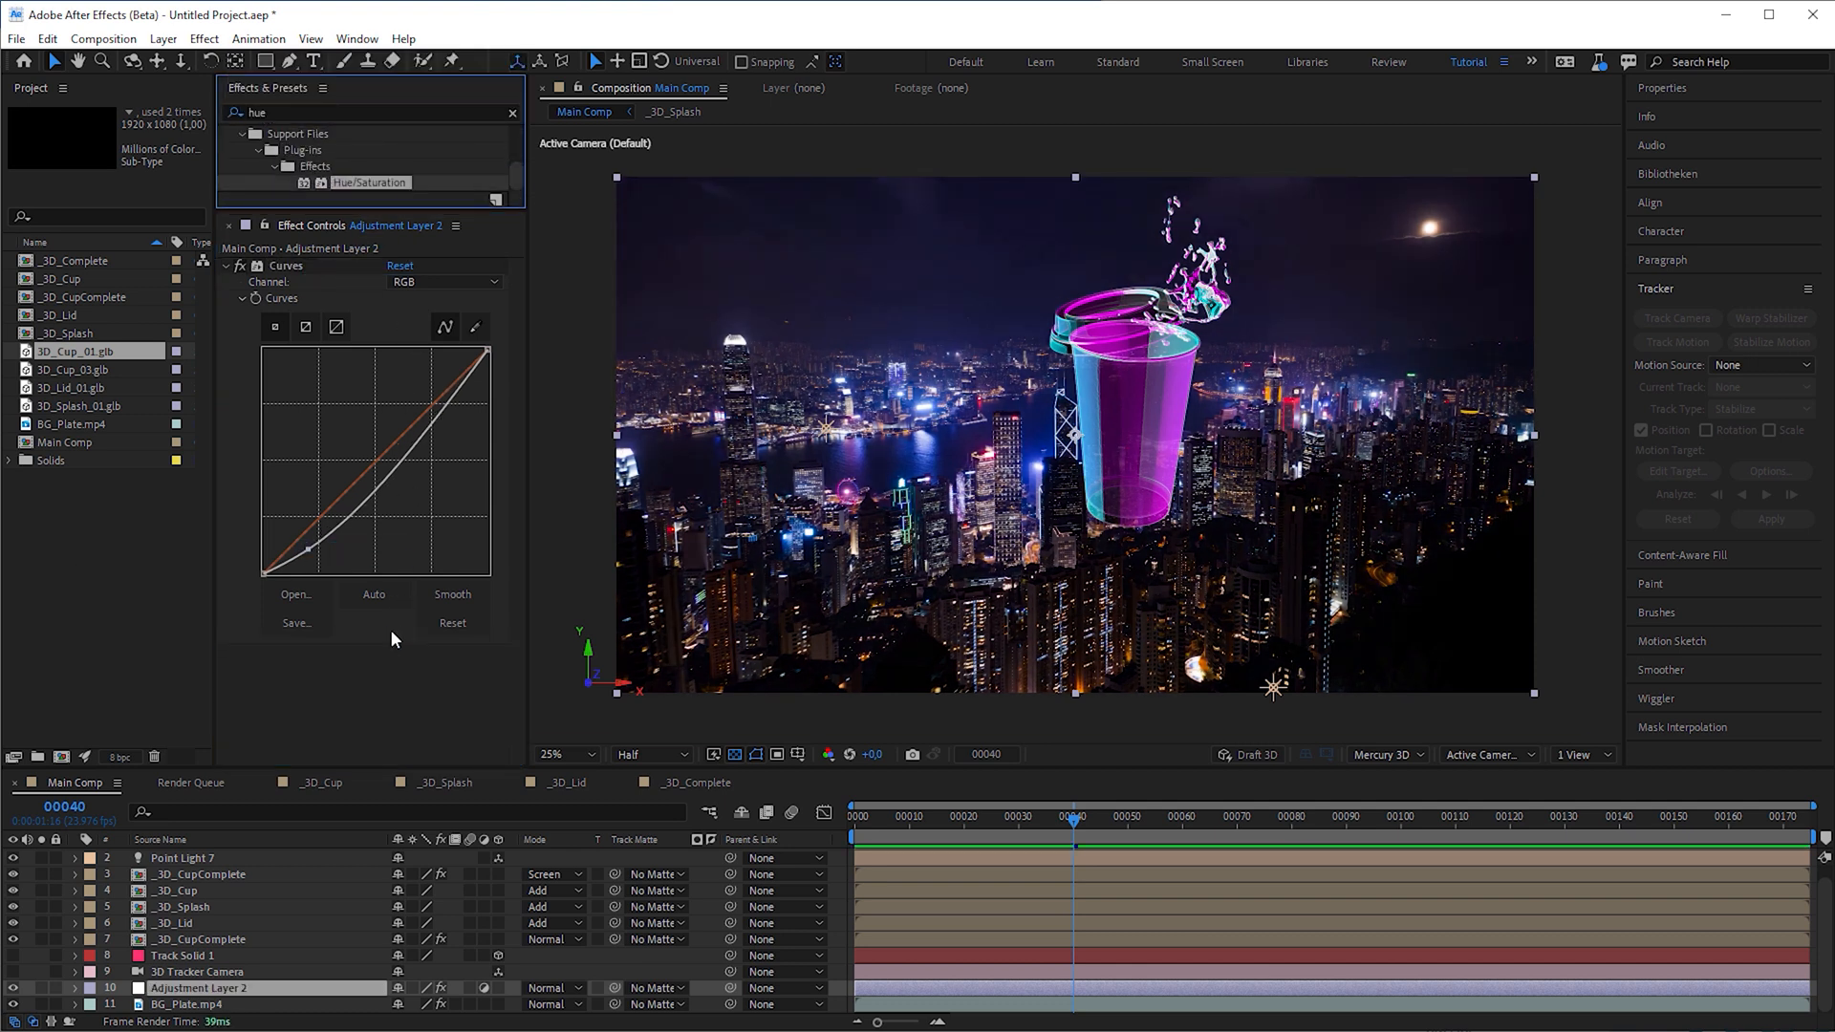
{"action": "left_click", "coordinate": [449, 491]}
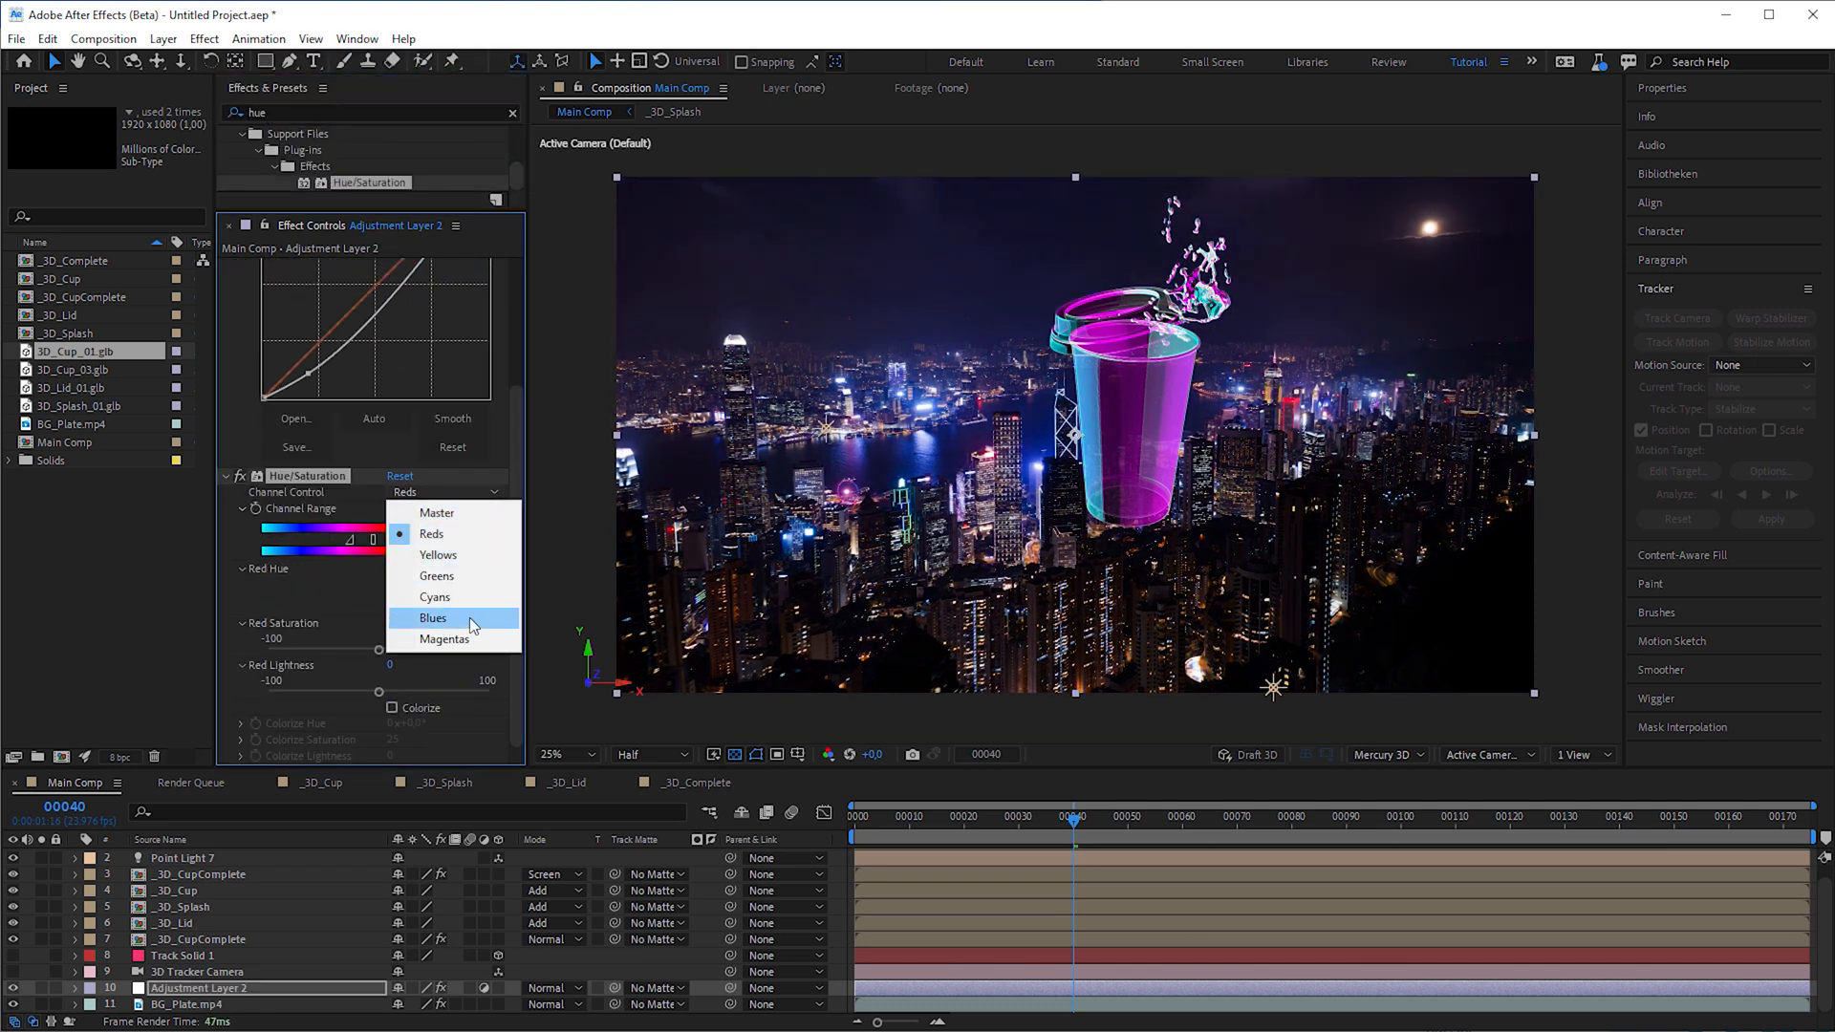
{"action": "left_click", "coordinate": [432, 619]}
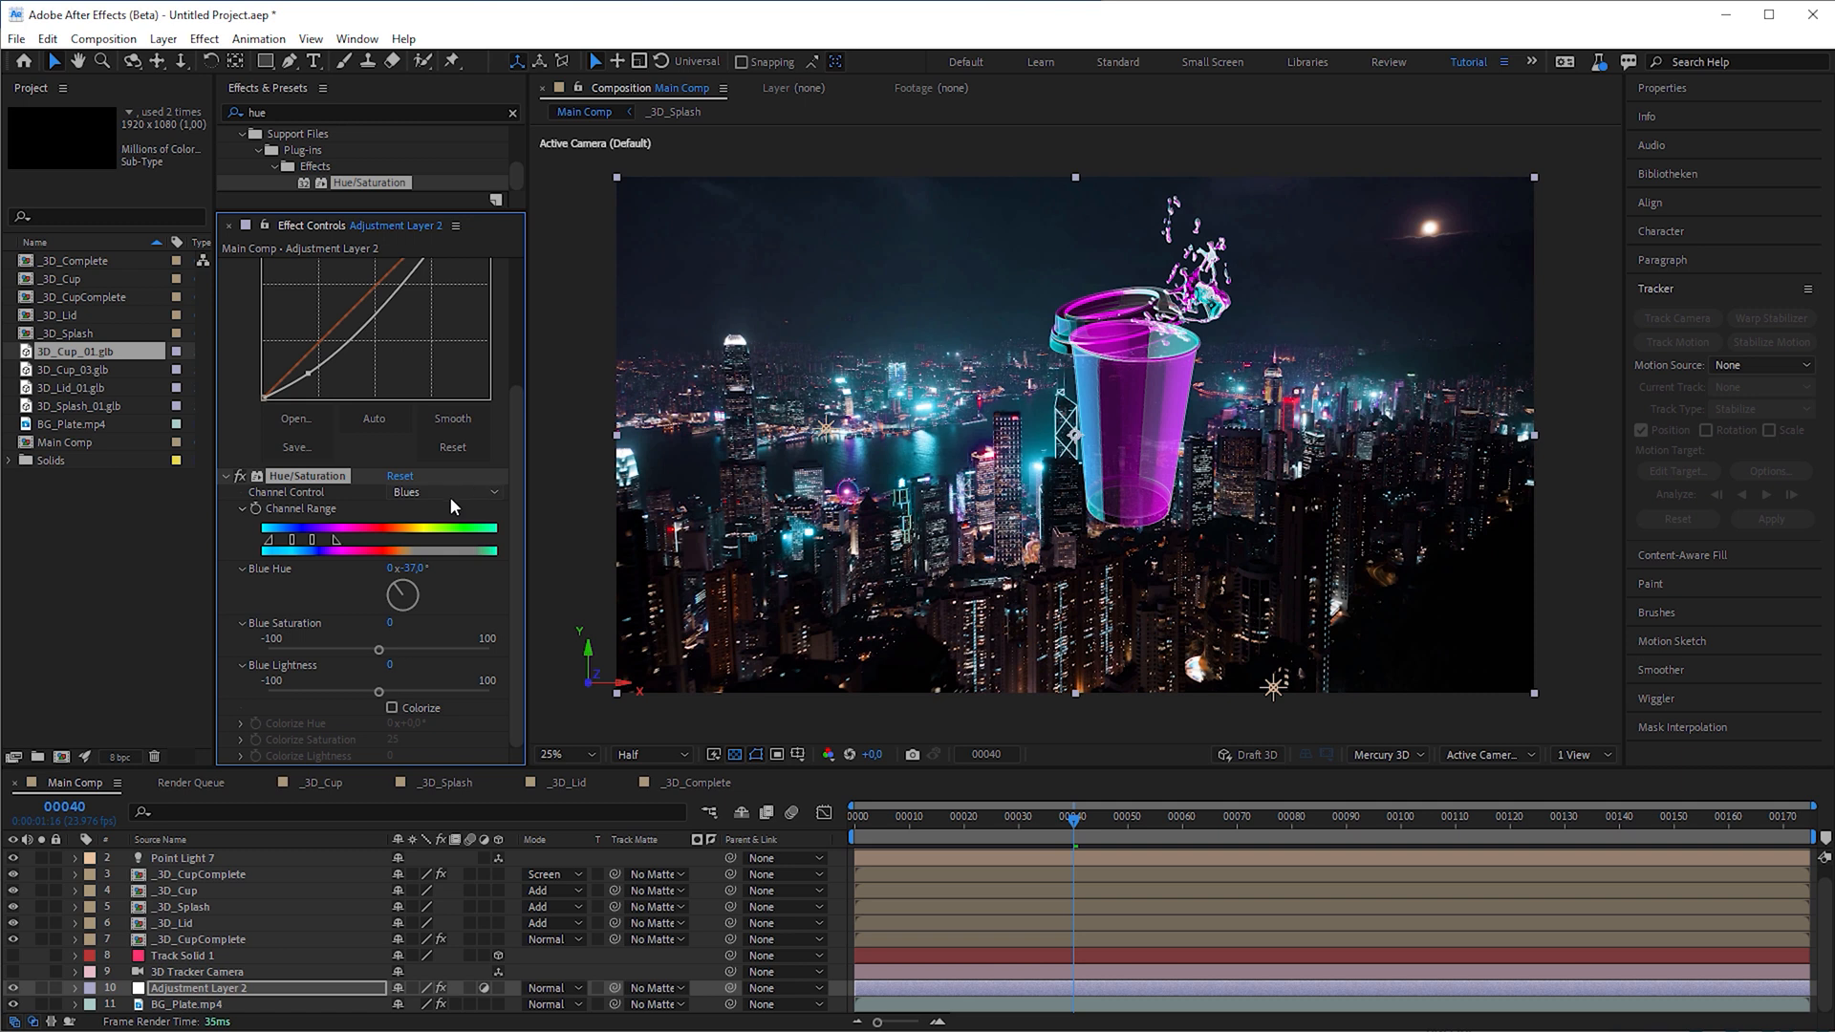
{"action": "left_click", "coordinate": [444, 491]}
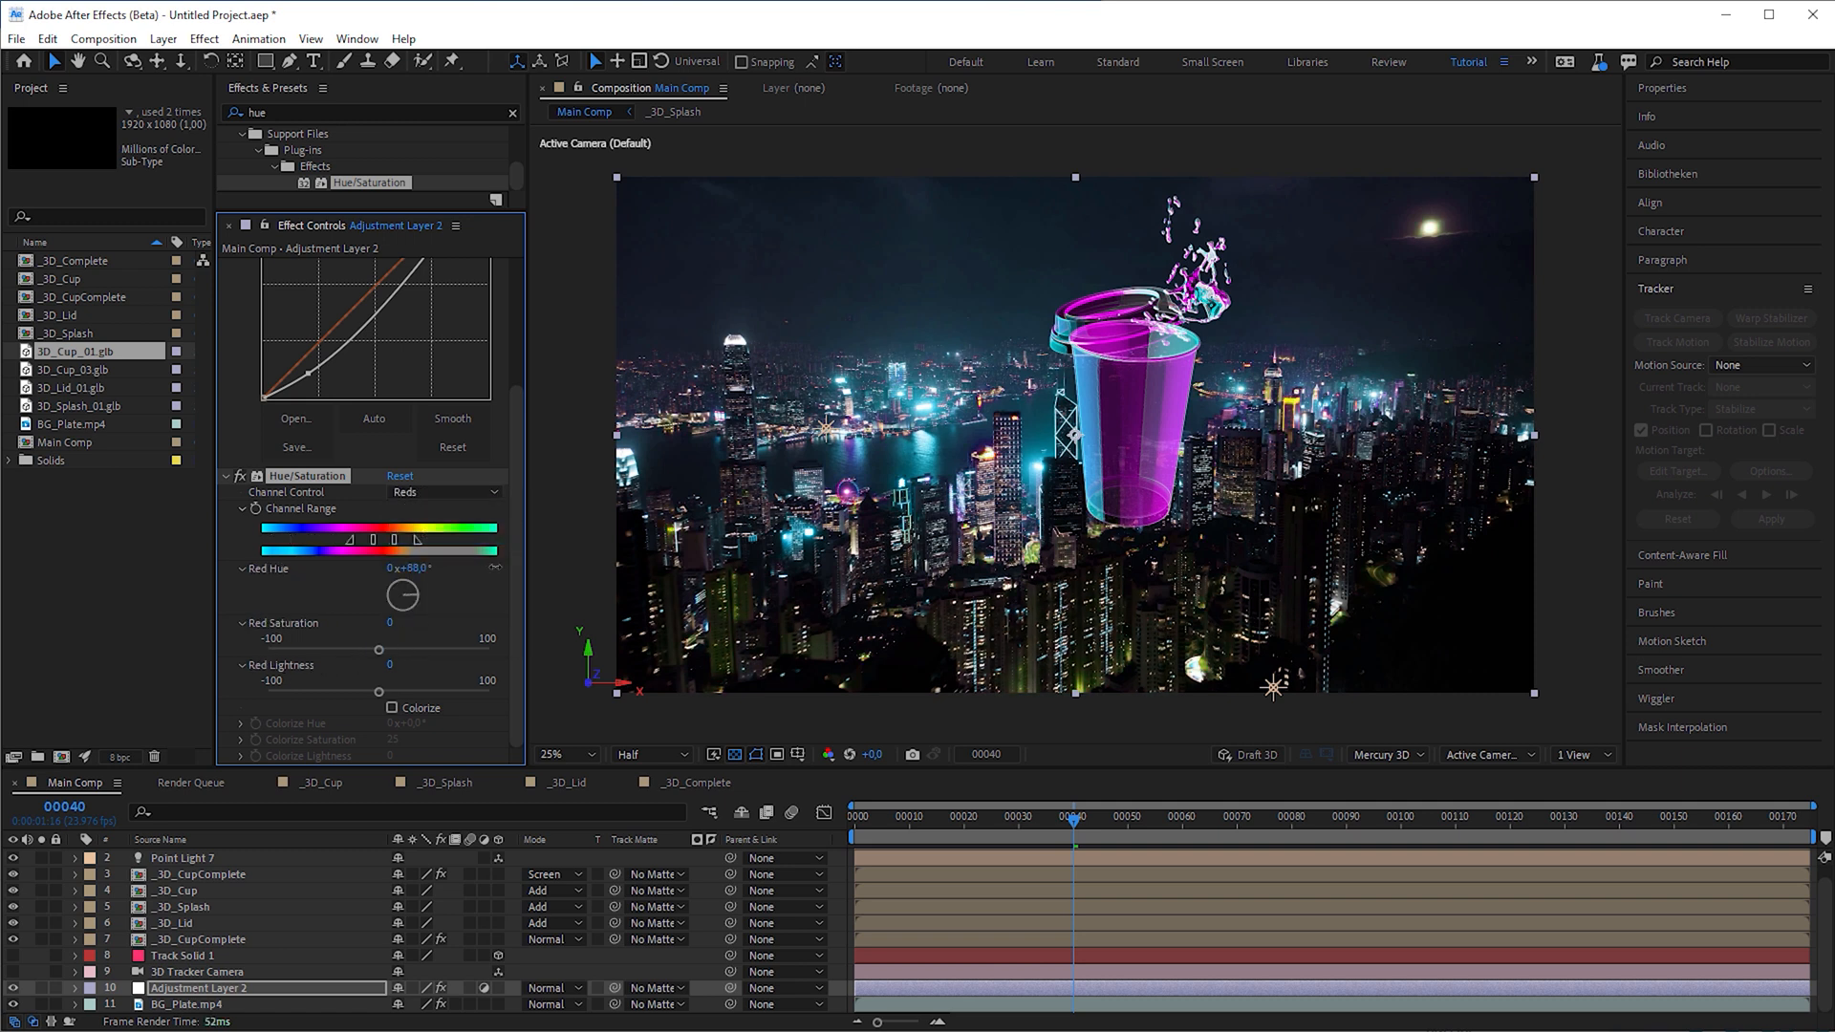
{"action": "left_click_drag", "start_coordinate": [403, 595], "coordinate": [421, 585]}
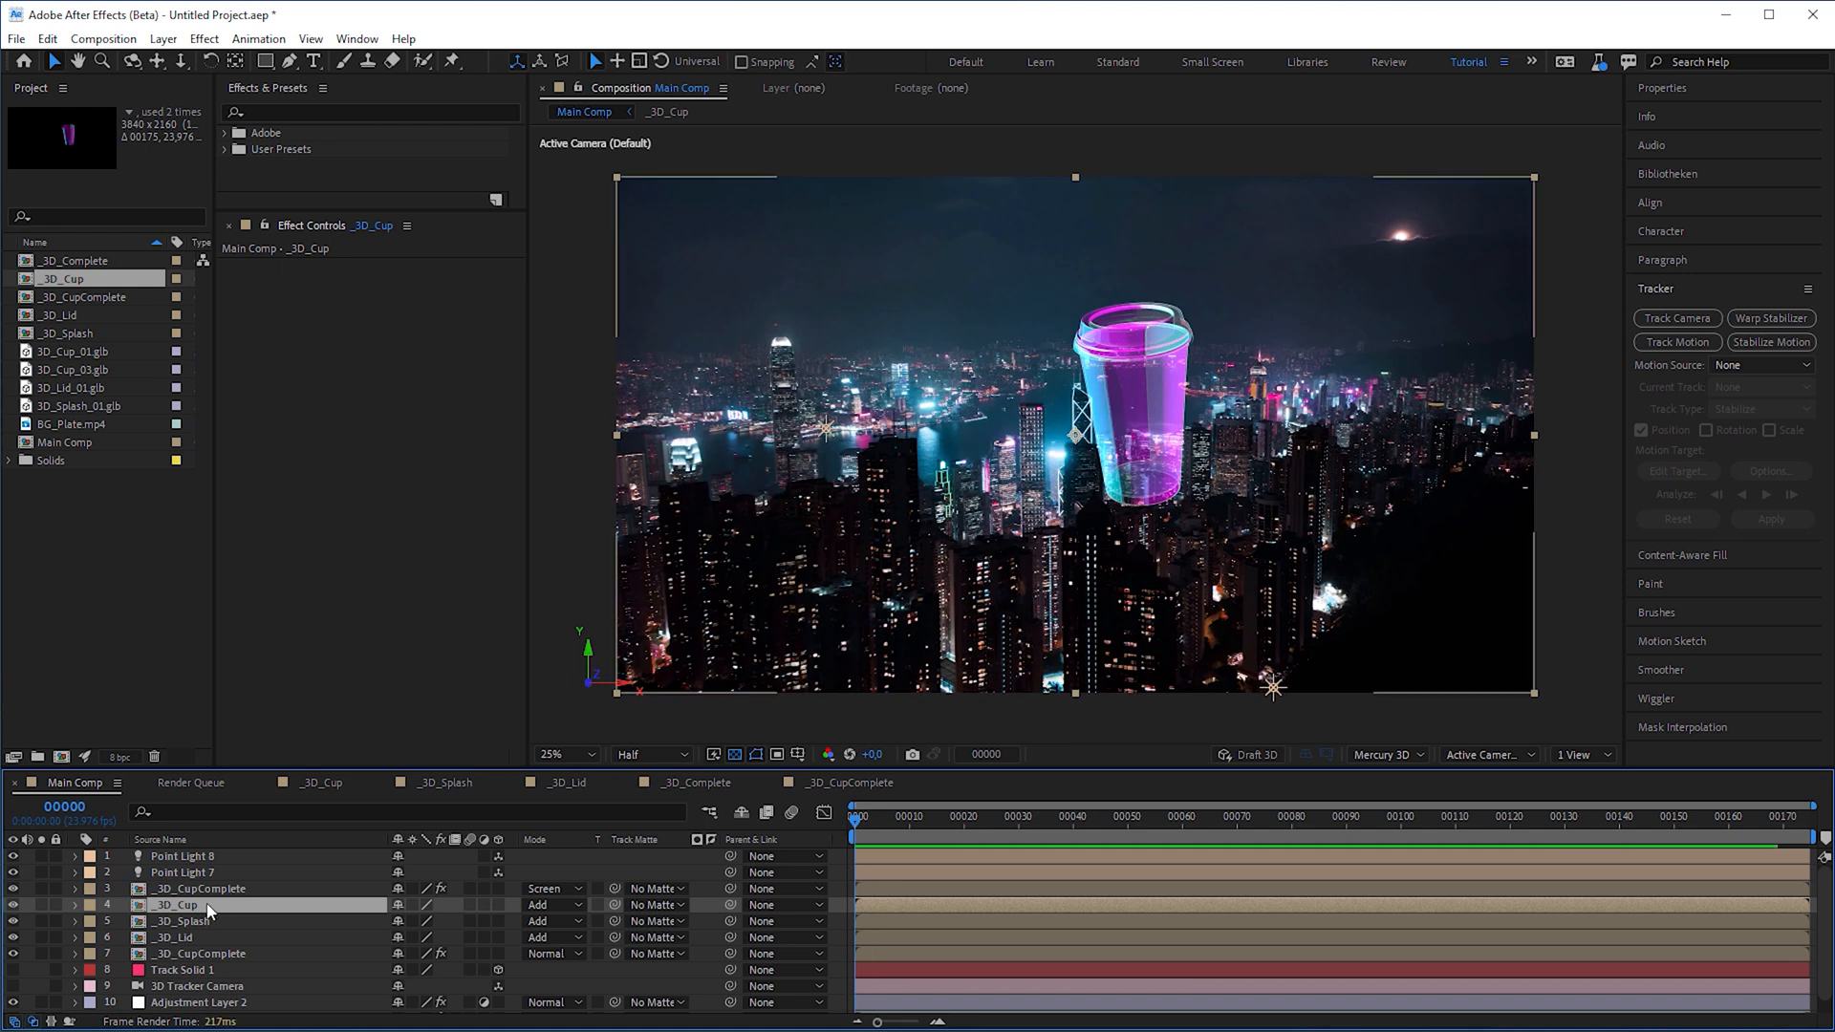
Inside the _3D_Cup comp, add a new full-size red solid layer
{"action": "left_click", "coordinate": [162, 39]}
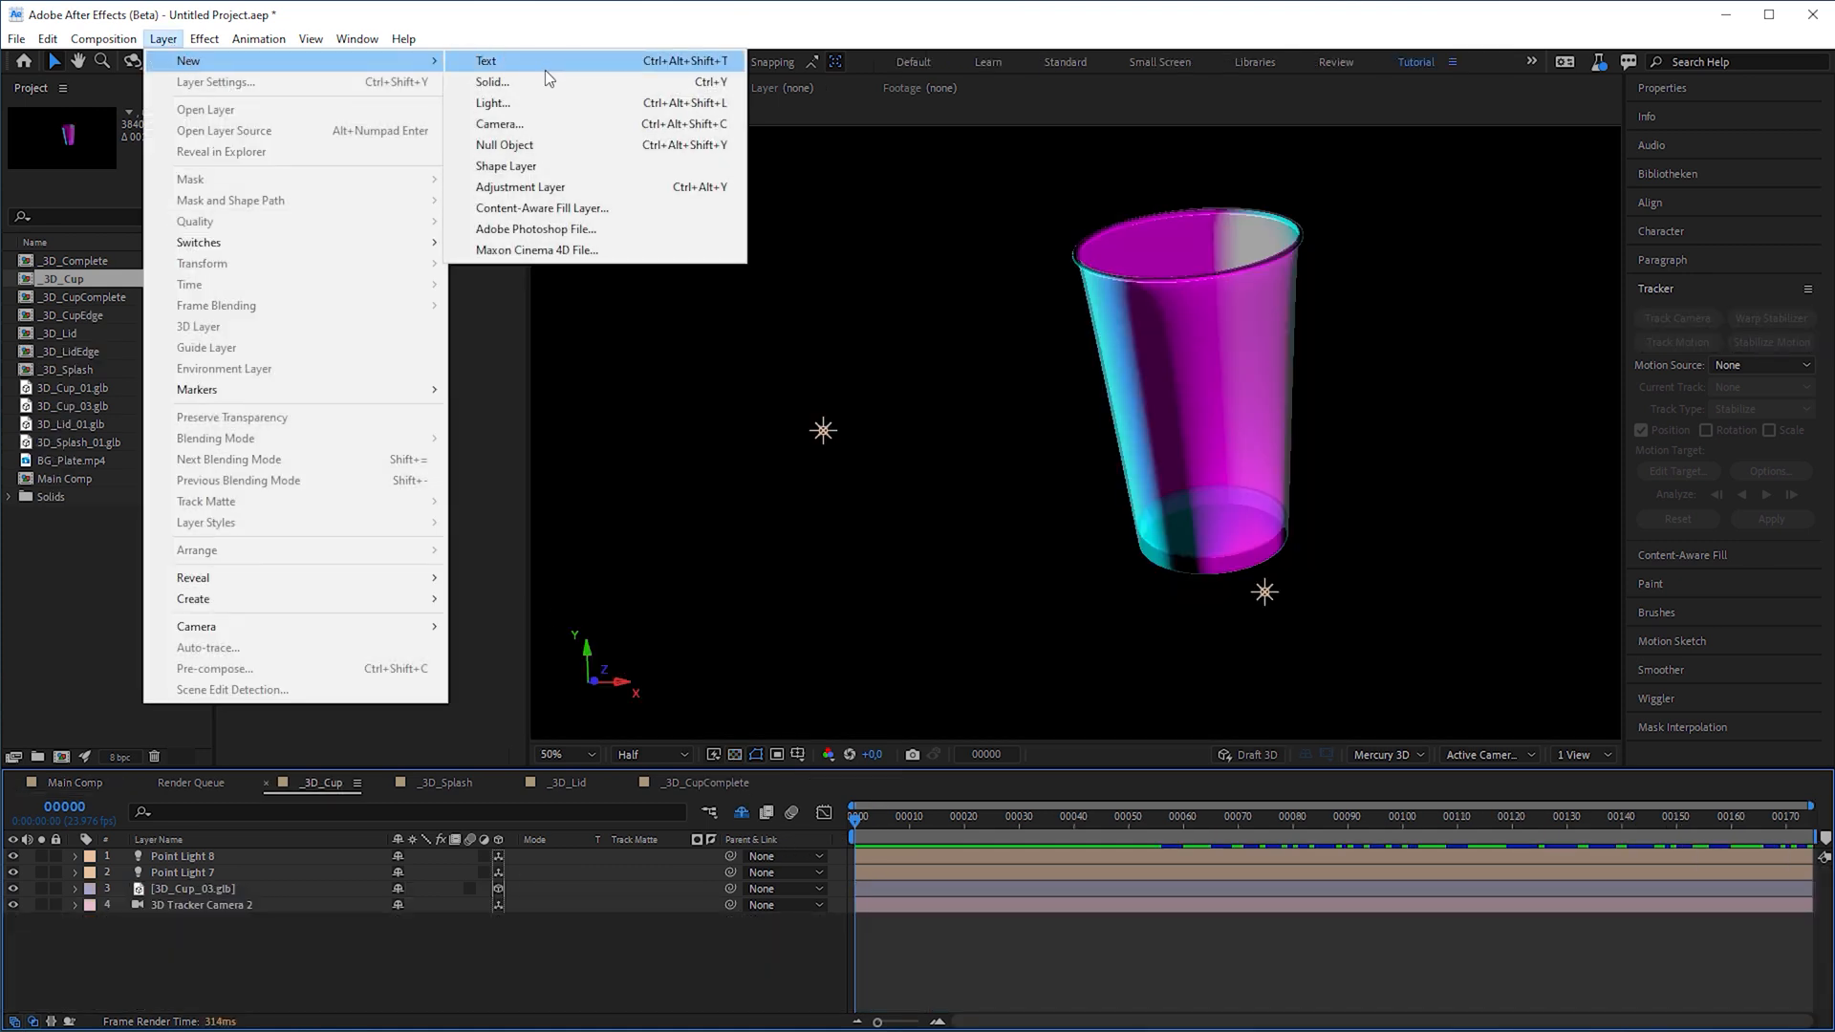
{"action": "left_click", "coordinate": [491, 82]}
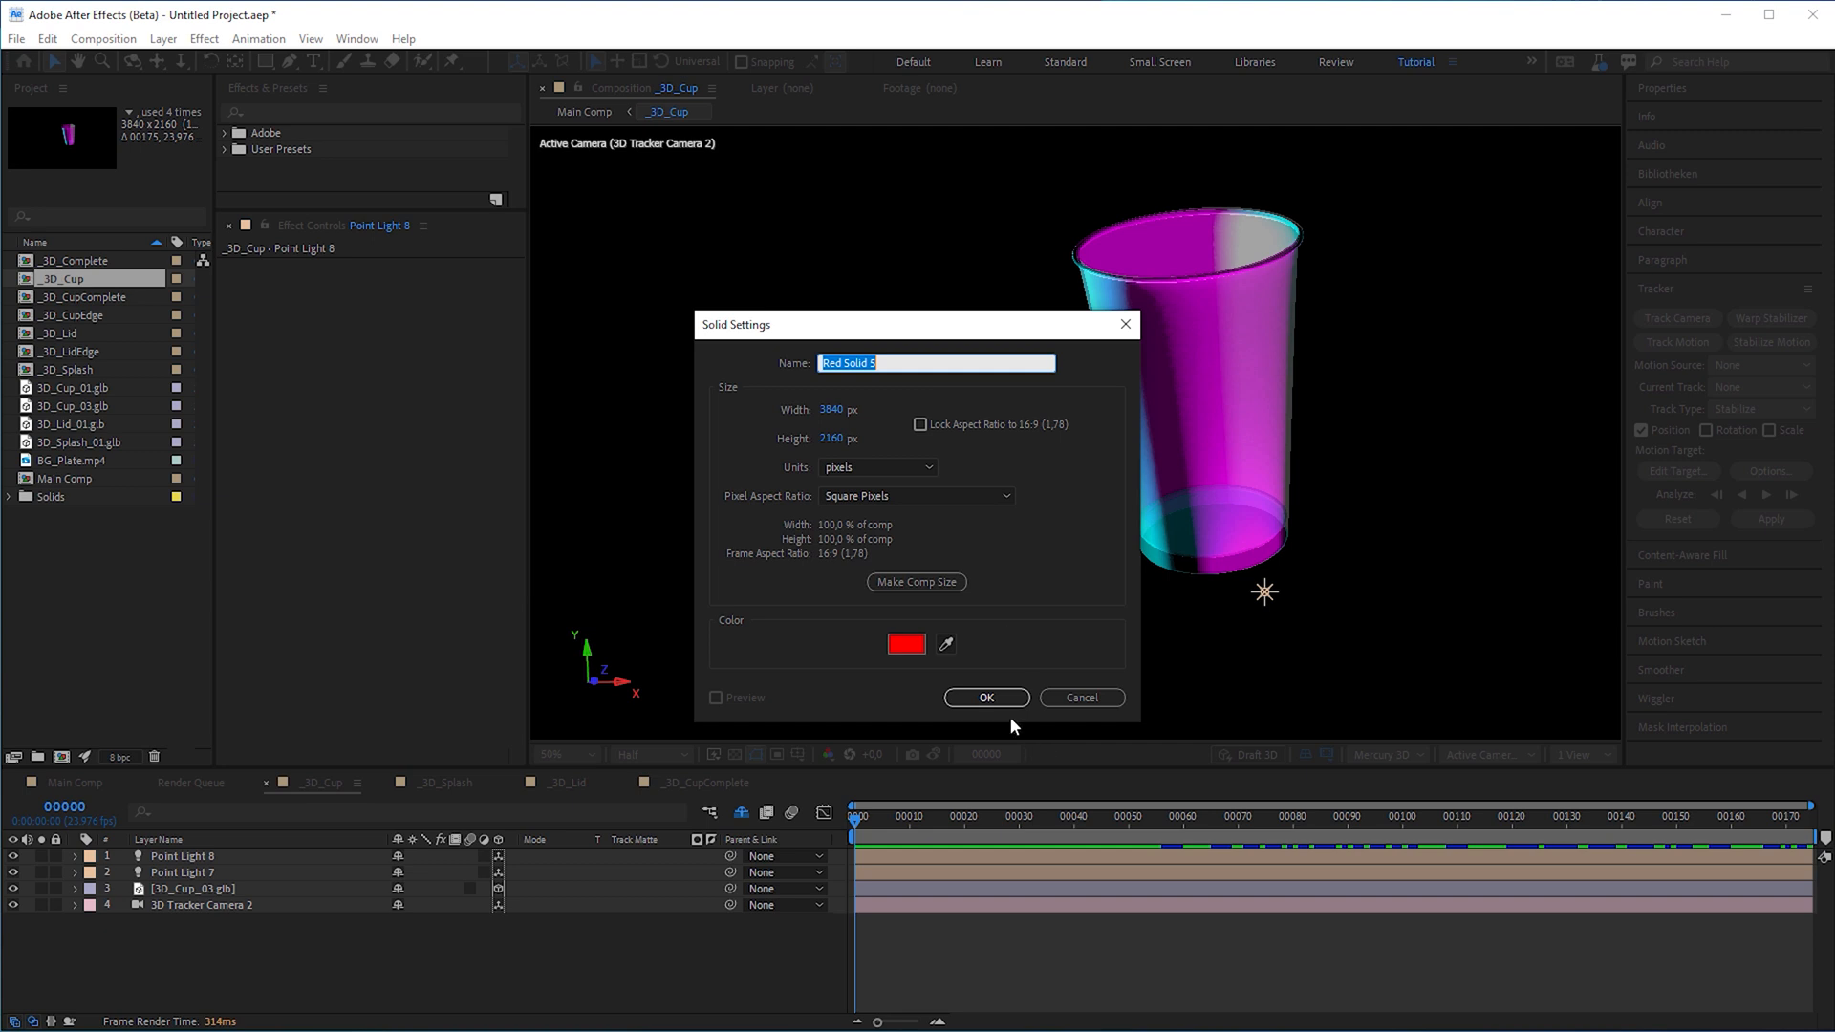
{"action": "left_click", "coordinate": [985, 698]}
{"action": "type", "text": "cc cyl"}
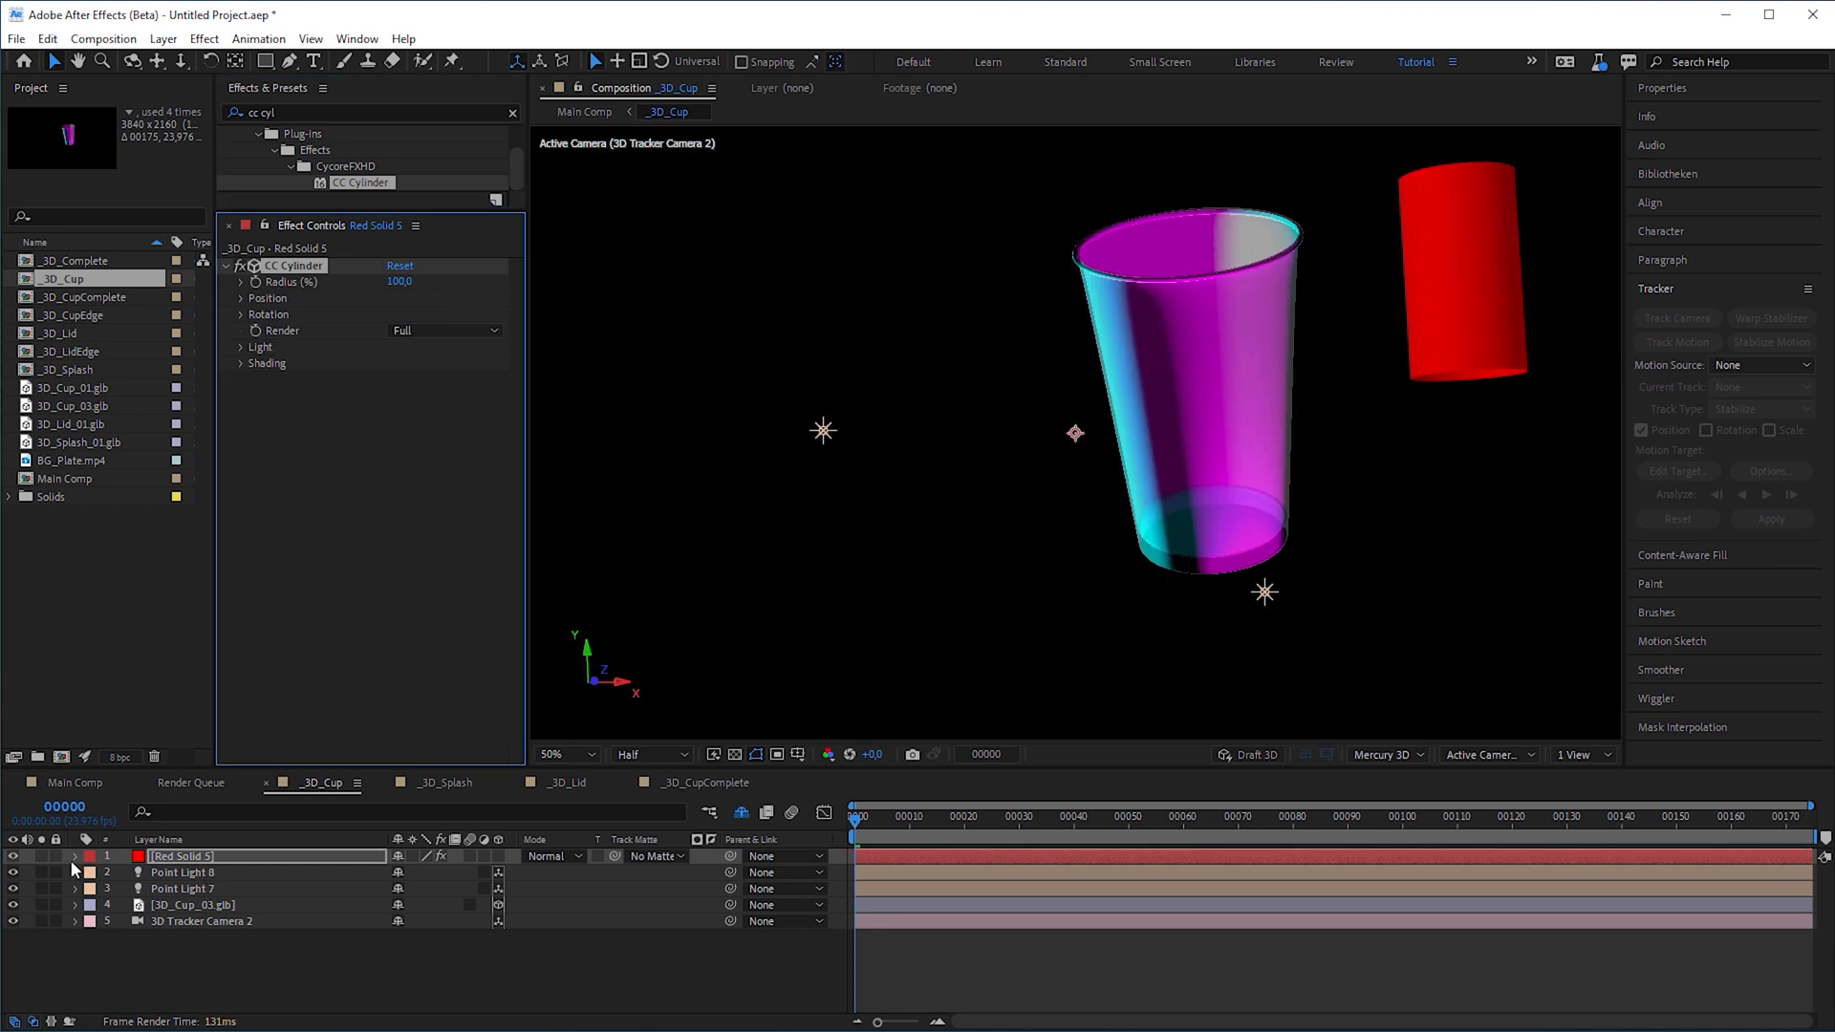
Separate the cup's Position into individual X, Y, Z dimensions on the red solid
{"action": "left_click", "coordinate": [74, 855]}
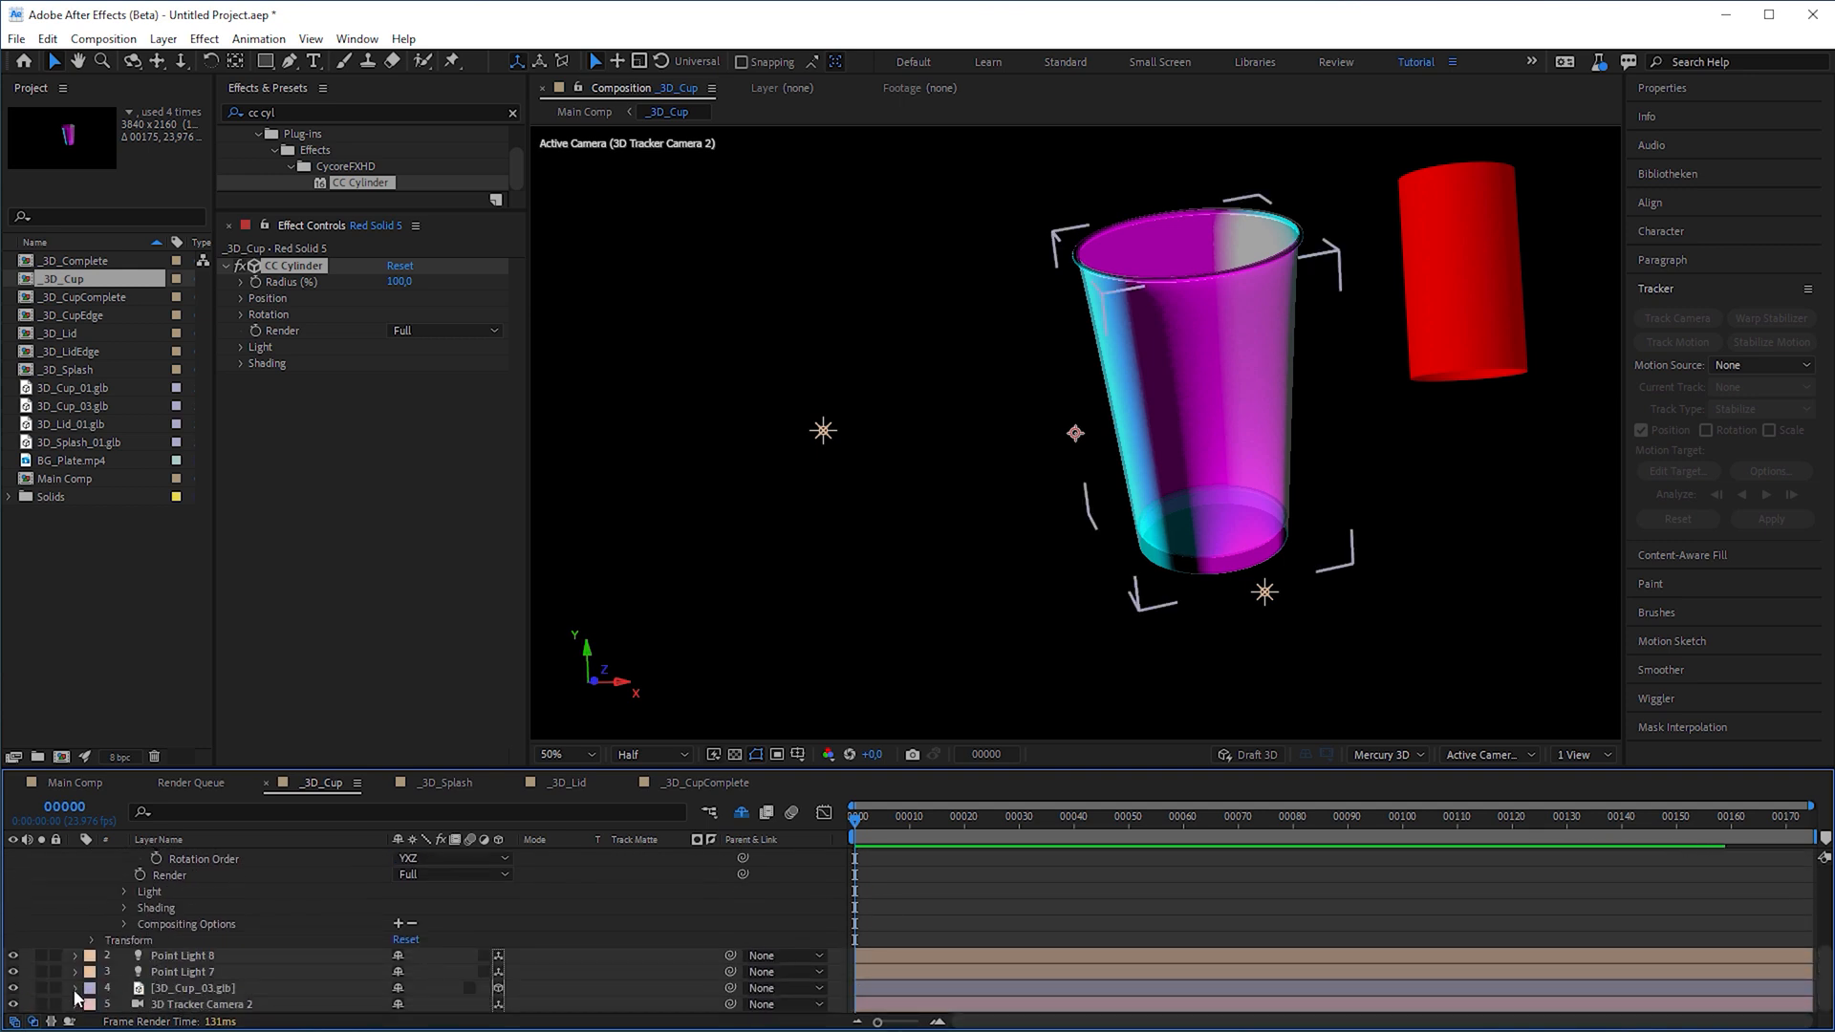
{"action": "right_click", "coordinate": [156, 908]}
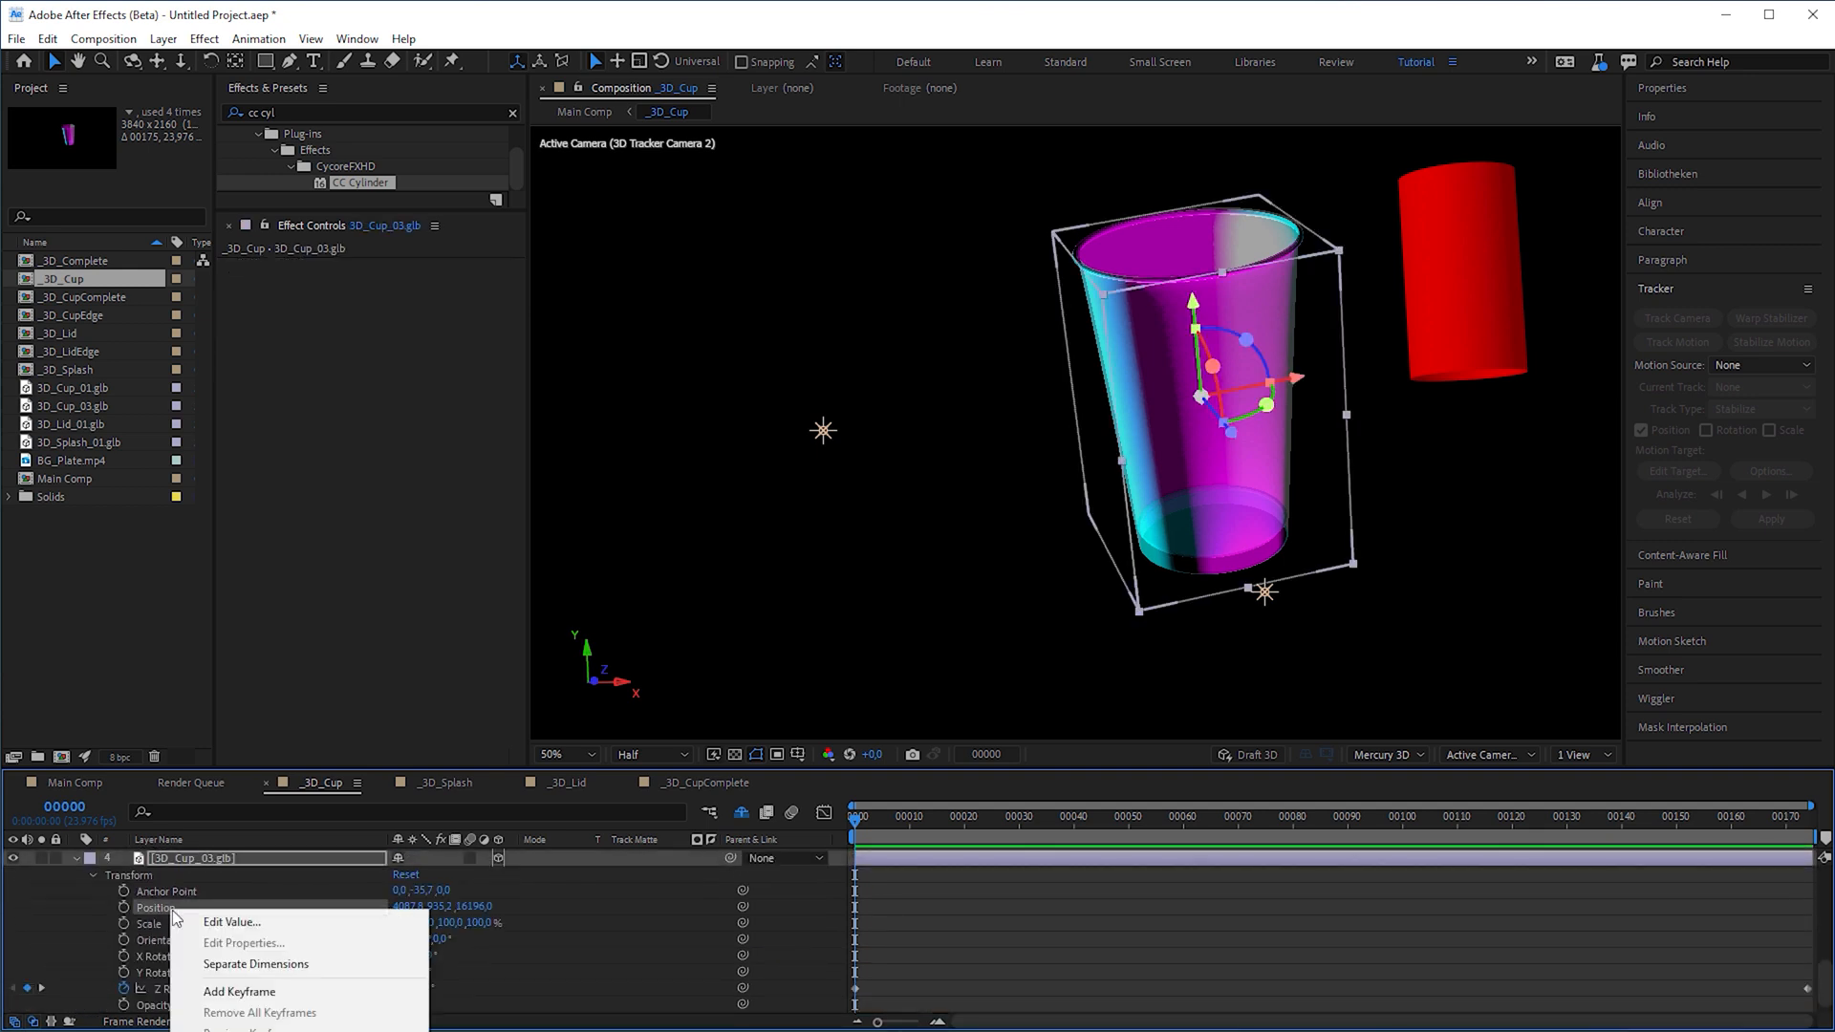
{"action": "left_click", "coordinate": [255, 964]}
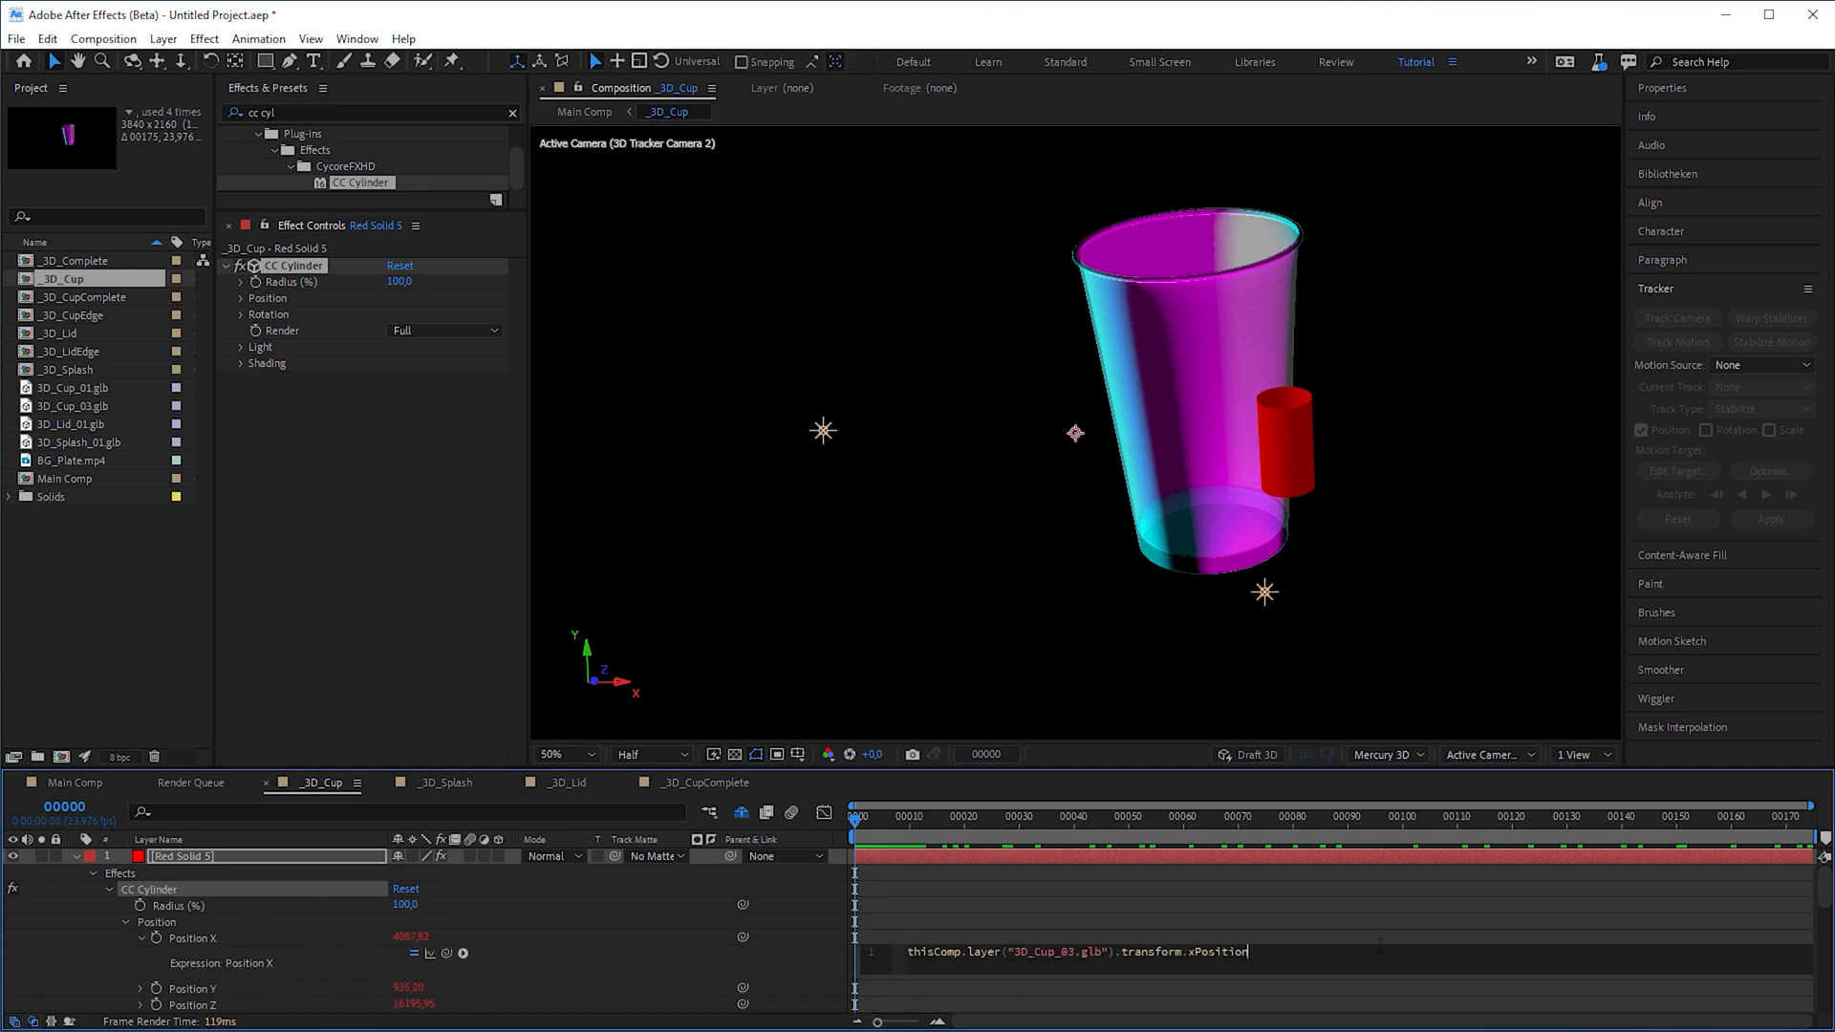
{"action": "type", "text": "-"}
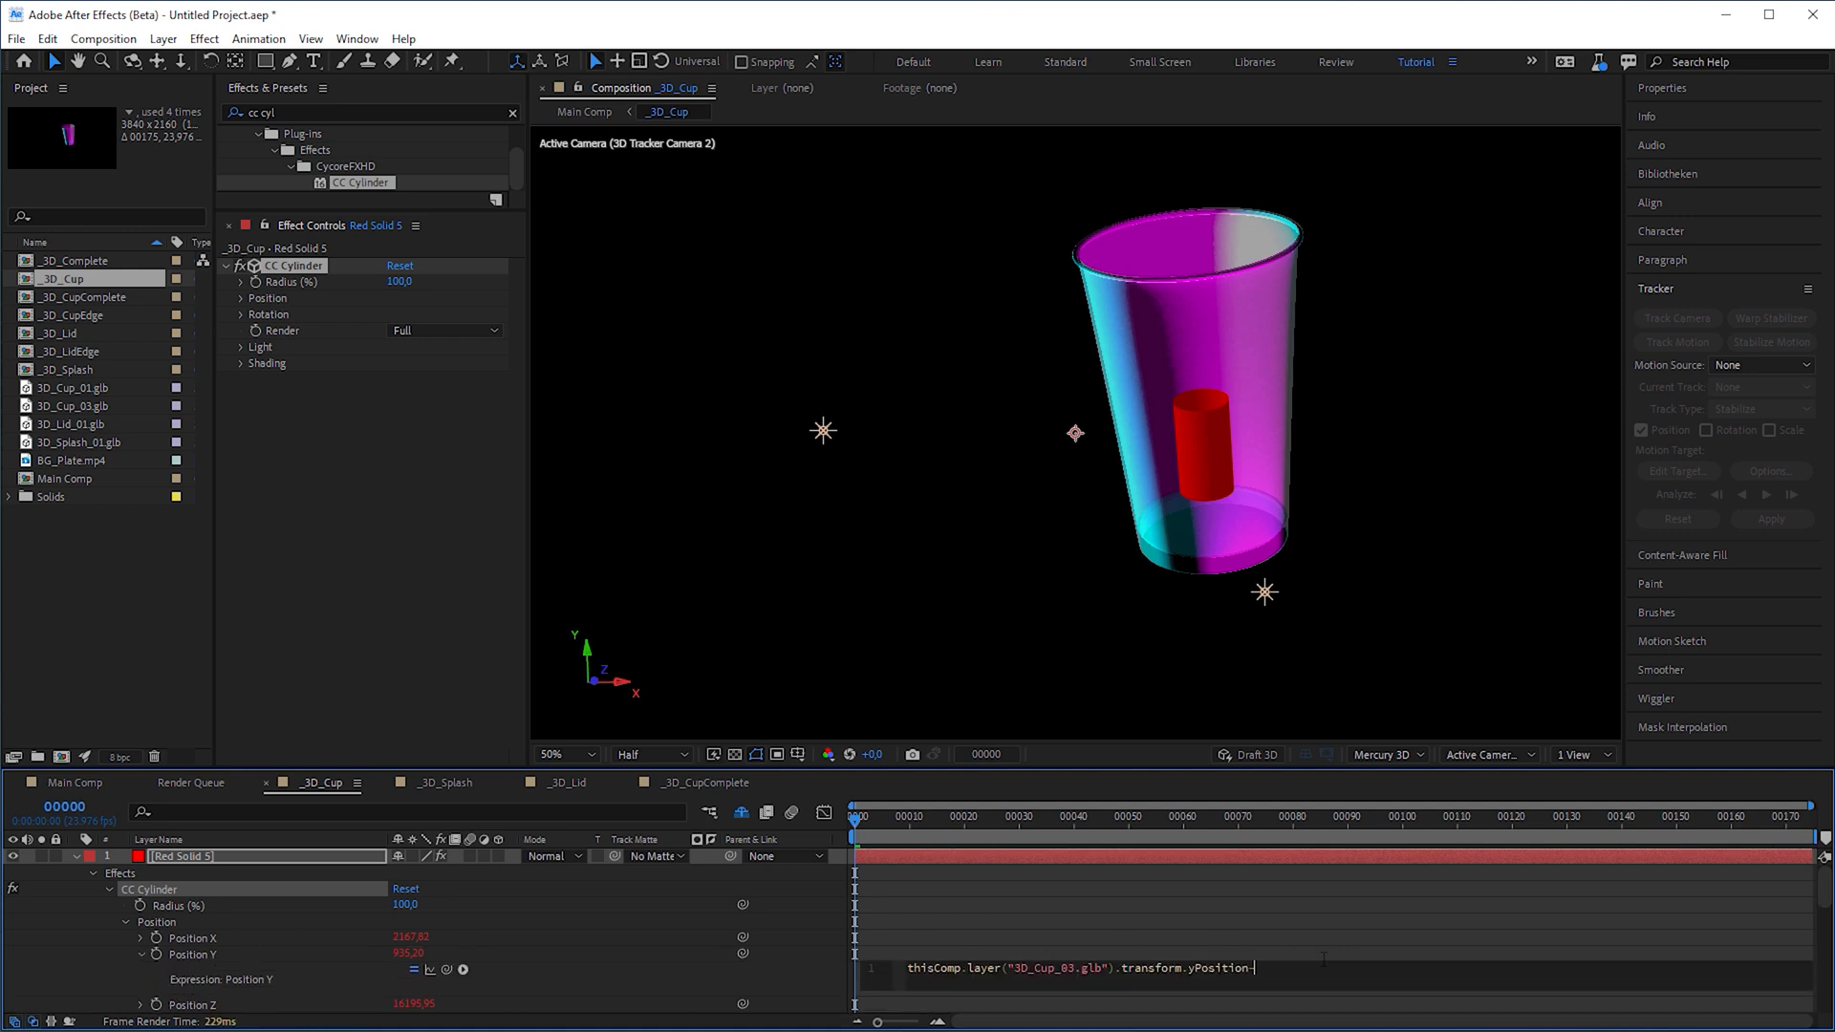
Set the cylinder value to 1080 and expand CC Cylinder's rotation settings
{"action": "type", "text": "1080"}
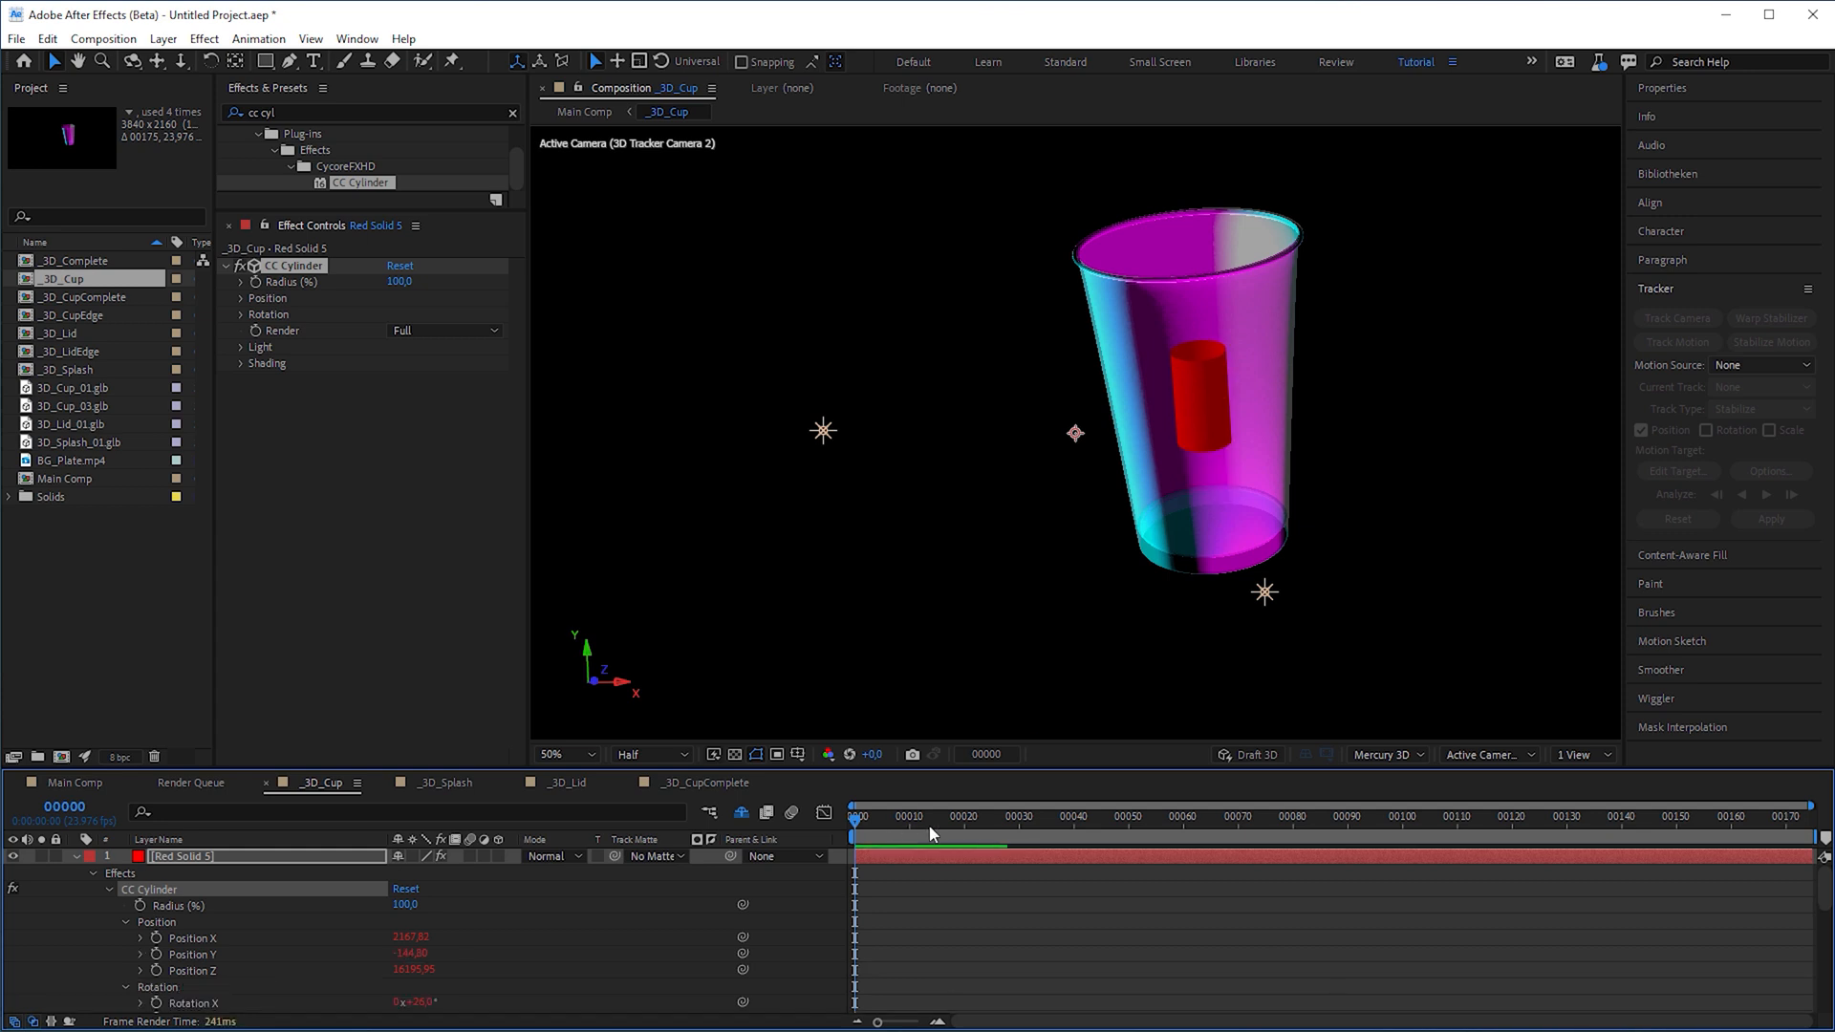
{"action": "left_click", "coordinate": [1090, 815]}
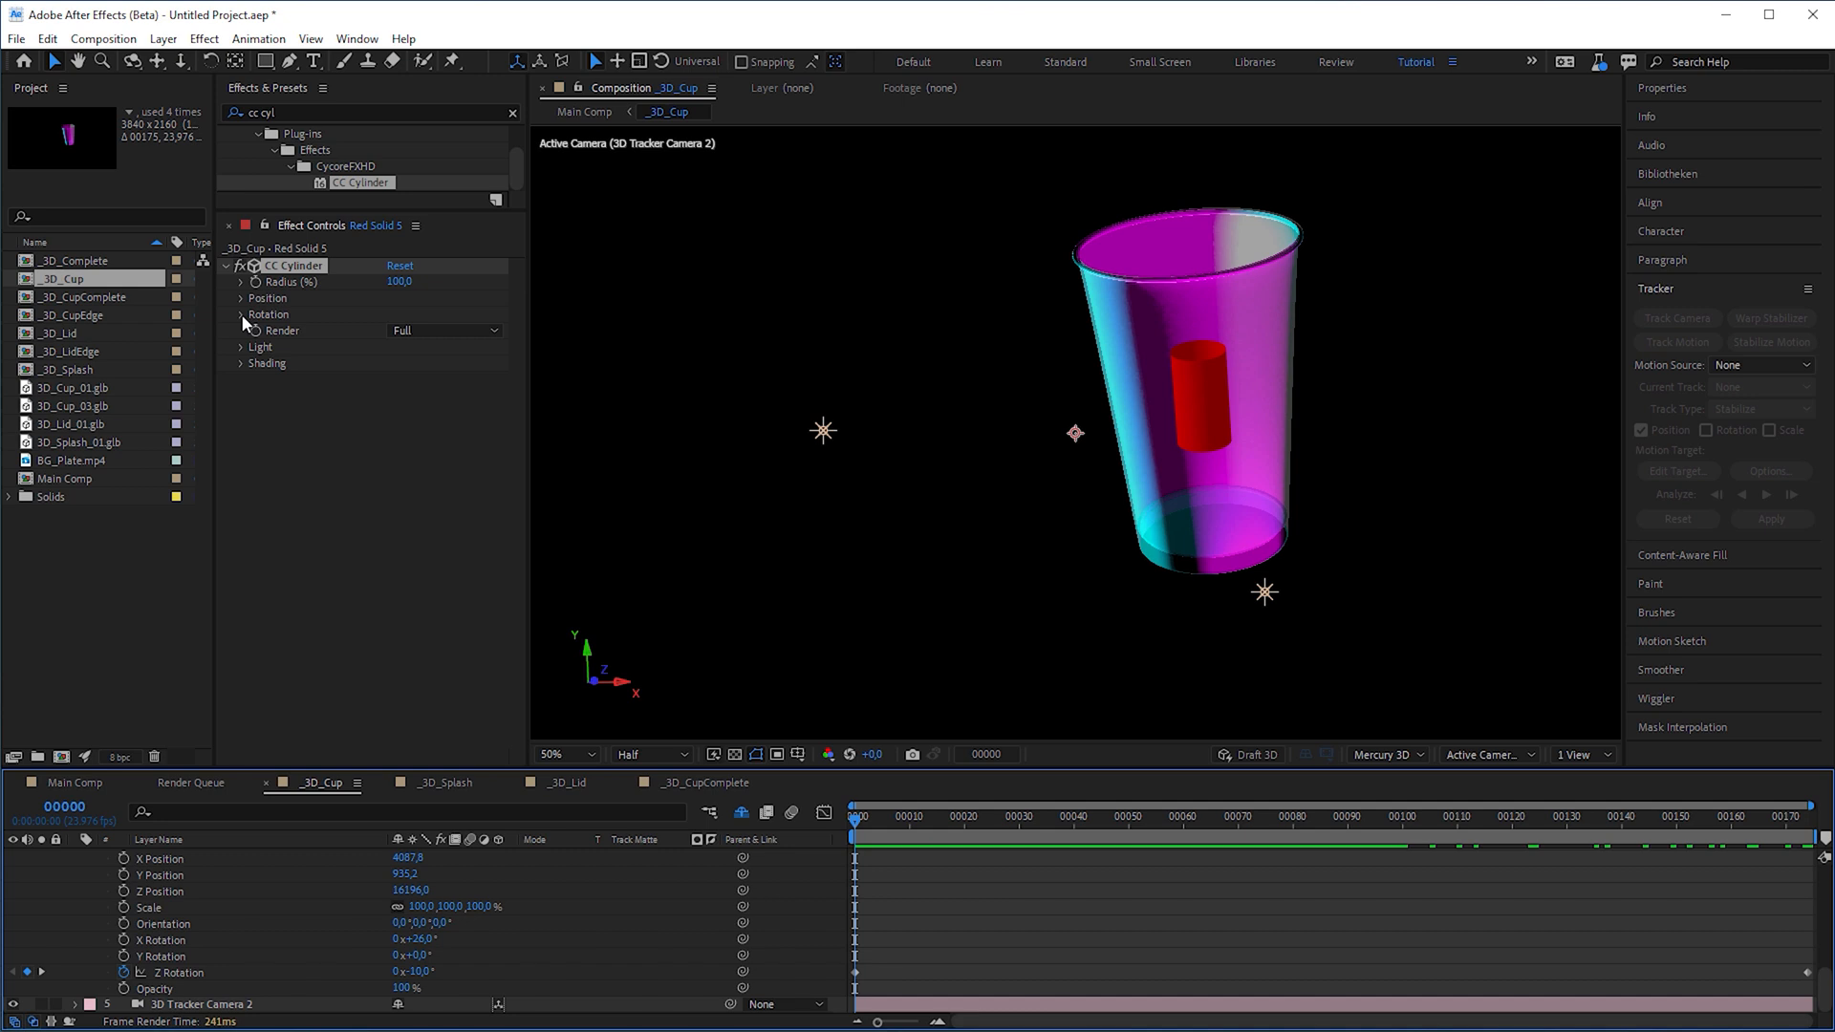
{"action": "left_click", "coordinate": [241, 313]}
{"action": "type", "text": "turb"}
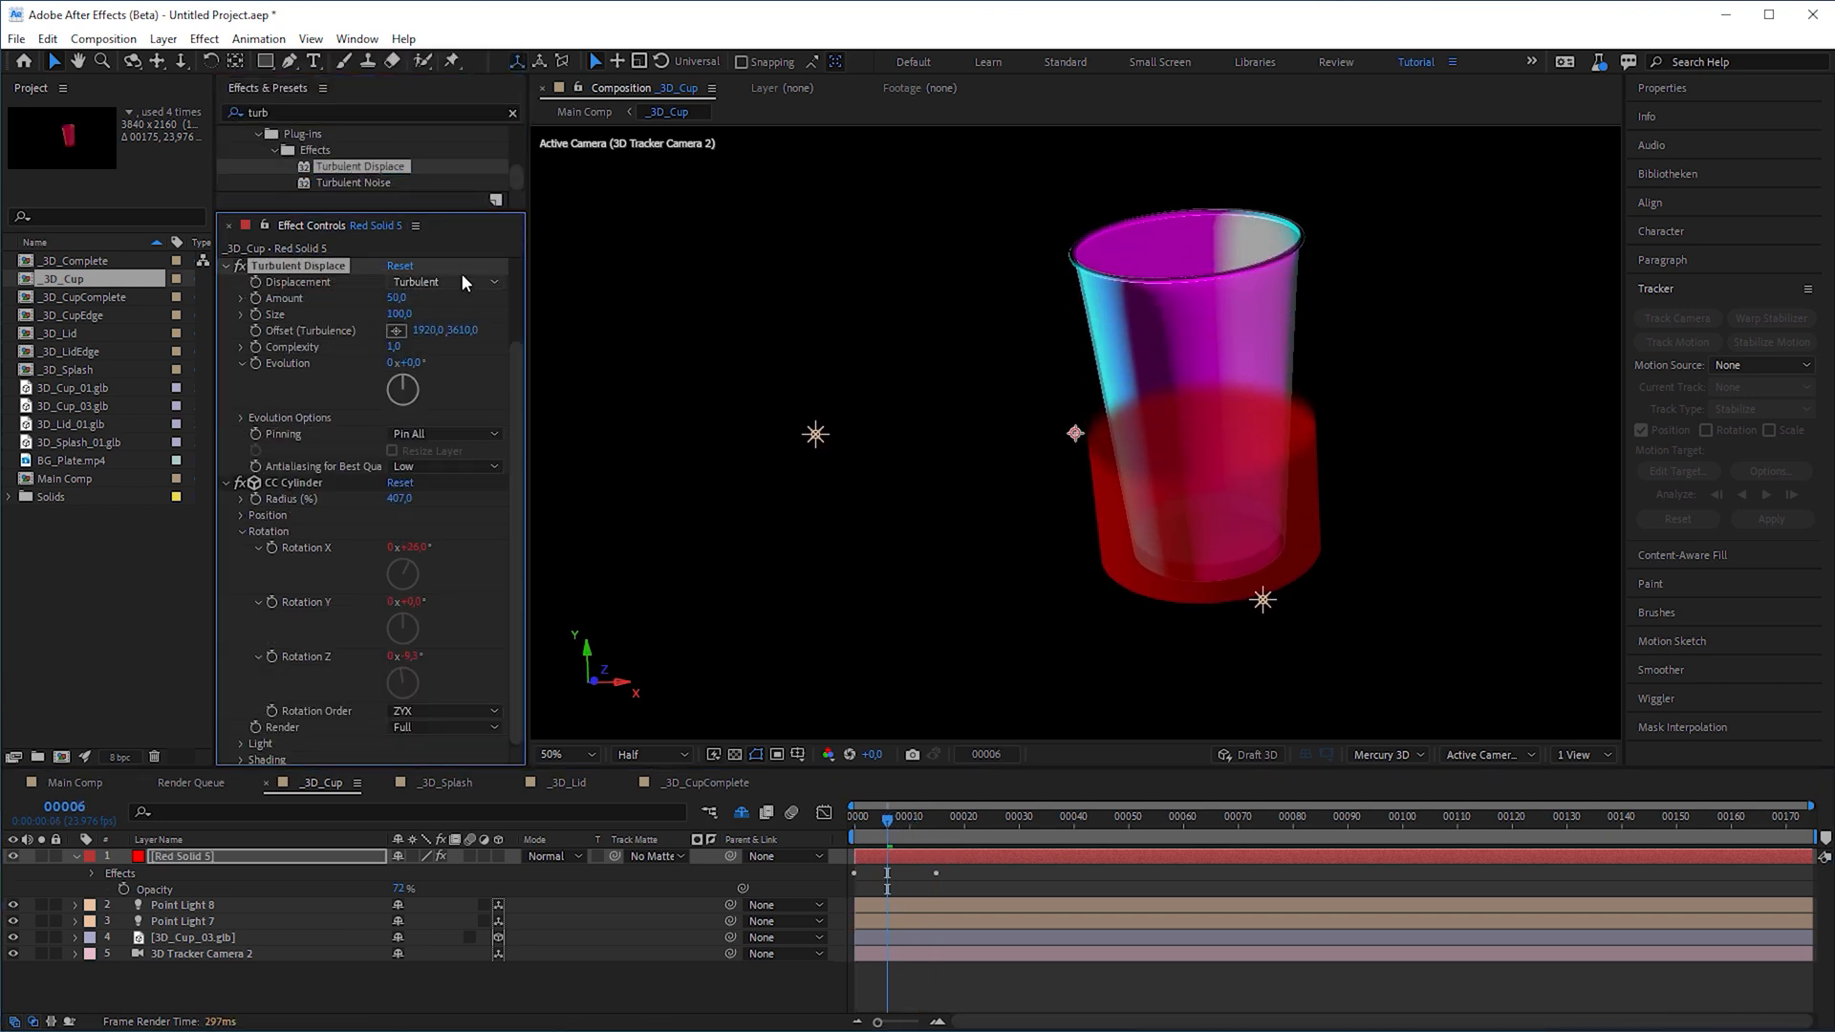
Set Turbulent Displace to vertical, add Fractal Noise and Mosaic, and switch the layer to Stencil Alpha
{"action": "left_click", "coordinate": [445, 282]}
{"action": "type", "text": "frac"}
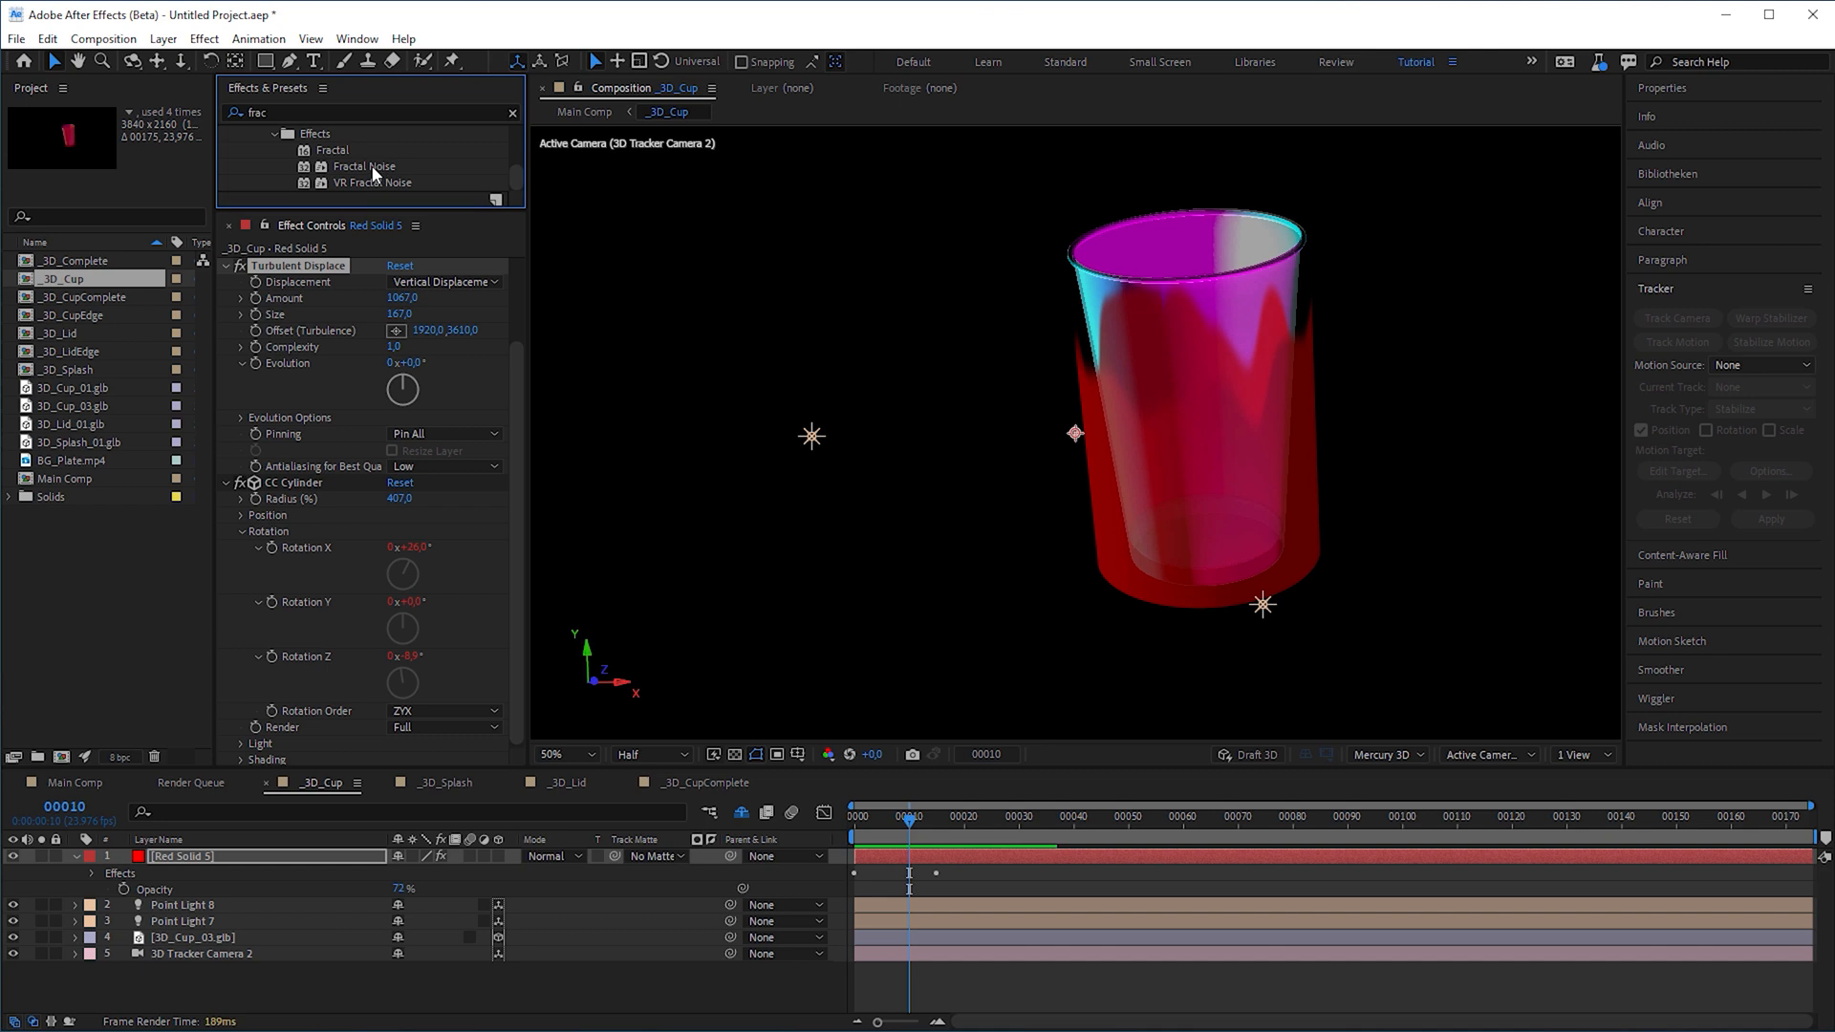
{"action": "double_click", "coordinate": [364, 166]}
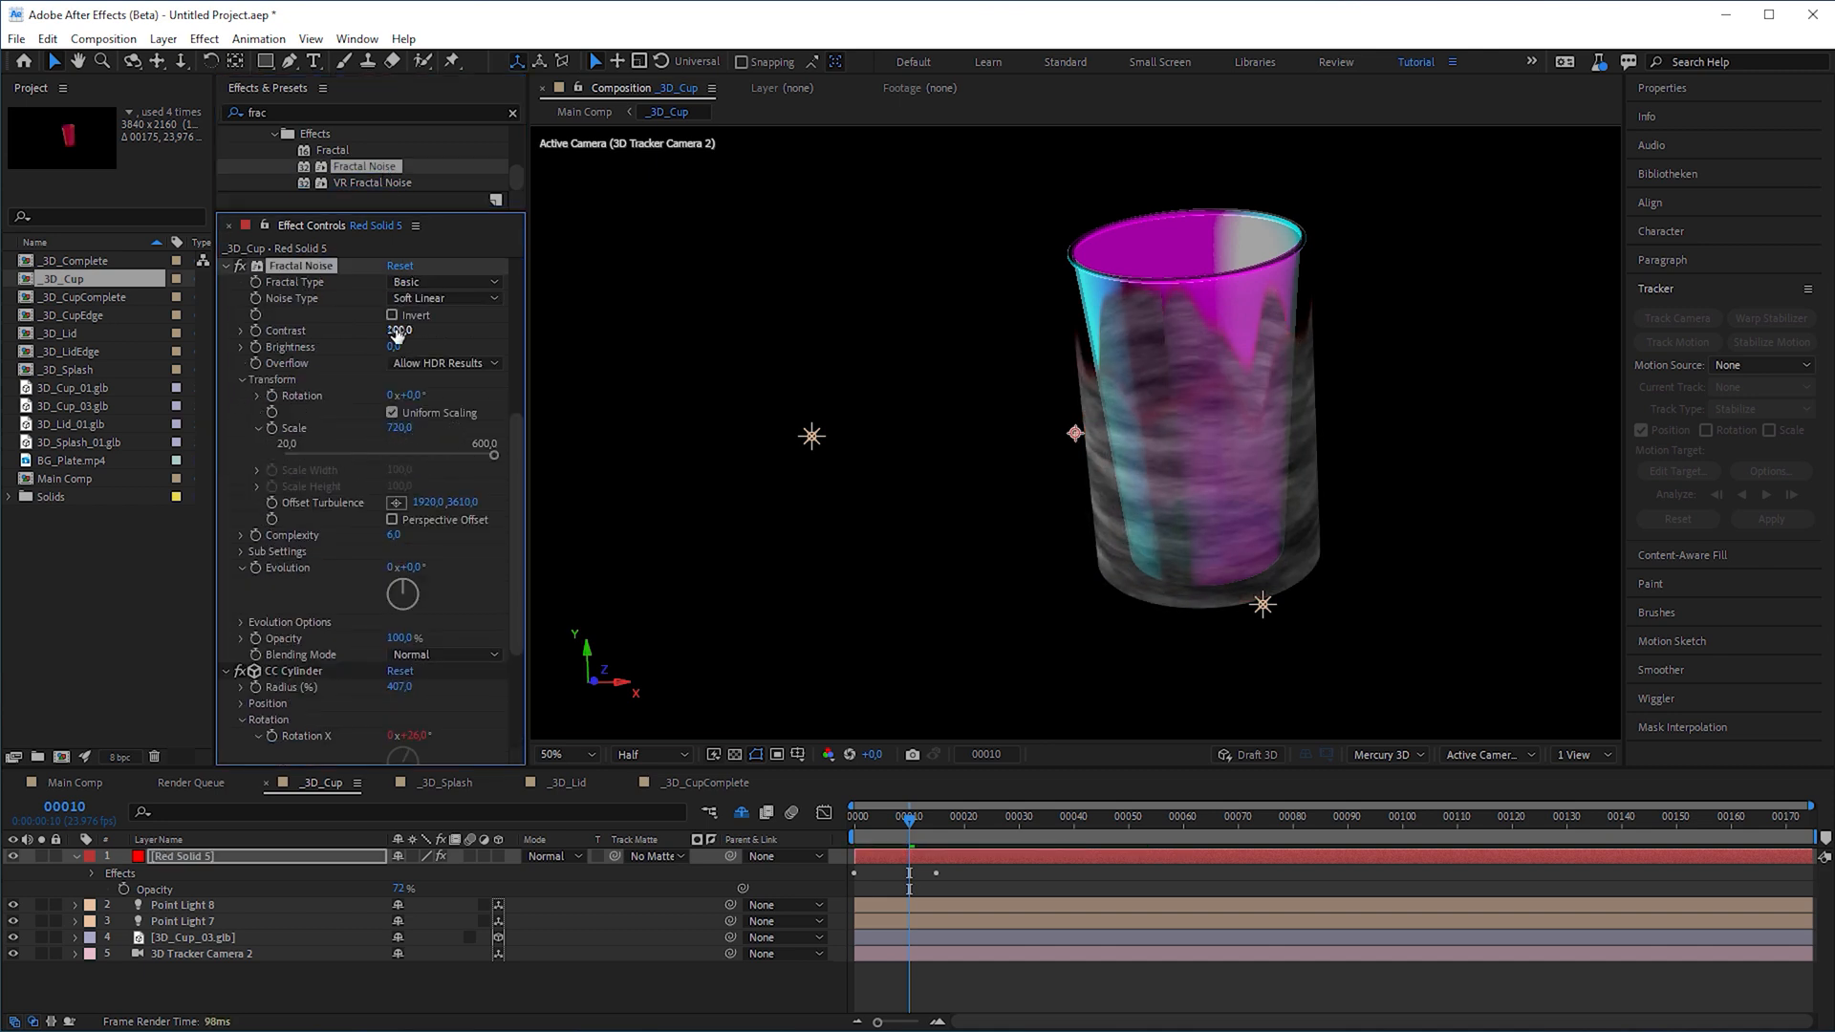
{"action": "type", "text": "mosa"}
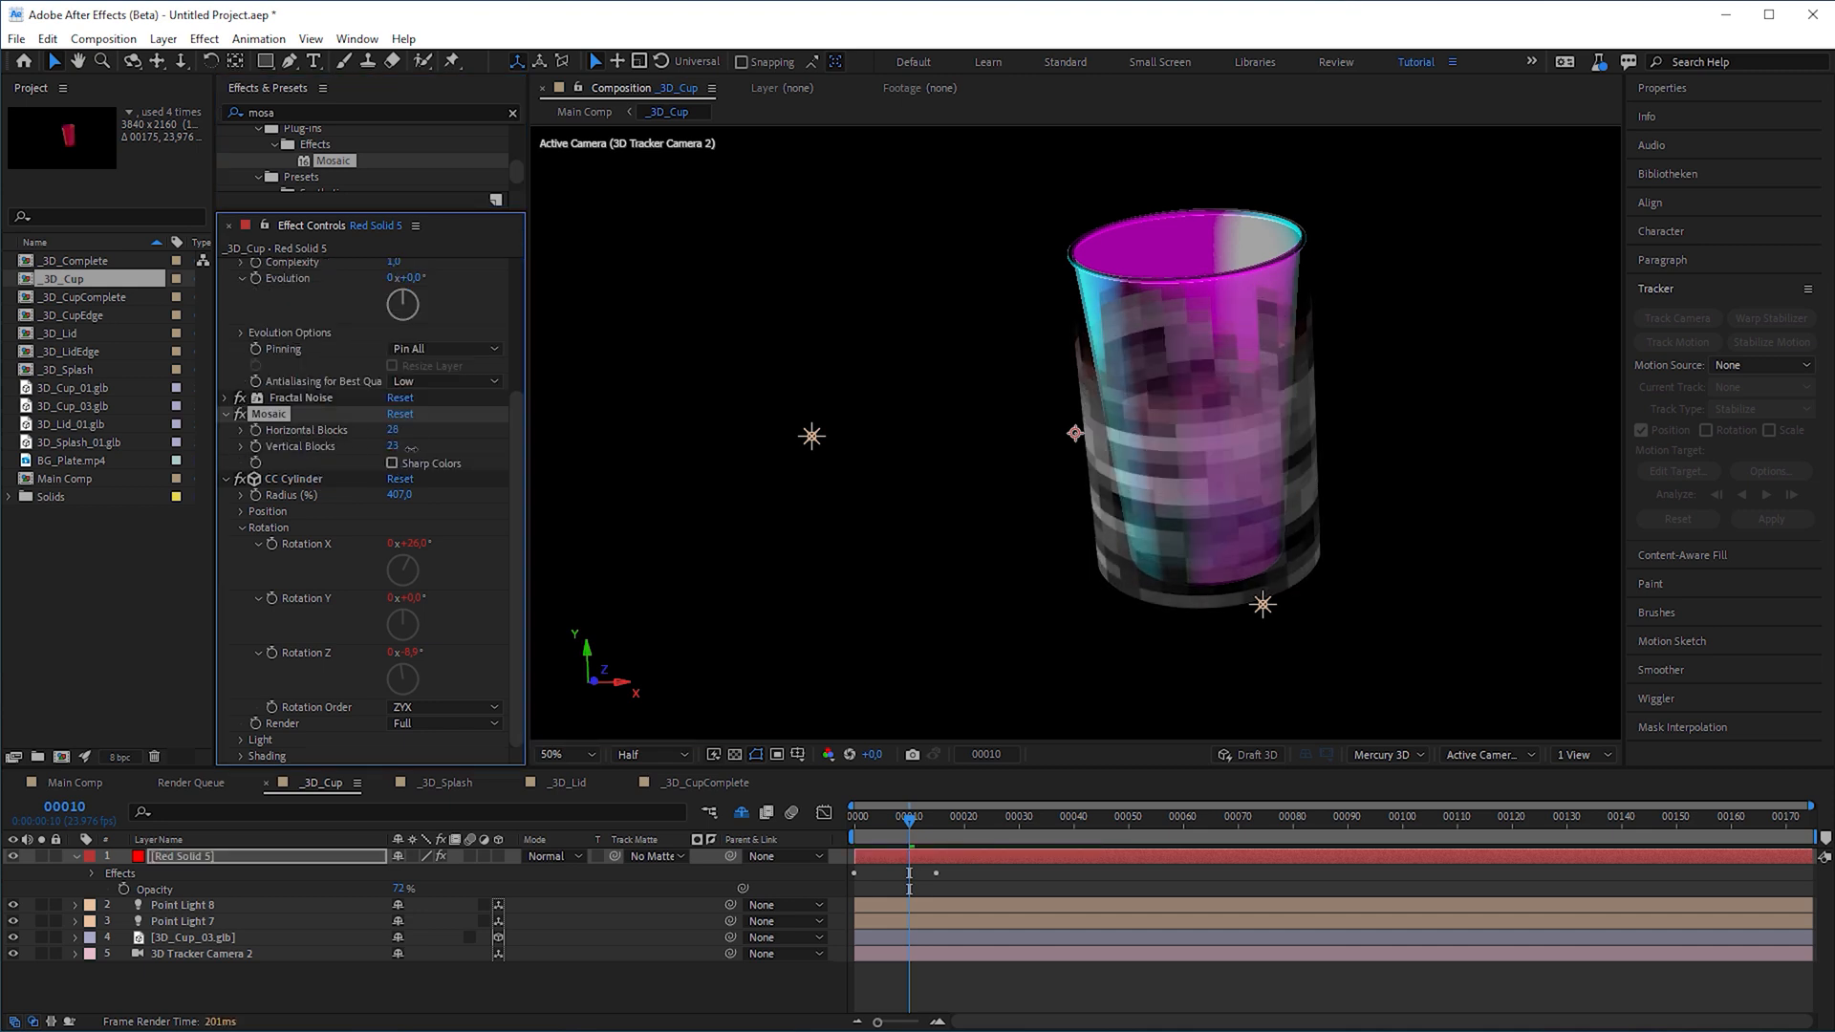
{"action": "scroll", "scroll_direction": "down", "scroll_amount": 3}
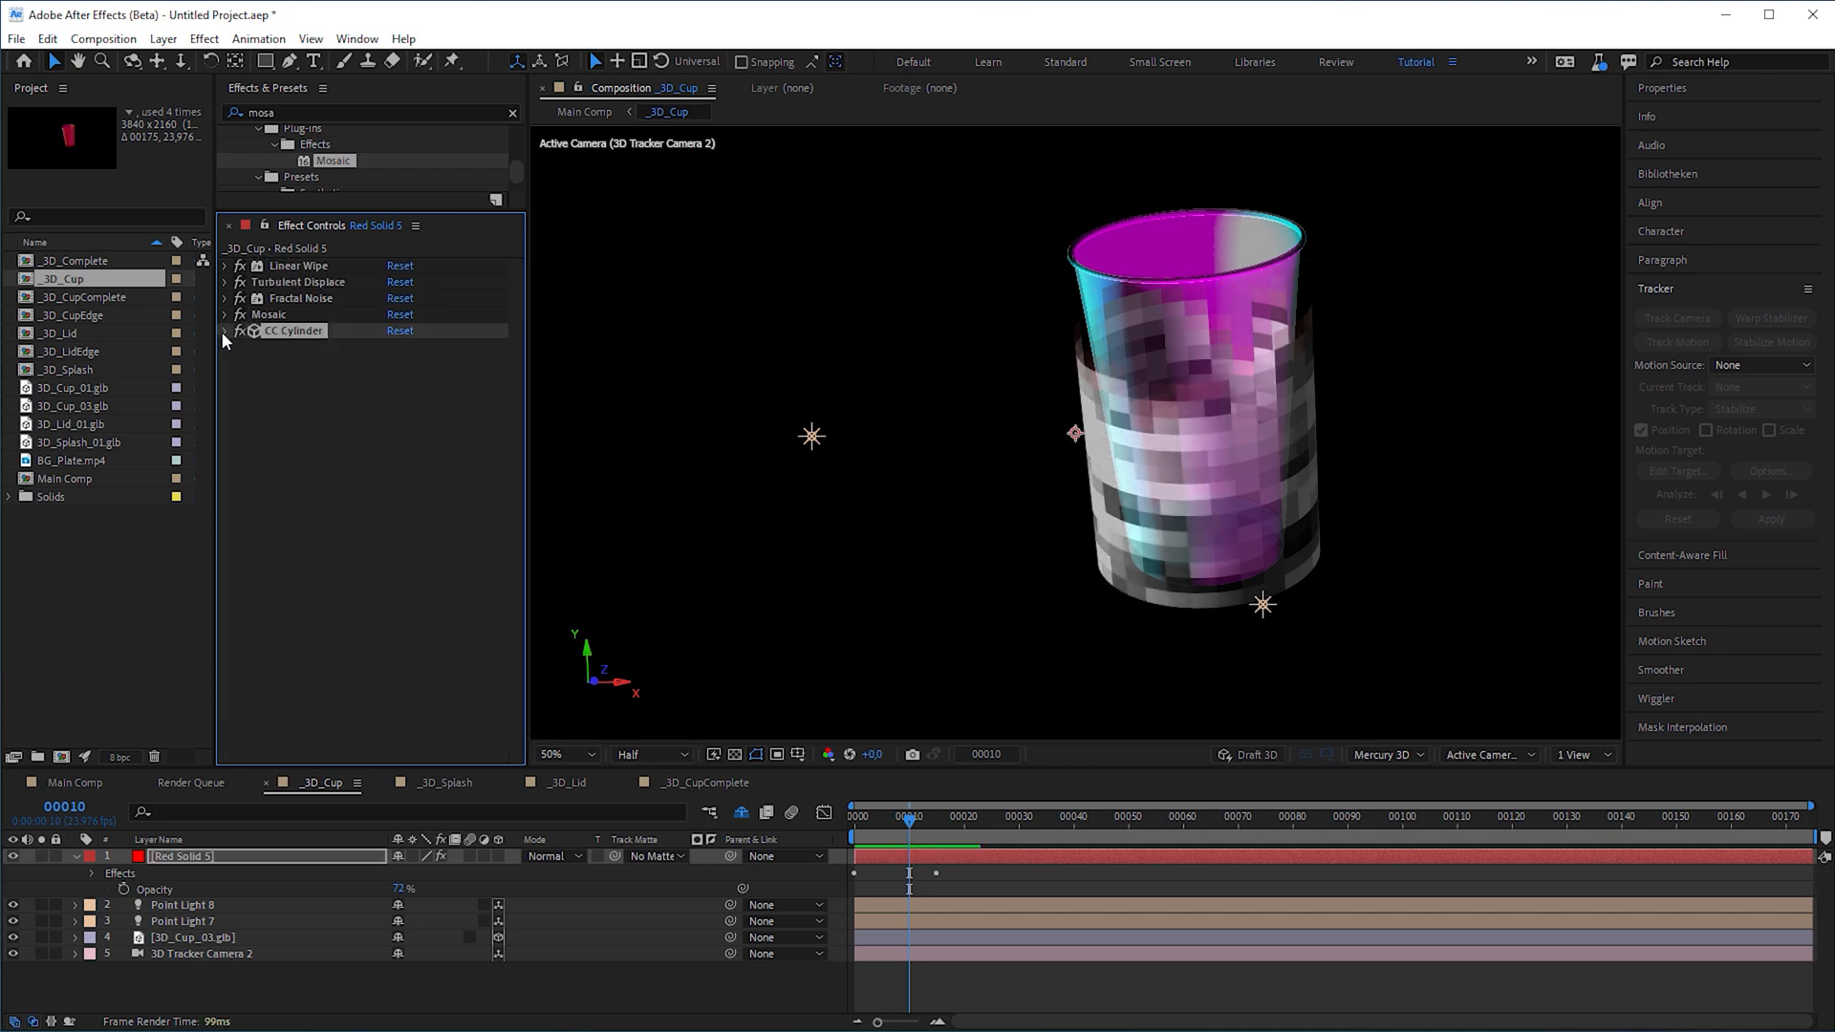
{"action": "left_click", "coordinate": [550, 855]}
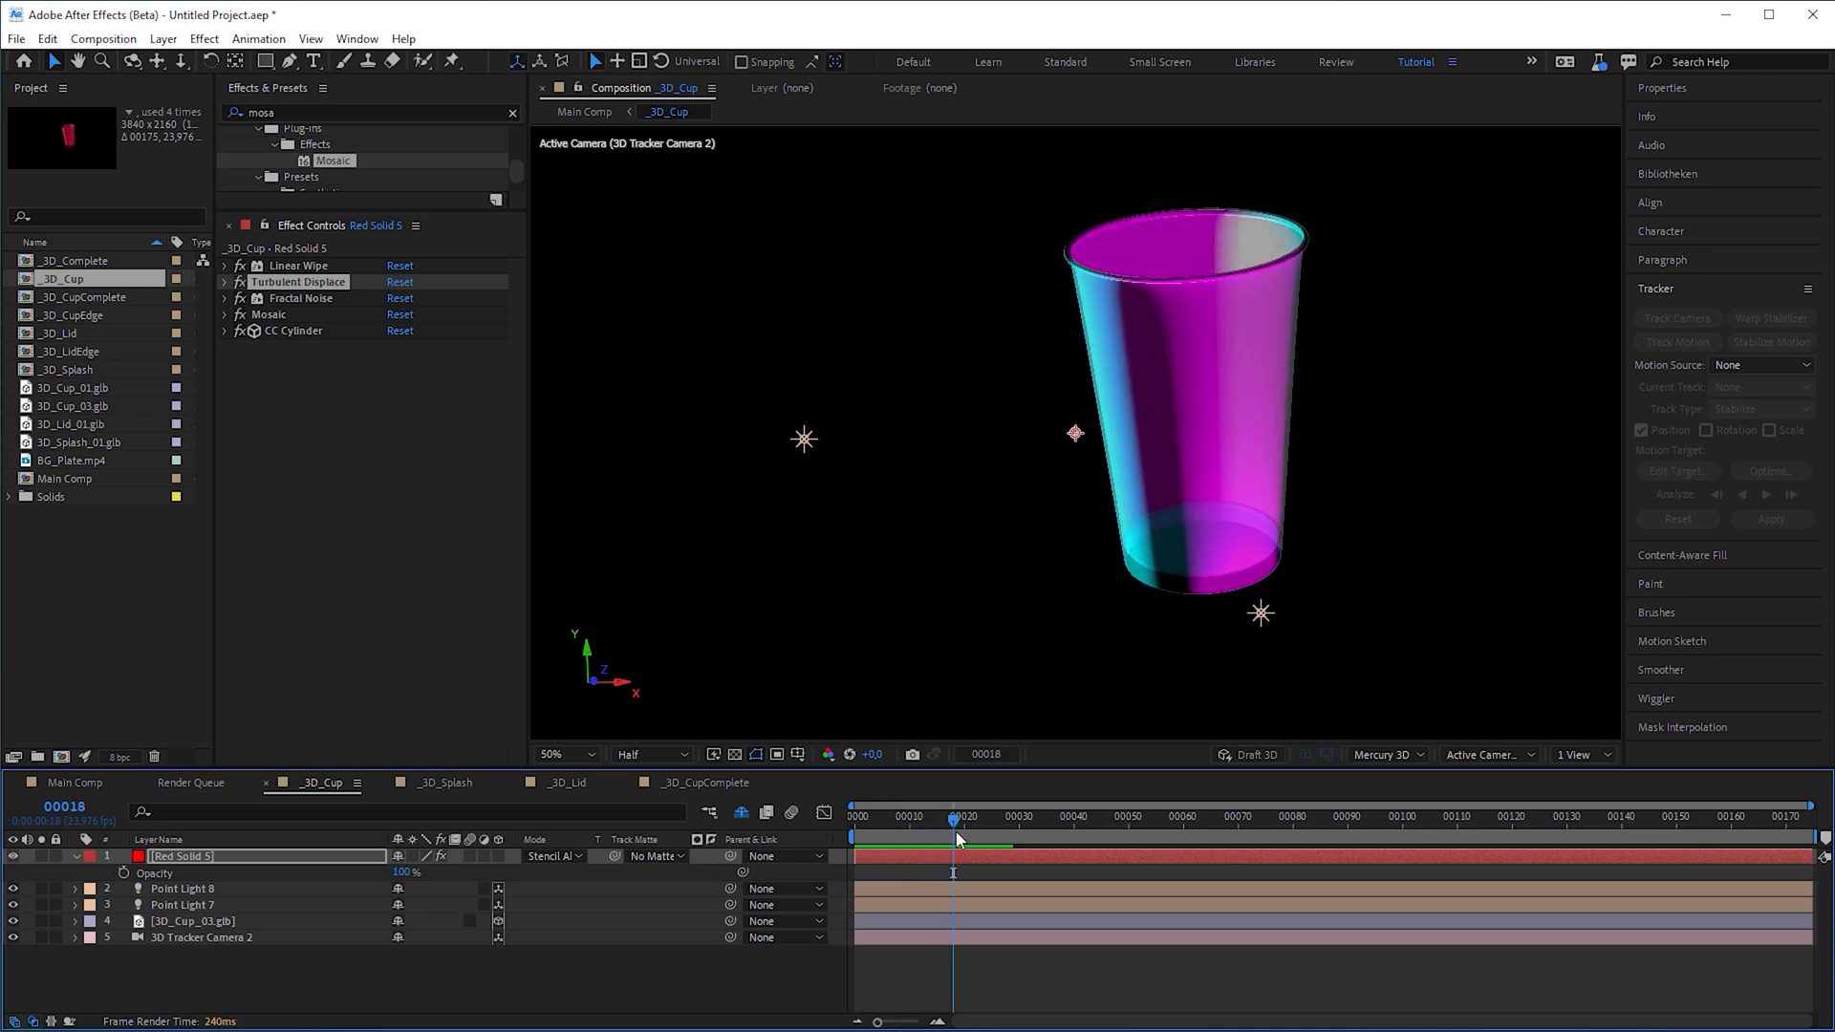
{"action": "mouse_move", "coordinate": [632, 750]}
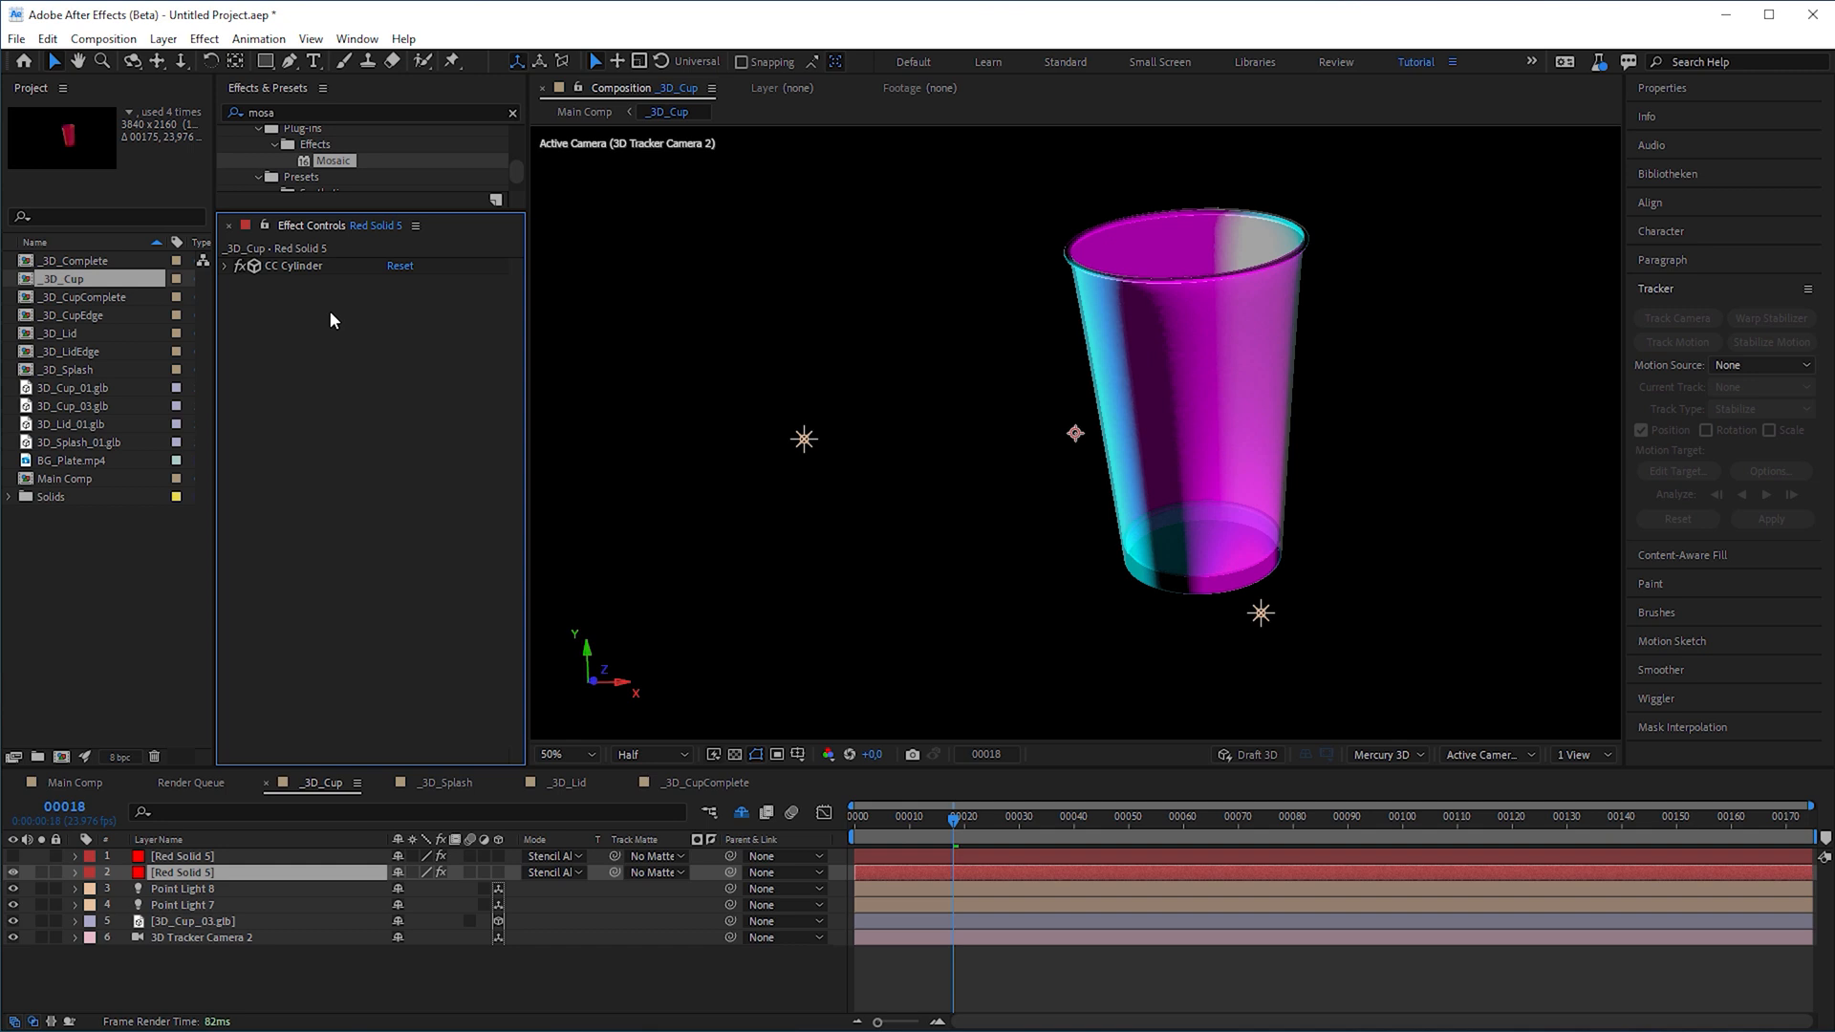
Add Grid with Width & Height Sliders and height 24 to the duplicated cylinder layer
{"action": "type", "text": "grid"}
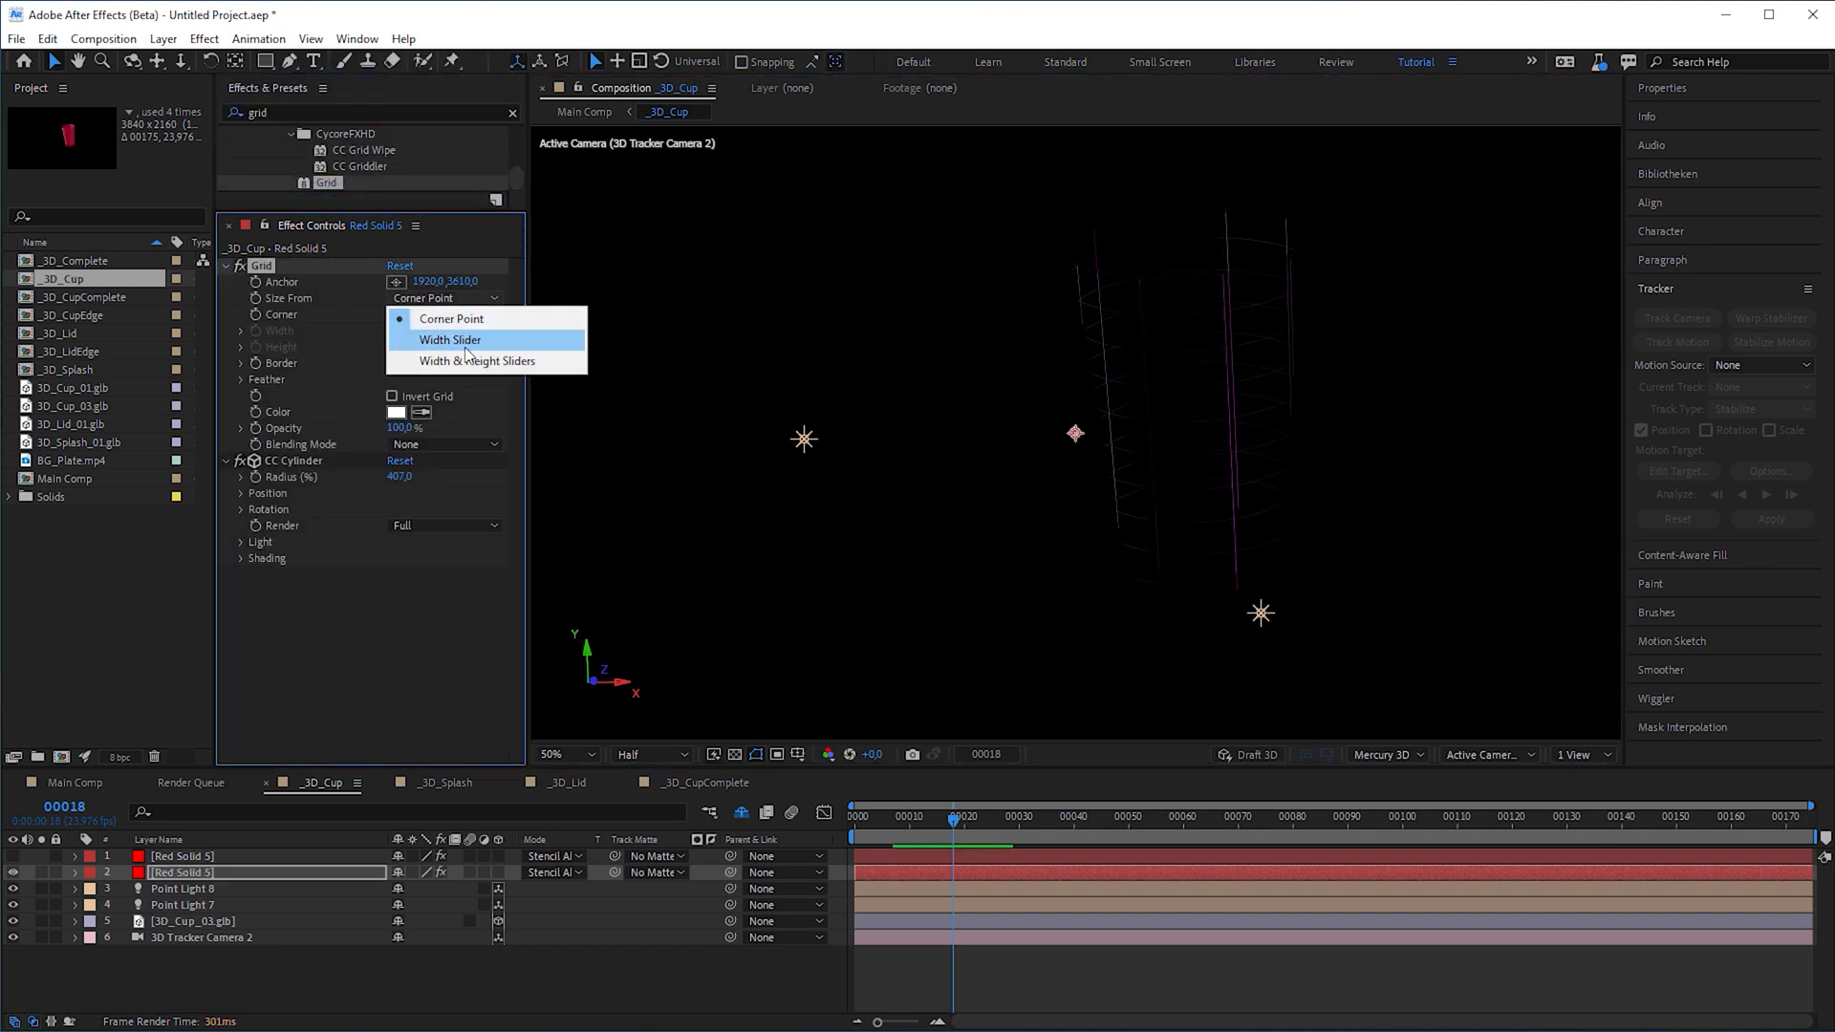
{"action": "left_click", "coordinate": [478, 360]}
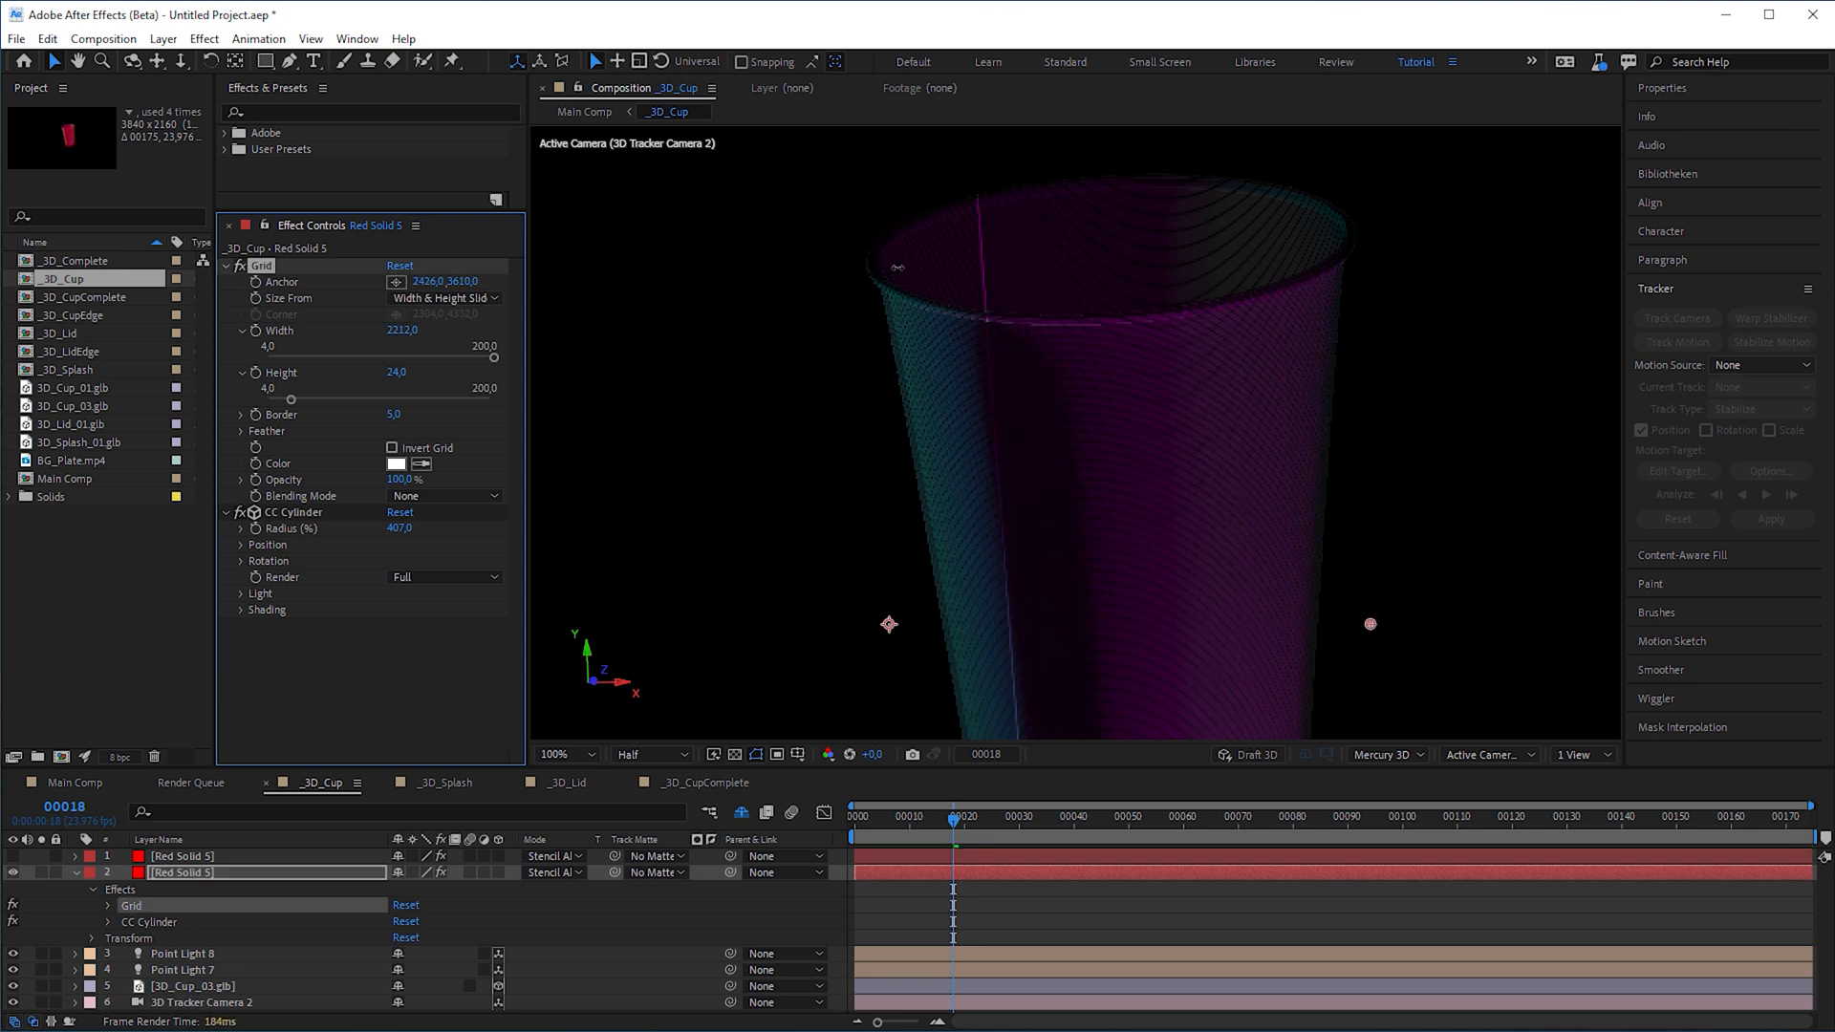
{"action": "left_click", "coordinate": [565, 754]}
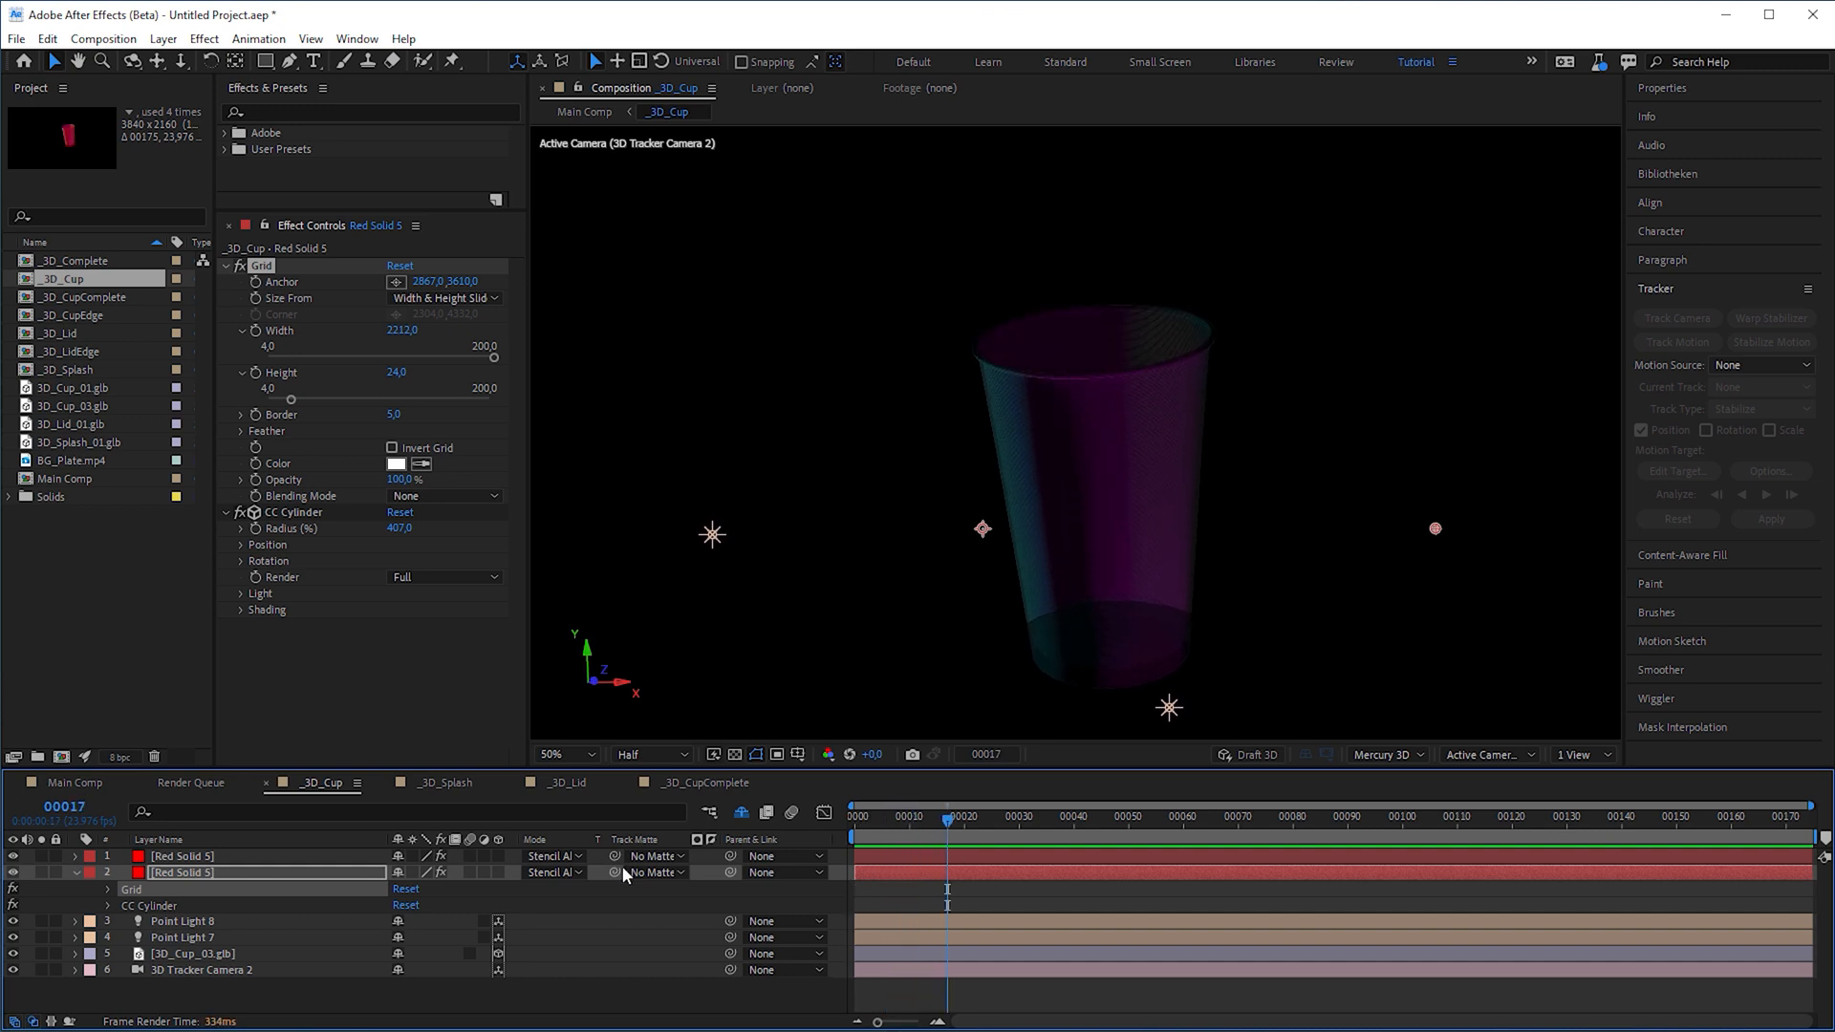
Set the grid scanline layer's blending mode so it stencils the cup
{"action": "left_click", "coordinate": [551, 872]}
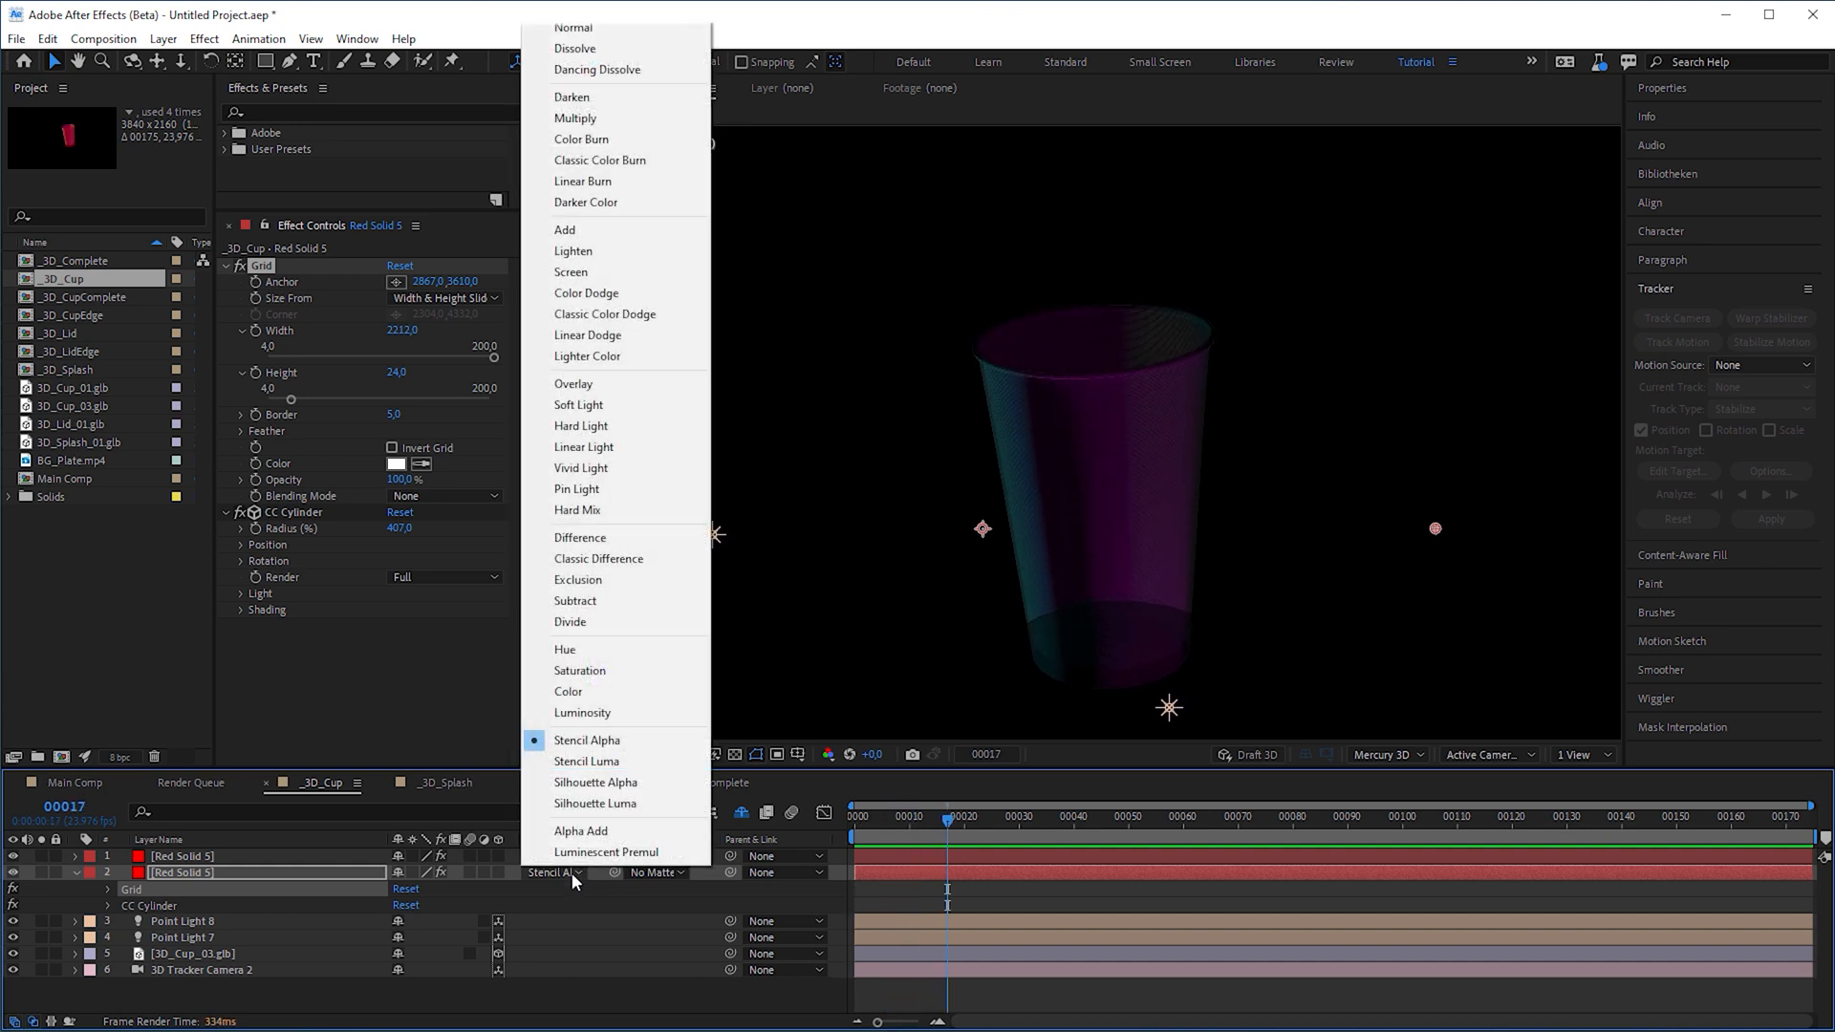
{"action": "left_click", "coordinate": [595, 782]}
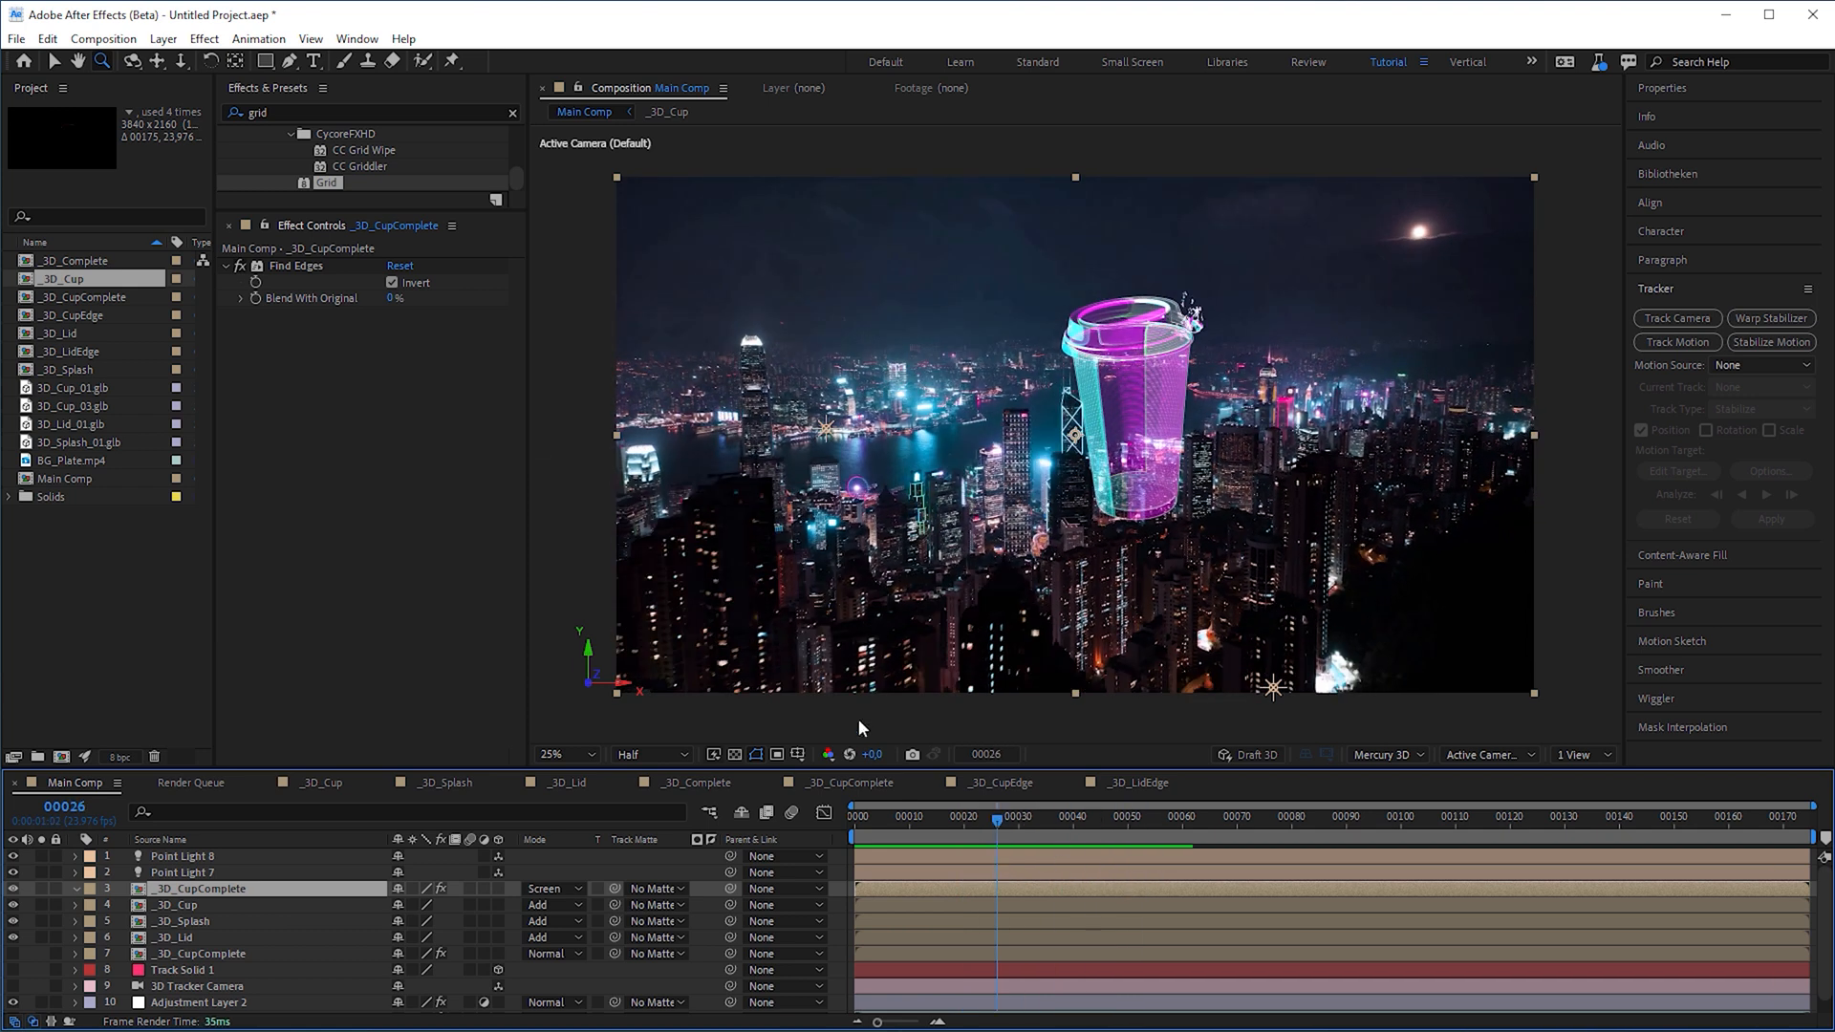
Apply Gradient Wipe to the _3D_CupComplete hologram layer in Main Comp
{"action": "type", "text": "gradient wip"}
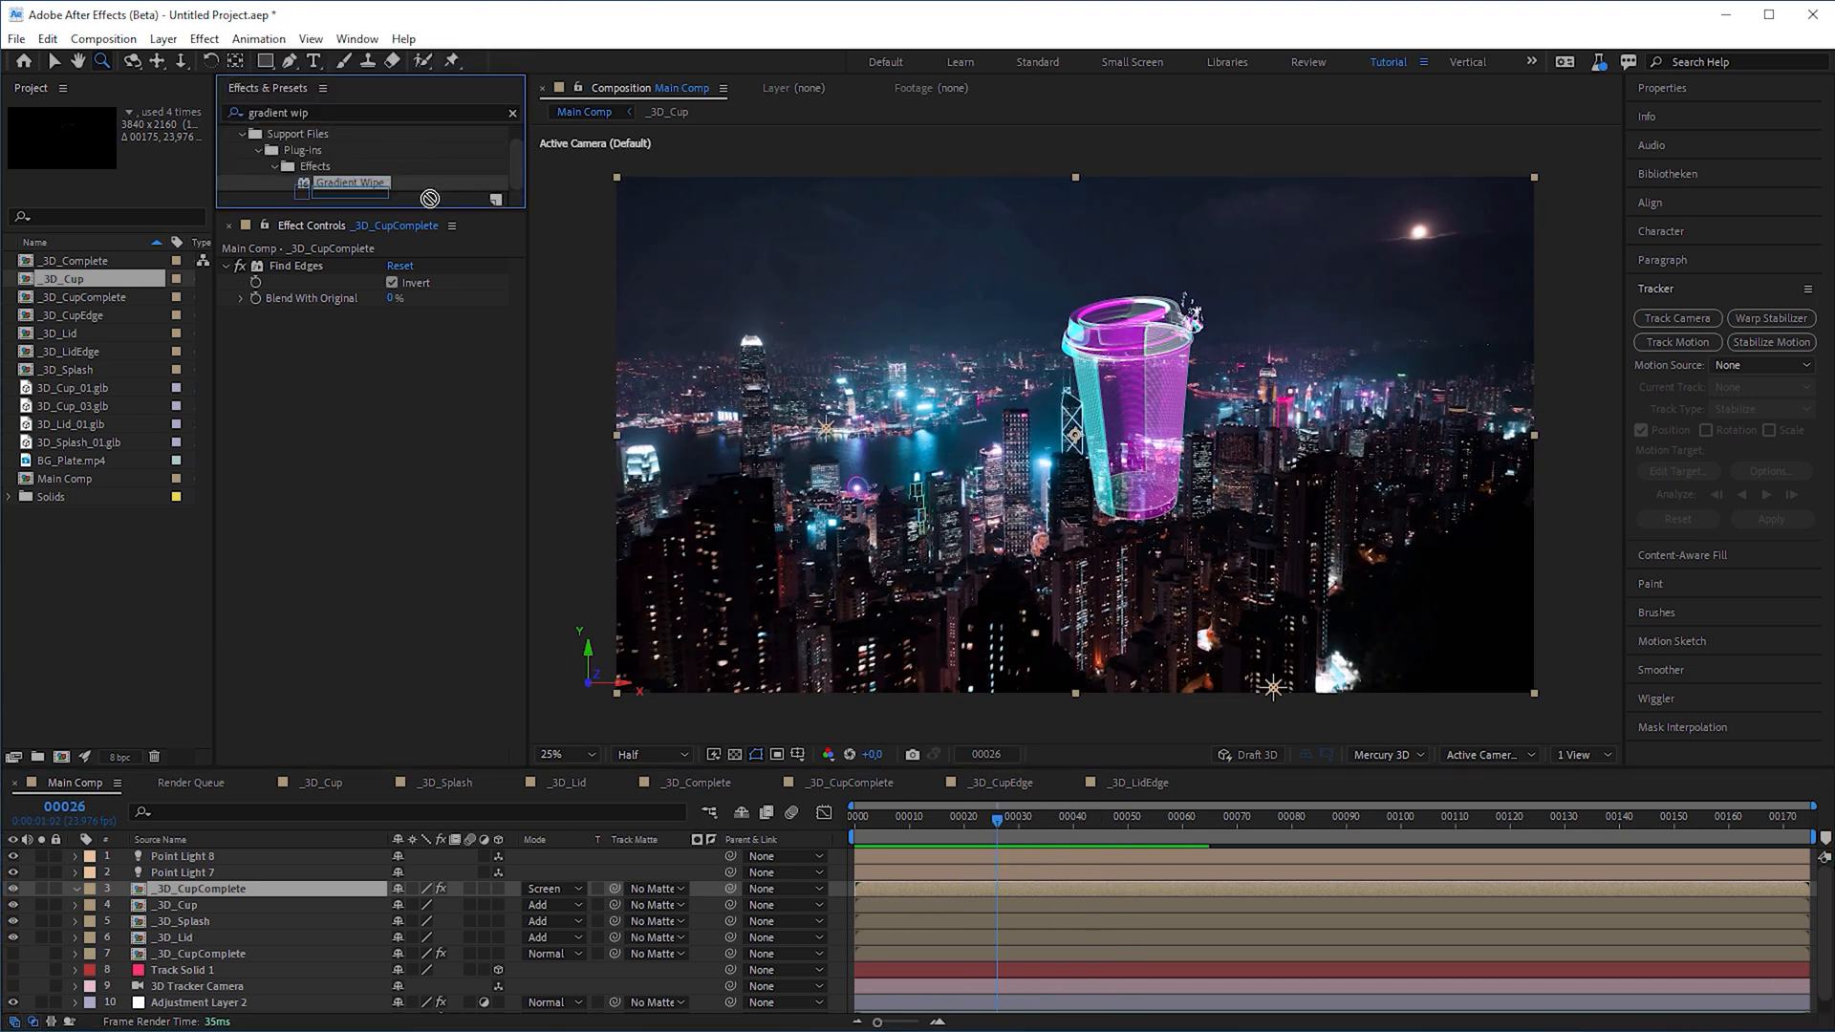
{"action": "double_click", "coordinate": [349, 182]}
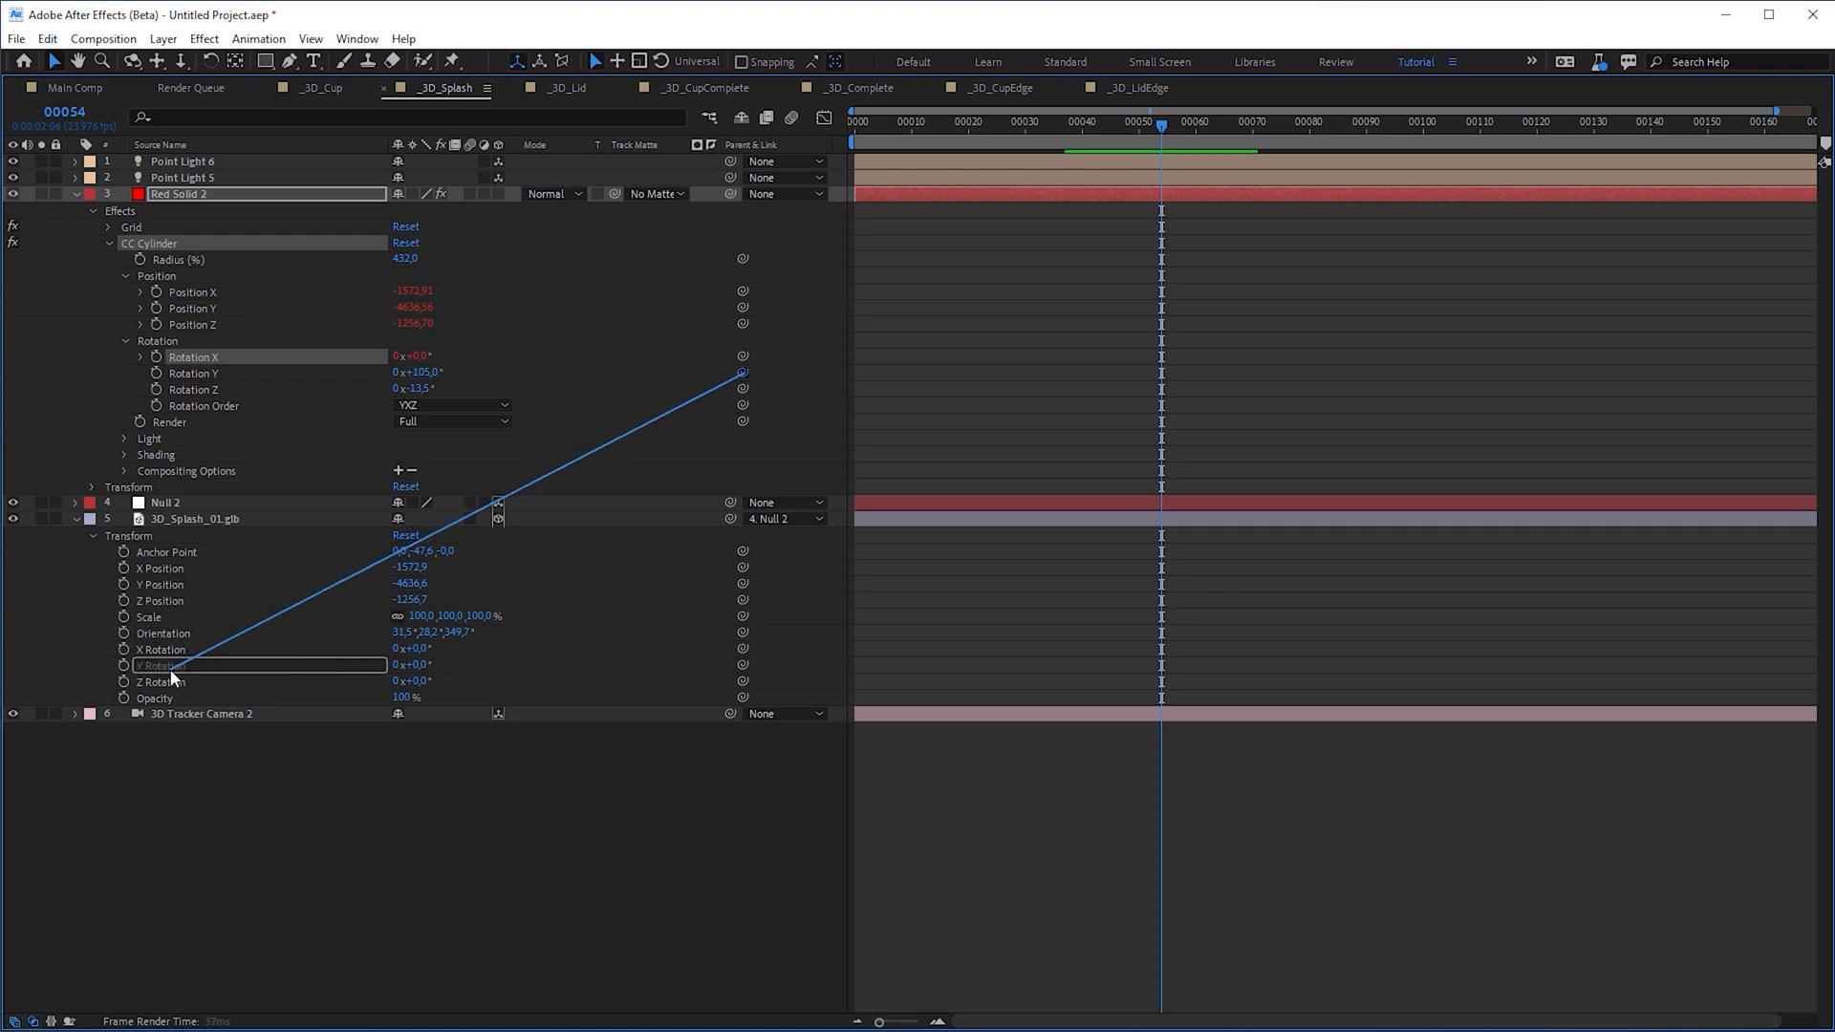
Pick-whip the cylinder's rotation to the splash model and pre-compose as _3D_Splash_Scanlines with Move all attributes
{"action": "left_click", "coordinate": [452, 405]}
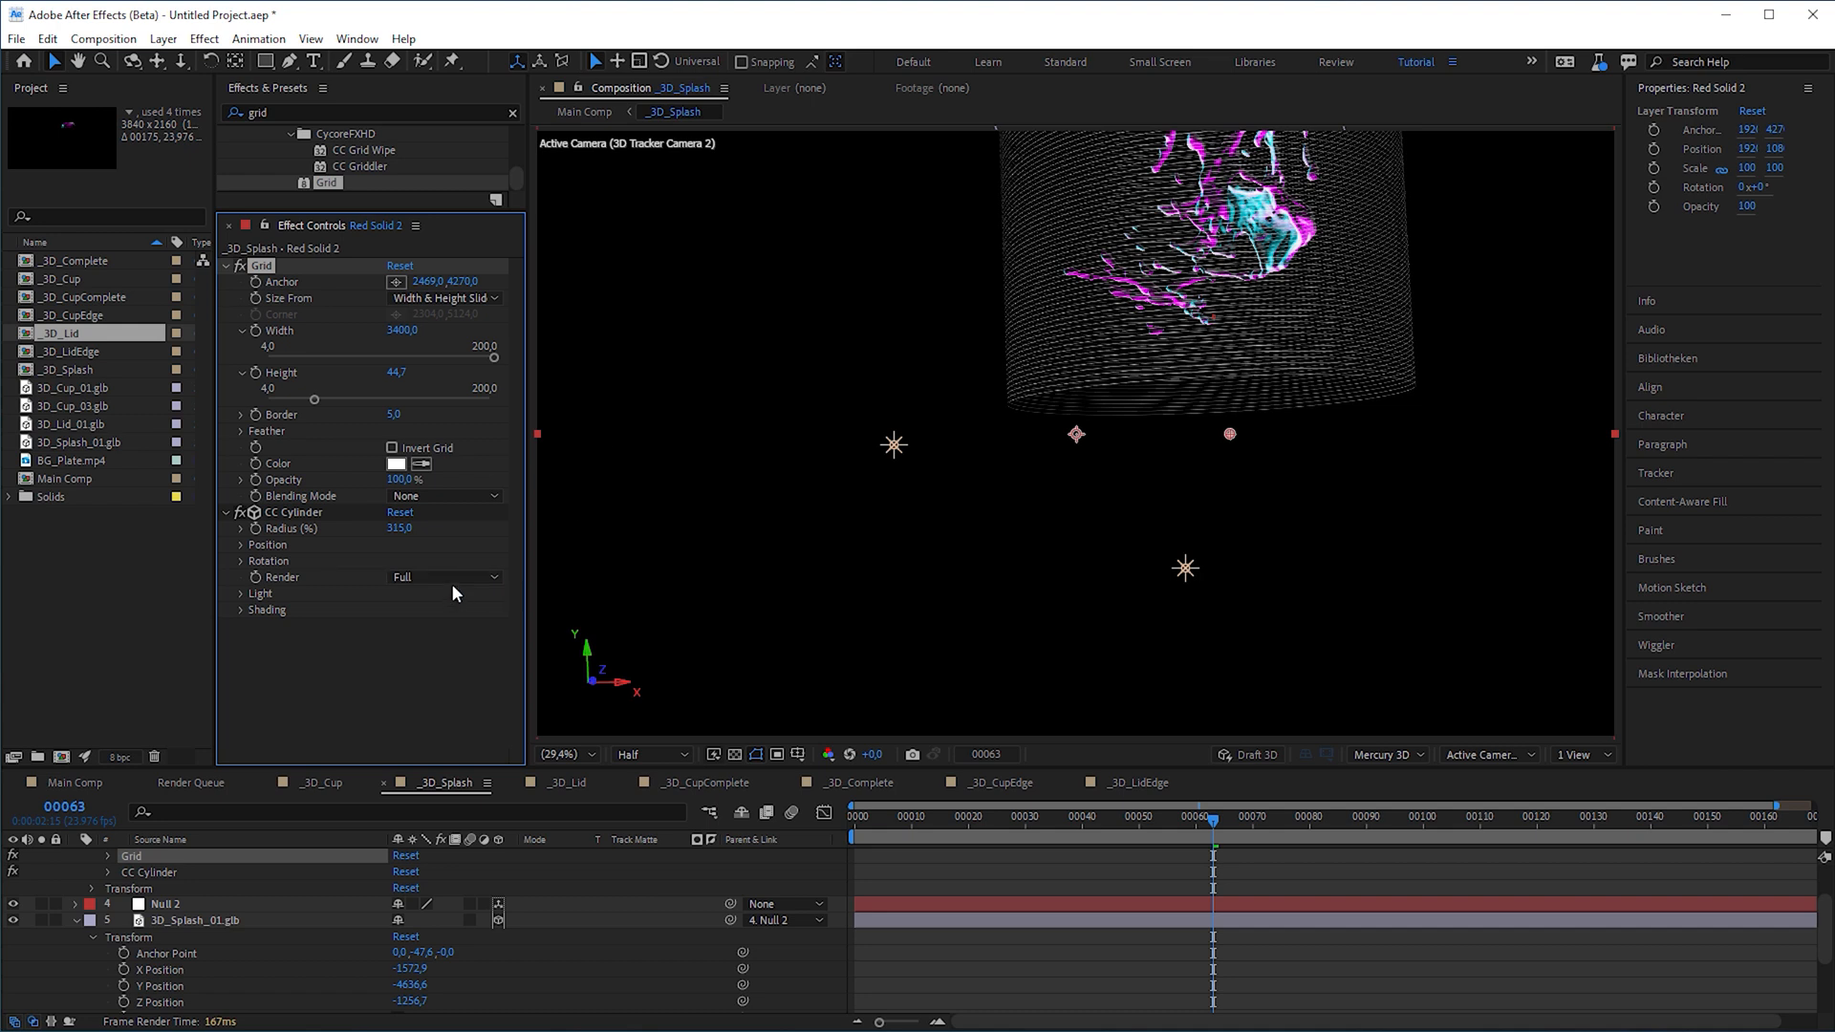
{"action": "left_click", "coordinate": [443, 577]}
{"action": "type", "text": "_3D_Splash"}
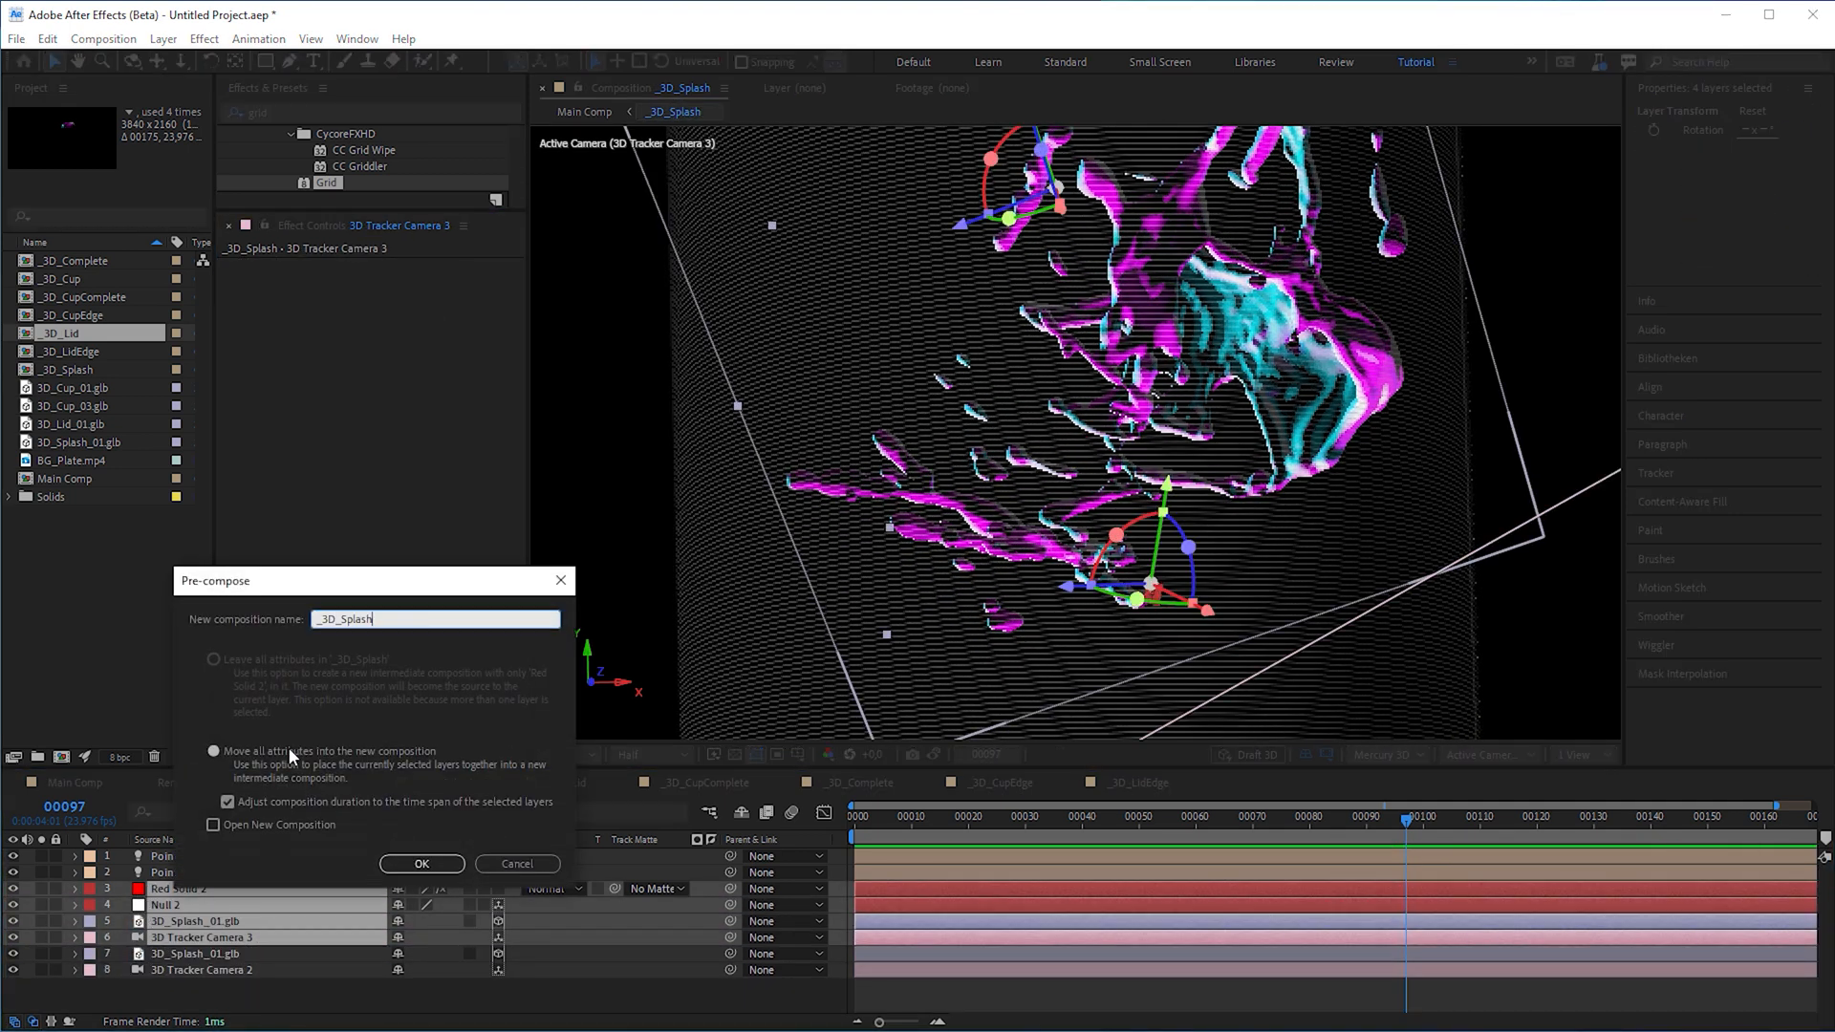
{"action": "left_click", "coordinate": [421, 864]}
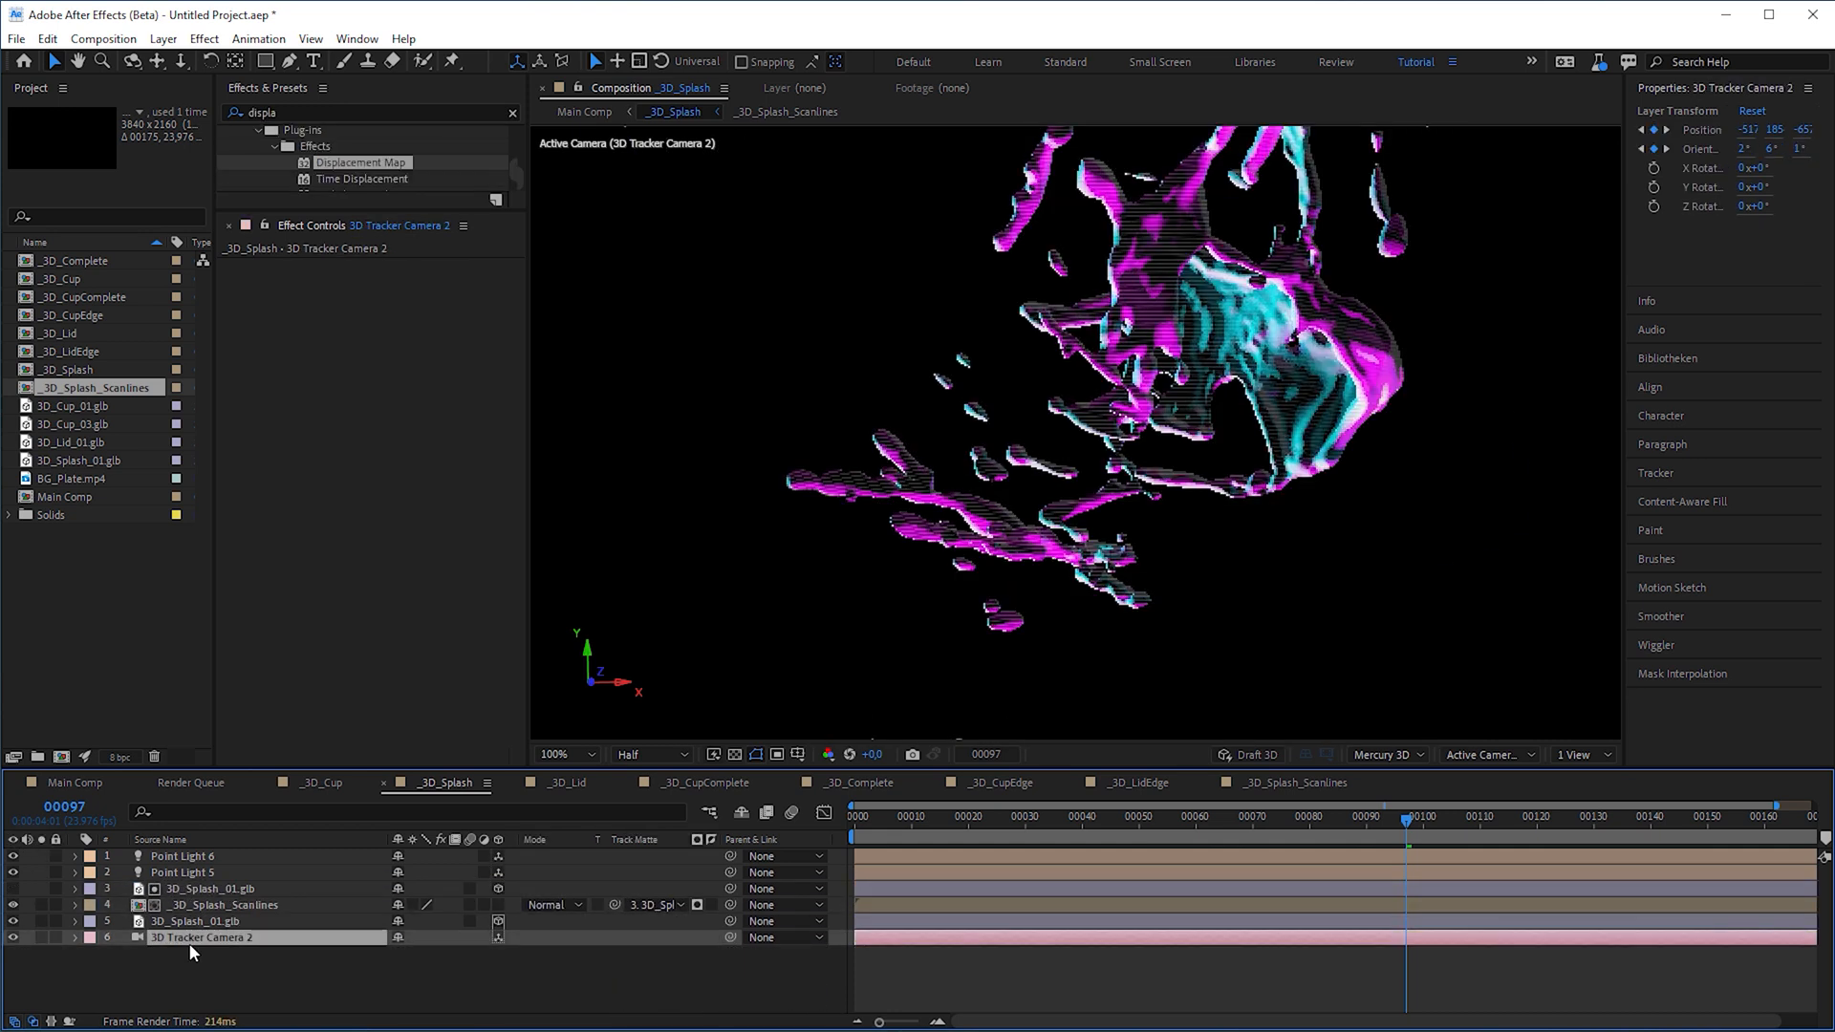
{"action": "key", "text": "ctrl+shift+c"}
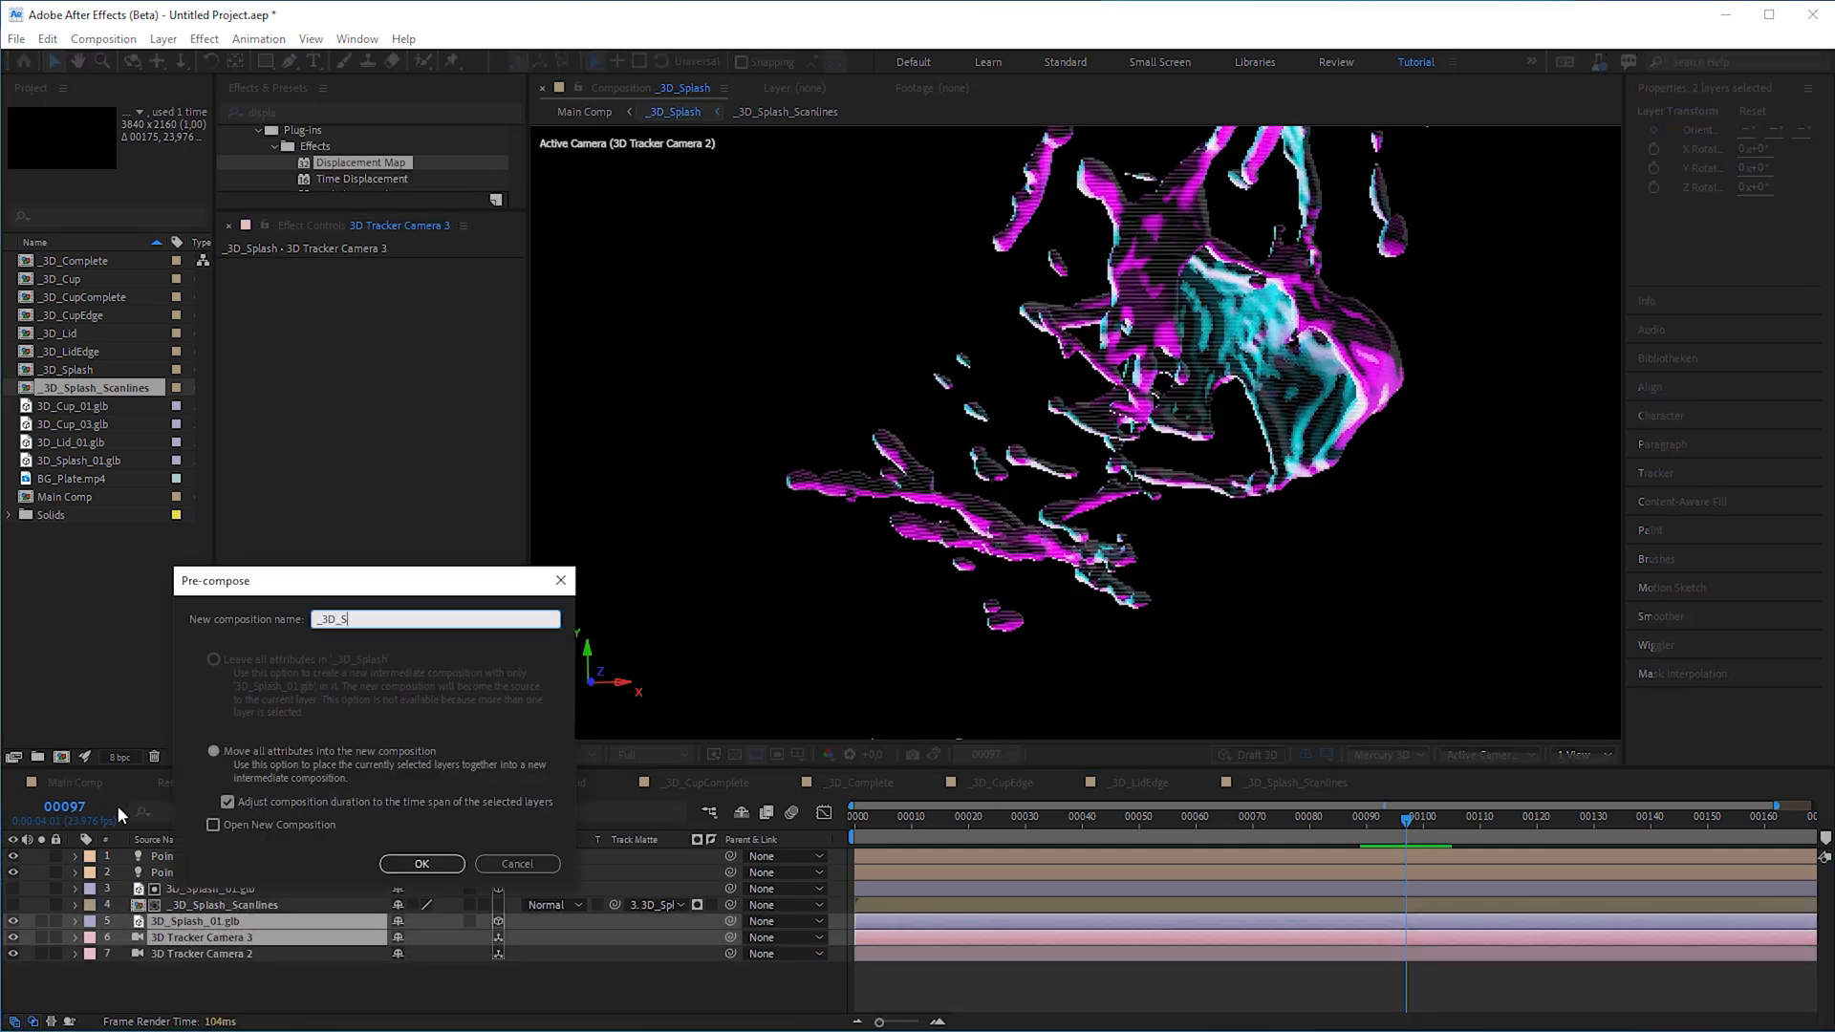
Create _3D_Splash_Clean and apply Displacement Map to the scanlines using it as map layer
{"action": "left_click", "coordinate": [422, 863]}
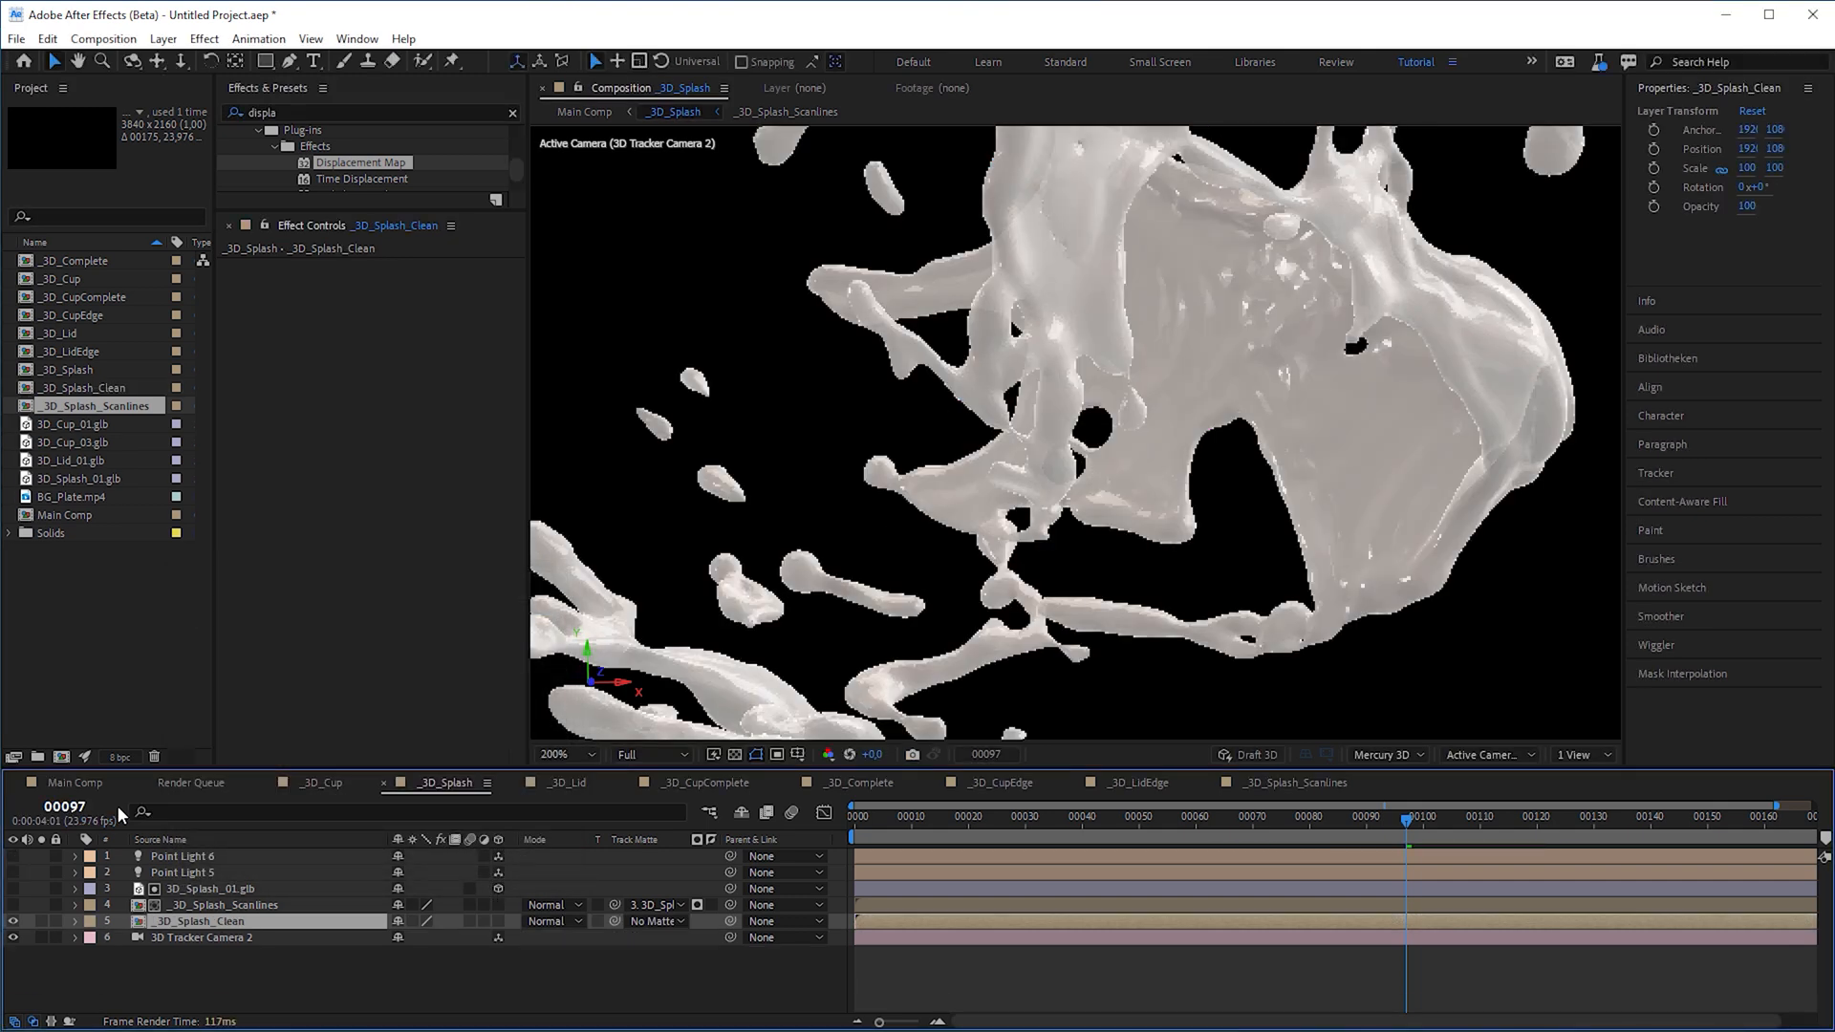
{"action": "mouse_move", "coordinate": [43, 930]}
{"action": "type", "text": "gri"}
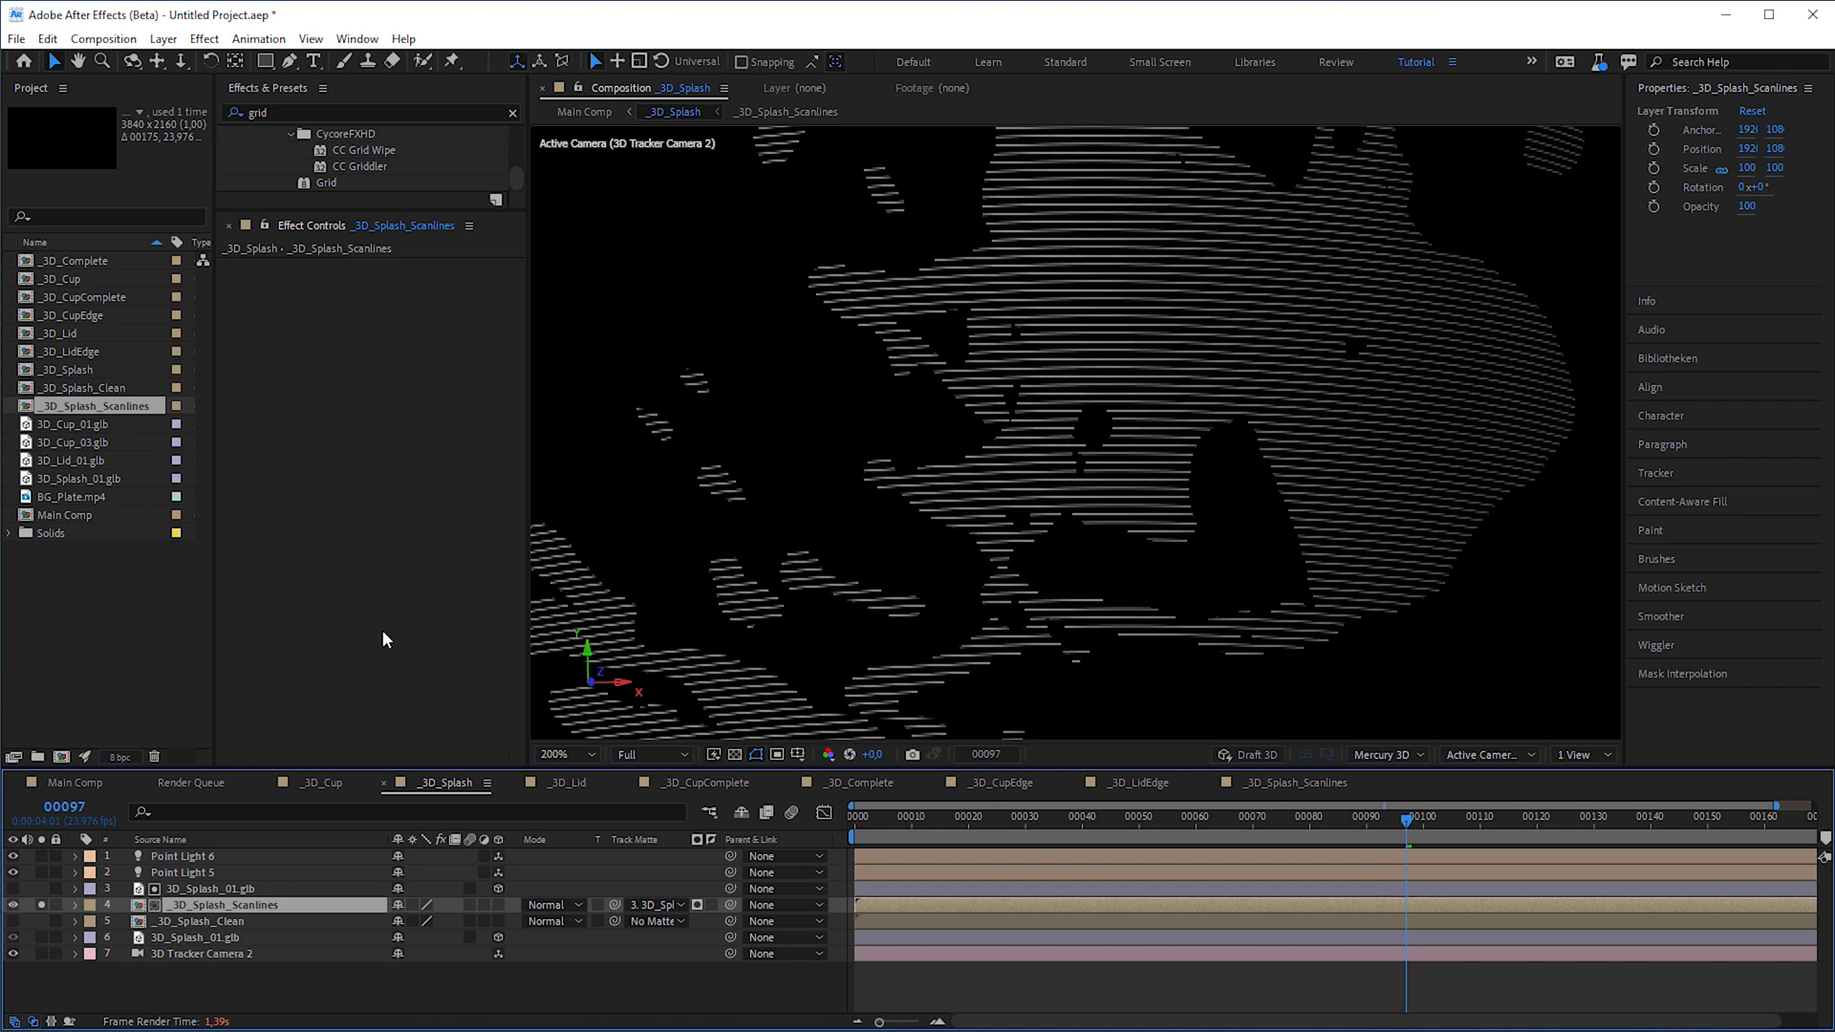
{"action": "type", "text": "displace"}
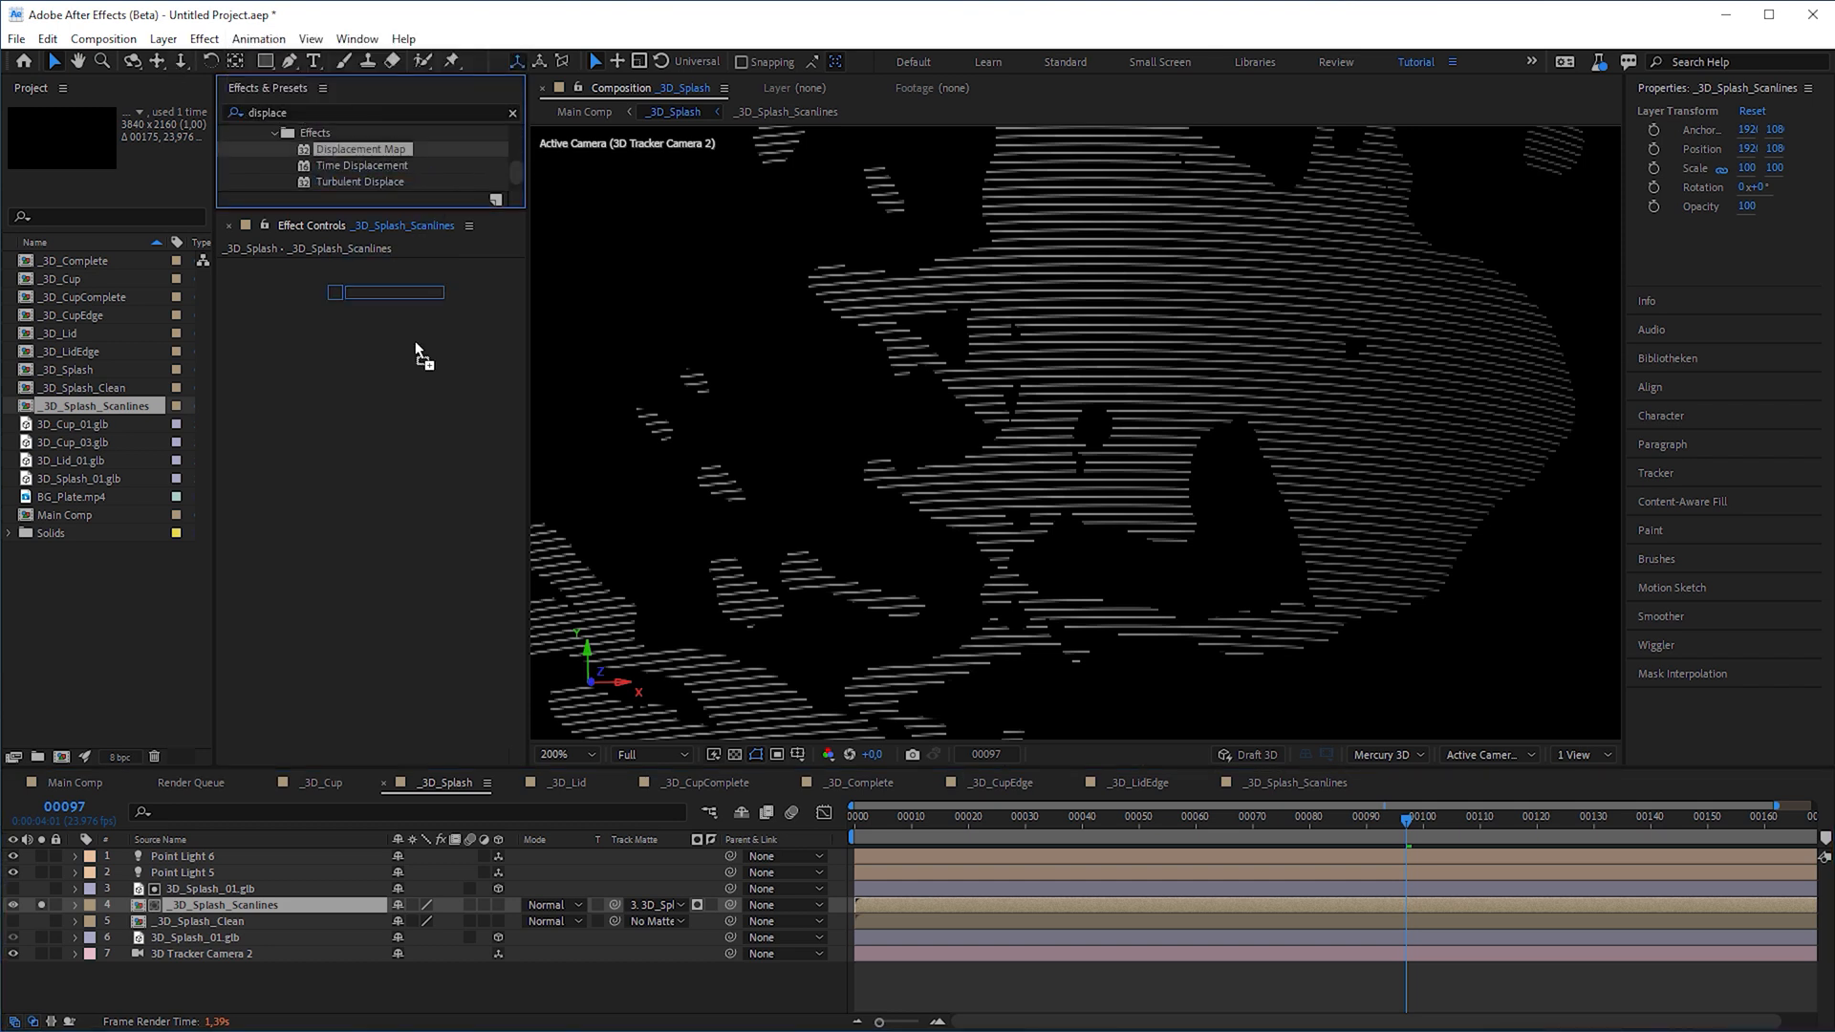
{"action": "left_click", "coordinate": [413, 282]}
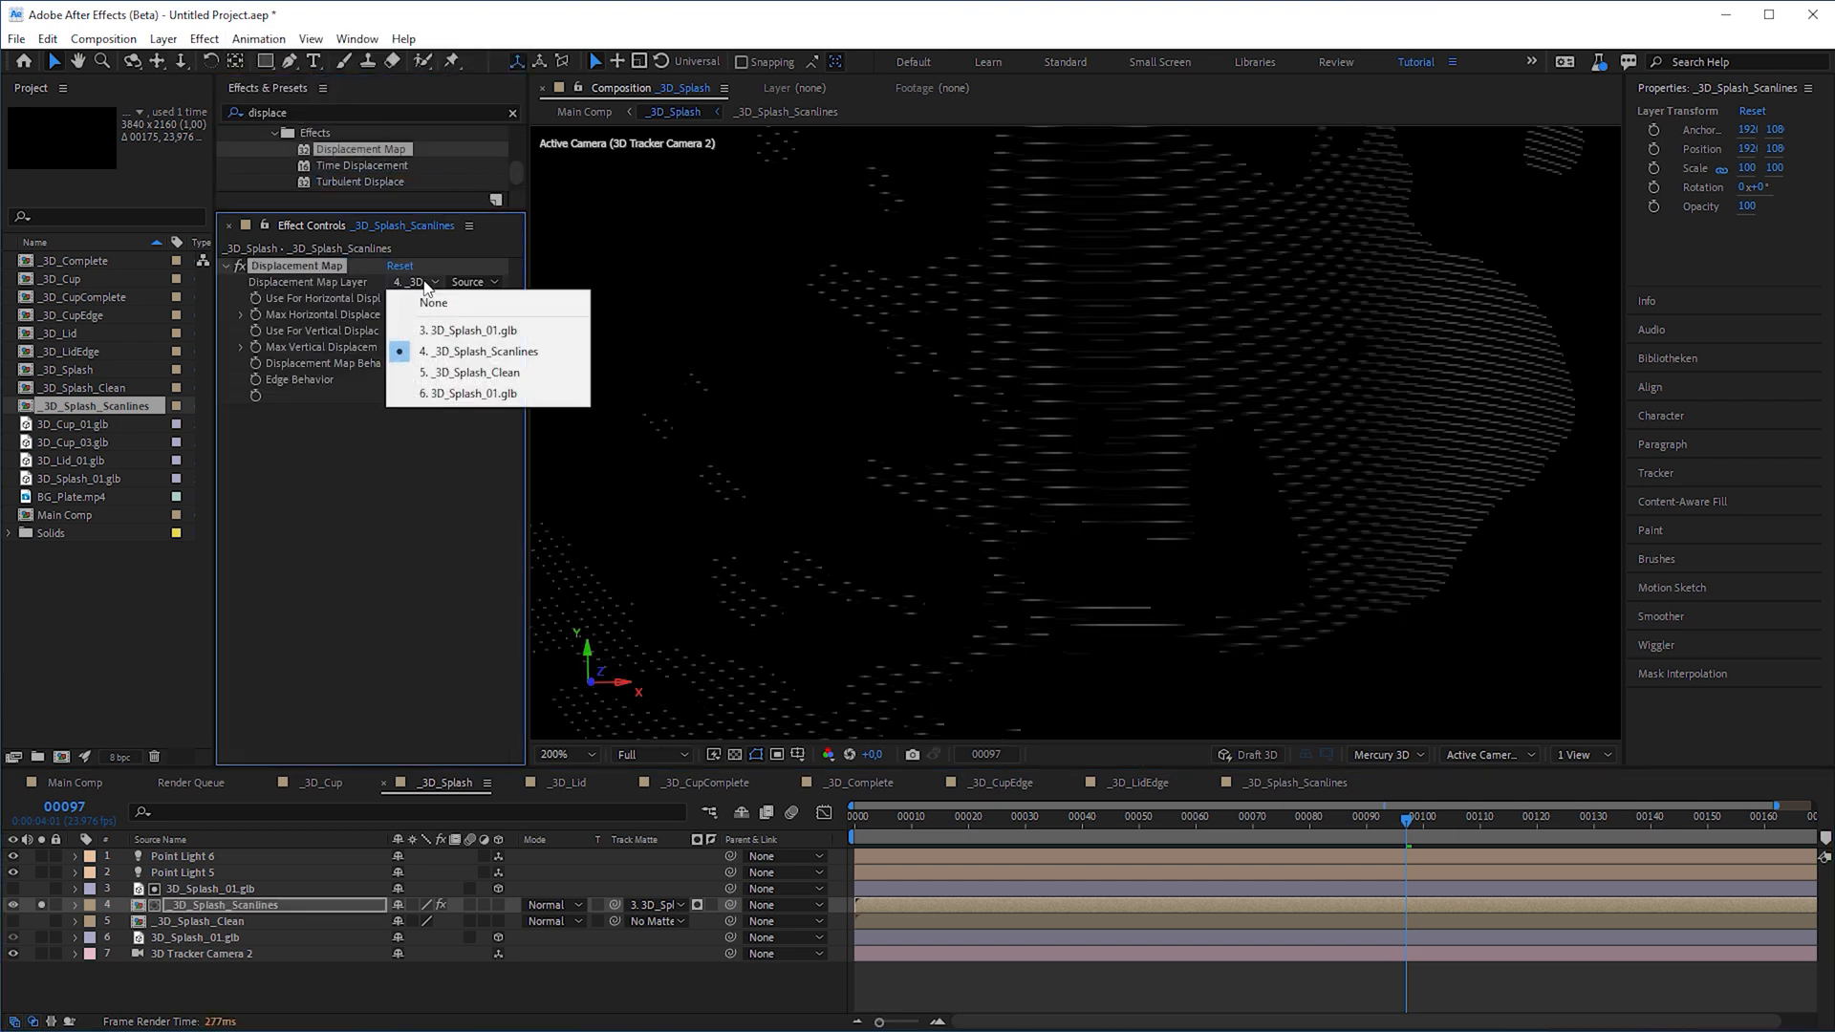
{"action": "left_click", "coordinate": [473, 372]}
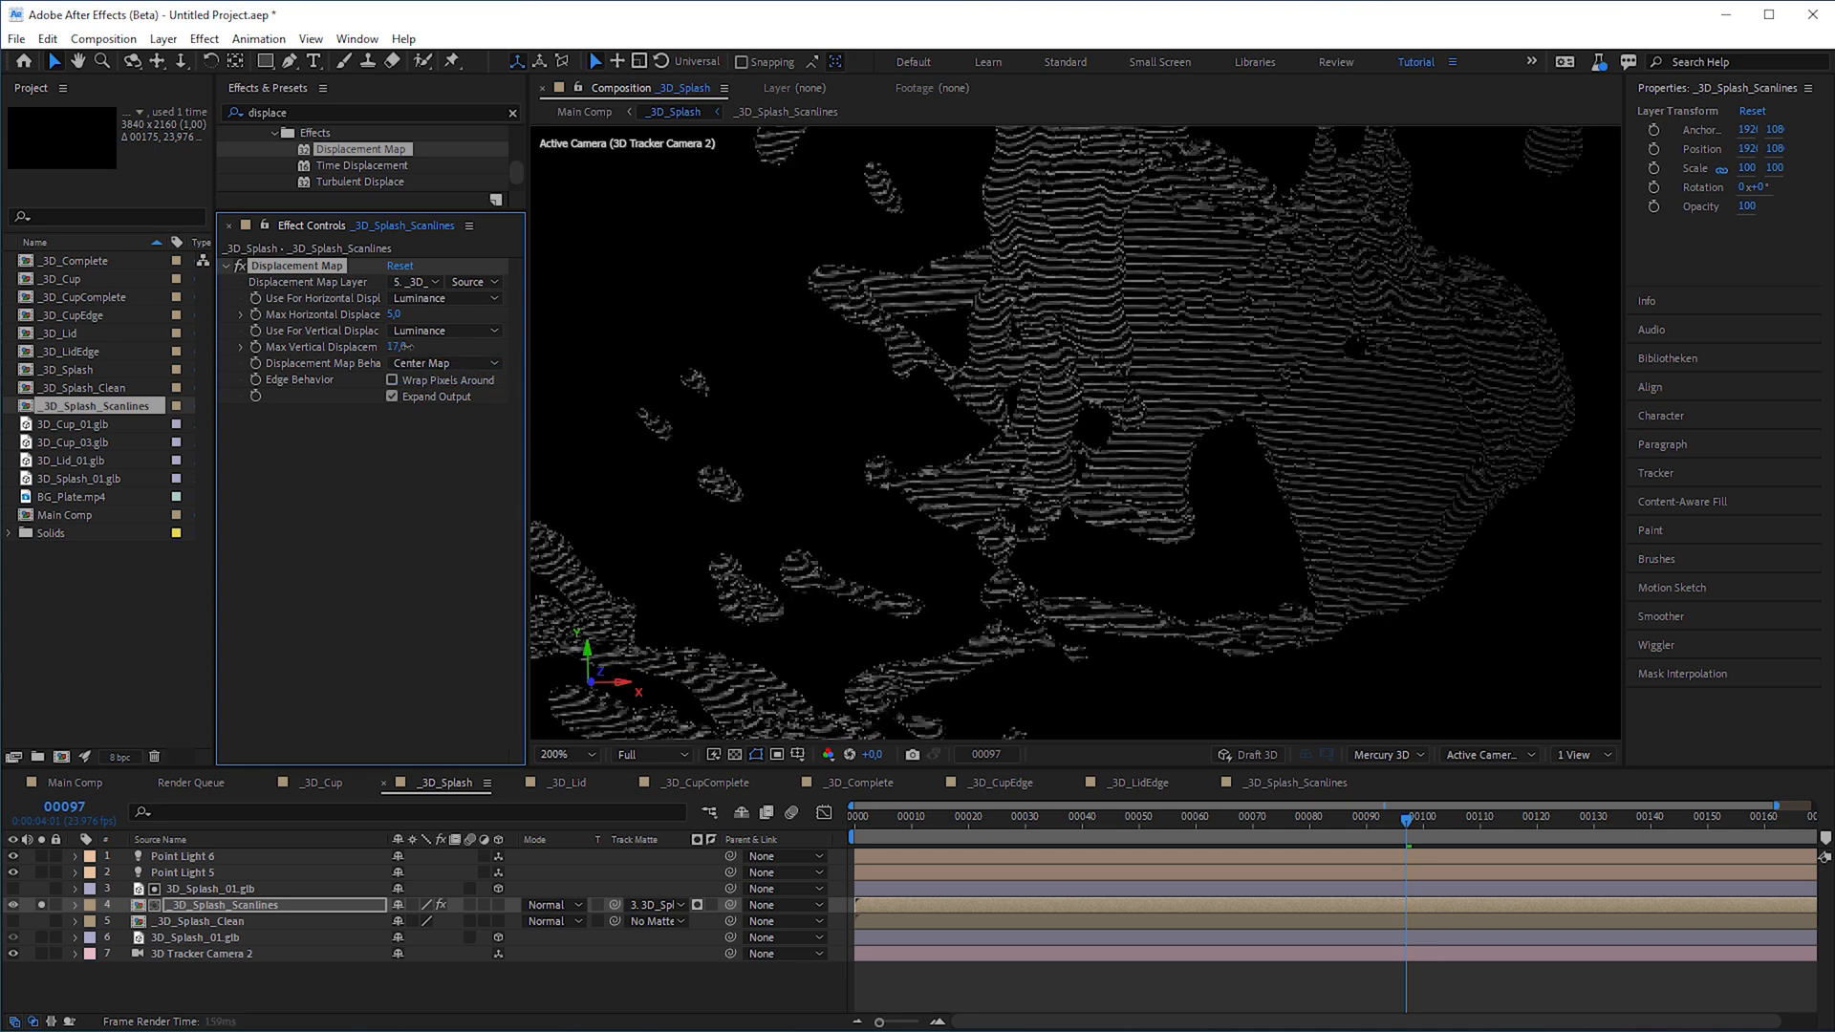
Set the scanlines layer to Silhouette Alpha and scrub the preview
{"action": "left_click", "coordinate": [553, 903]}
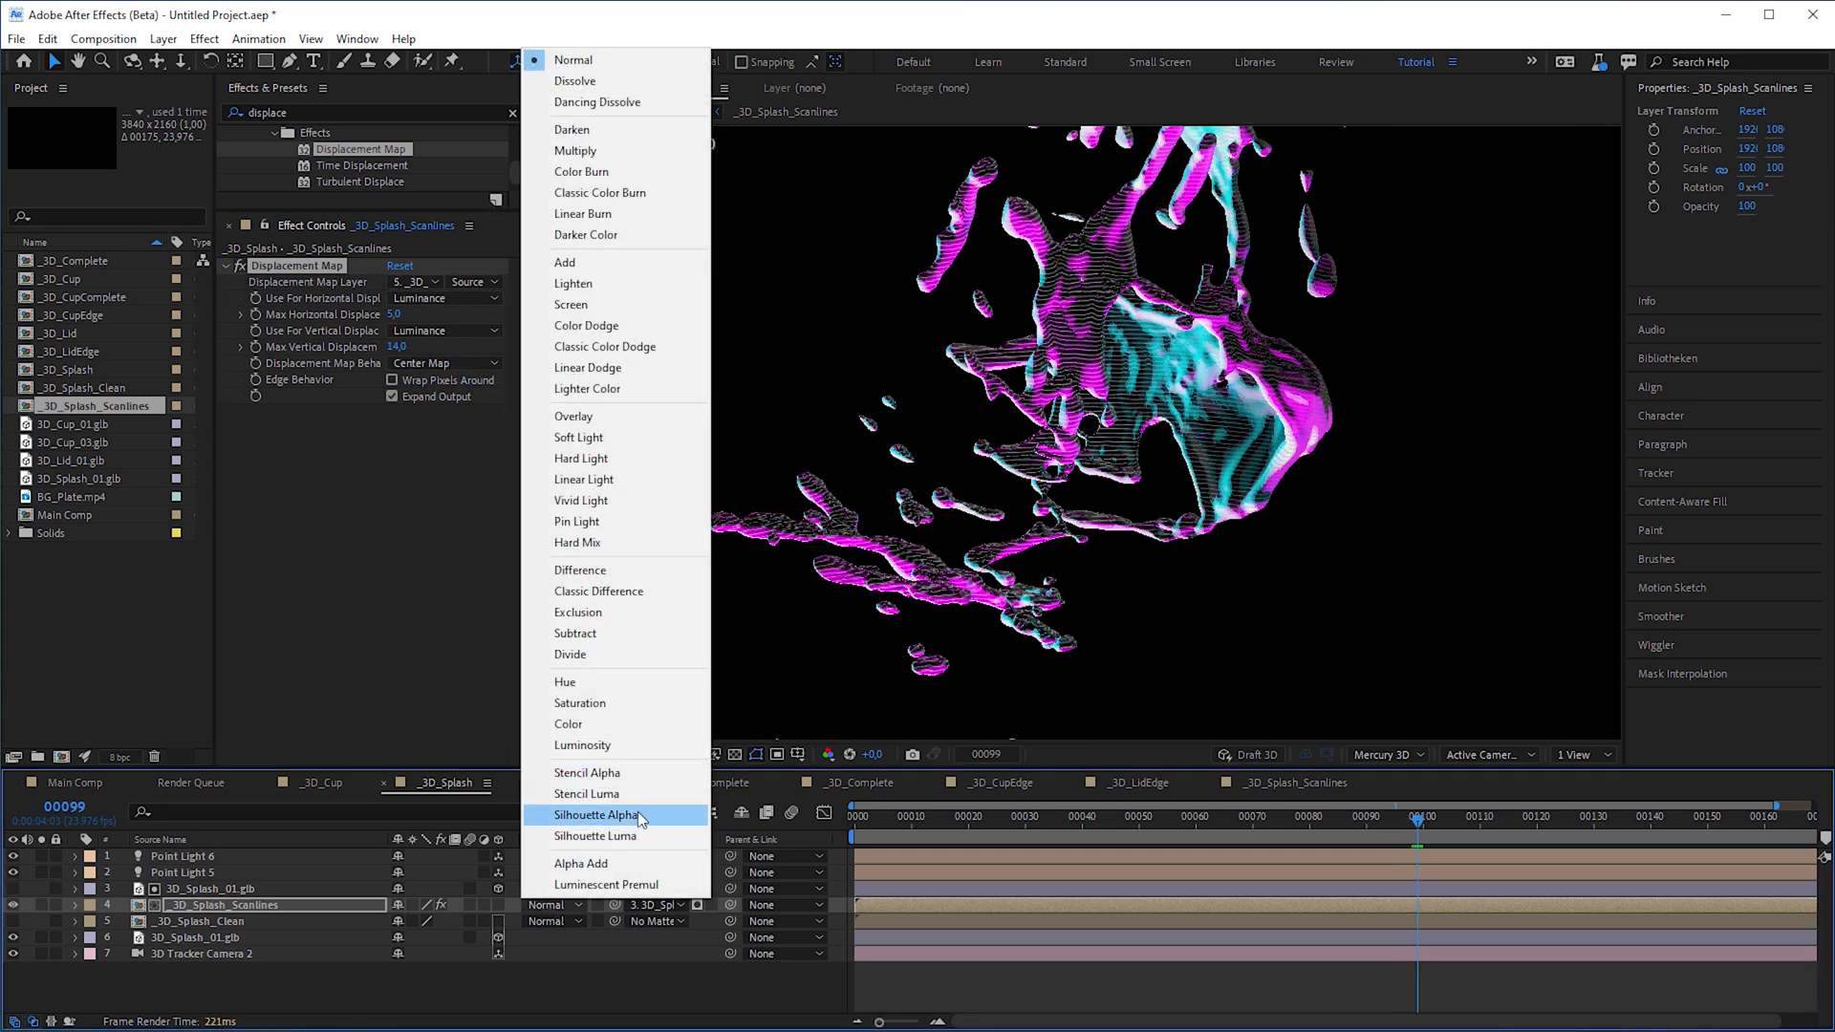
{"action": "left_click", "coordinate": [597, 815]}
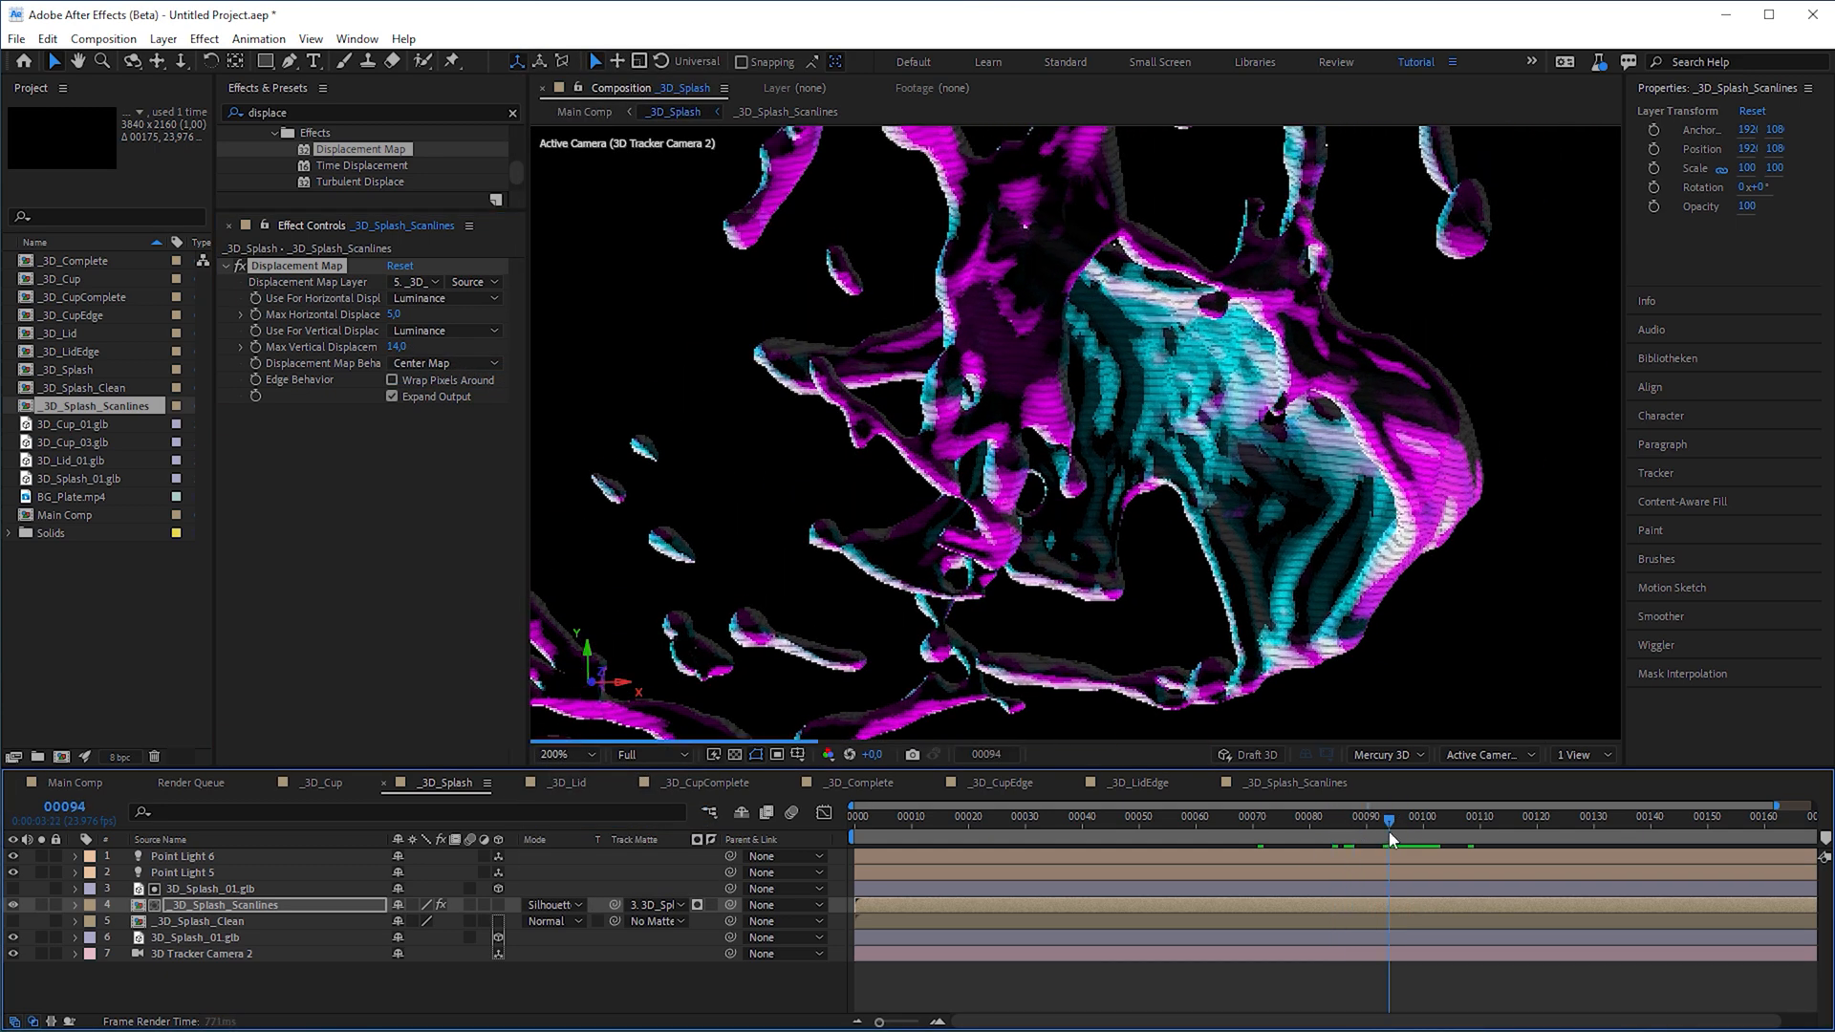
{"action": "left_click_drag", "start_coordinate": [1391, 818], "coordinate": [1344, 817]}
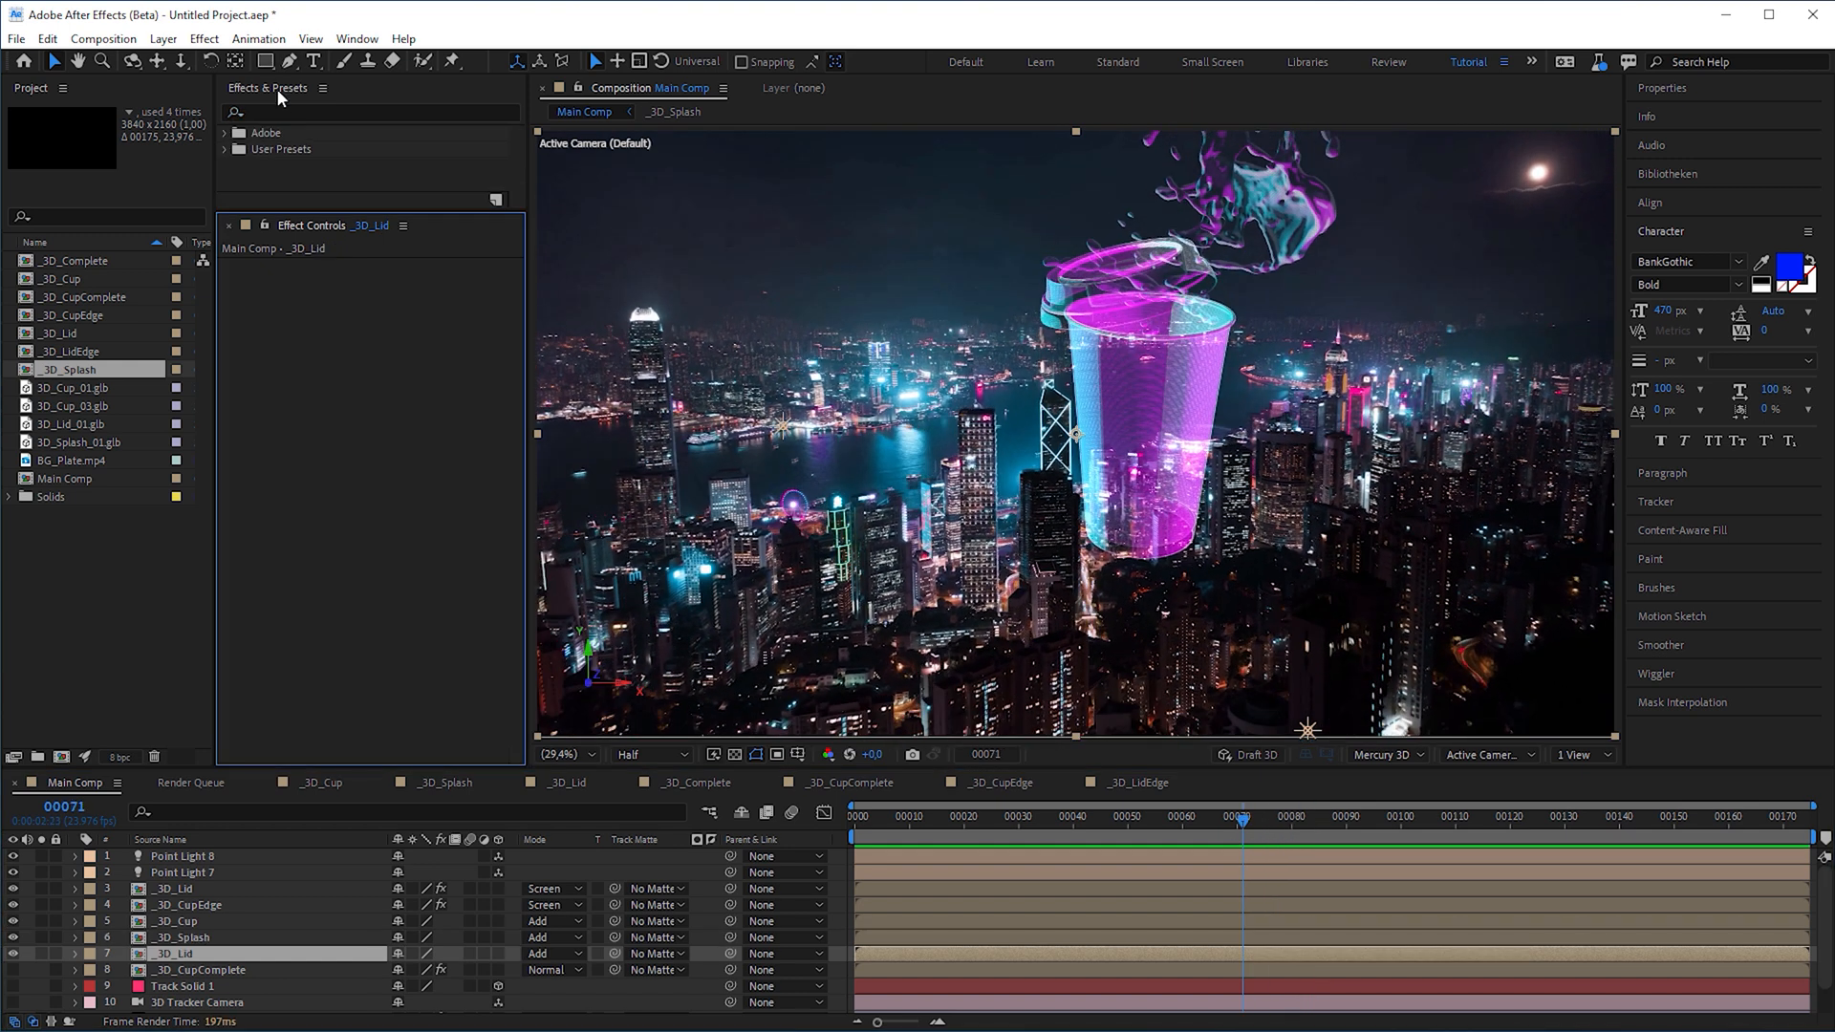
Apply Crate's Godrays to the _3D_Lid layer
{"action": "left_click", "coordinate": [369, 111]}
{"action": "type", "text": "god"}
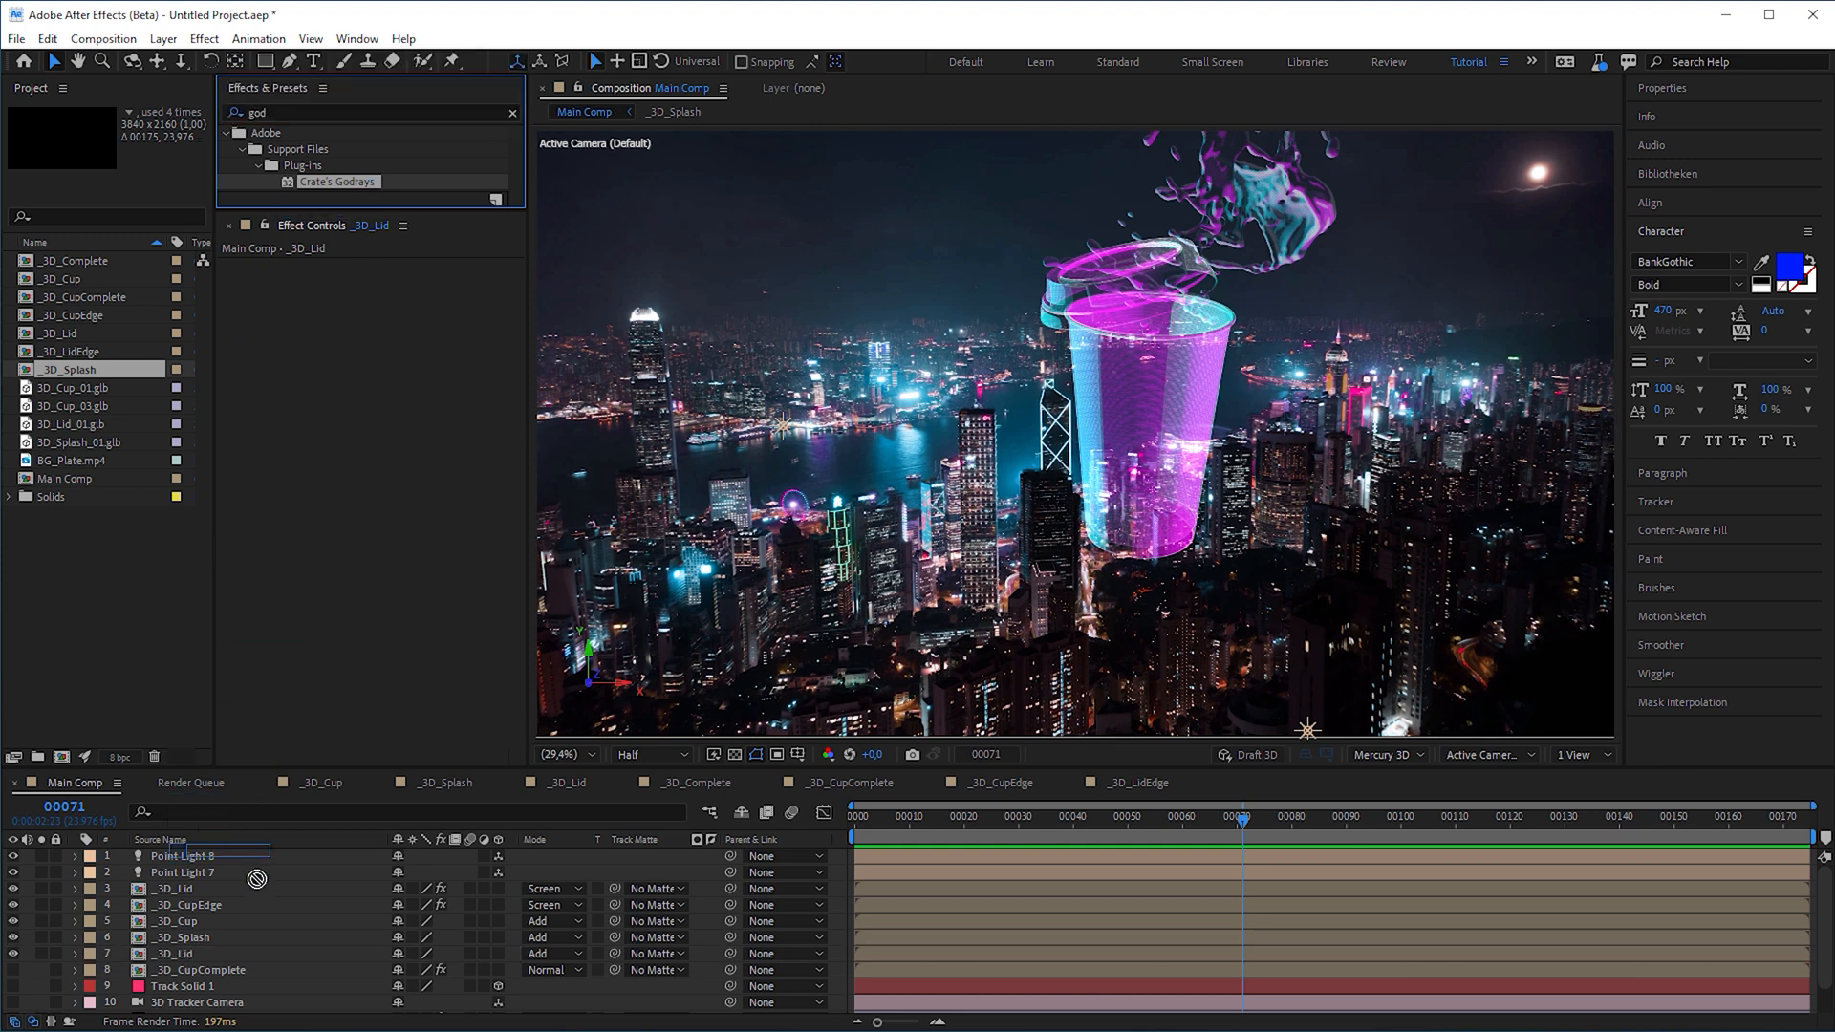
{"action": "left_click", "coordinate": [176, 954]}
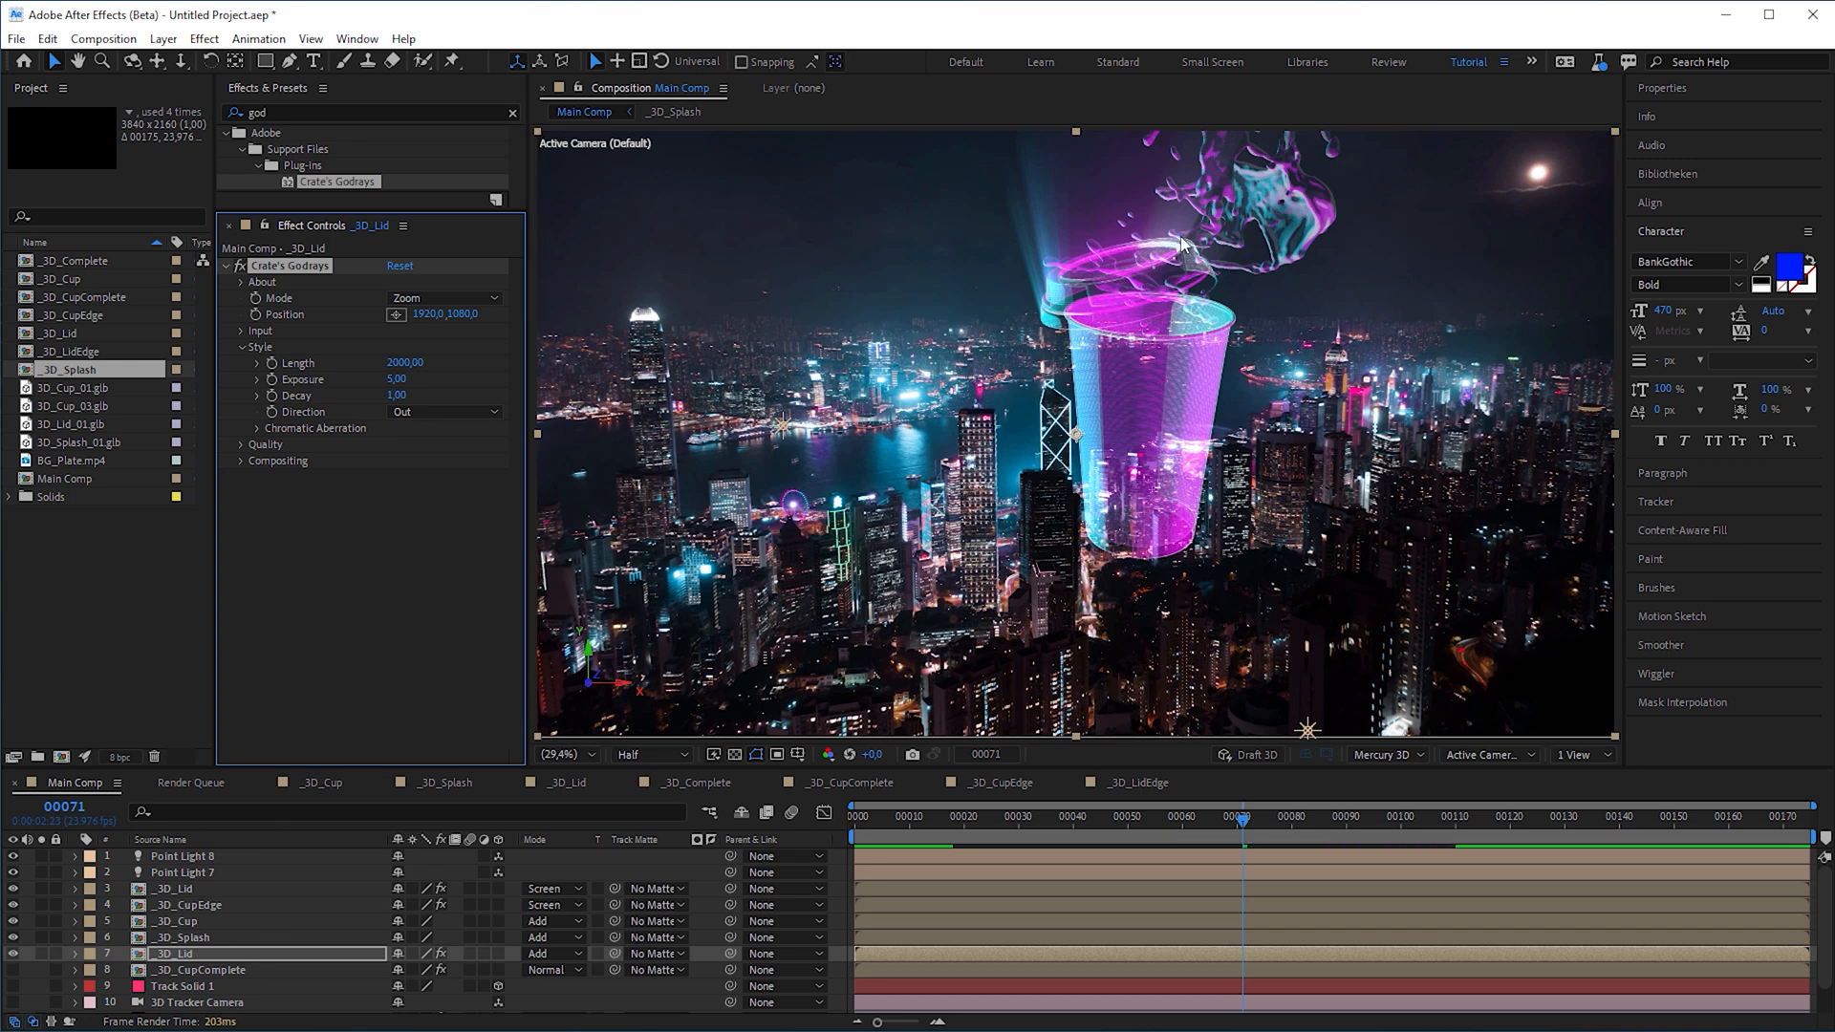
{"action": "scroll", "scroll_direction": "down", "scroll_amount": 3}
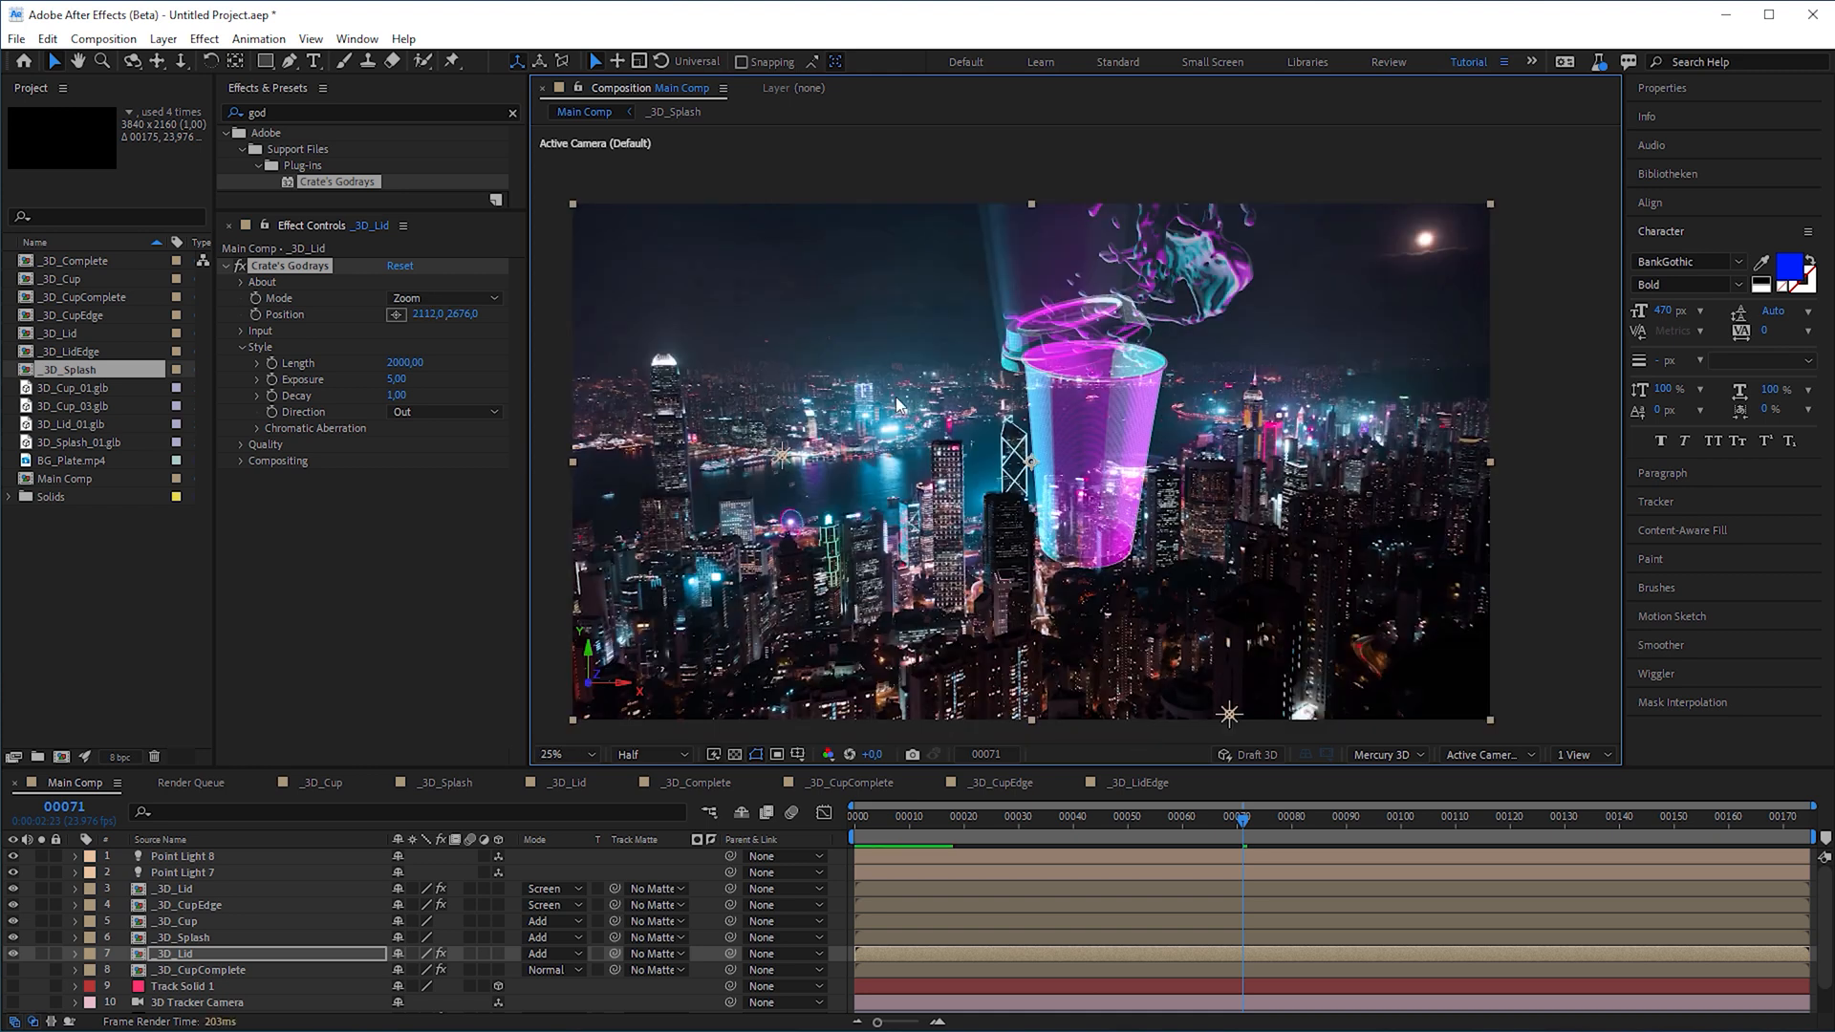
{"action": "mouse_move", "coordinate": [518, 289]}
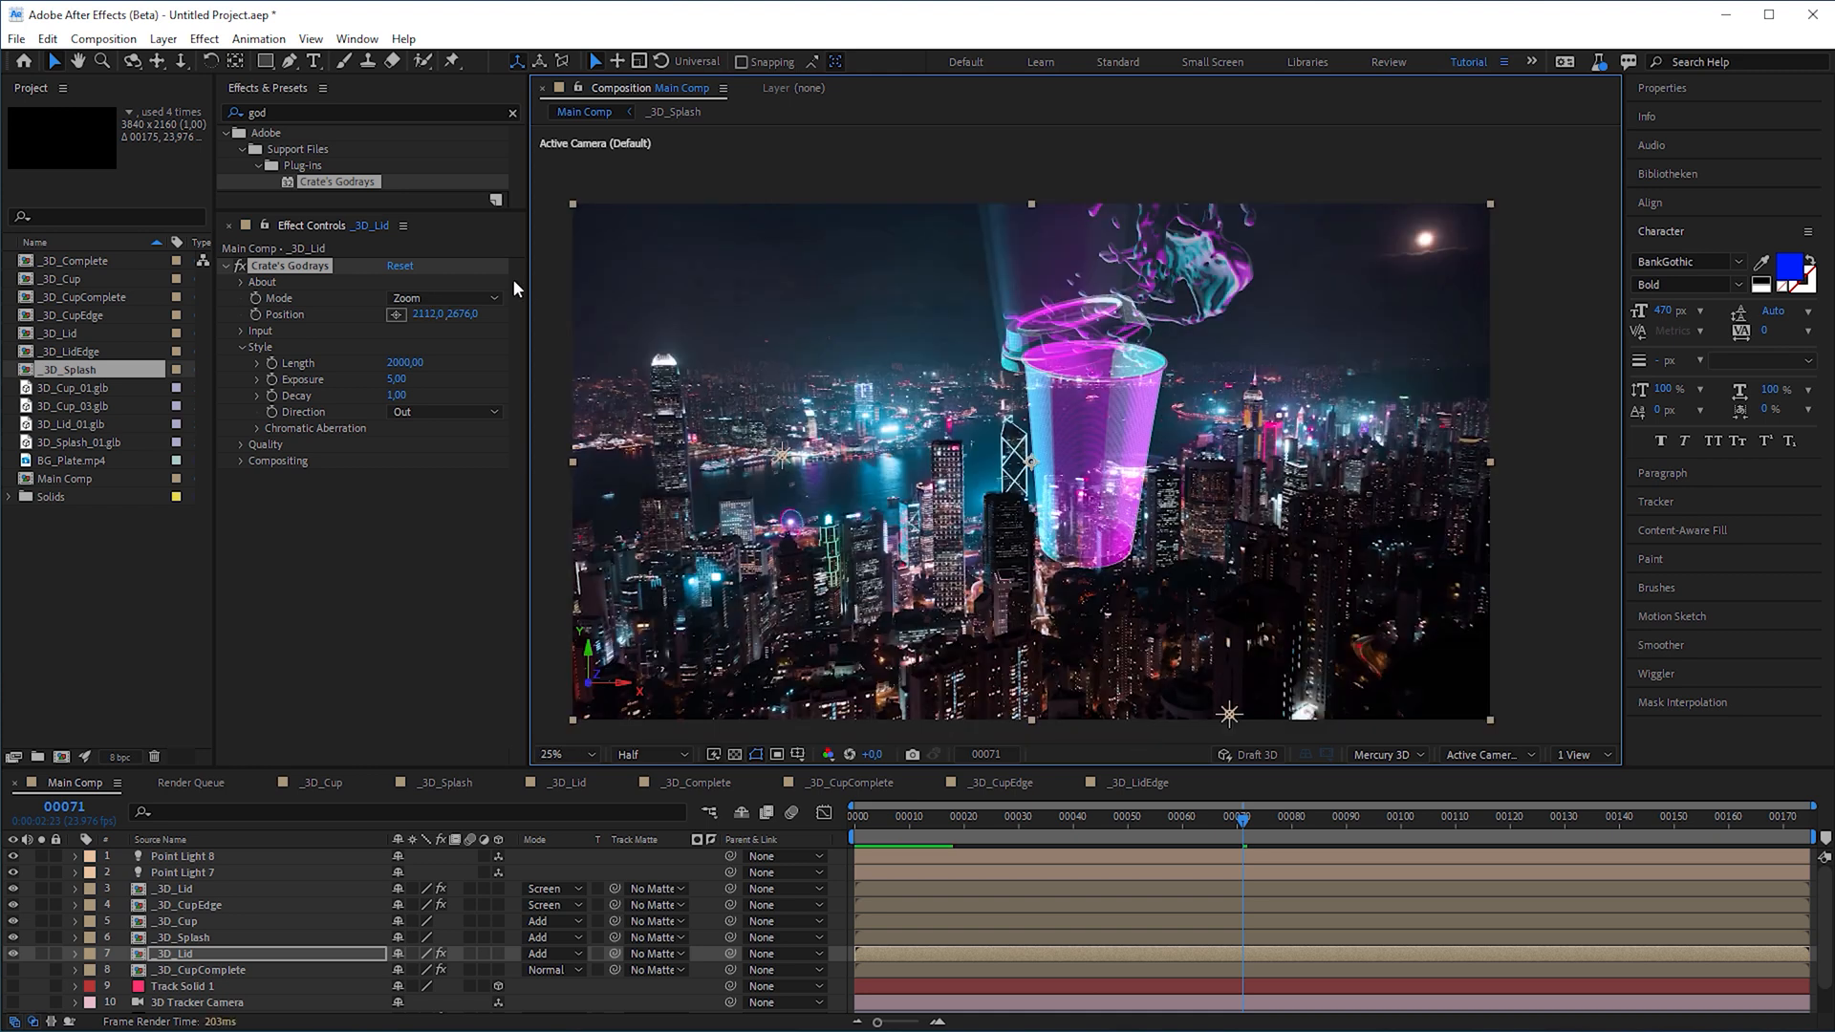
Set the cup's god-rays Direction In, Length 8800, Exposure 1.50, then select Track Solid 1
{"action": "left_click", "coordinate": [444, 411]}
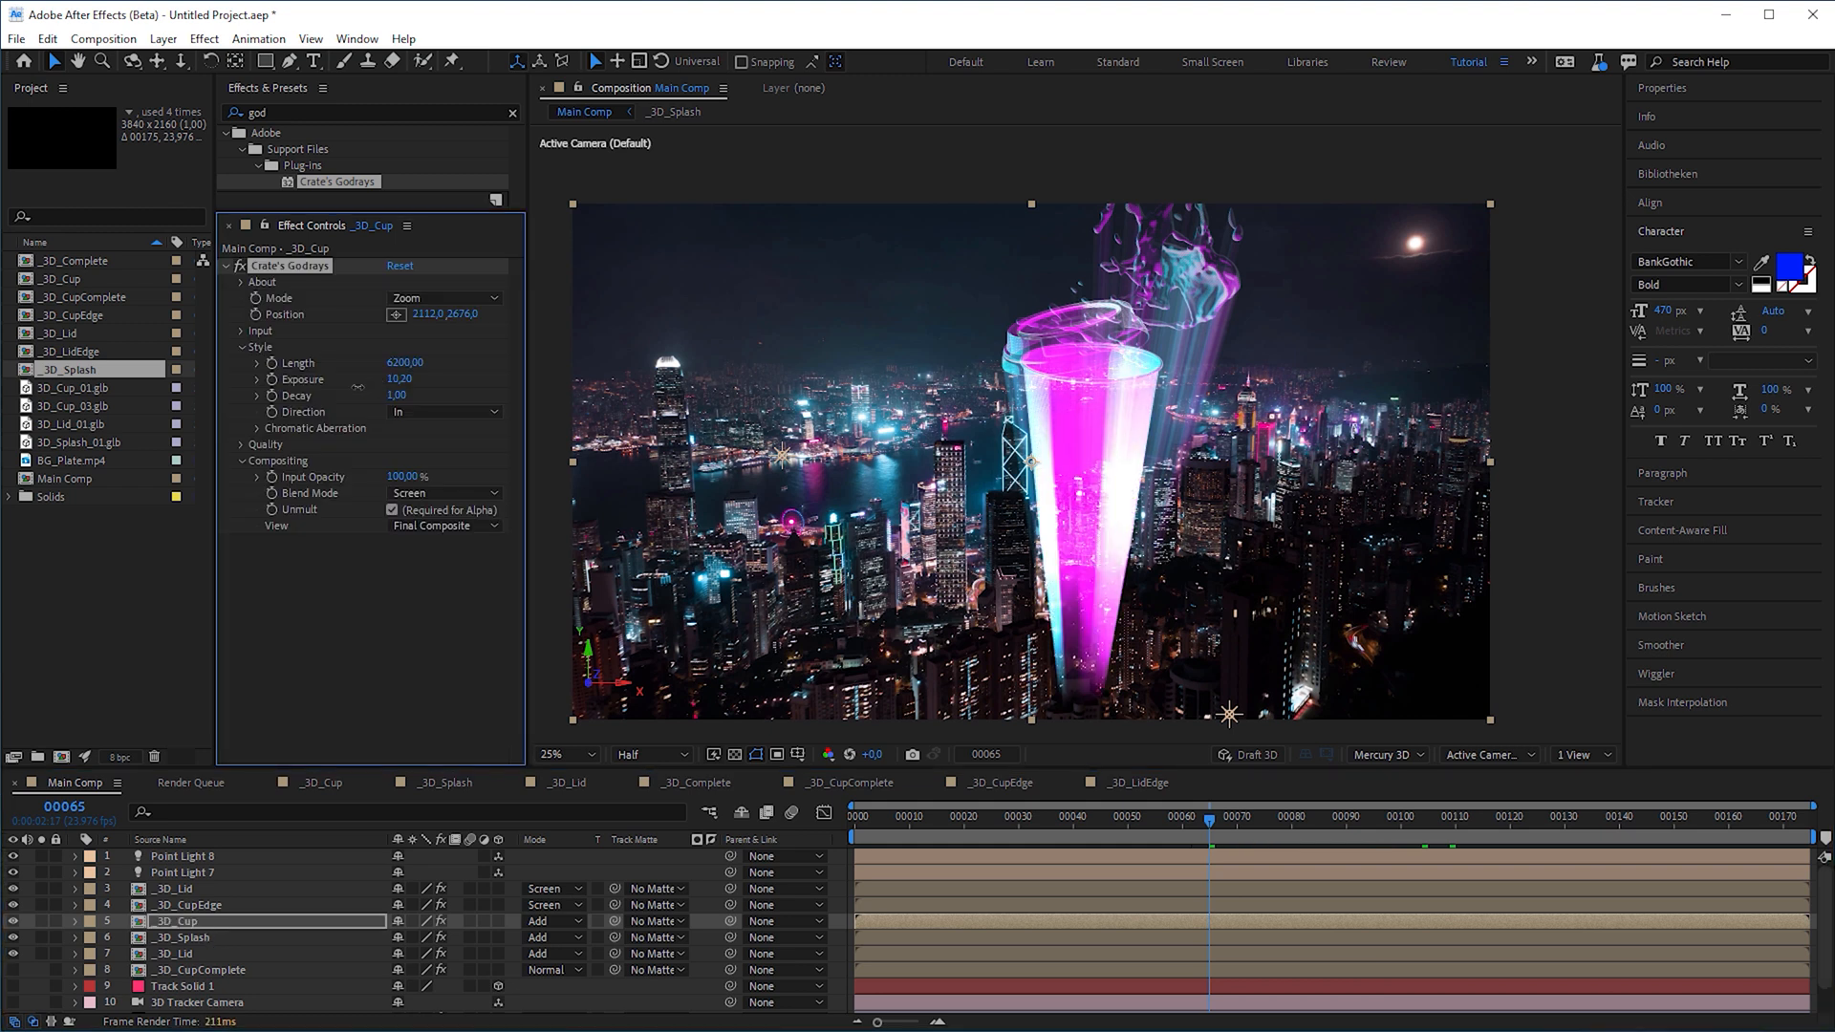
{"action": "left_click", "coordinate": [1355, 815]}
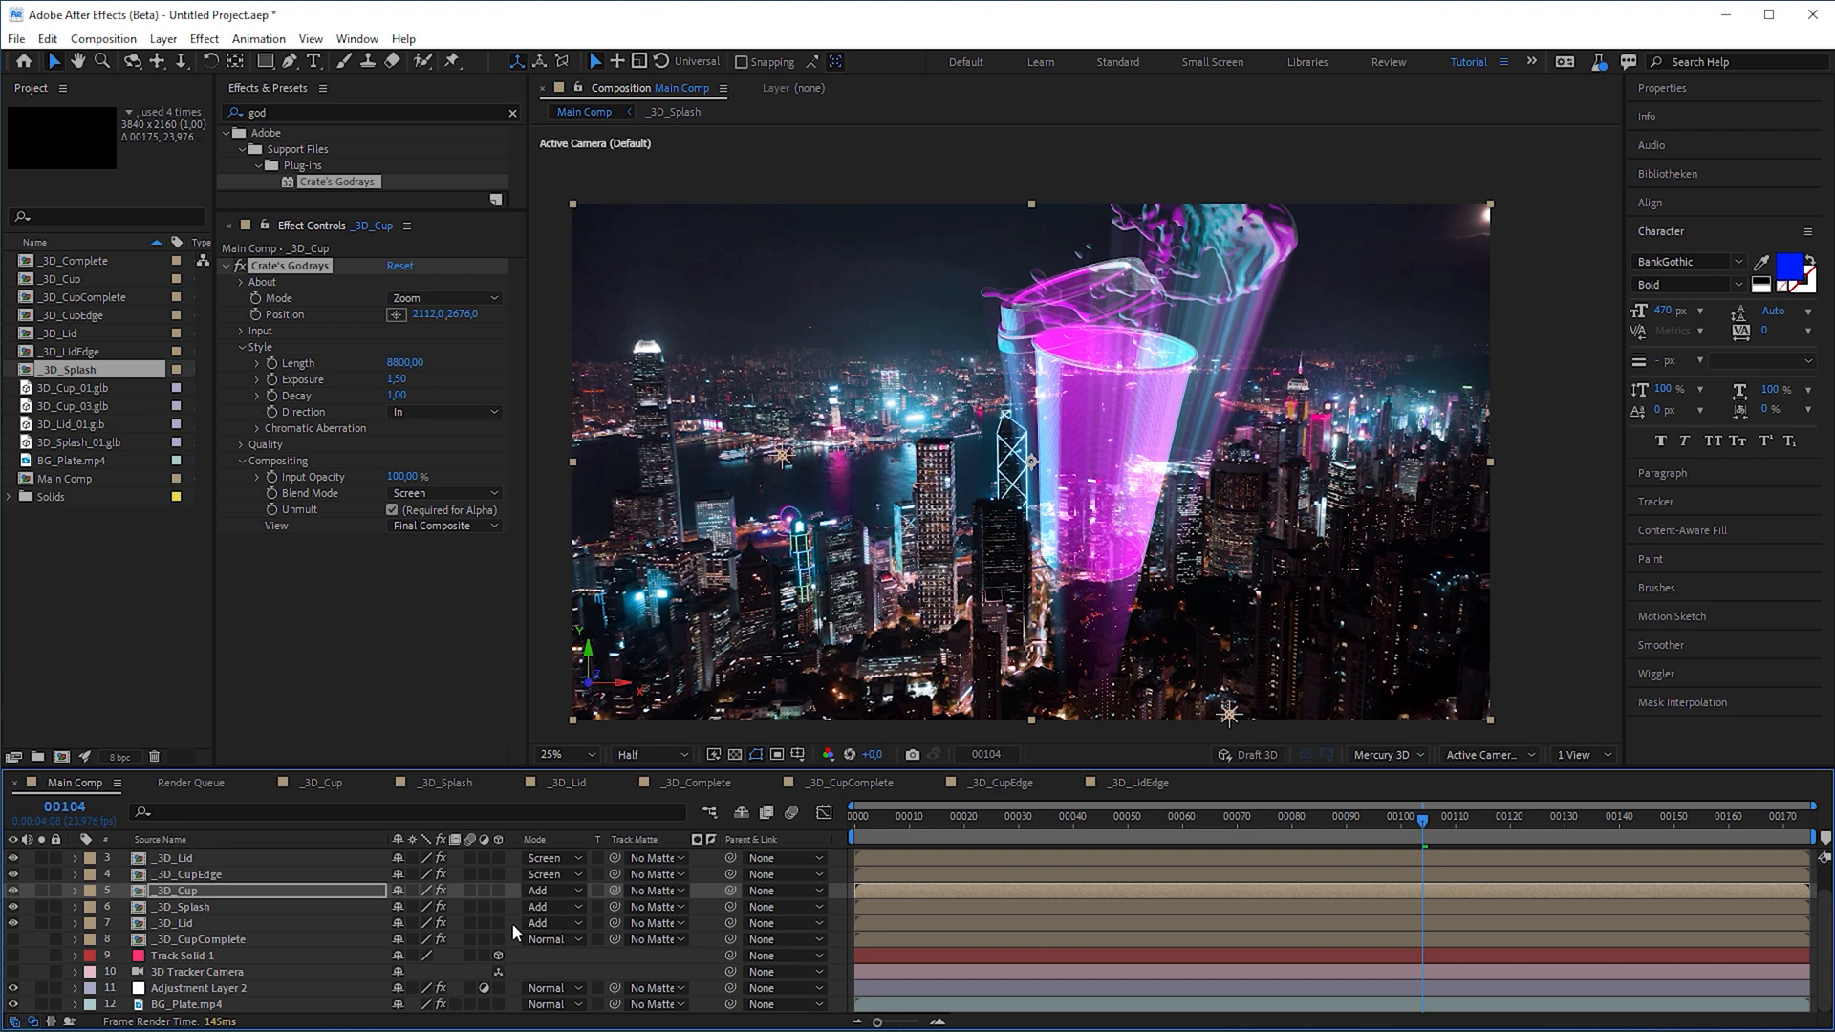
{"action": "left_click", "coordinate": [182, 955]}
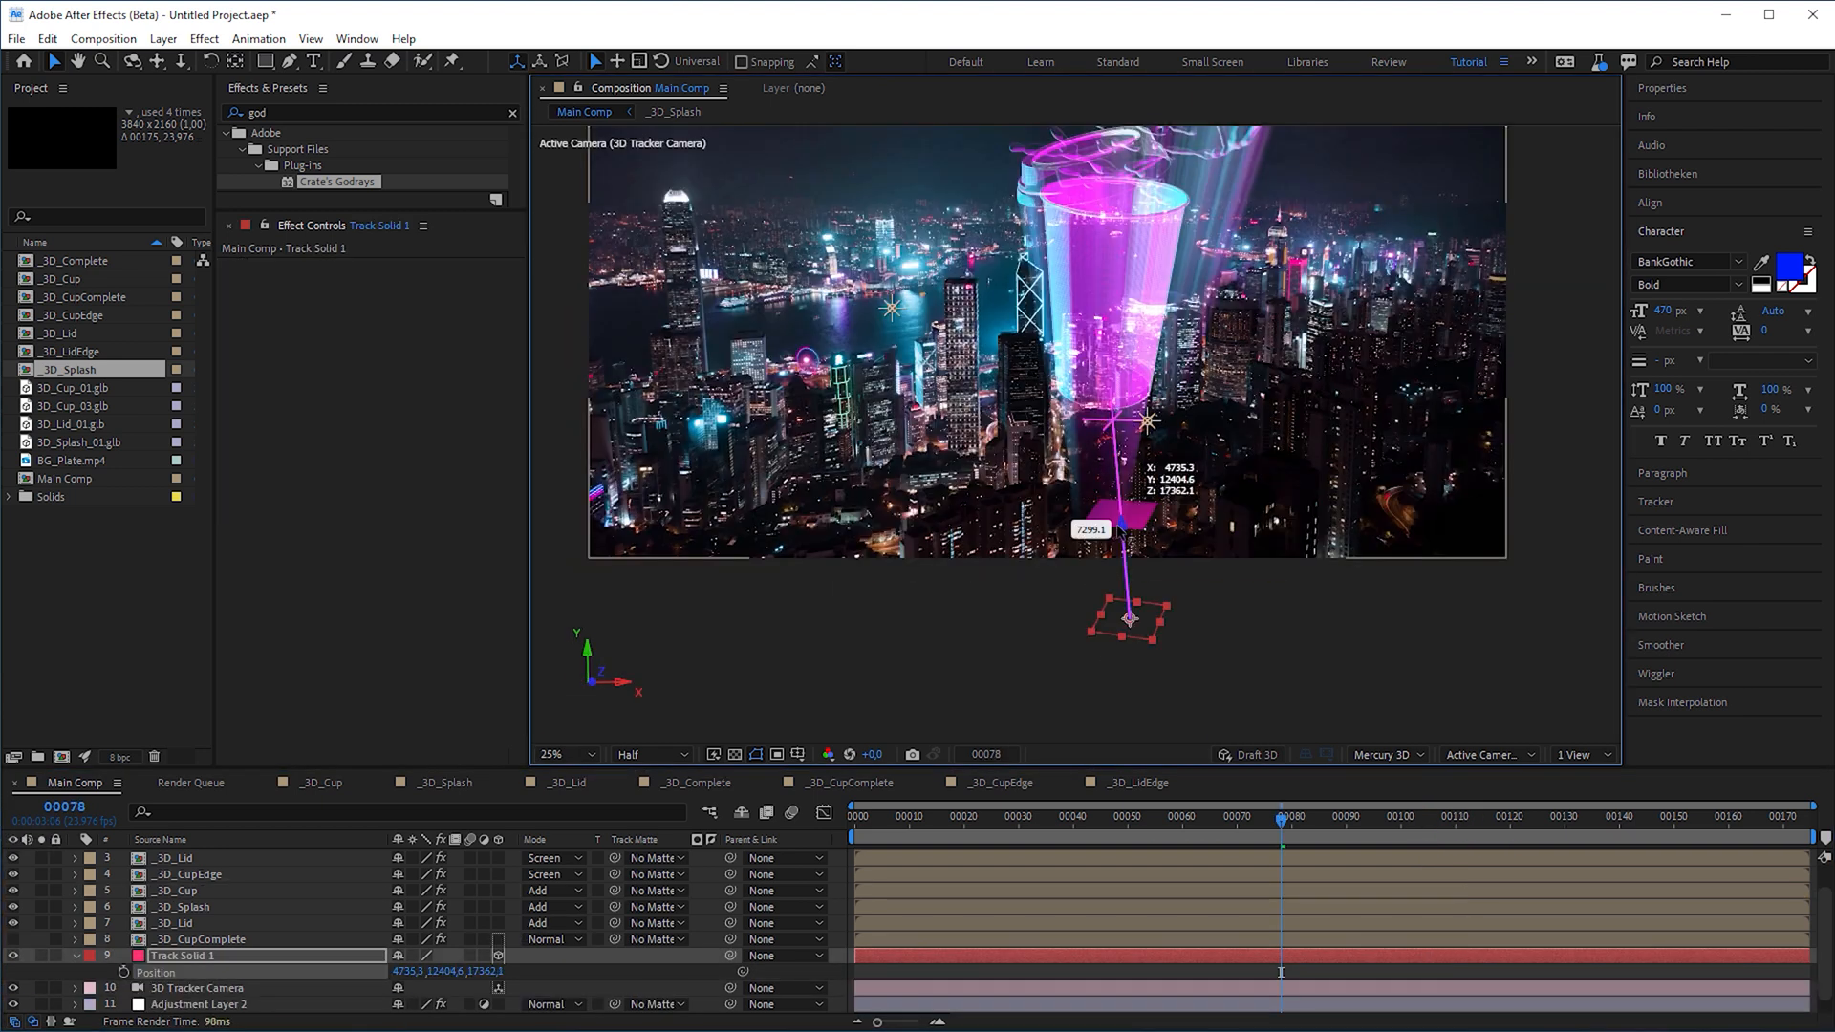
Move Track Solid 1 below the cup, link Godrays Position via toComp, and wiggle Exposure at 20
{"action": "left_click_drag", "start_coordinate": [1127, 619], "coordinate": [1188, 703]}
{"action": "type", "text": "center ="}
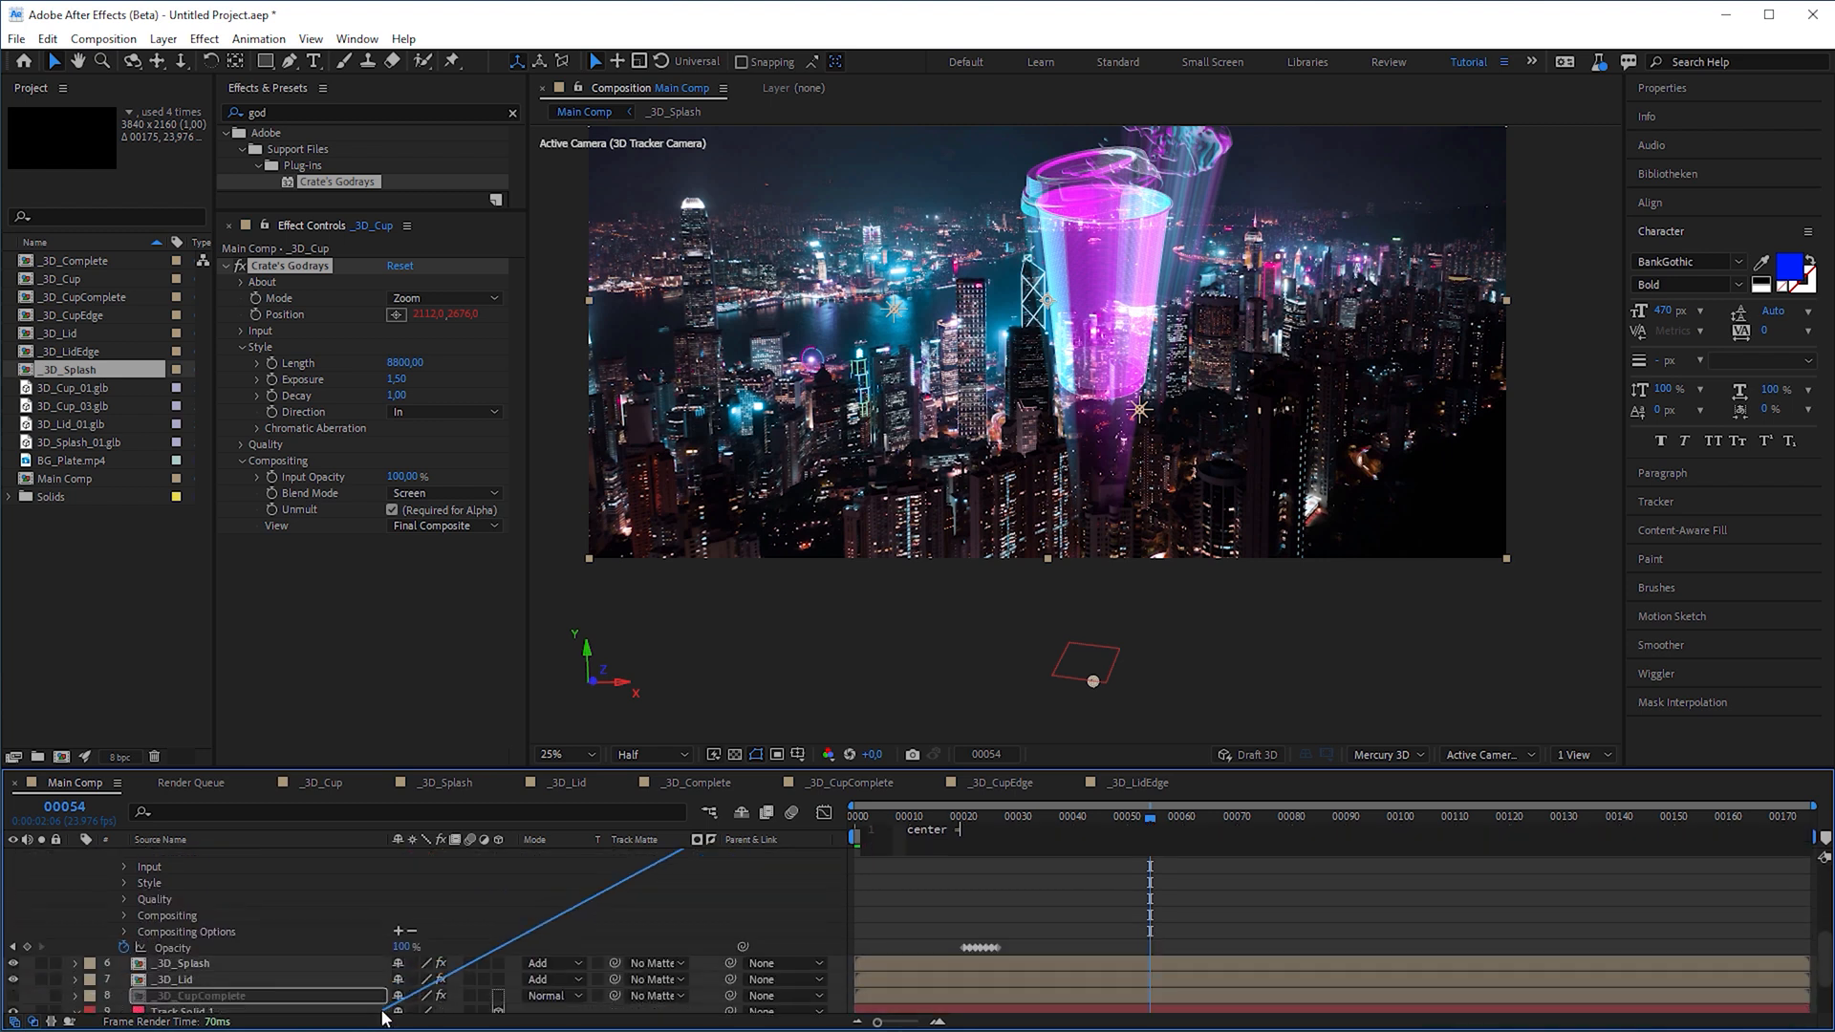
{"action": "type", "text": "center.toComp([0,0,0"}
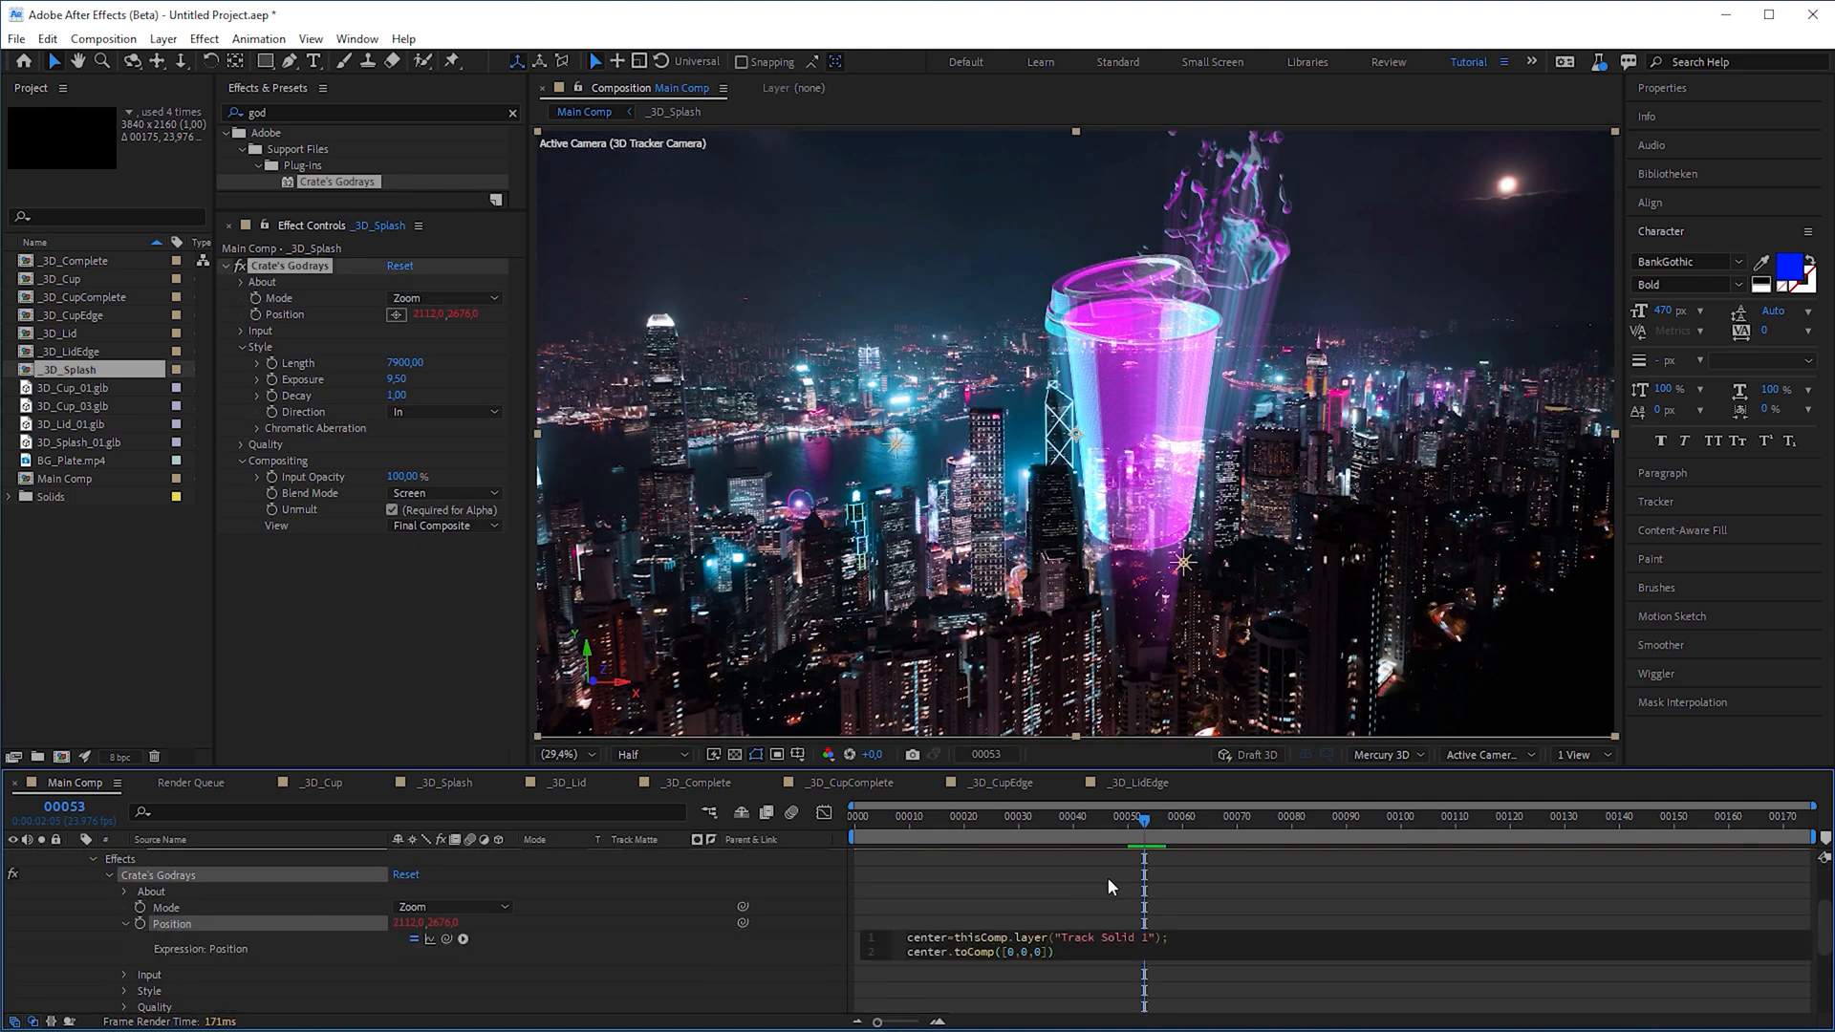
{"action": "left_click", "coordinate": [1077, 816]}
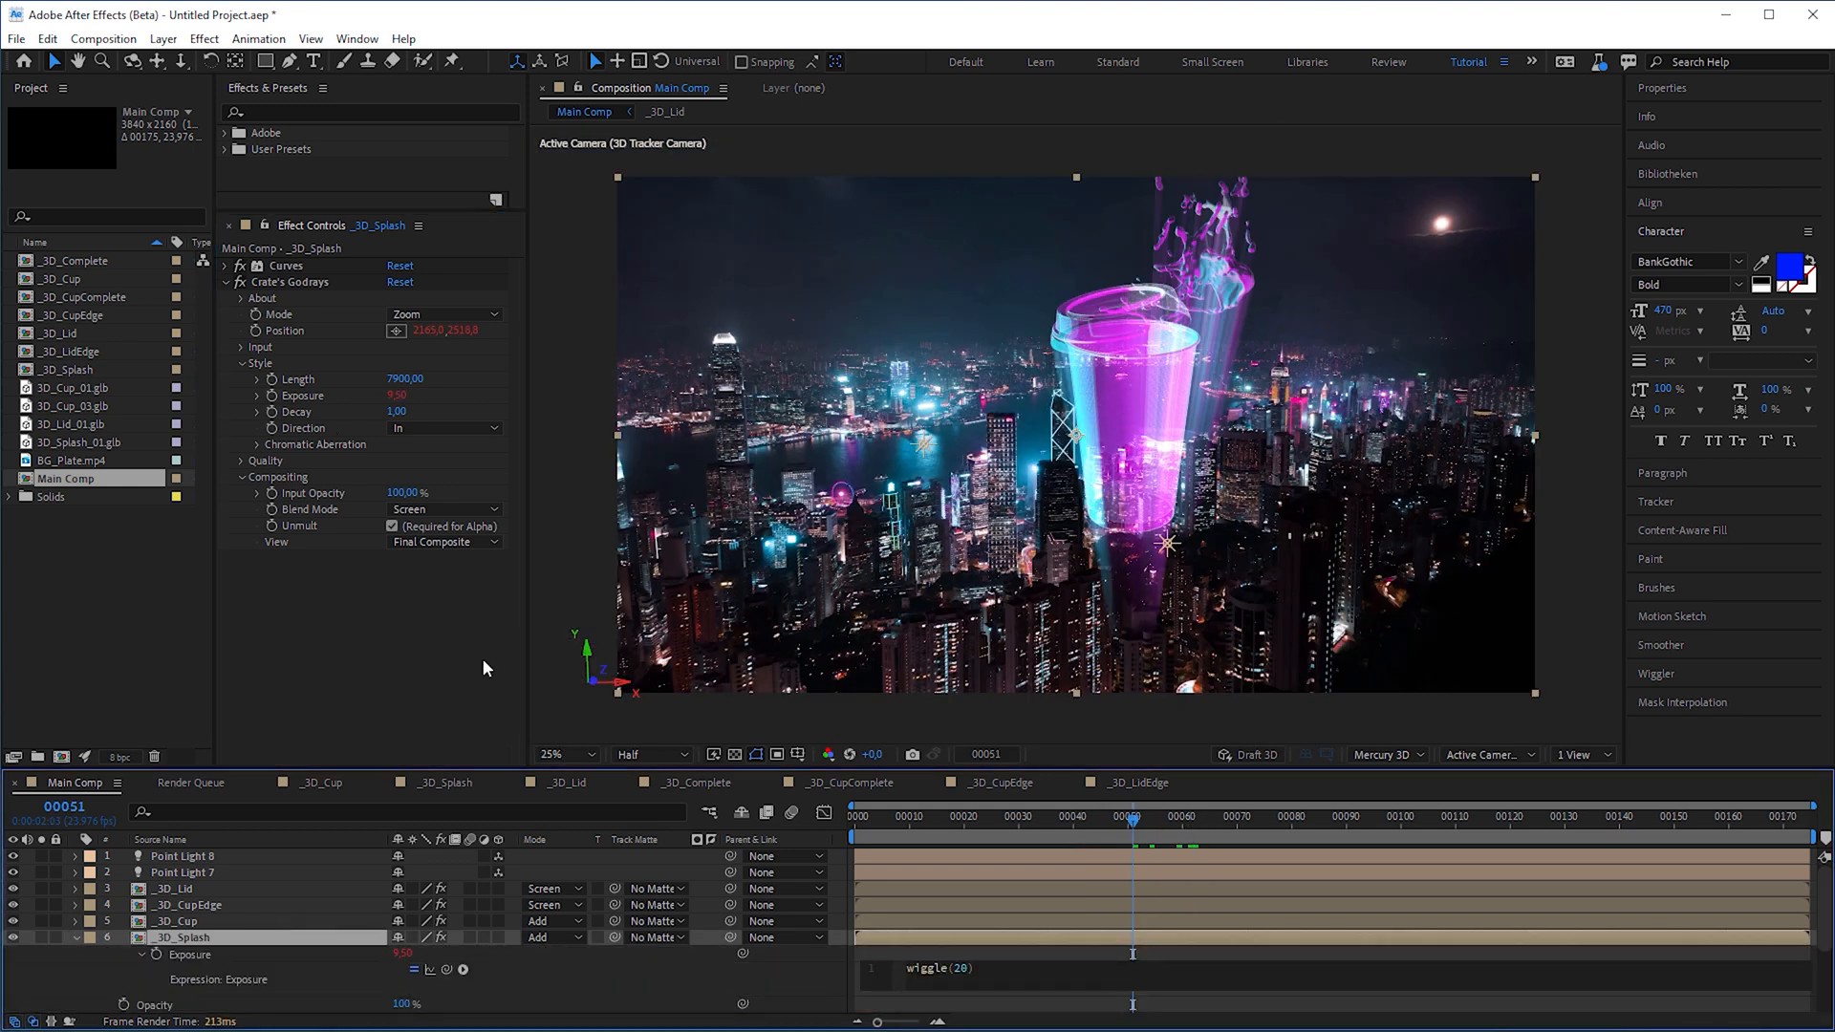
{"action": "type", "text": ",20"}
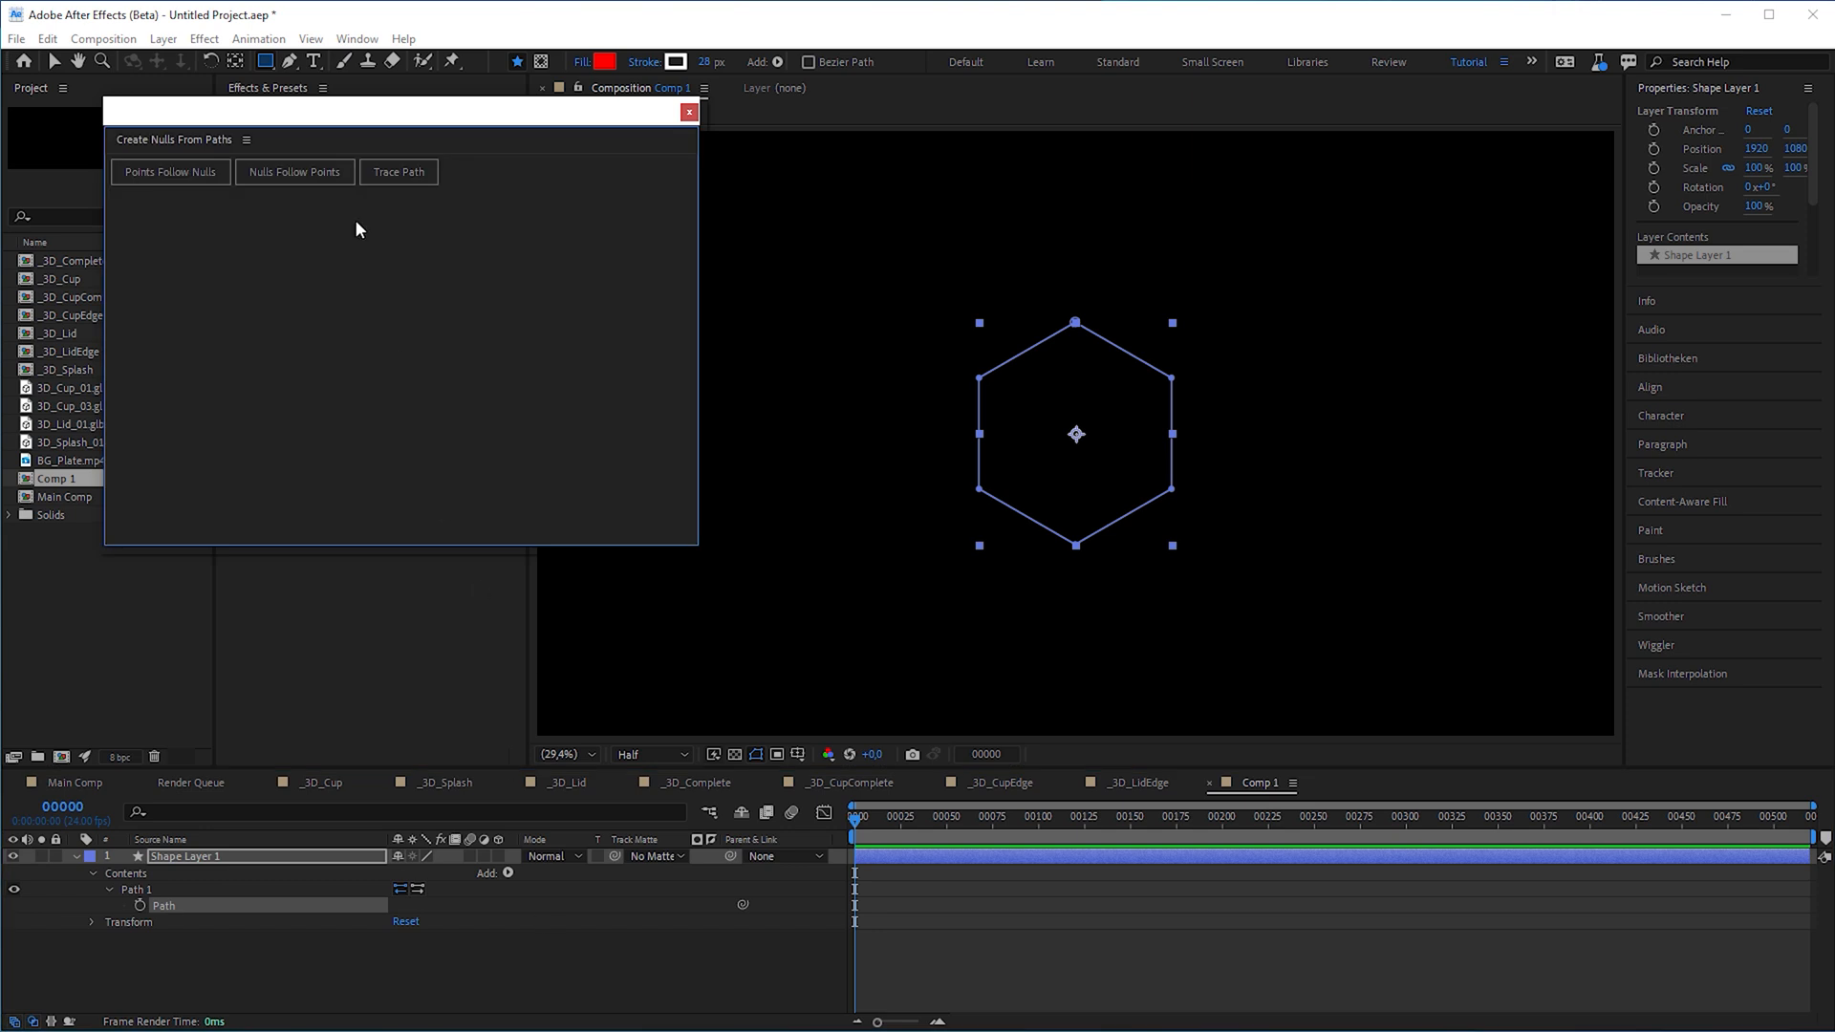
Run Create Nulls From Paths on the hexagon and set its stroke colour to cyan 00D2FF
{"action": "left_click", "coordinate": [171, 172]}
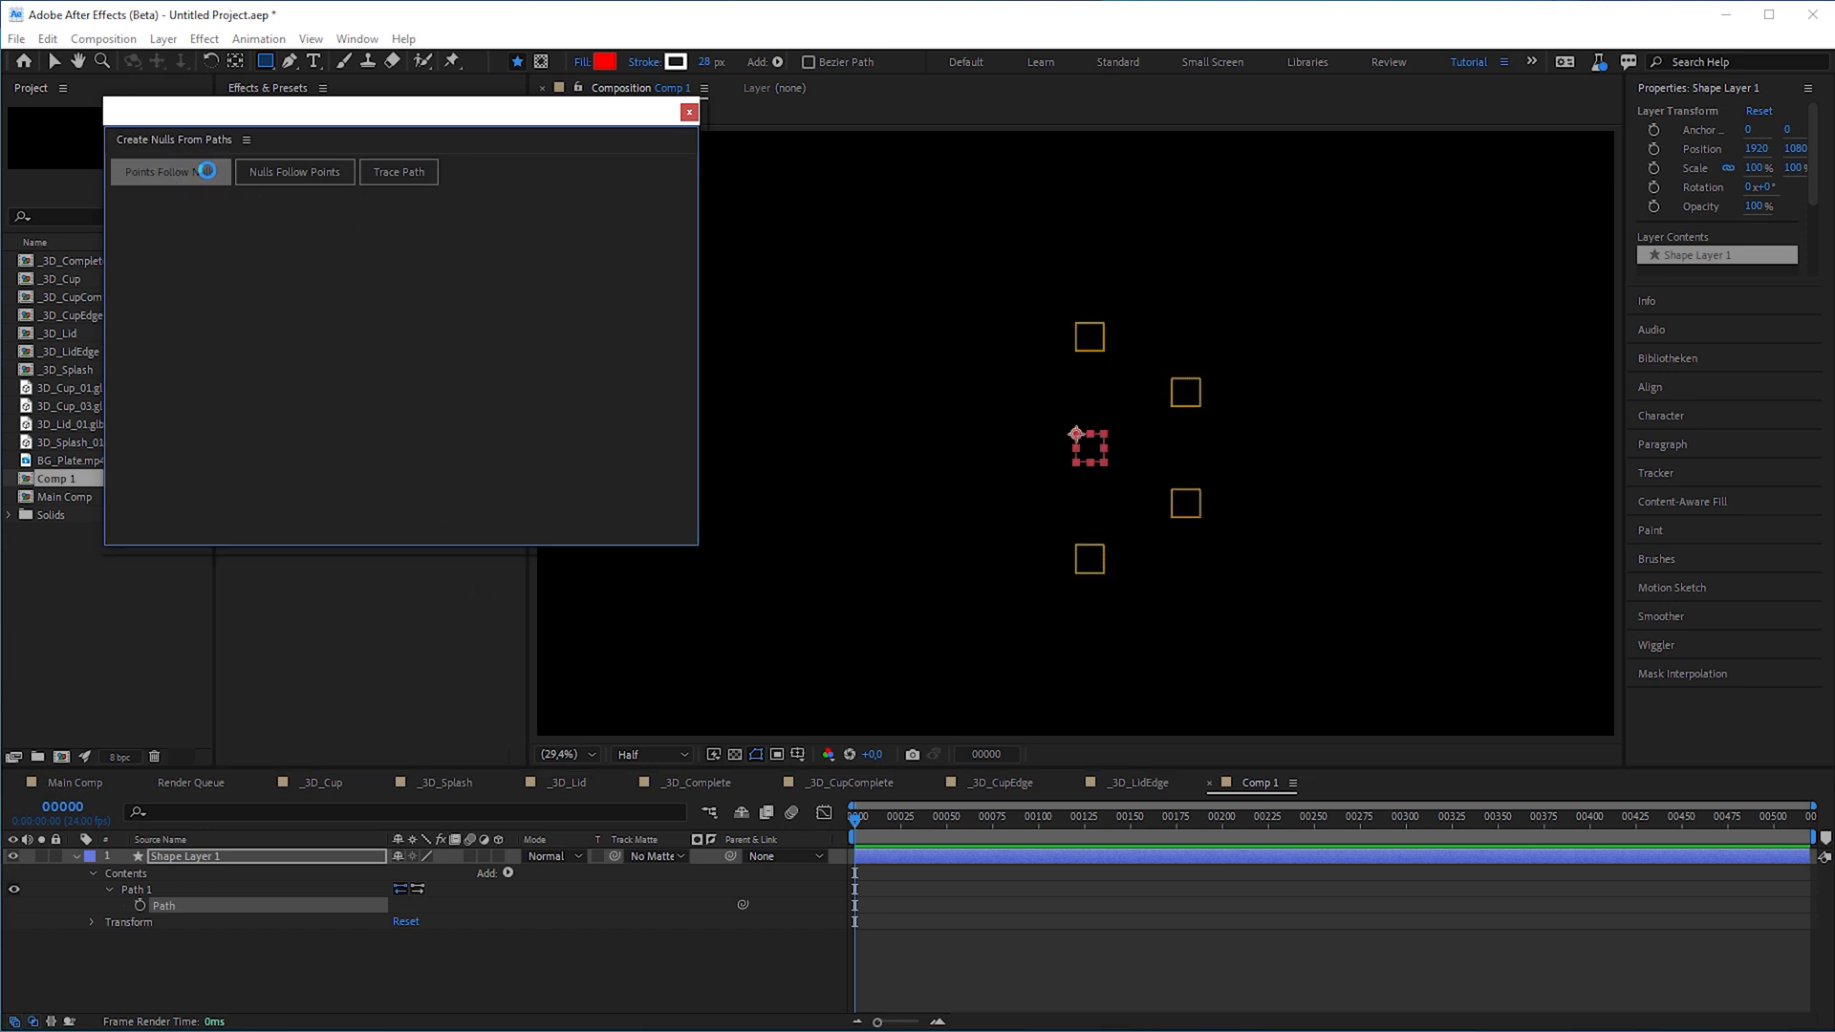
{"action": "left_click", "coordinate": [170, 172]}
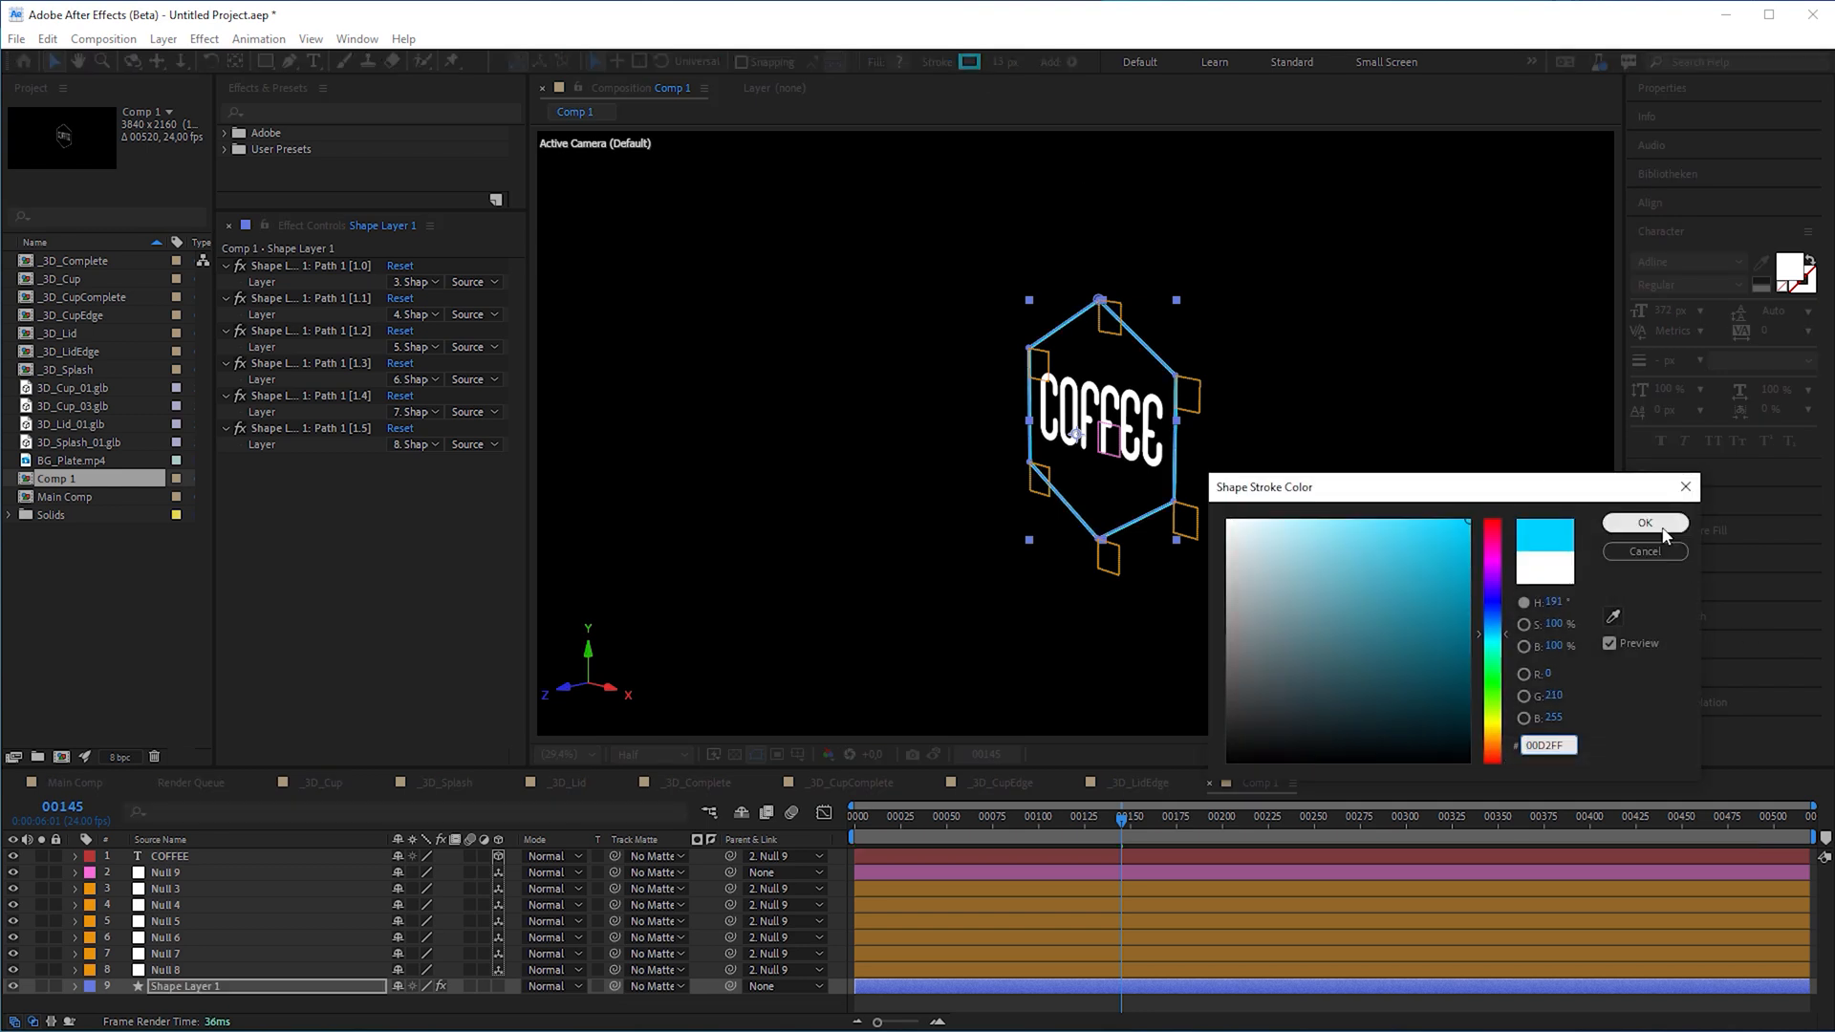
{"action": "left_click", "coordinate": [1646, 521]}
{"action": "type", "text": "_3D_Coffee"}
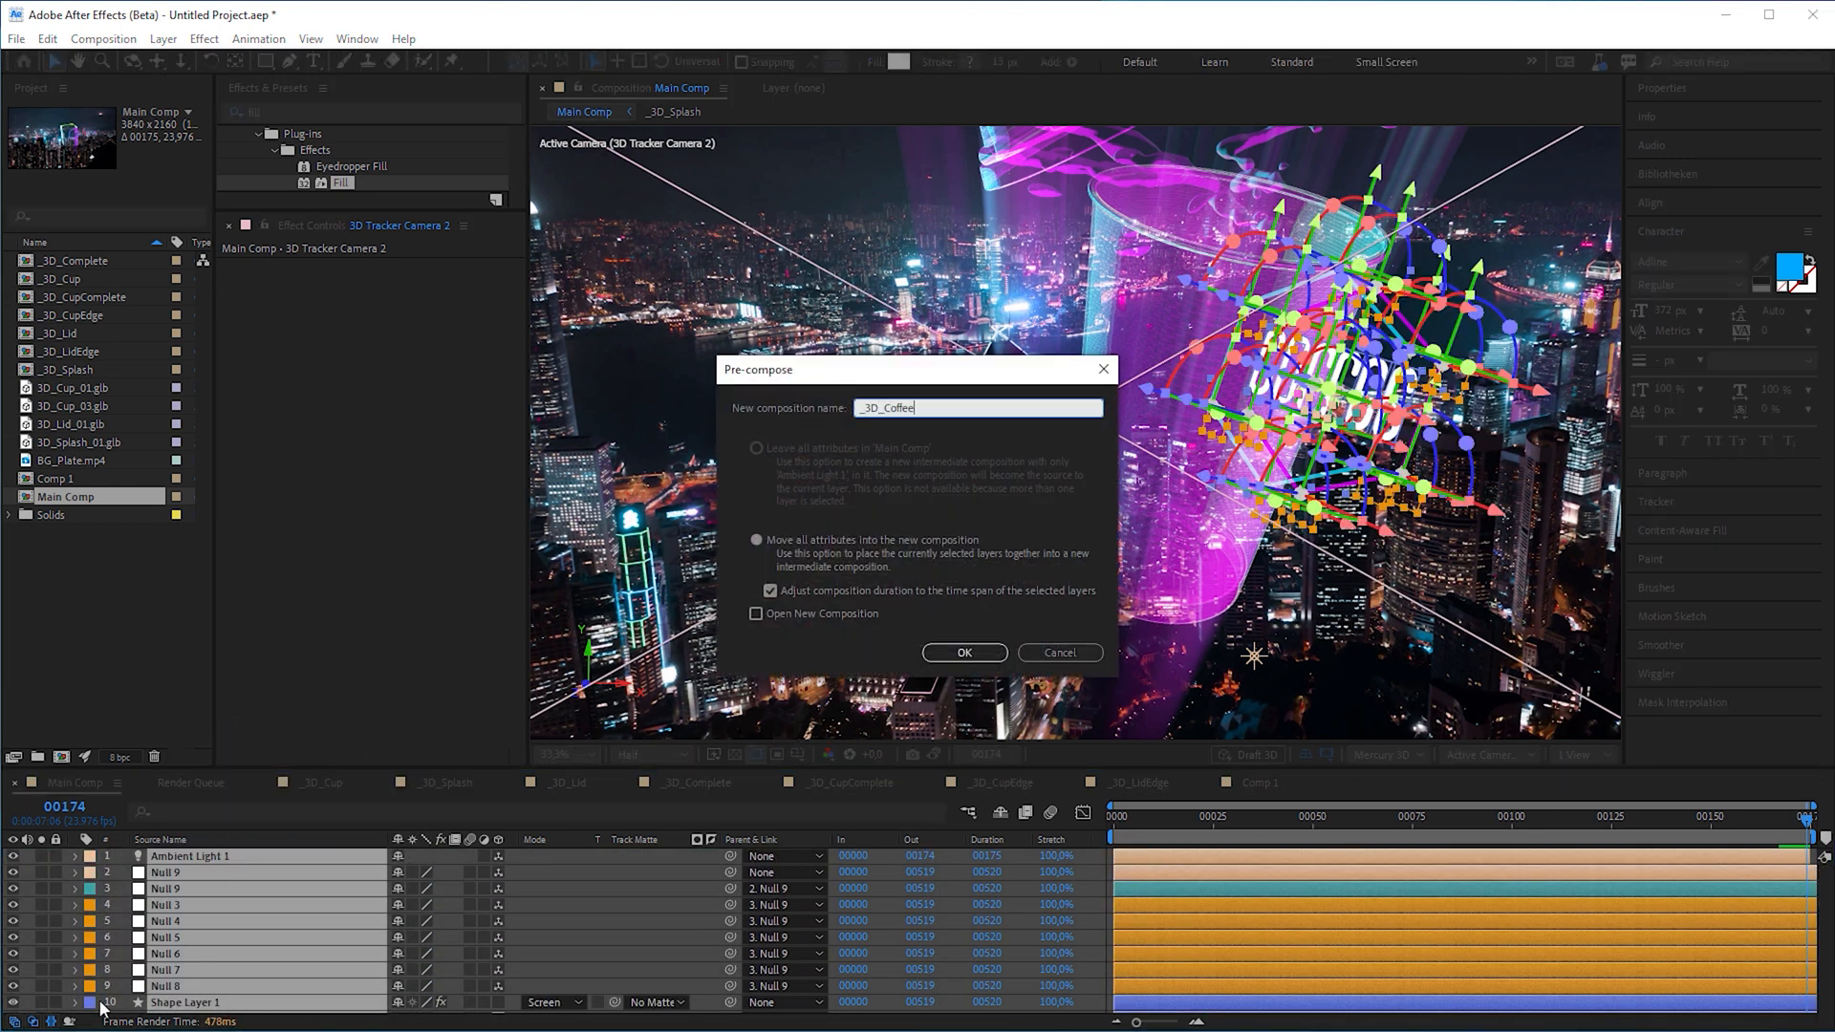
Pre-compose the sign as _3D_Coffee, give the hexagon a purple fill and set its stroke width
{"action": "left_click", "coordinate": [962, 652]}
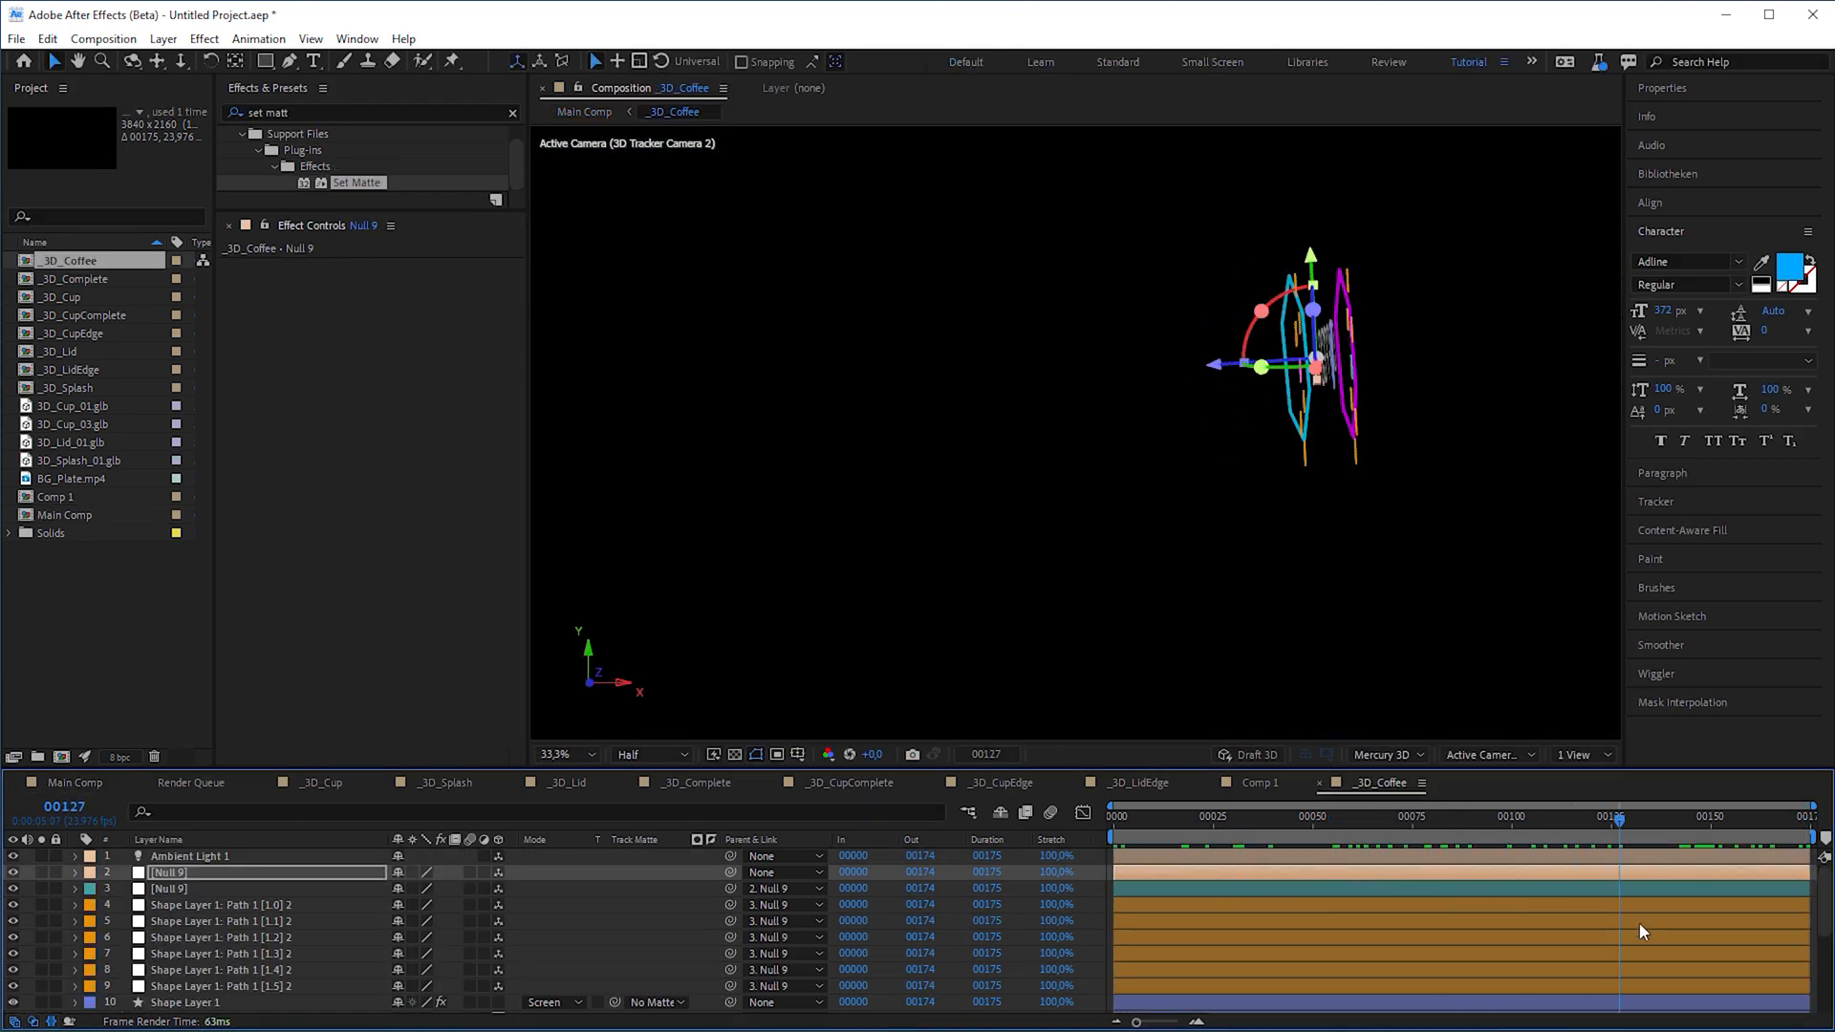
{"action": "left_click", "coordinate": [504, 937]}
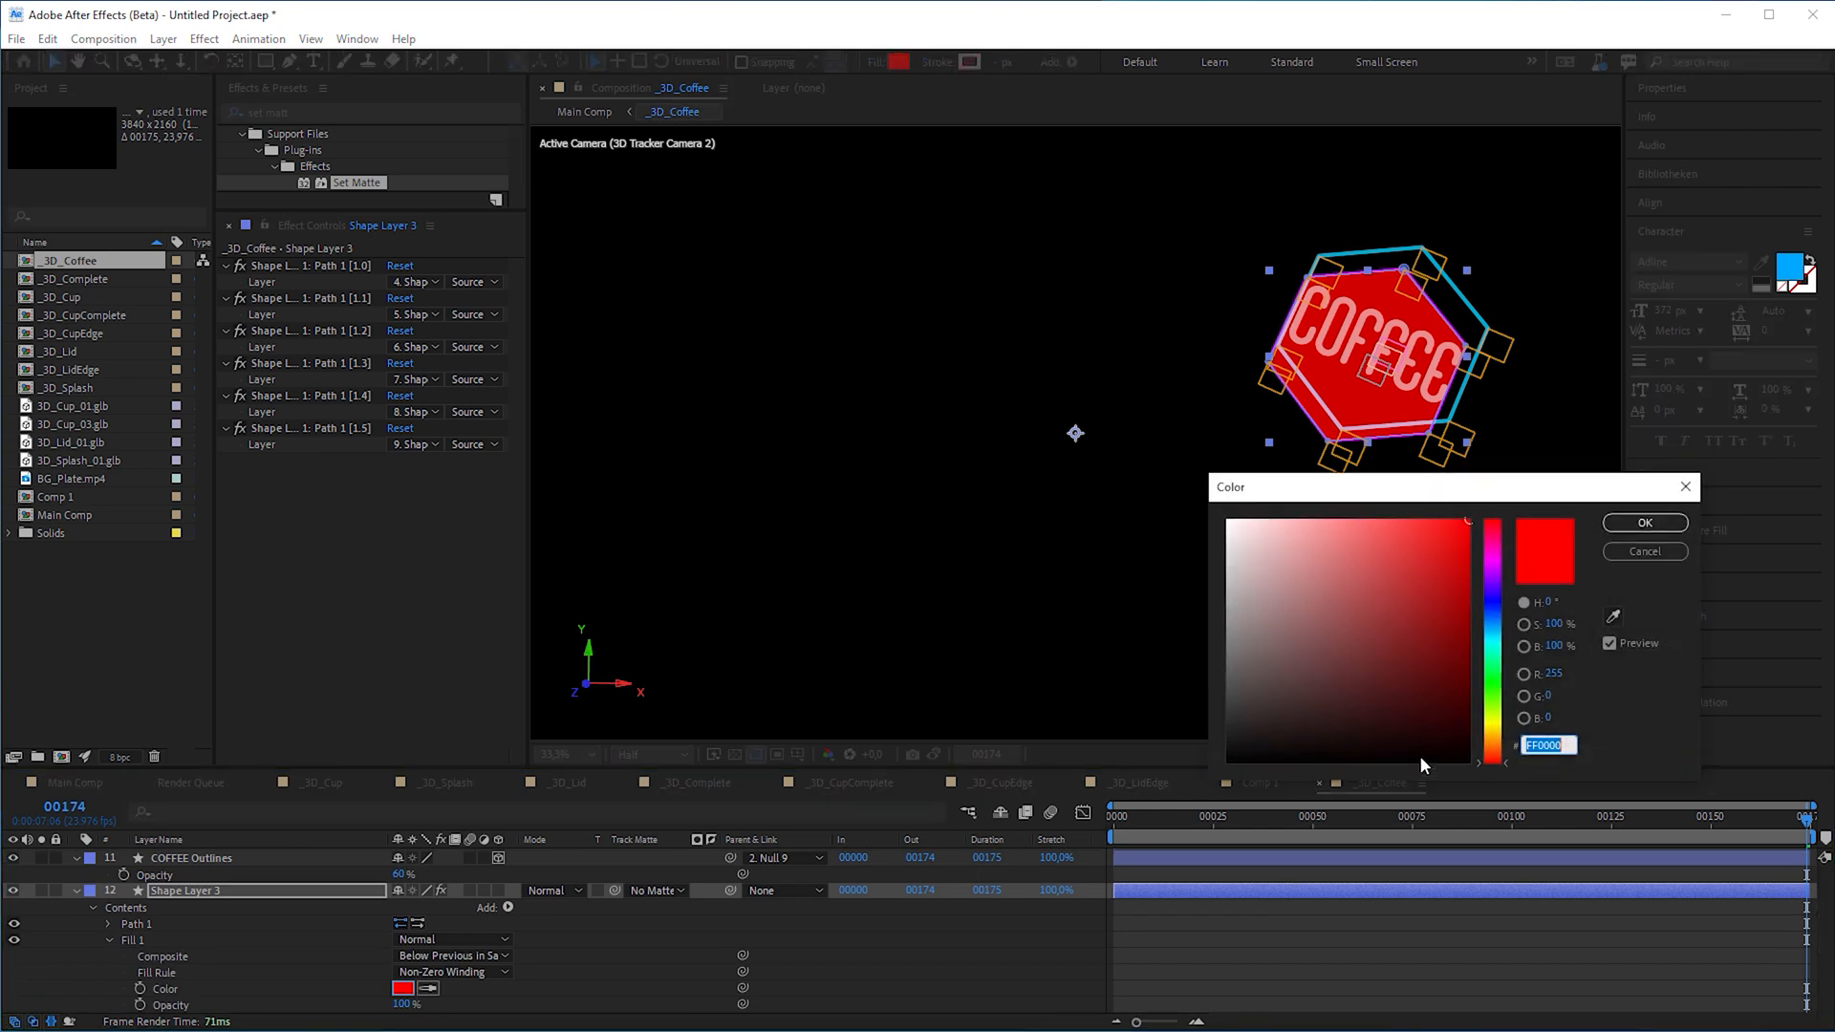
{"action": "left_click", "coordinate": [1643, 522]}
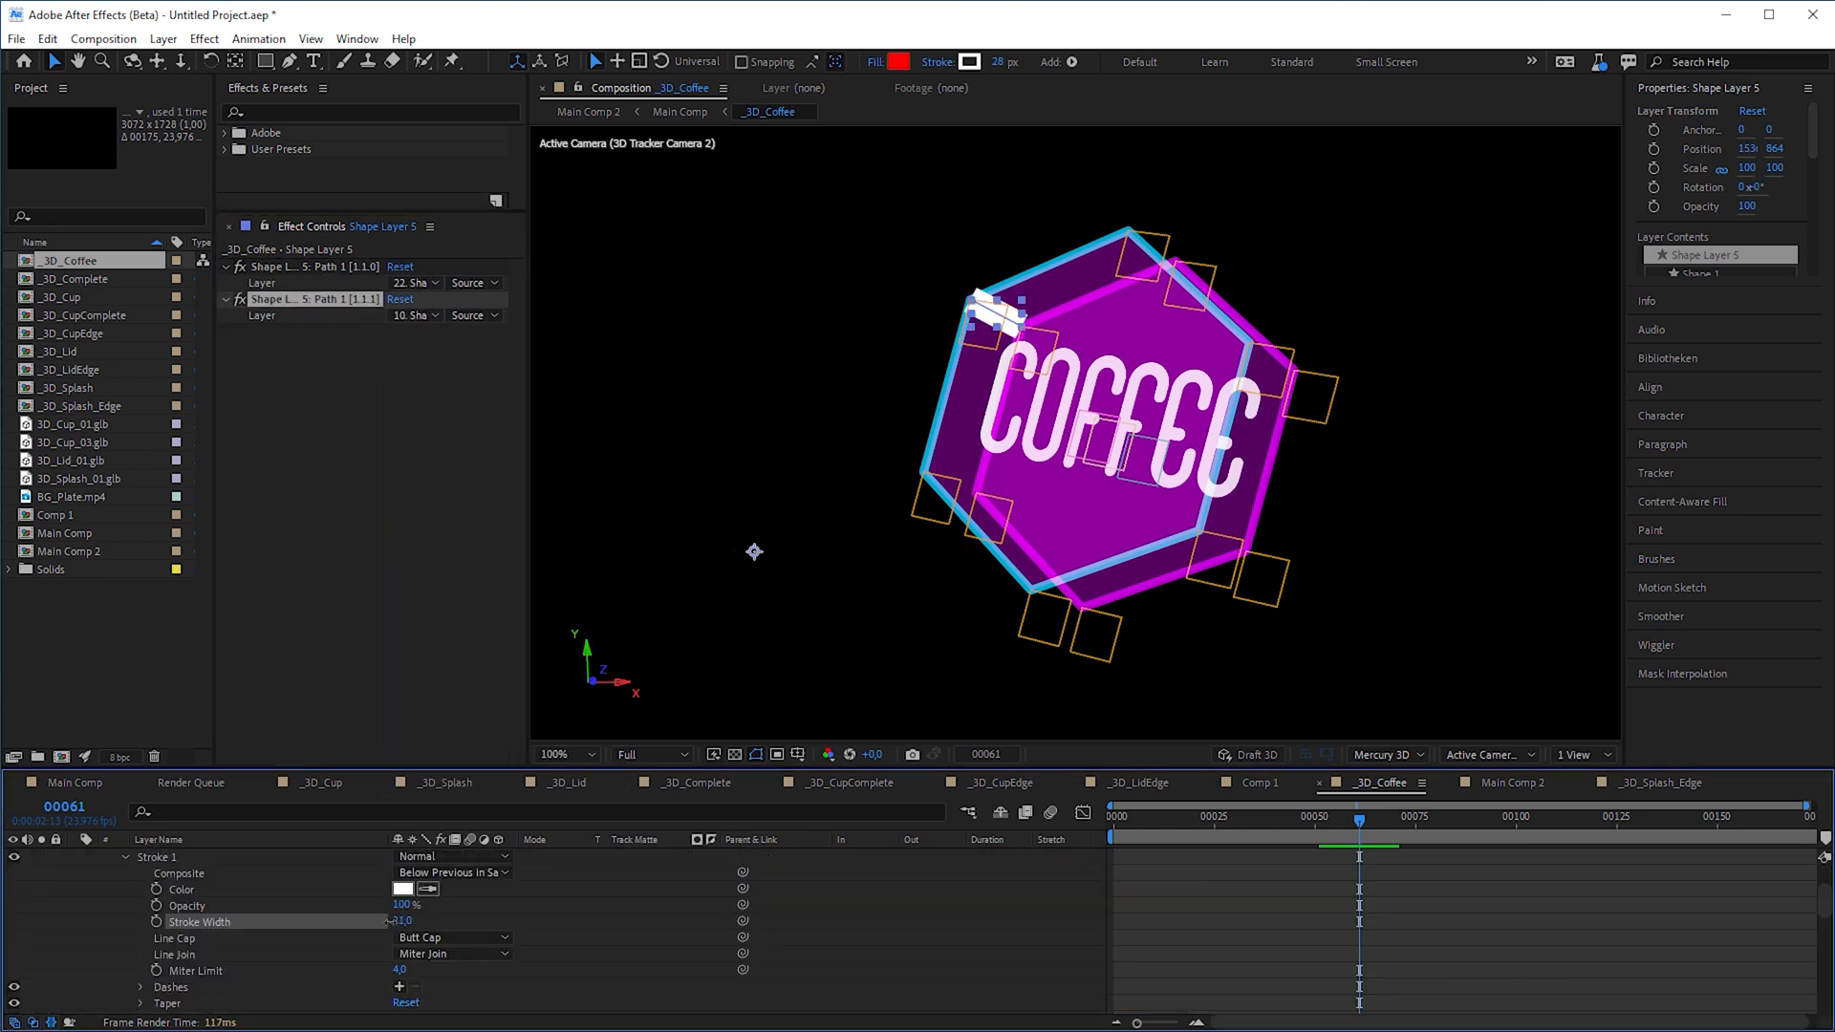
{"action": "left_click", "coordinate": [411, 315]}
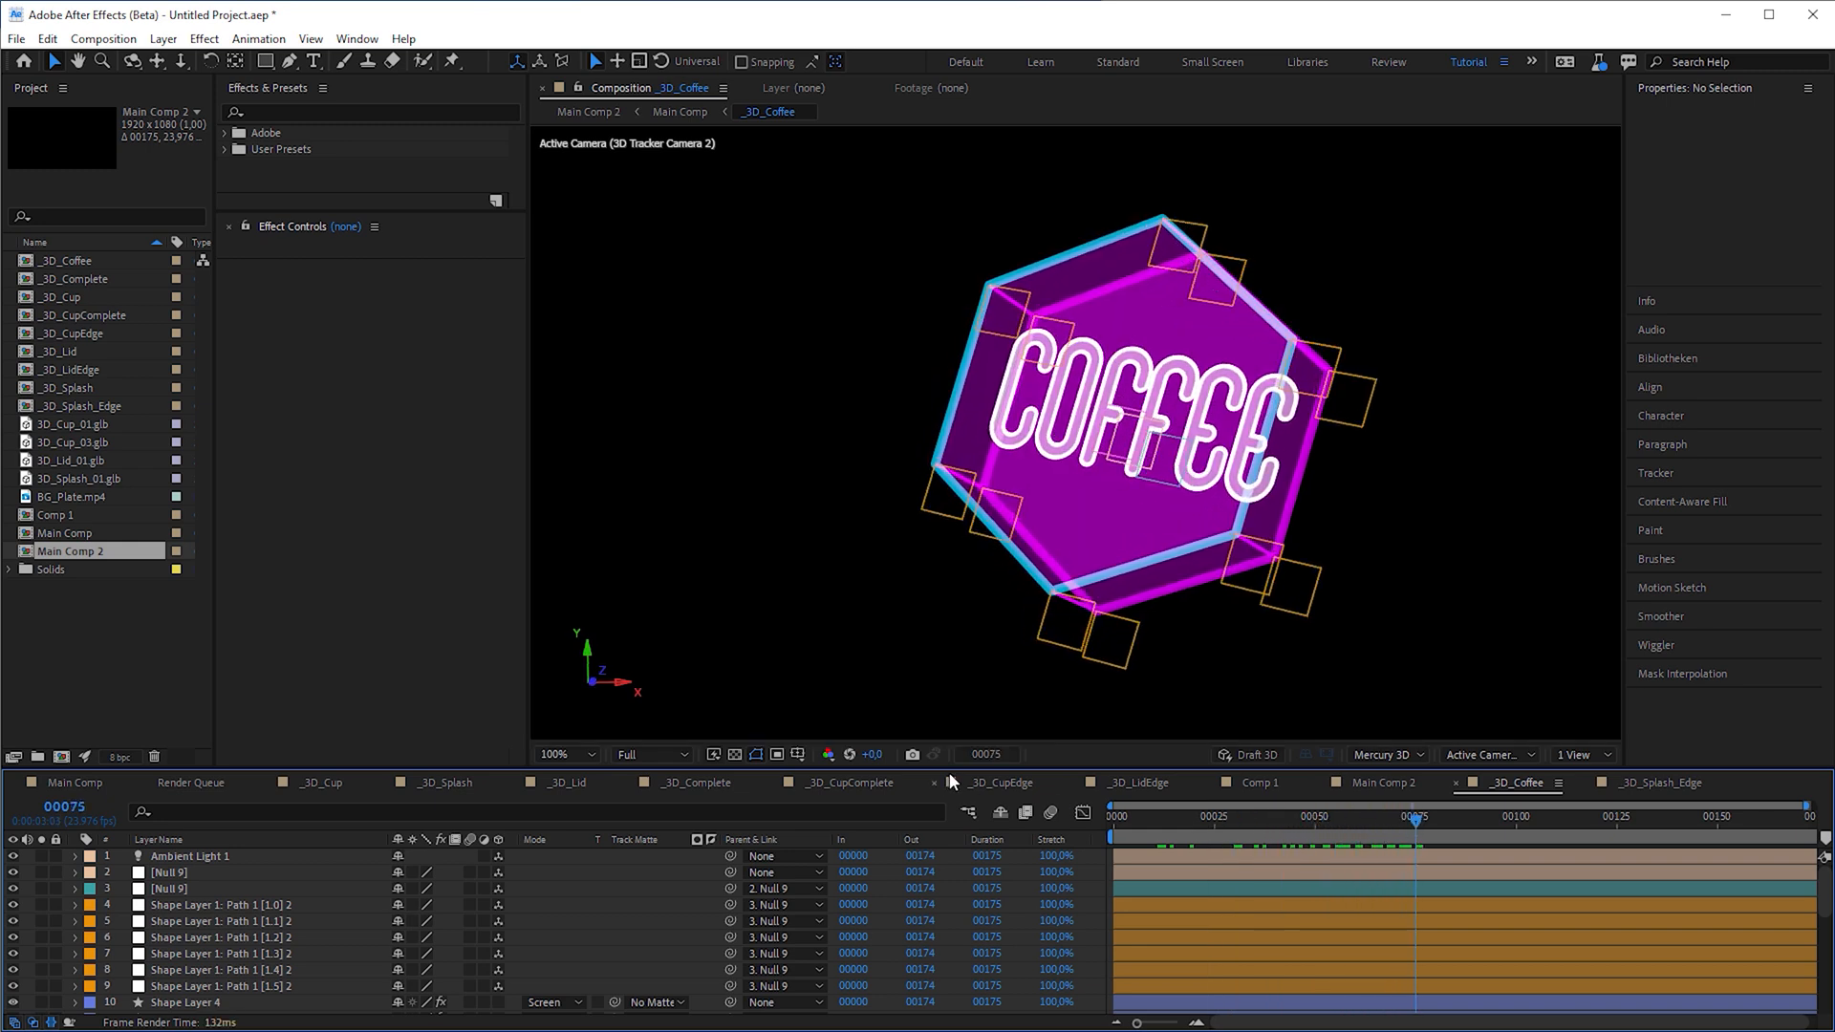
Add a new mask to the black solid and apply Saber with Core Type set to Layer Masks
{"action": "left_click", "coordinate": [162, 38]}
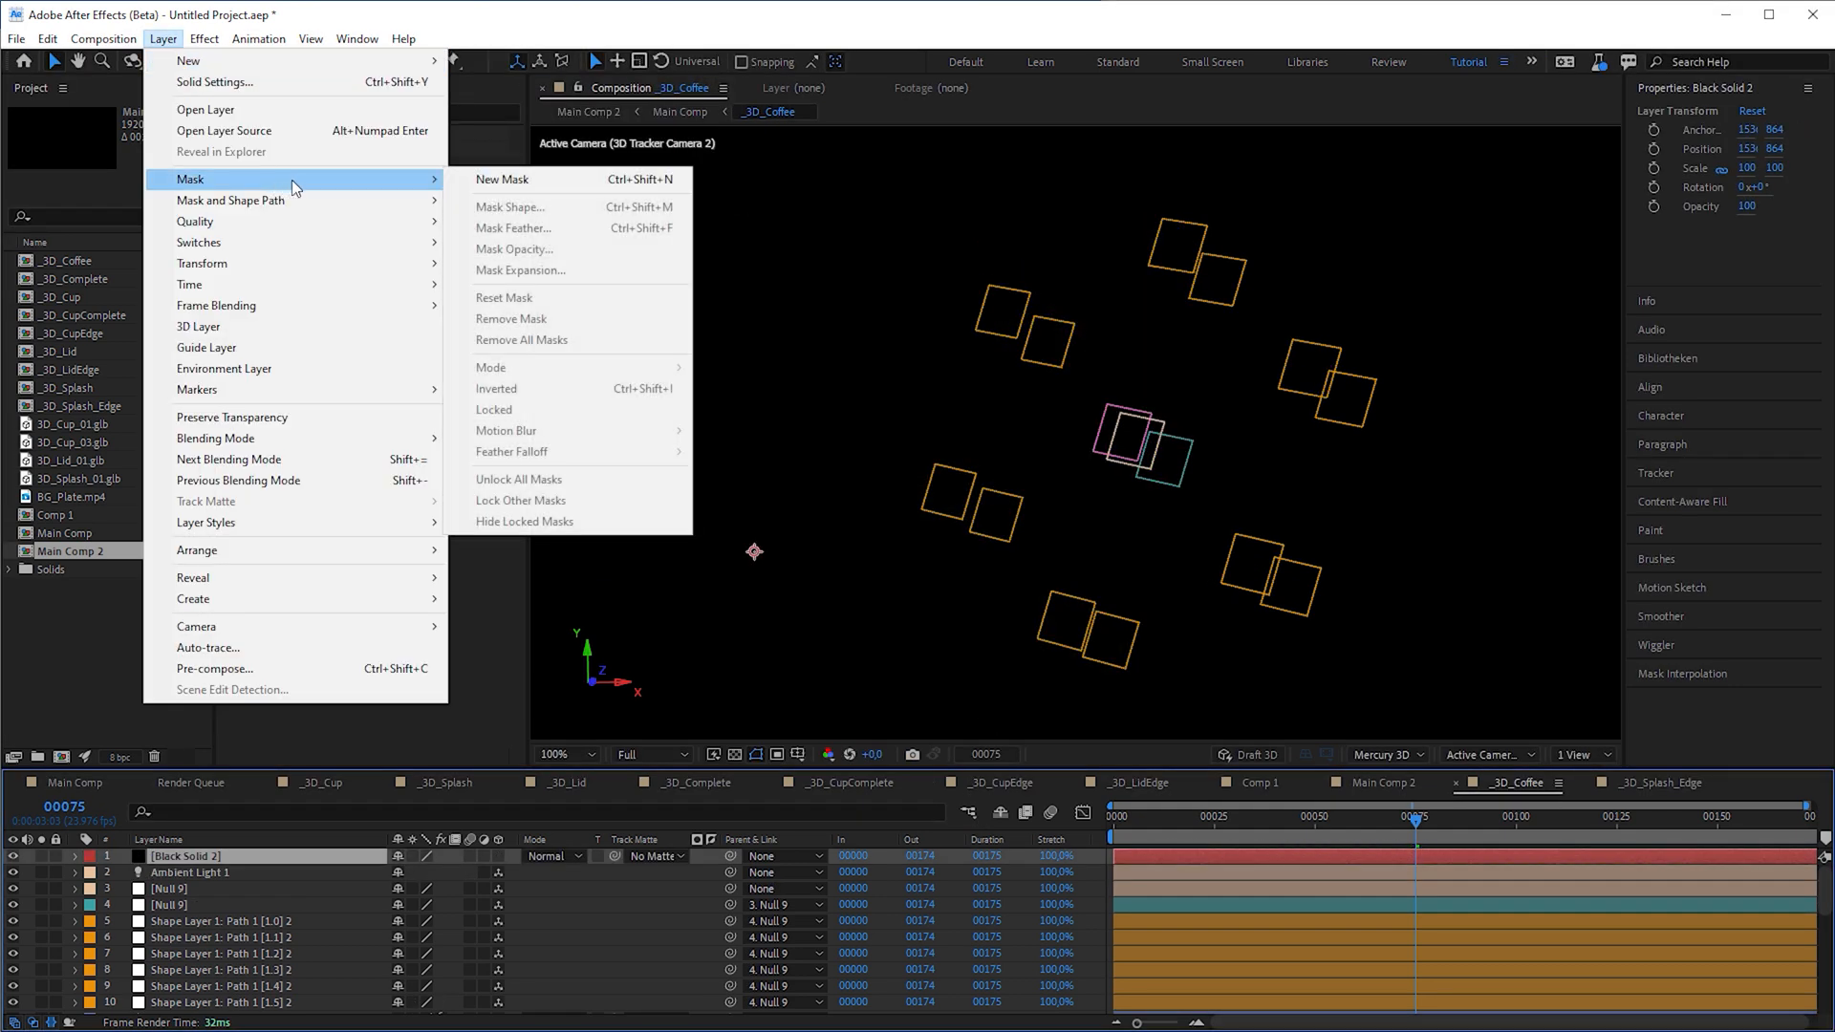
{"action": "left_click", "coordinate": [502, 179]}
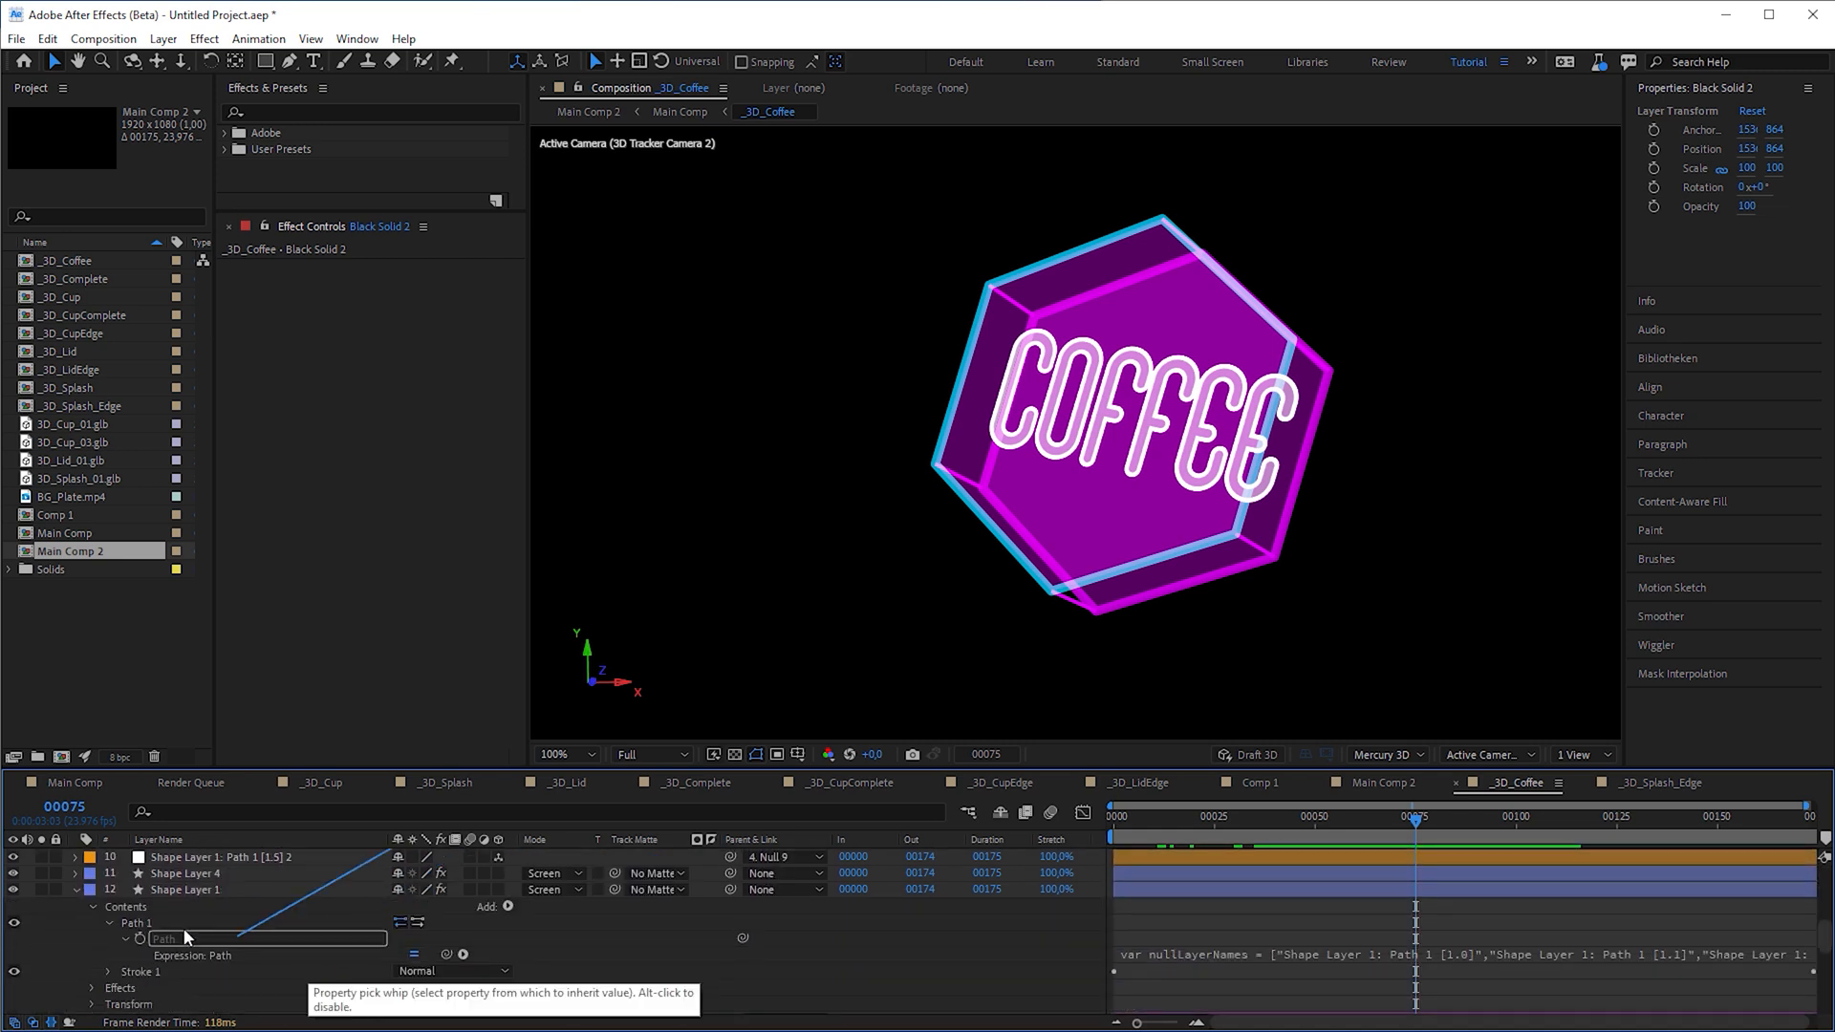
{"action": "type", "text": "saber"}
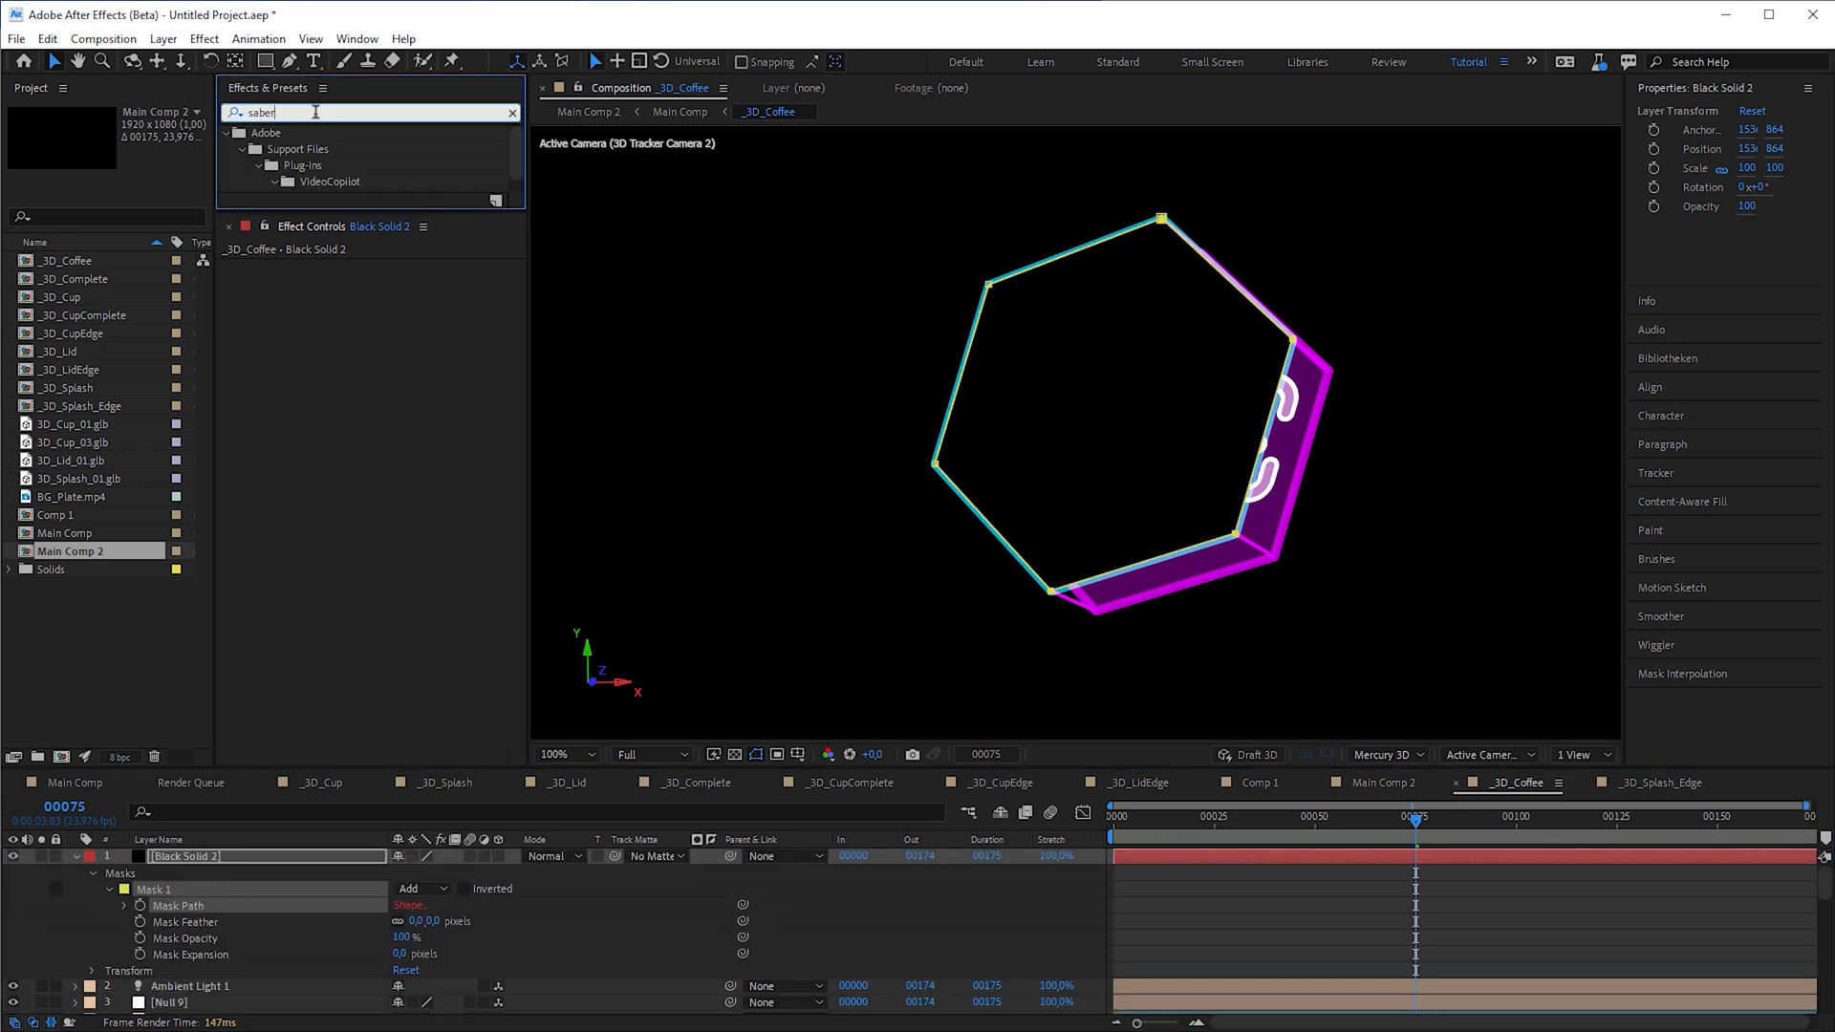
{"action": "double_click", "coordinate": [329, 184]}
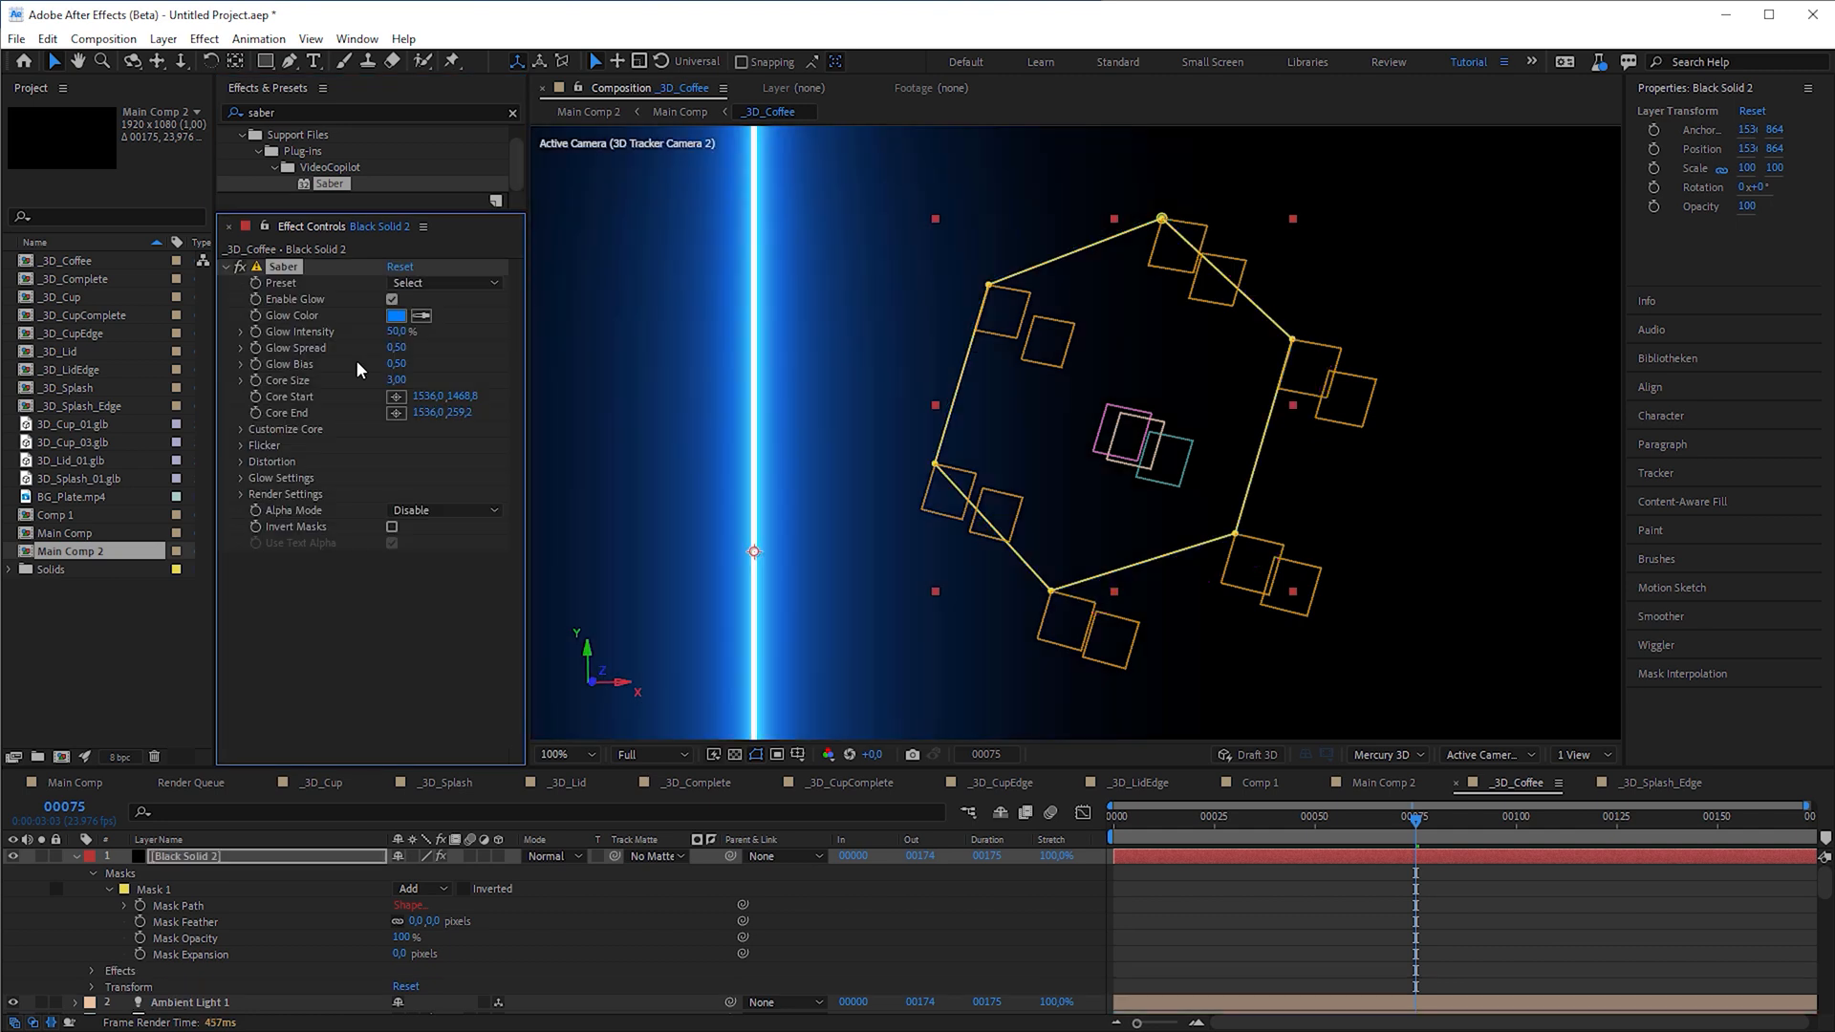
{"action": "left_click", "coordinate": [444, 444]}
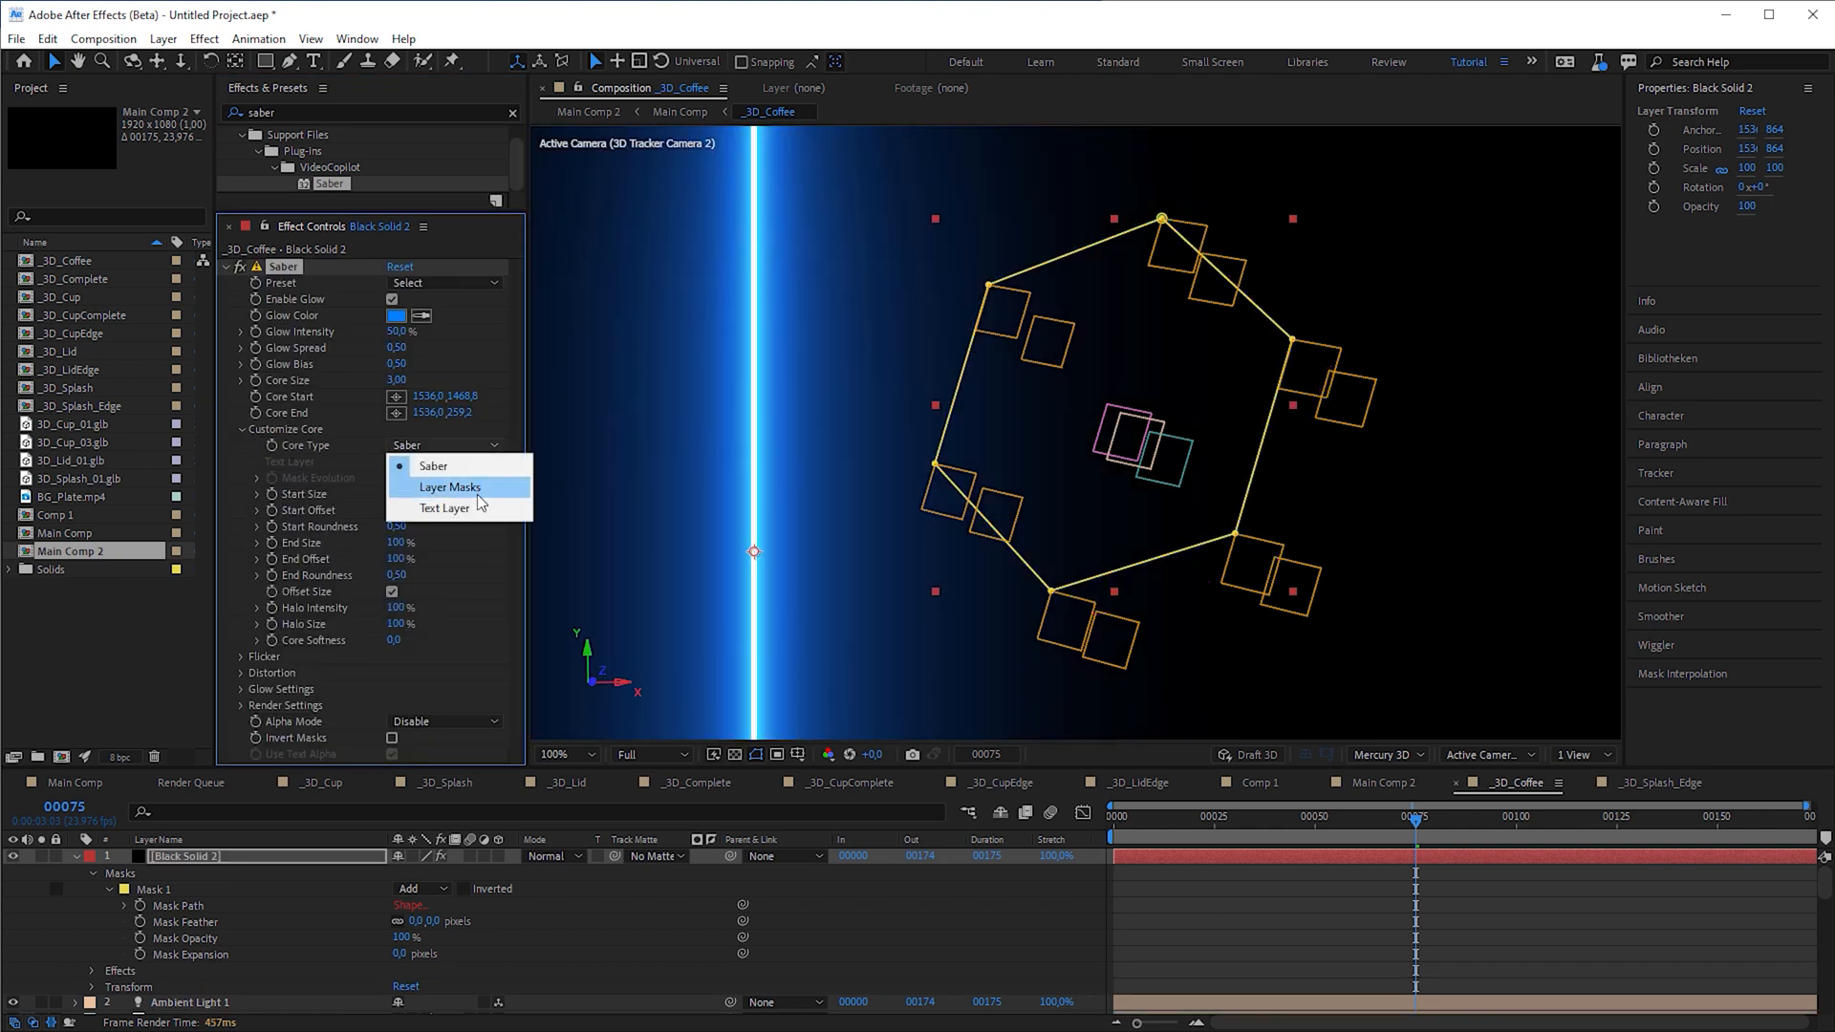
{"action": "left_click", "coordinate": [449, 486]}
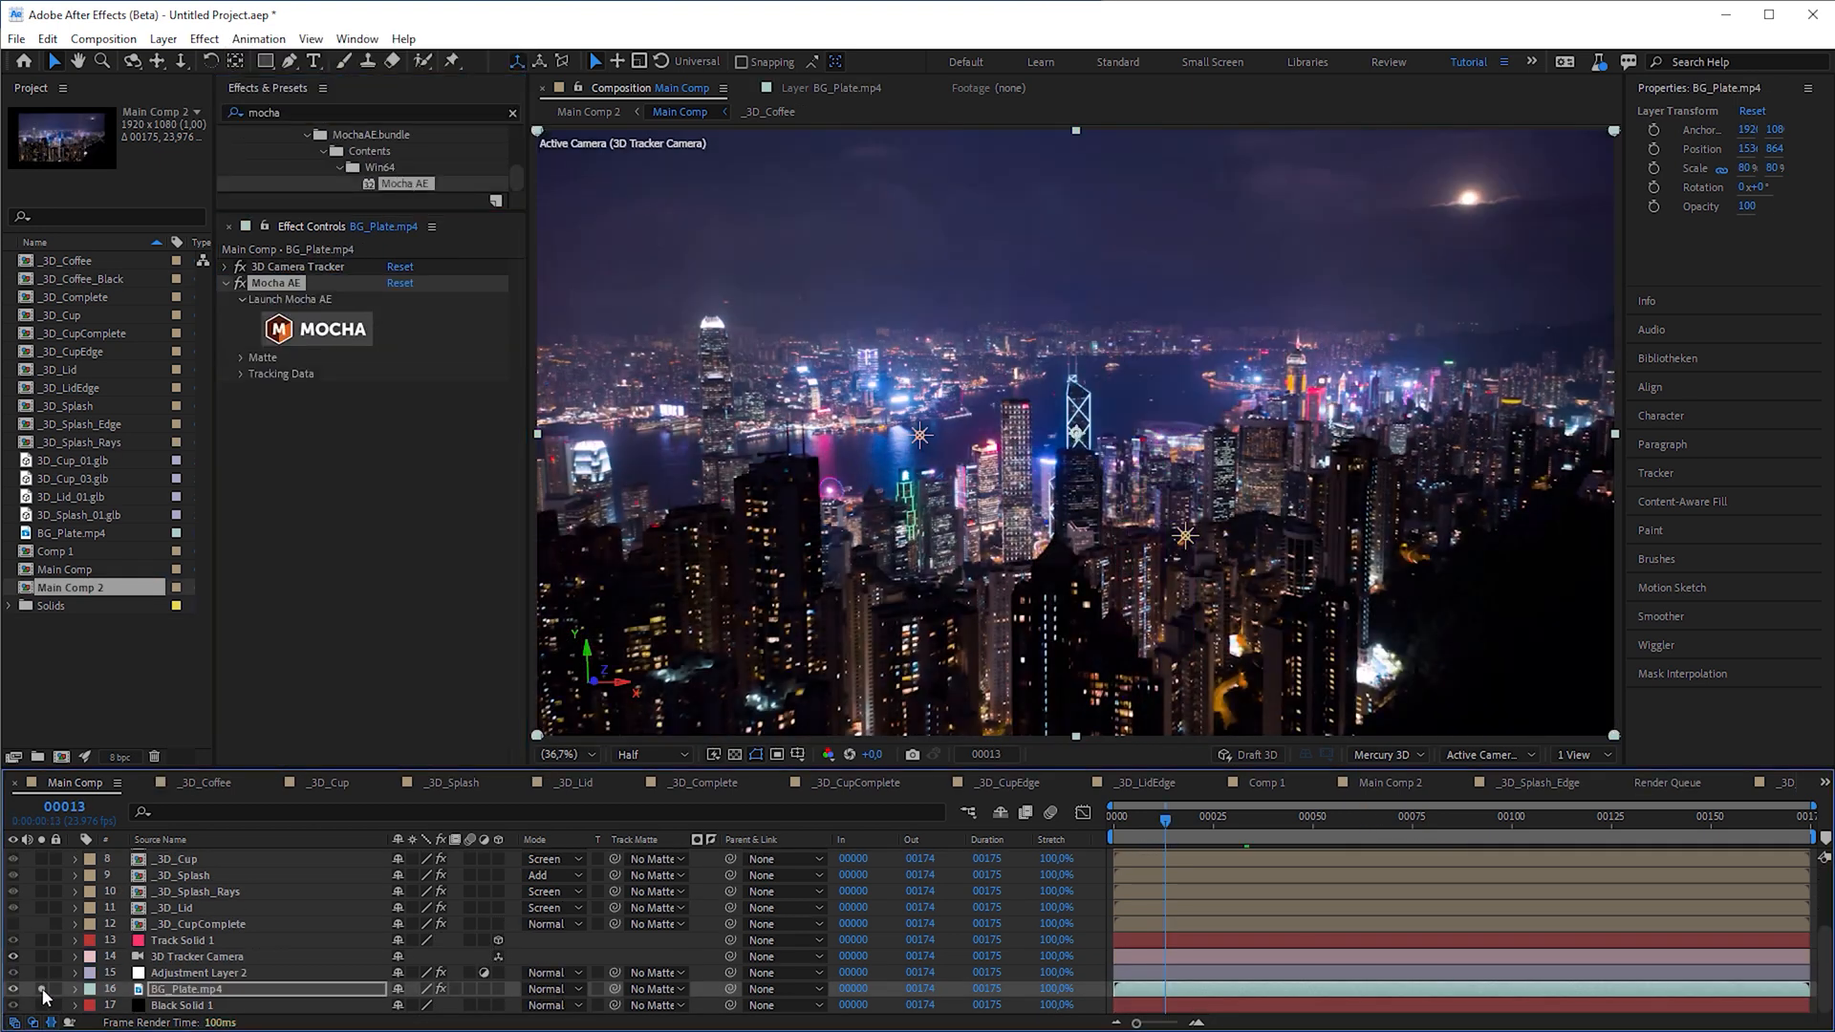
Launch Mocha AE on the BG_Plate.mp4 background layer
{"action": "left_click", "coordinate": [317, 329]}
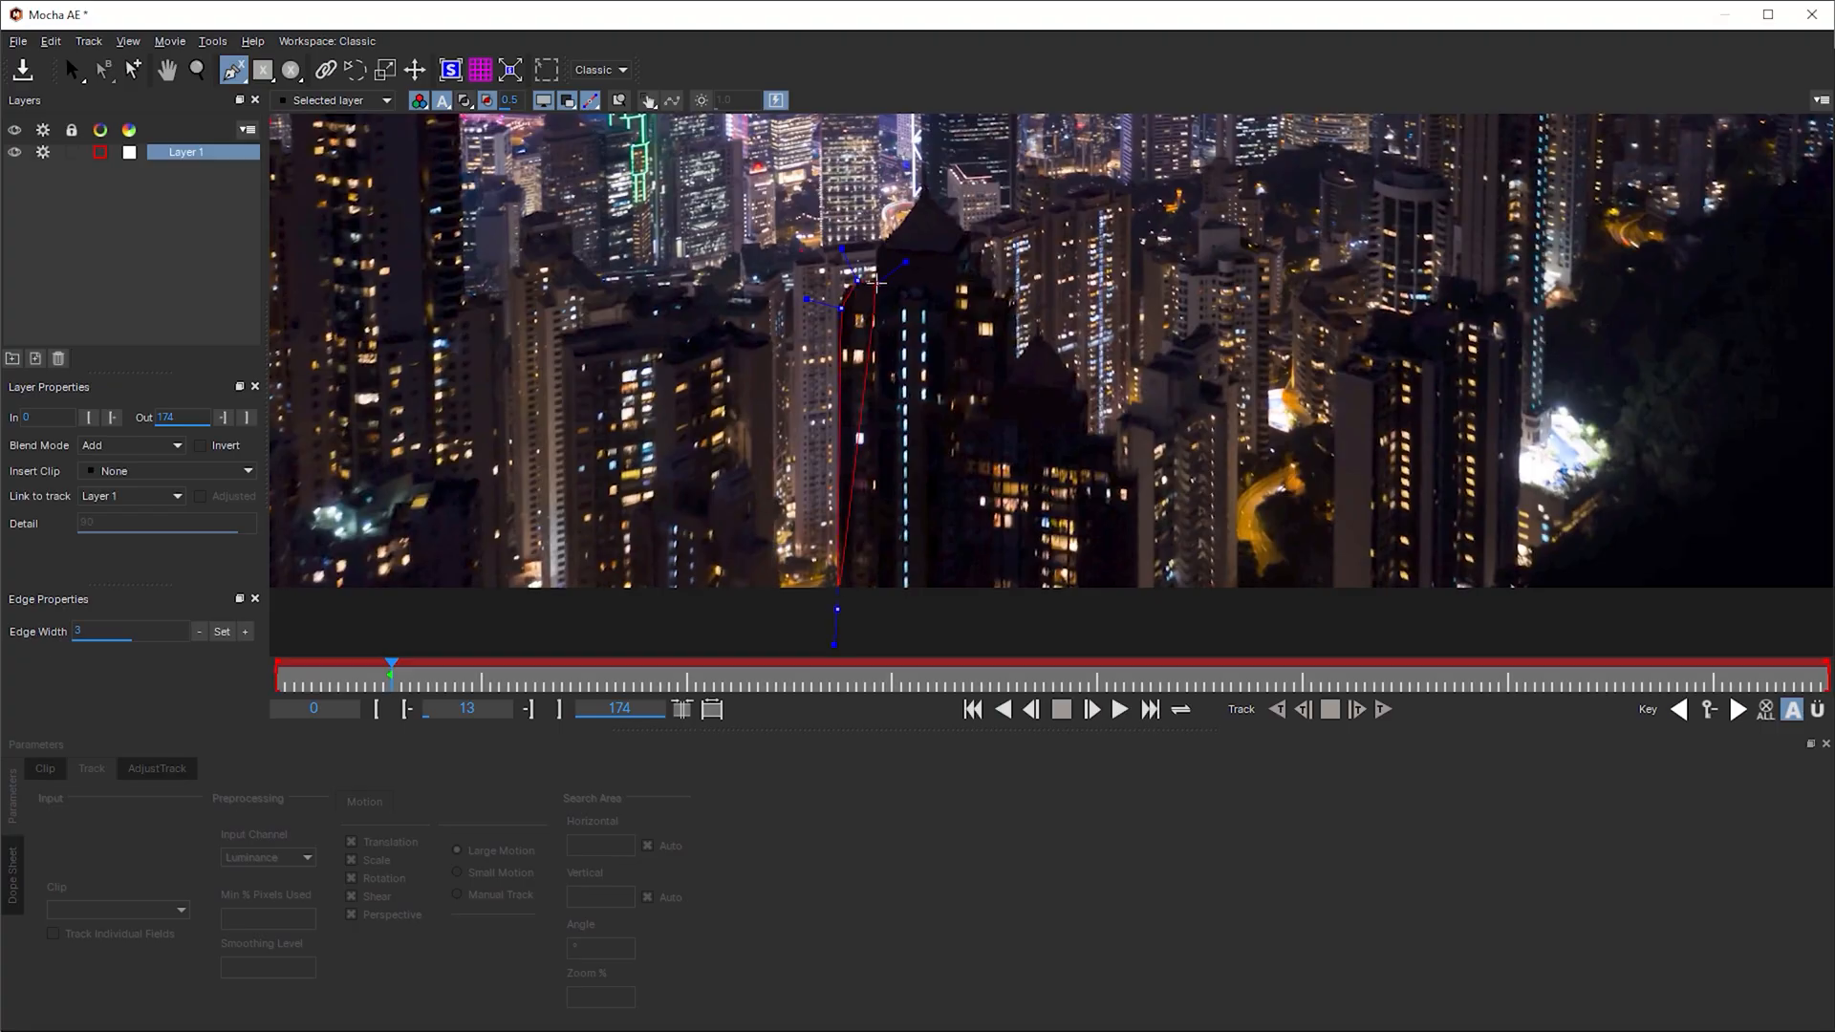